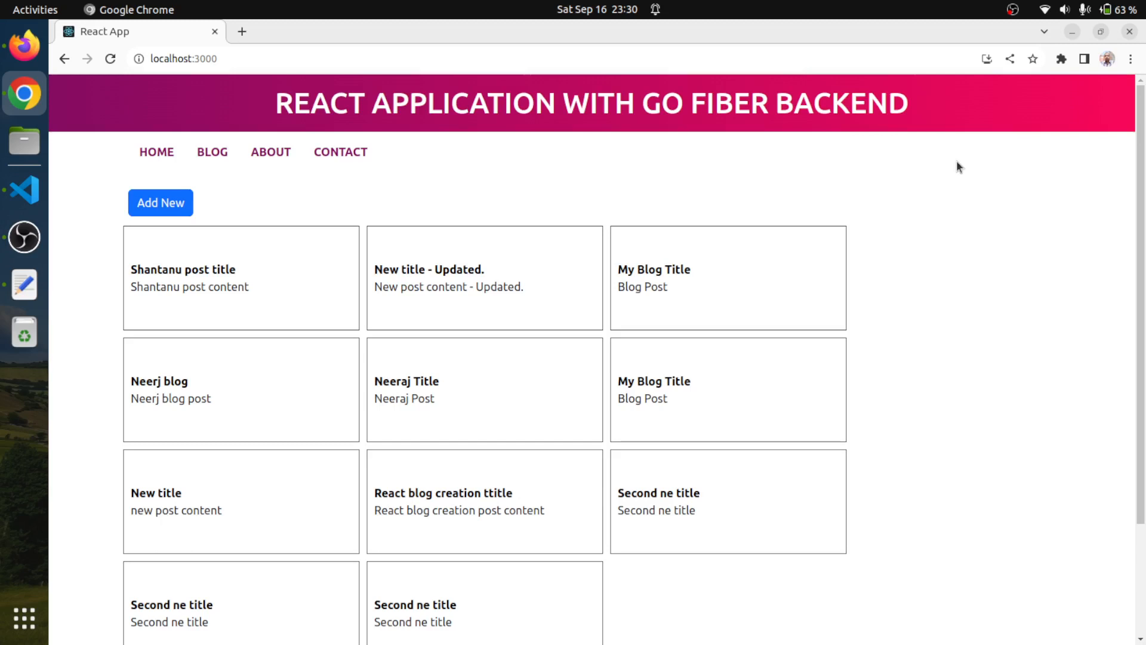
pyautogui.moveTo(717, 213)
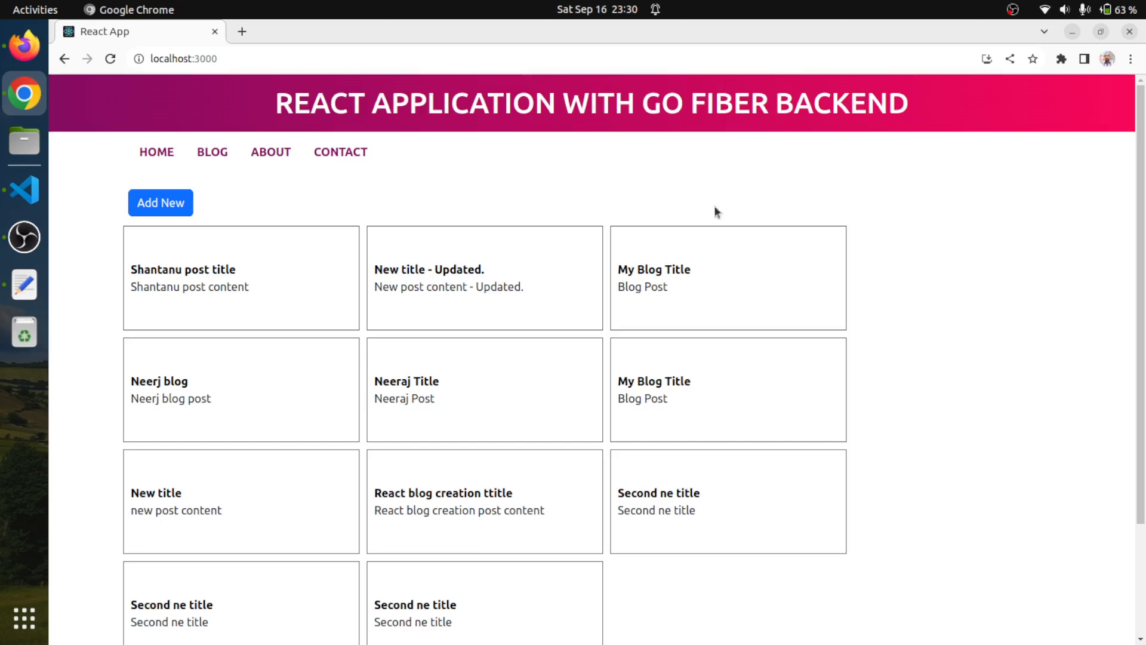
pyautogui.moveTo(159, 272)
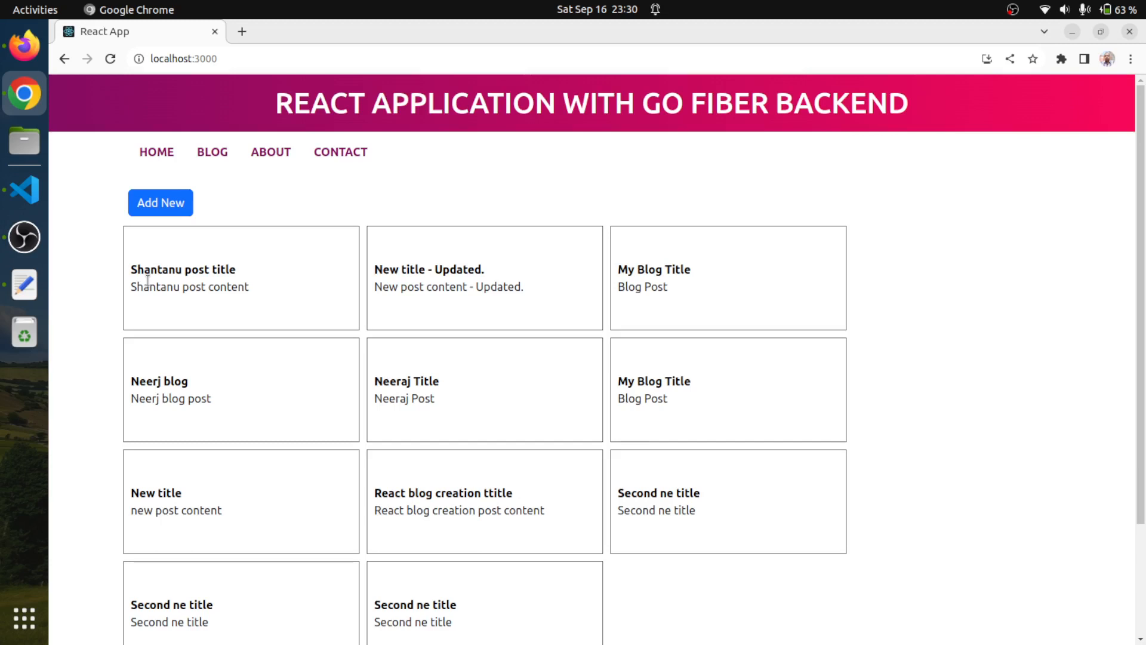
pyautogui.moveTo(24, 190)
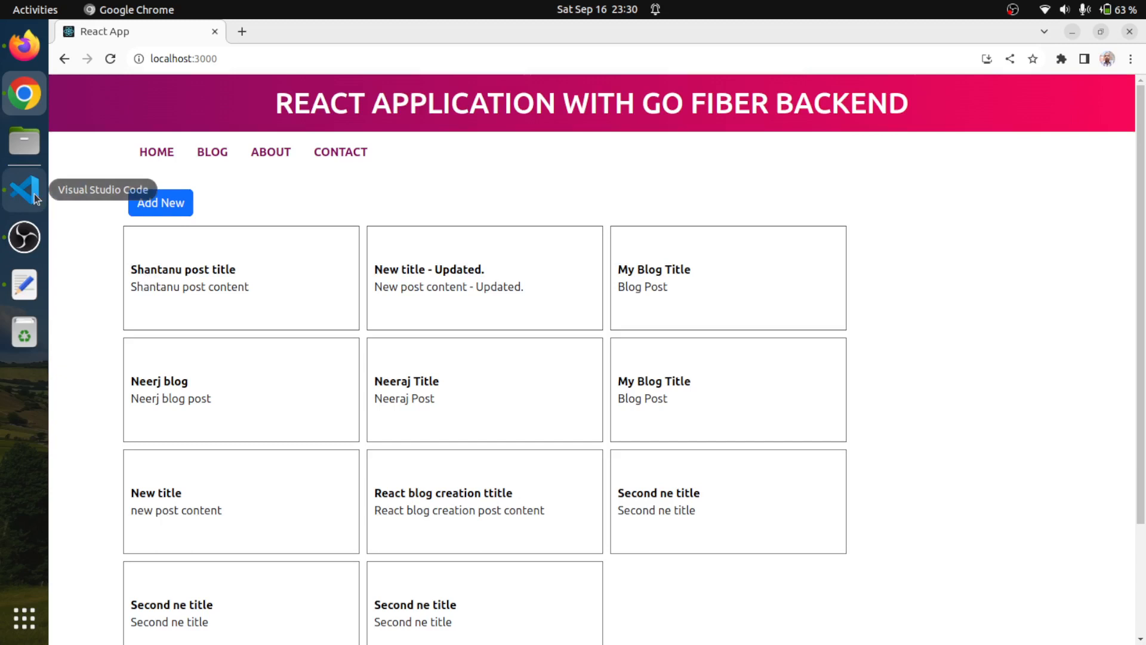
# Step: Create Edit.js from Add.js and rename the exported component to Edit
pyautogui.click(24, 190)
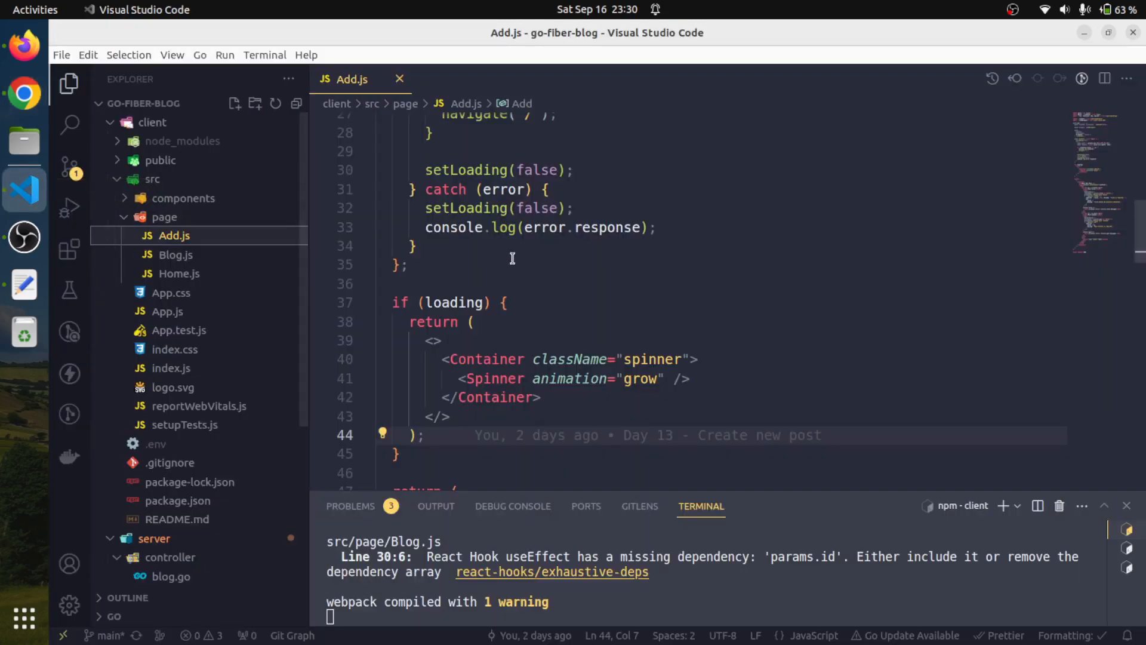
pyautogui.moveTo(387, 241)
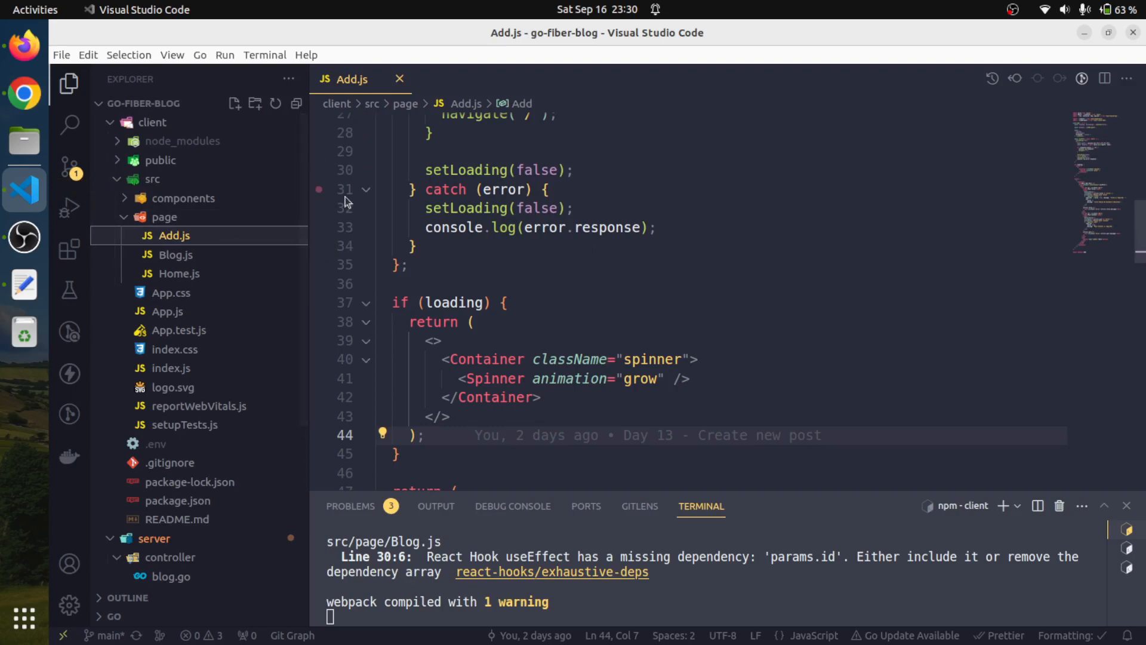
pyautogui.moveTo(173, 235)
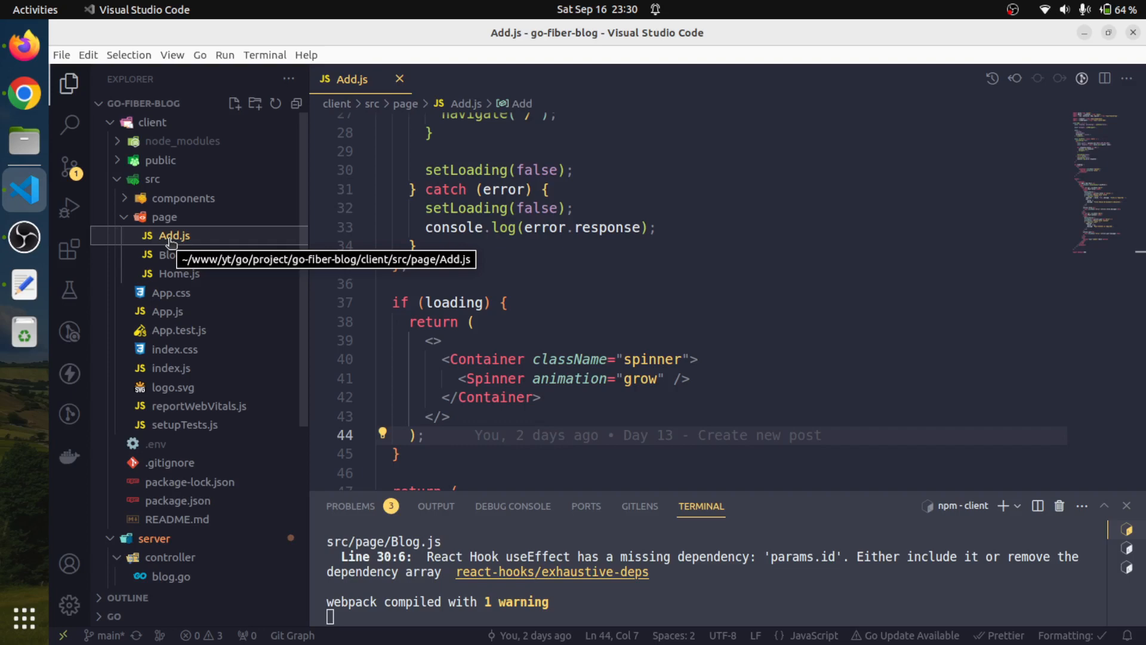
pyautogui.moveTo(173, 235)
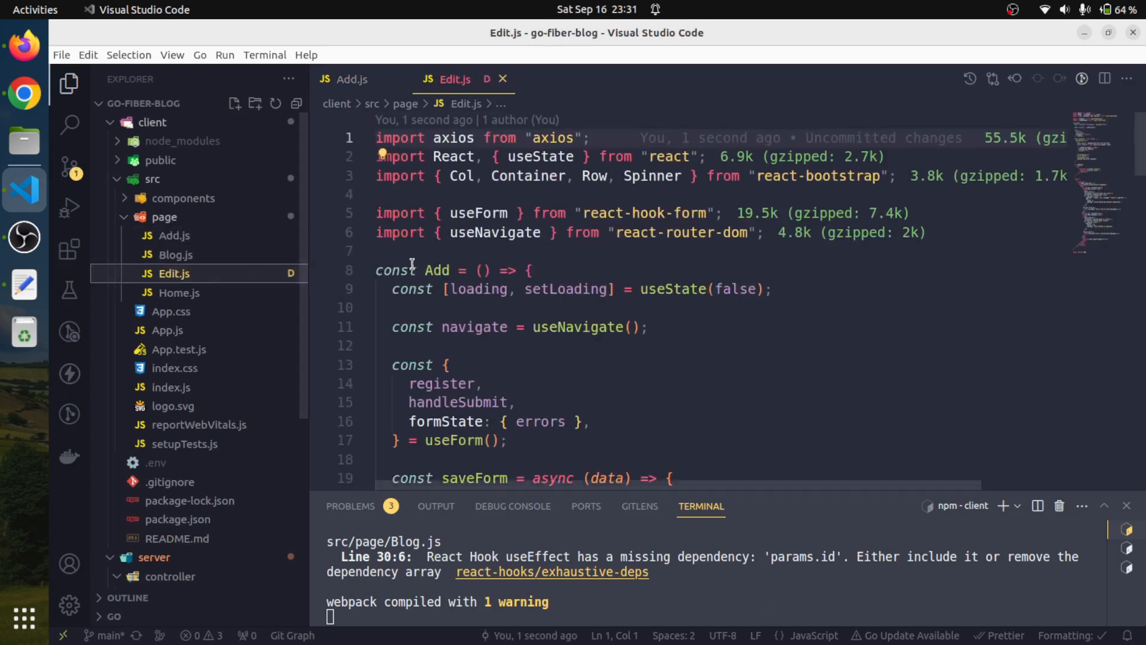
pyautogui.write('E')
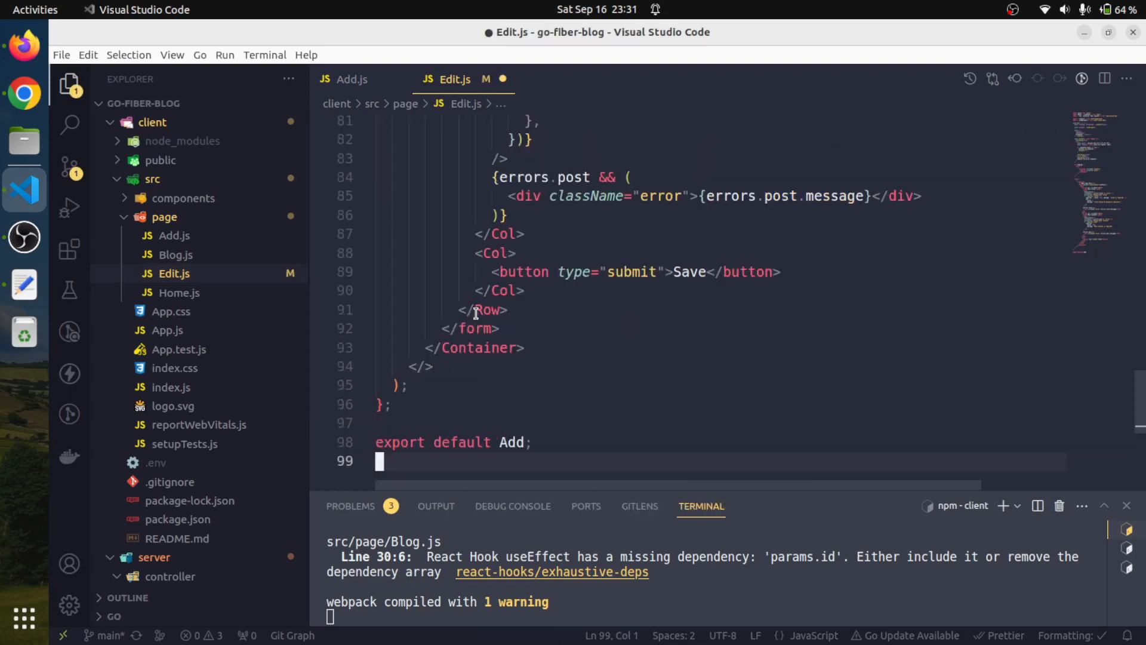
pyautogui.doubleClick(510, 441)
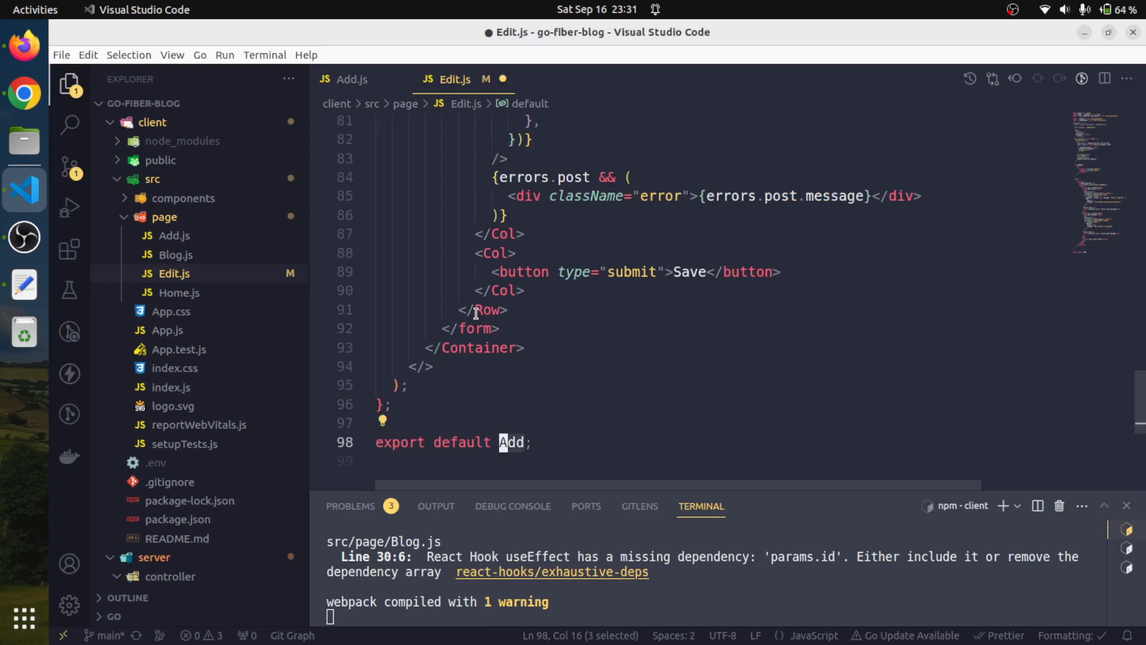
pyautogui.write('Edit')
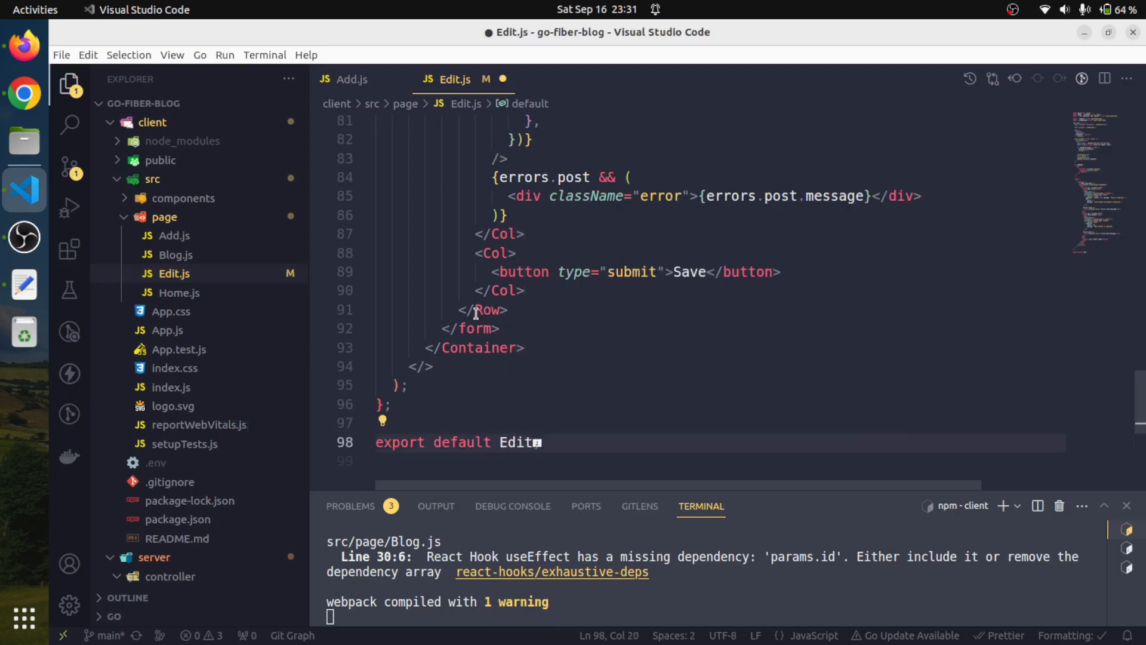
# Step: Change the page heading from Add Post to Edit Post
pyautogui.scroll(3)
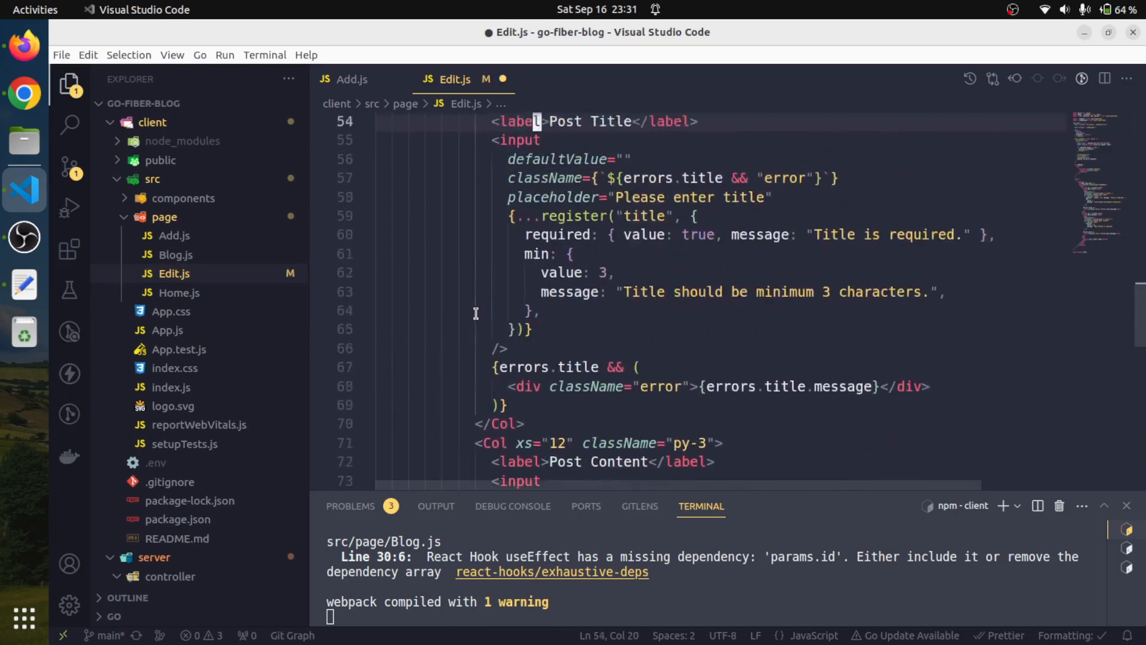
pyautogui.scroll(3)
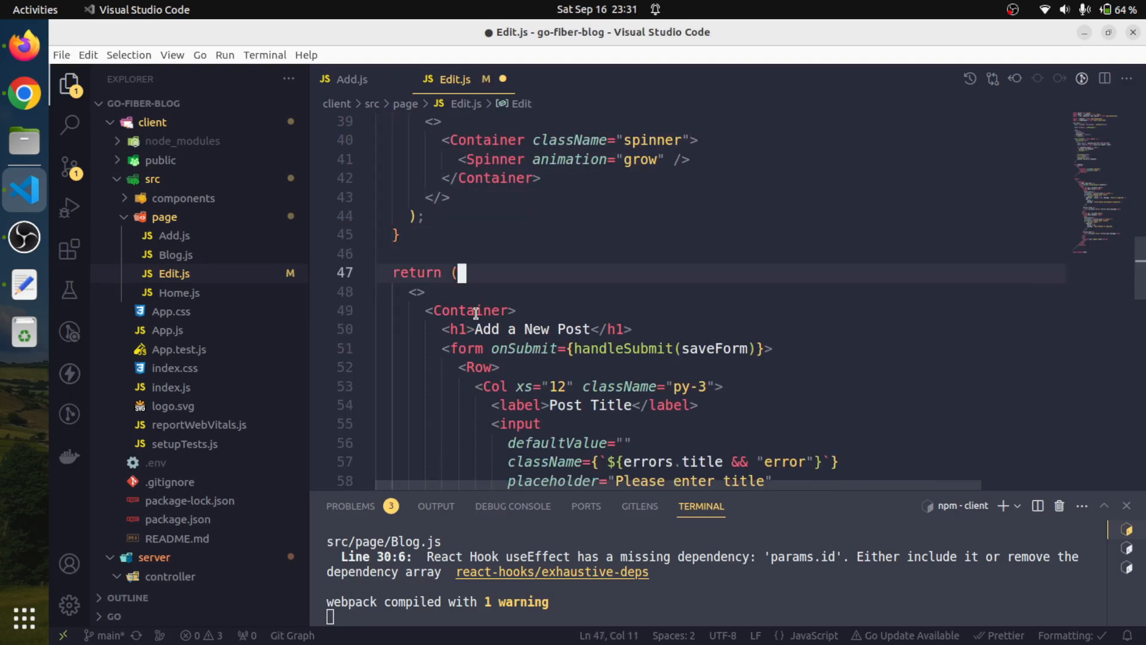
pyautogui.doubleClick(510, 330)
pyautogui.write('Edit')
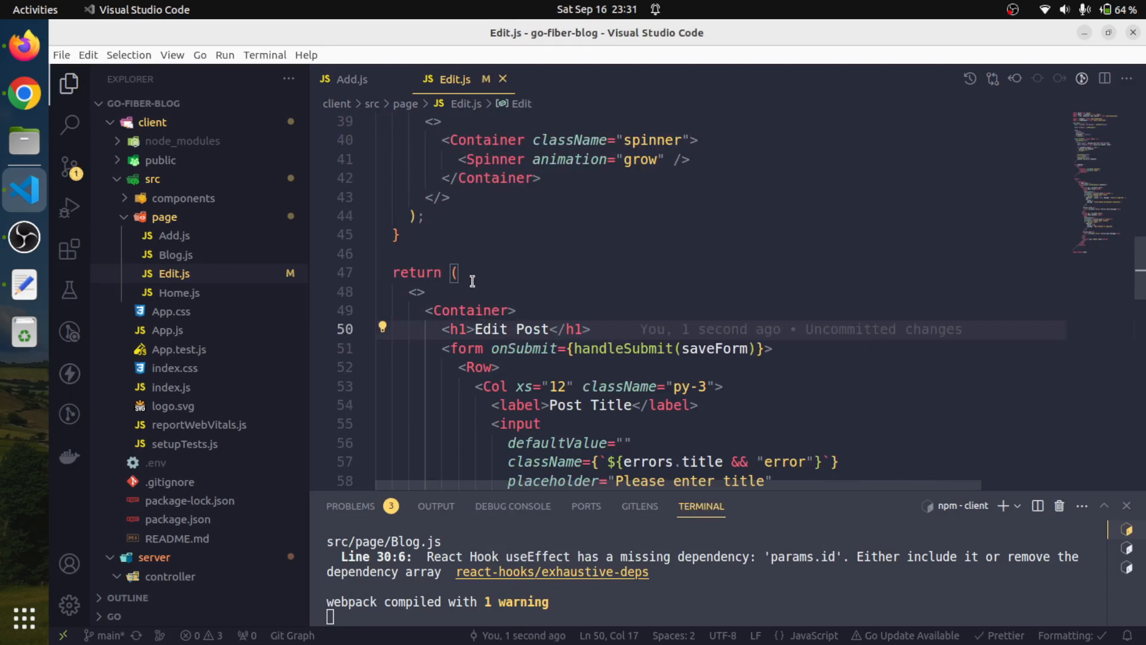
pyautogui.moveTo(167, 329)
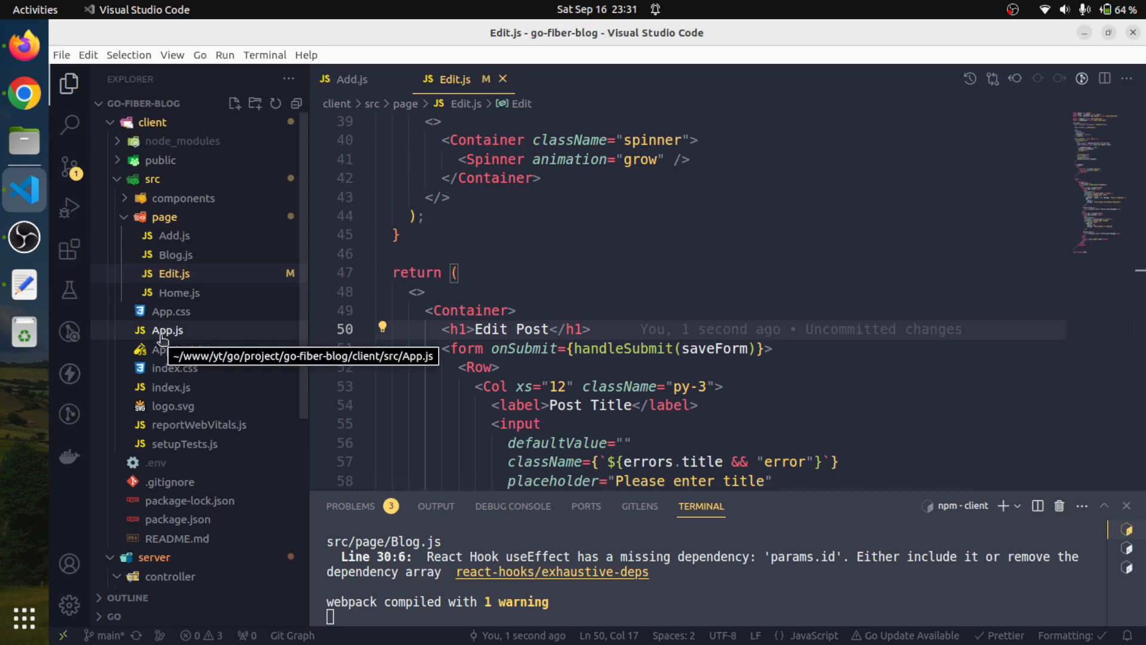
# Step: In App.js, route /edit/:id to the imported Edit component and save
pyautogui.click(168, 329)
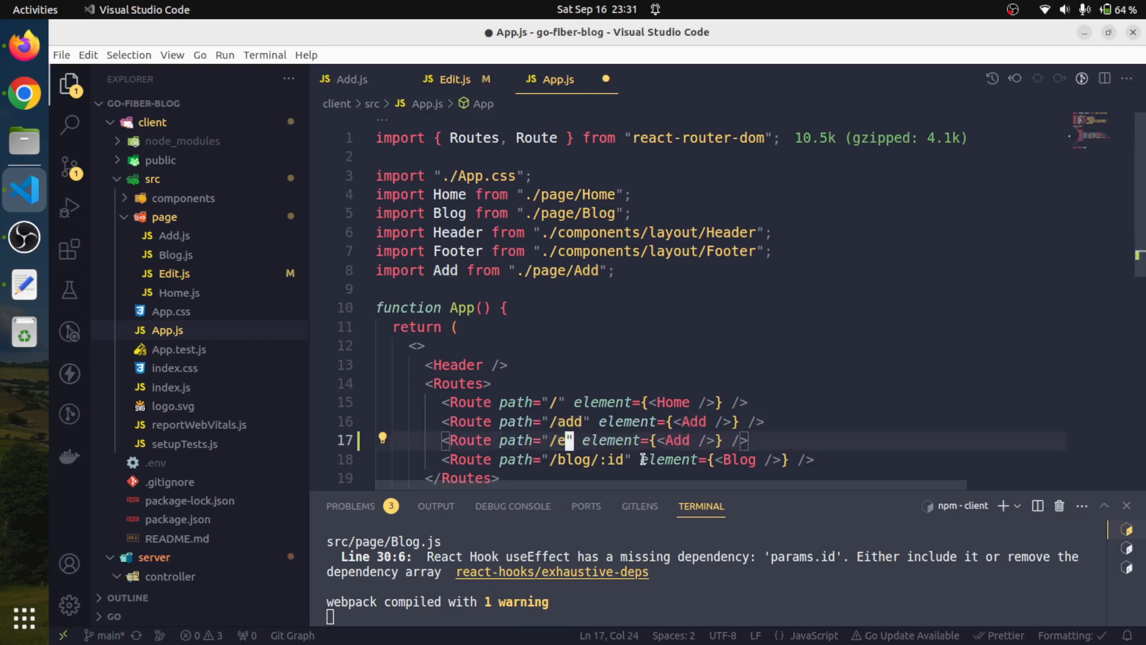
pyautogui.write('dit/:')
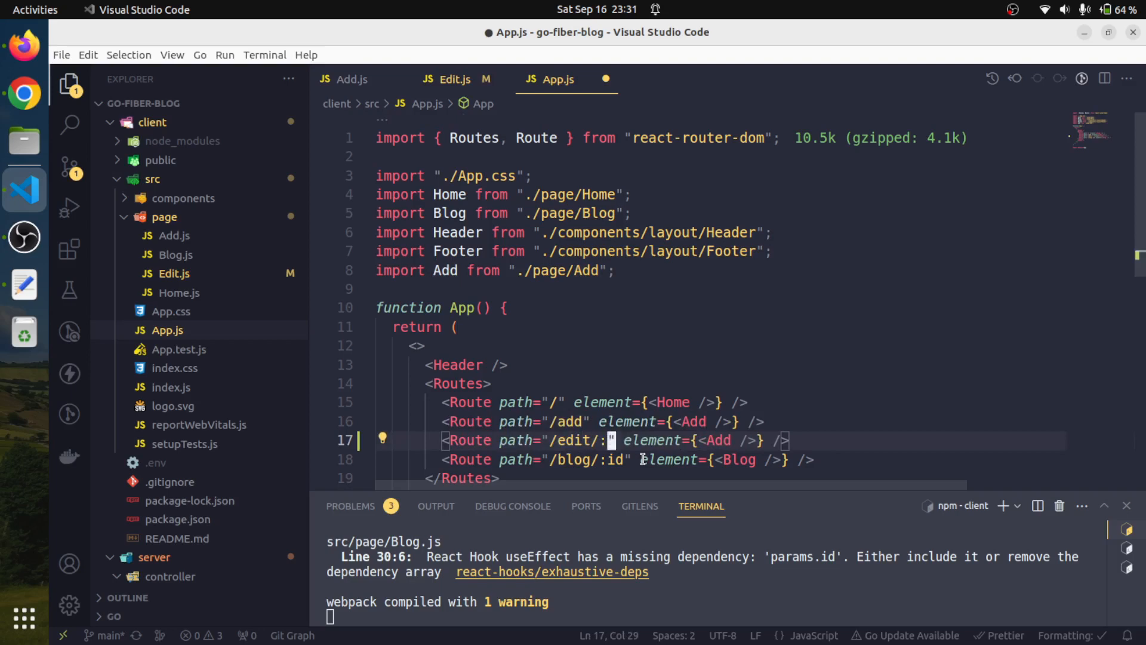
pyautogui.write('id')
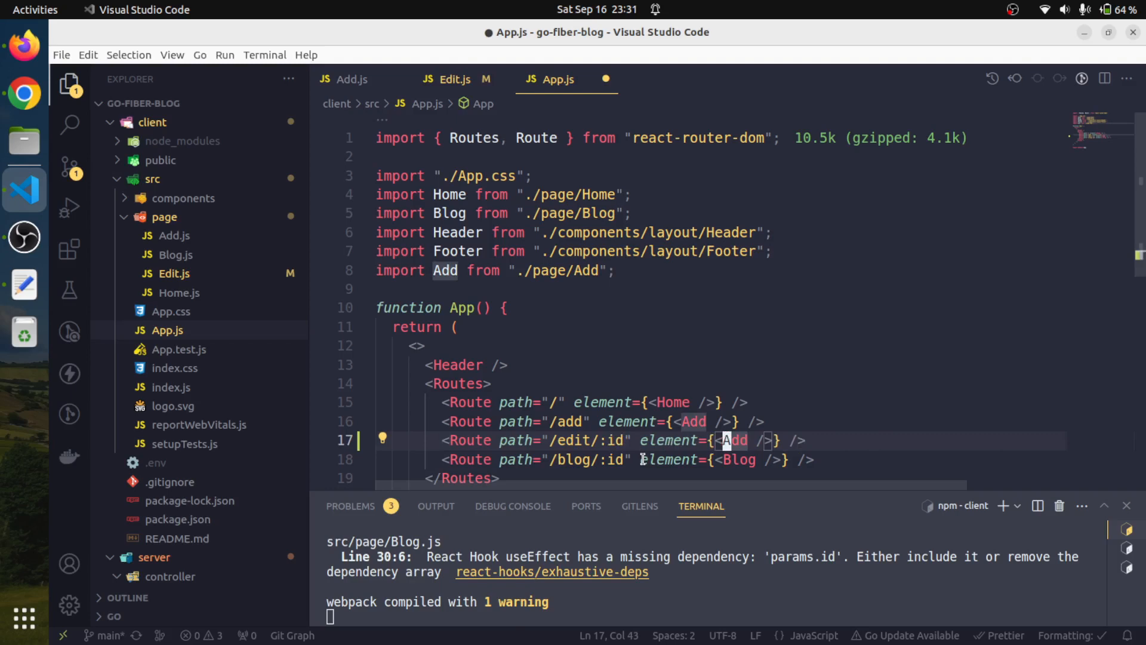
pyautogui.write('Edit')
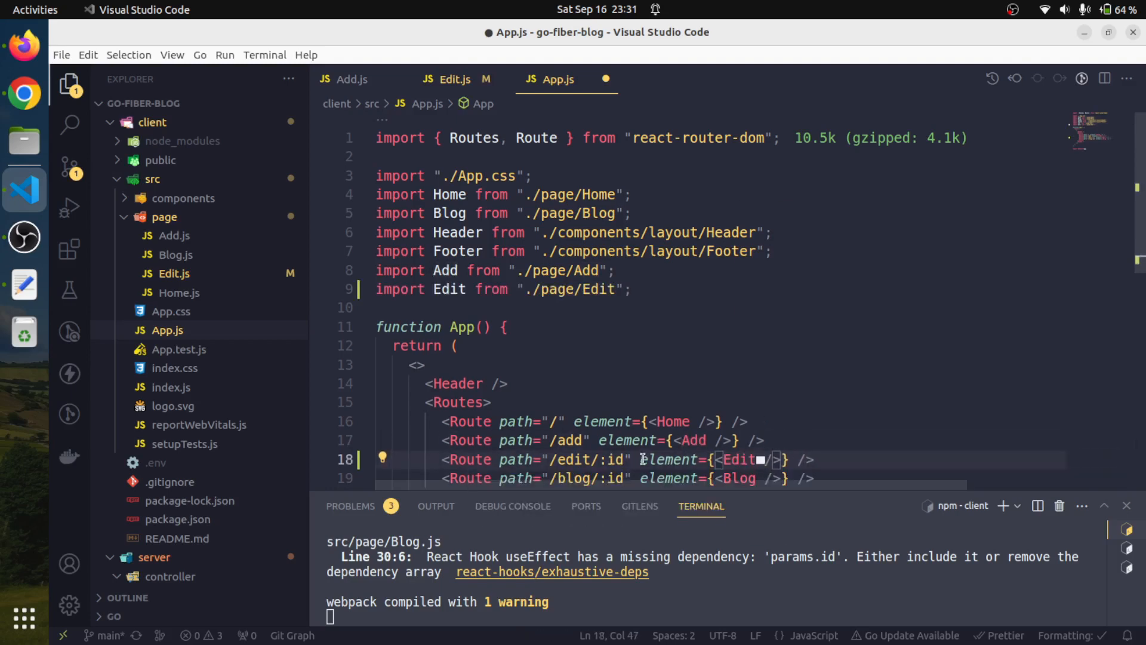
pyautogui.press('ctrl+s')
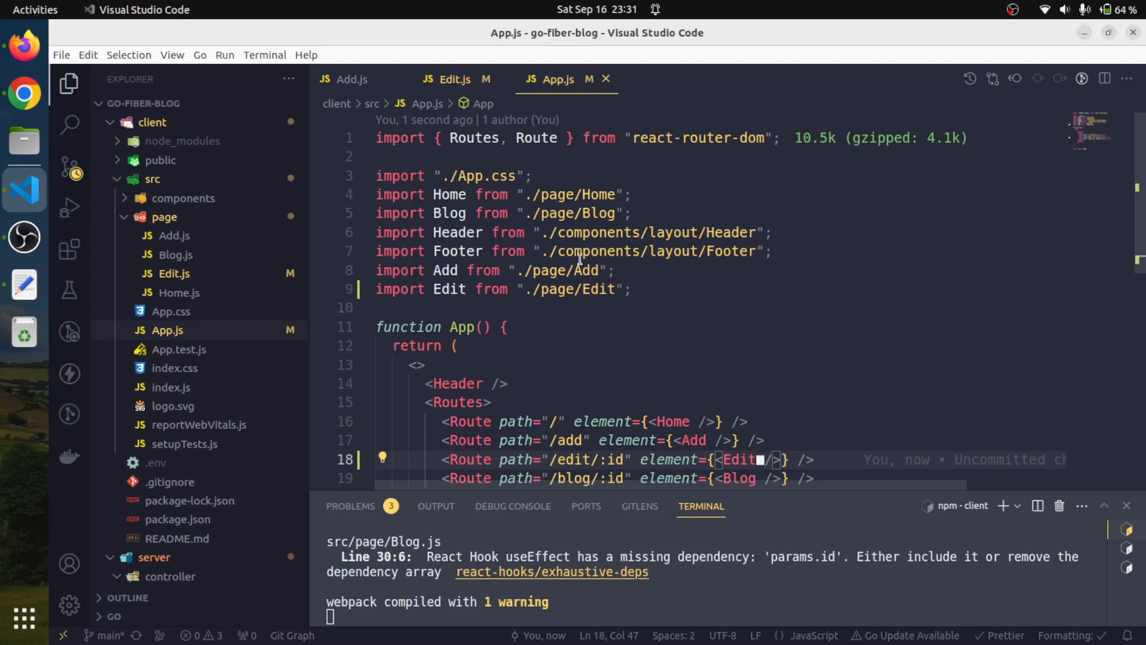
pyautogui.moveTo(177, 292)
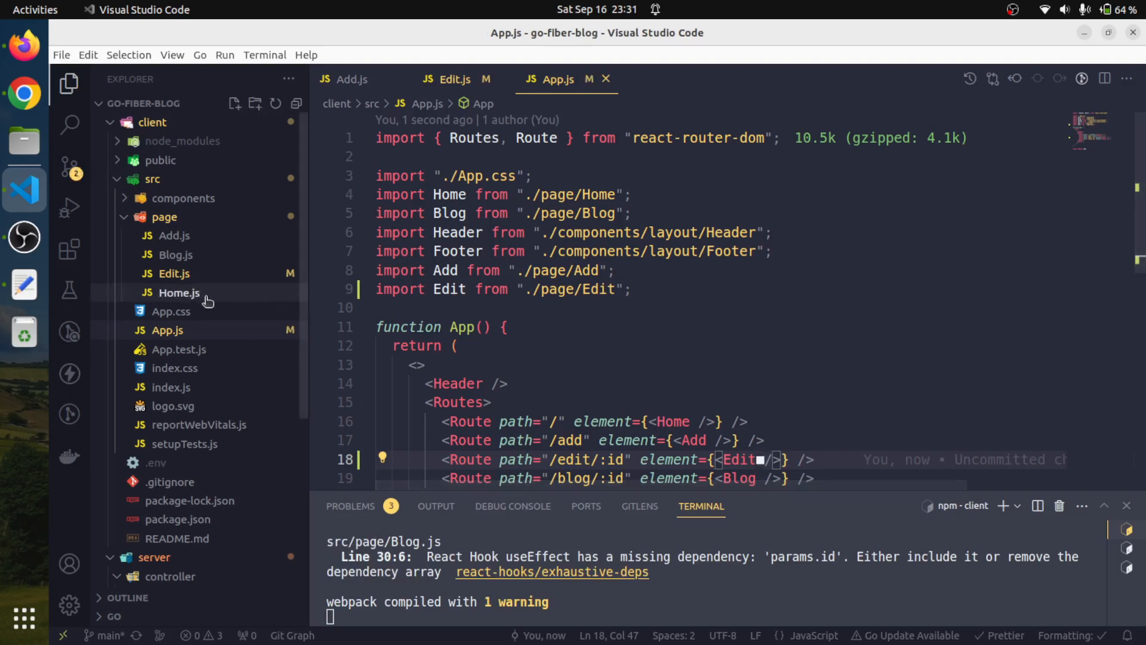
# Step: In Home.js, add a Link with an empty to target under each post title
pyautogui.click(178, 293)
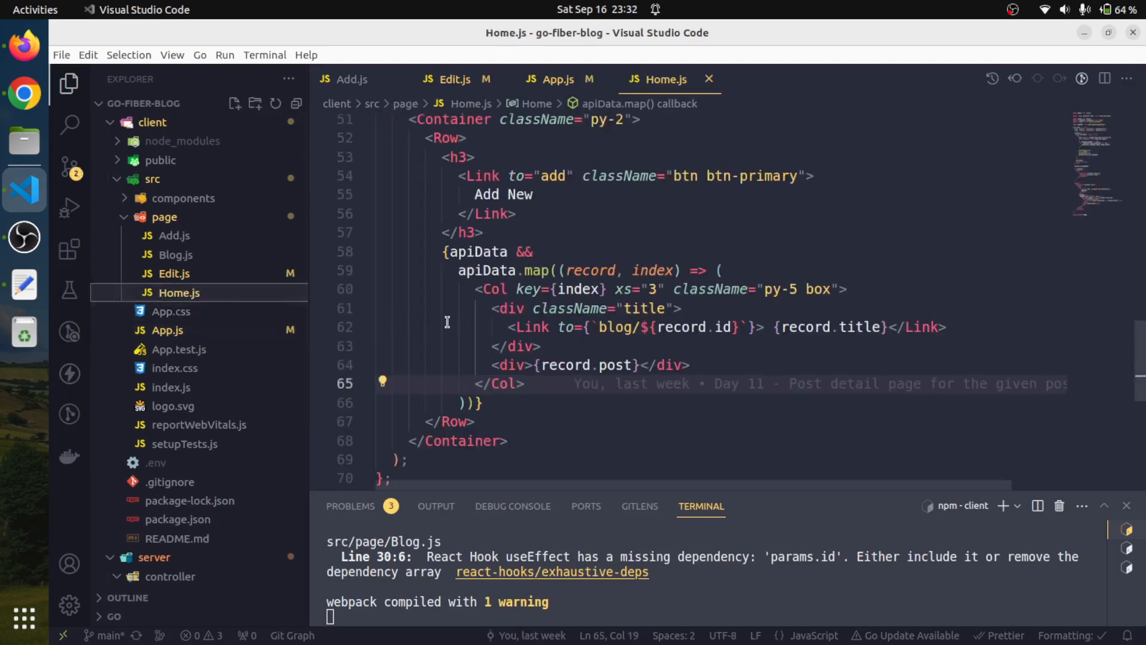
pyautogui.click(536, 346)
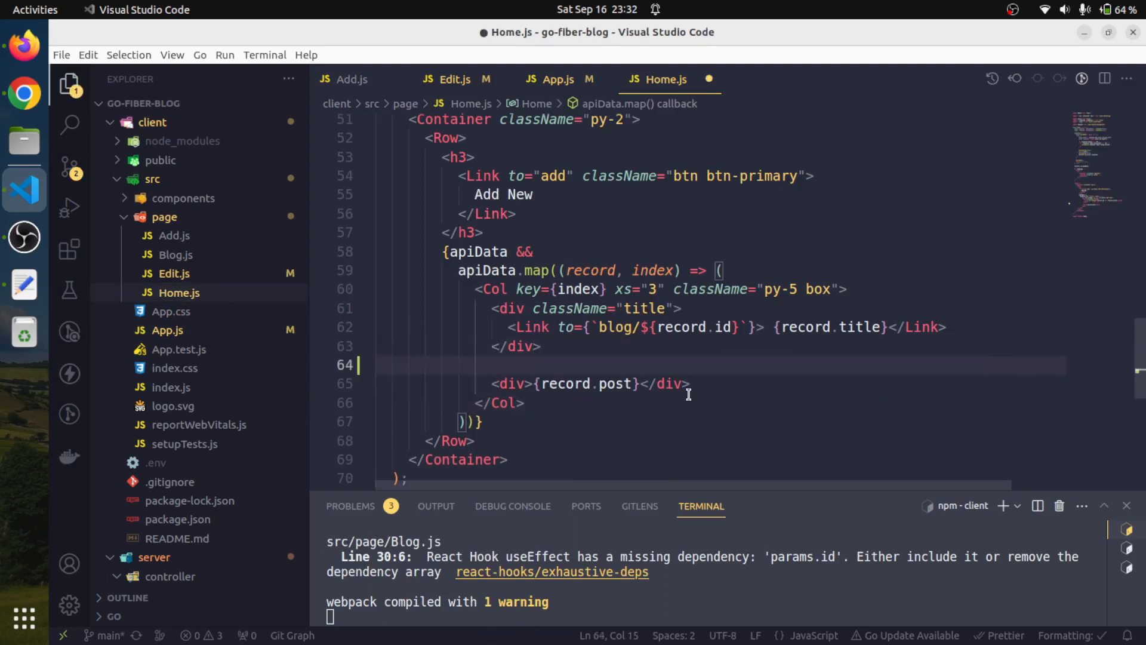
pyautogui.write('<')
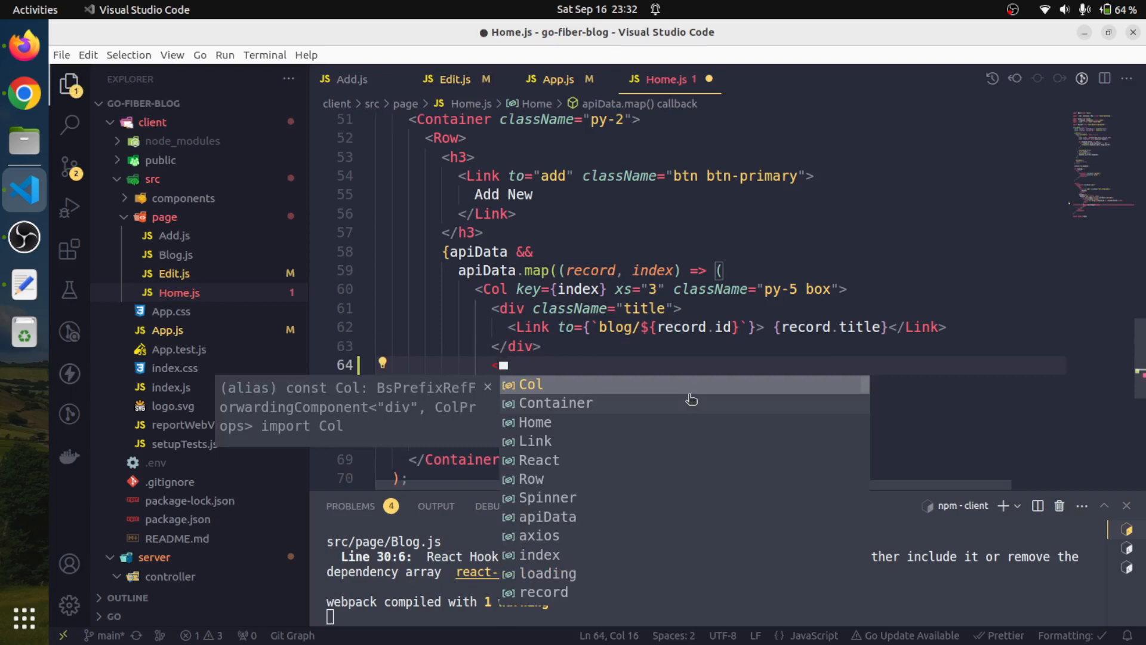
pyautogui.write('div>')
pyautogui.write('<Link')
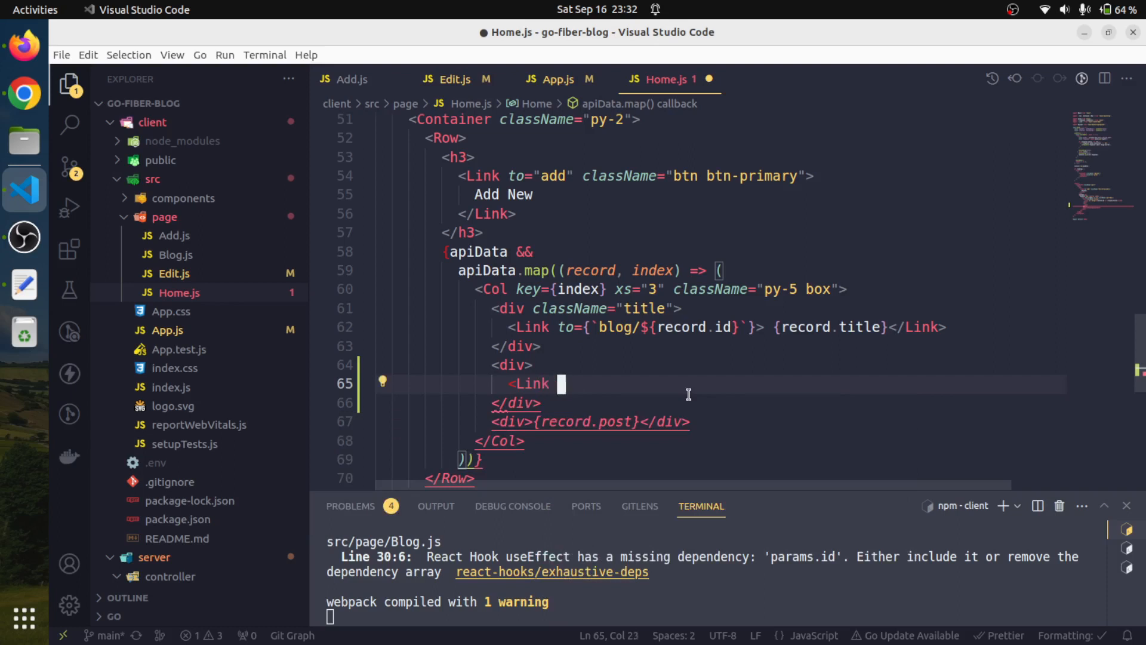
pyautogui.write('to="')
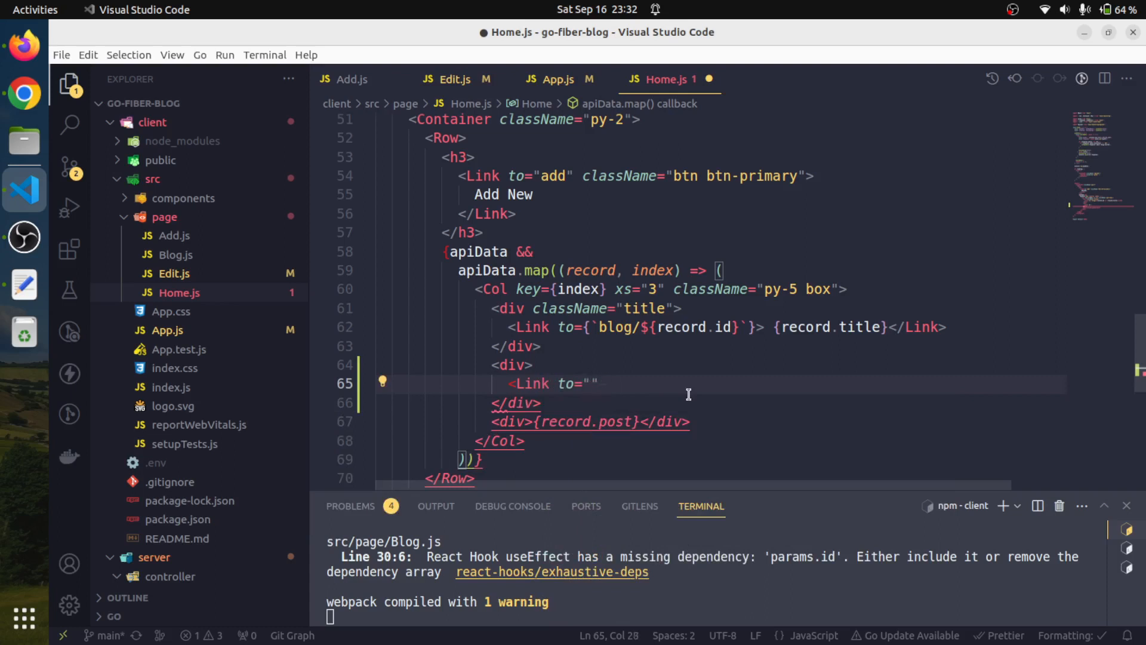
pyautogui.press('Return')
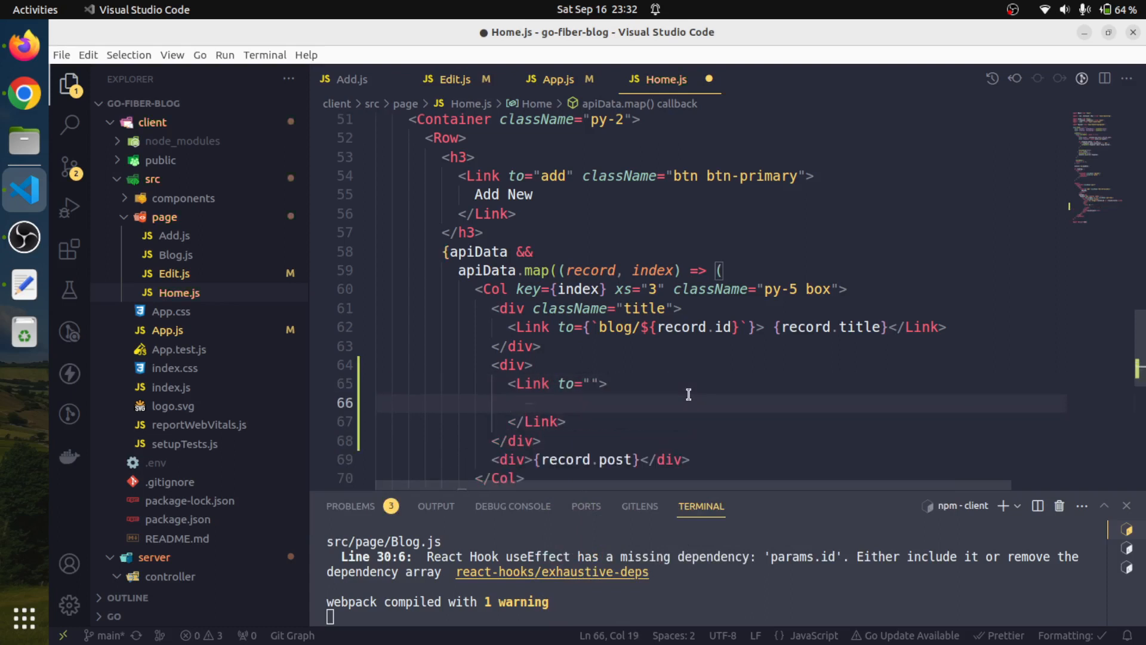
# Step: Add fa fa-solid fa-pencil and fa-trash icons inside the links and save Home.js
pyautogui.write('<i')
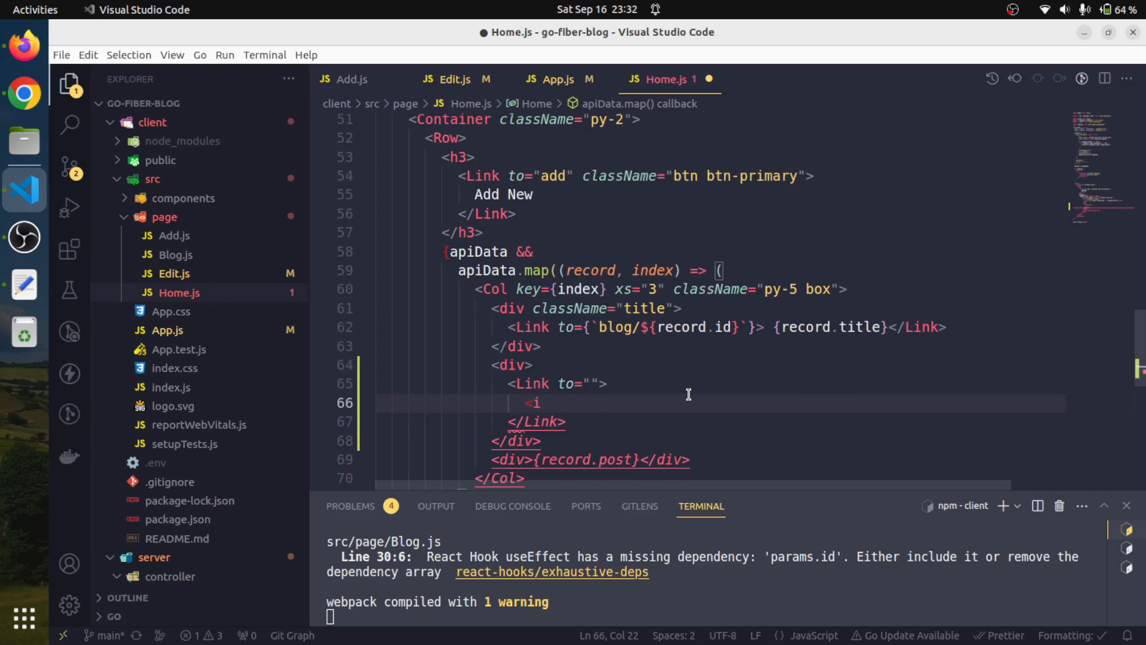
pyautogui.write('className="fa')
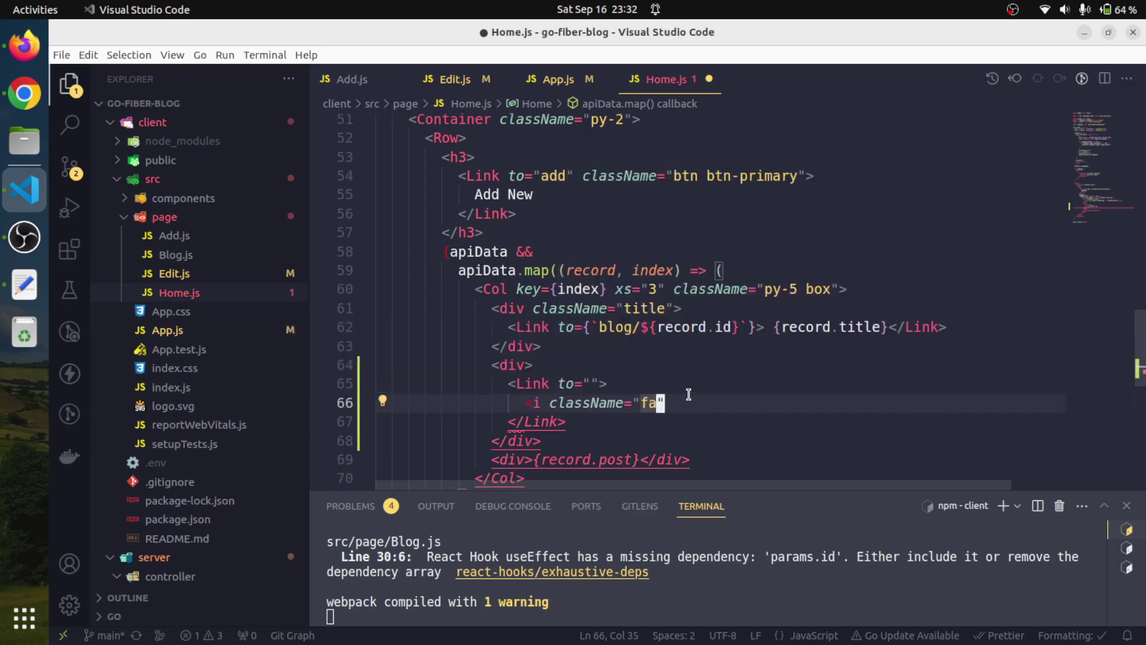
pyautogui.write('fa-solid')
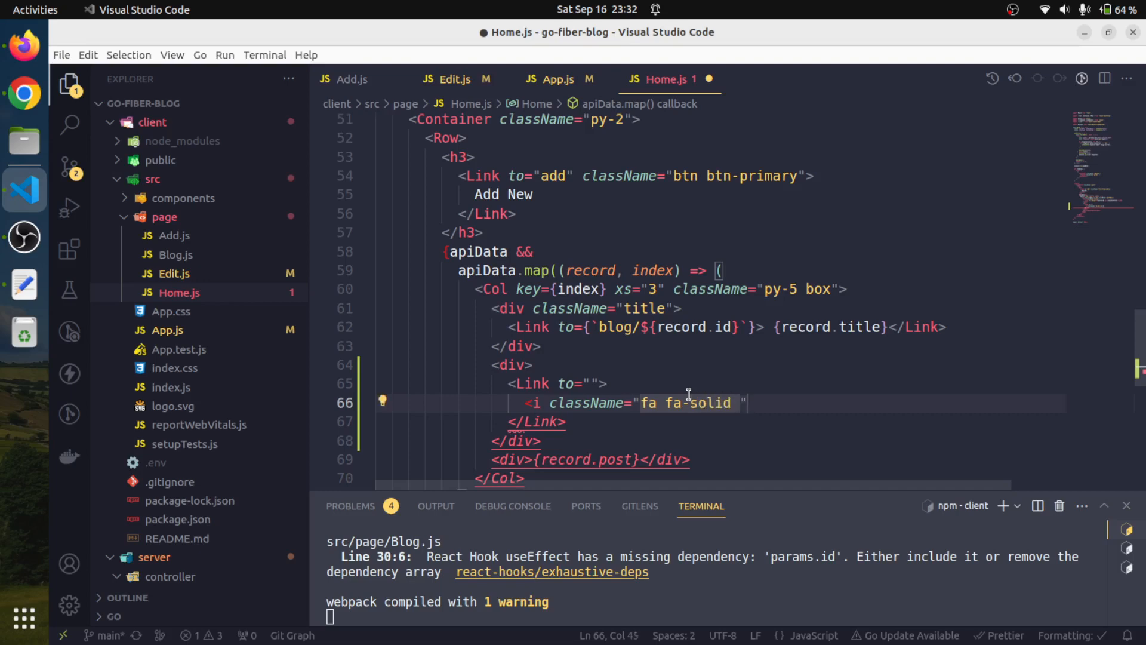
pyautogui.write('fa-penc')
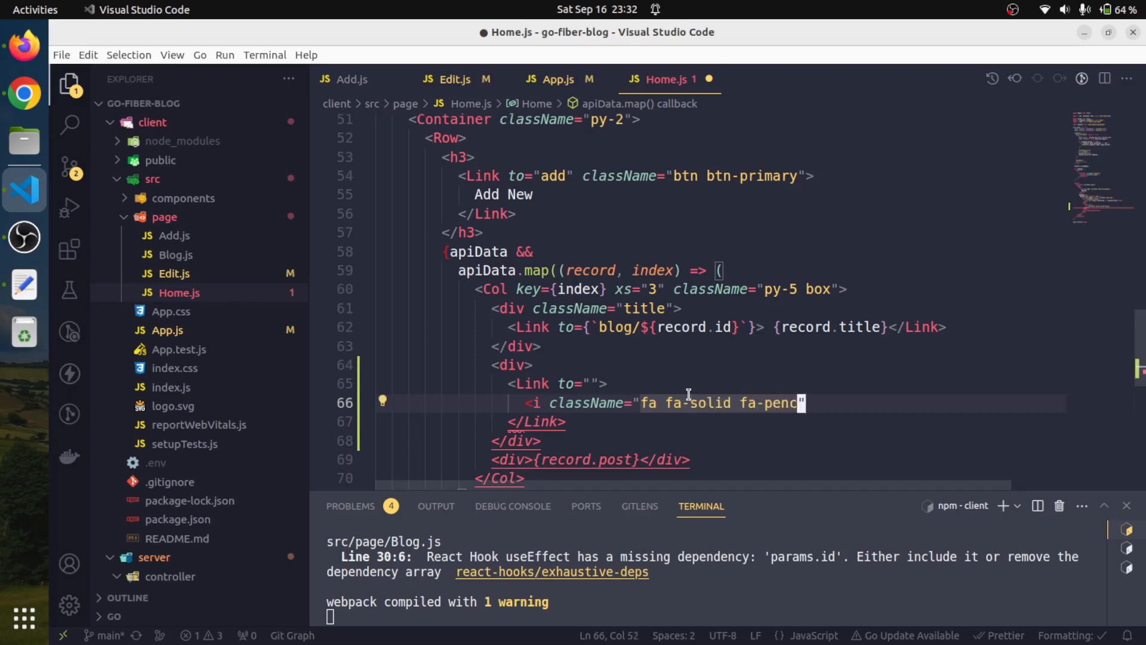
pyautogui.write('l')
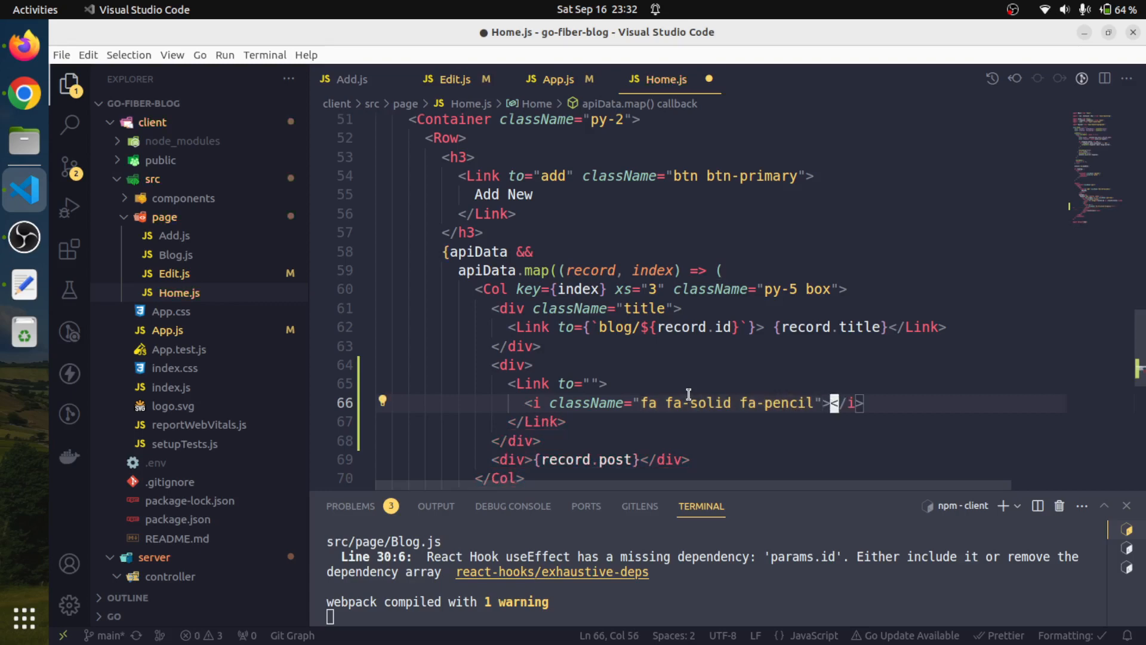
pyautogui.write('/')
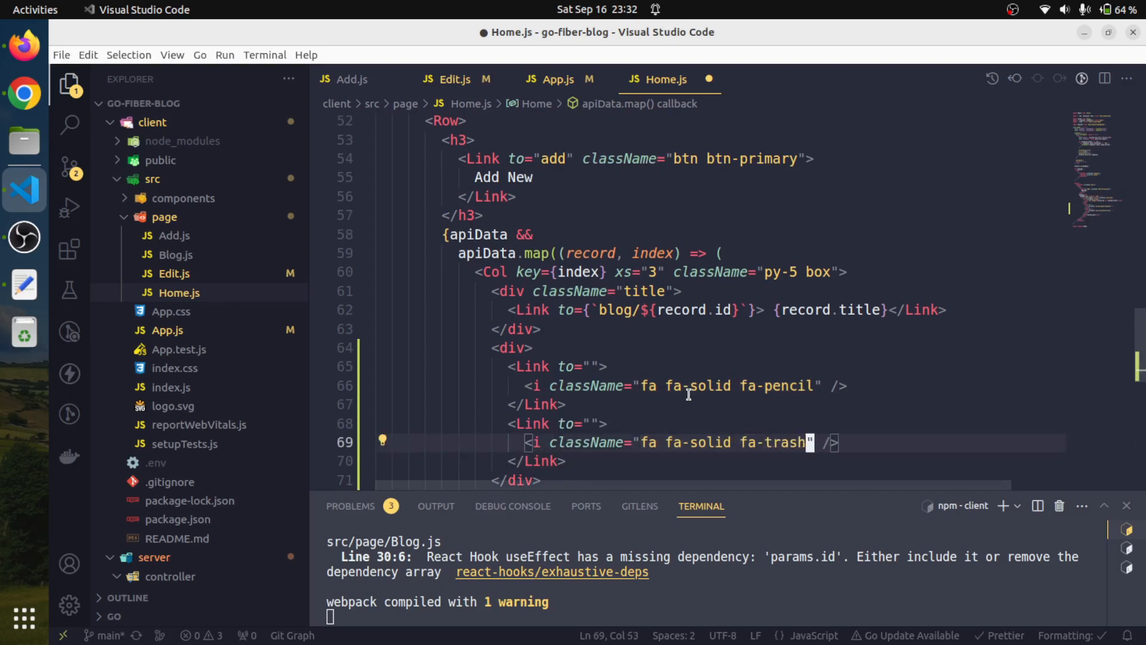
pyautogui.press('ctrl+s')
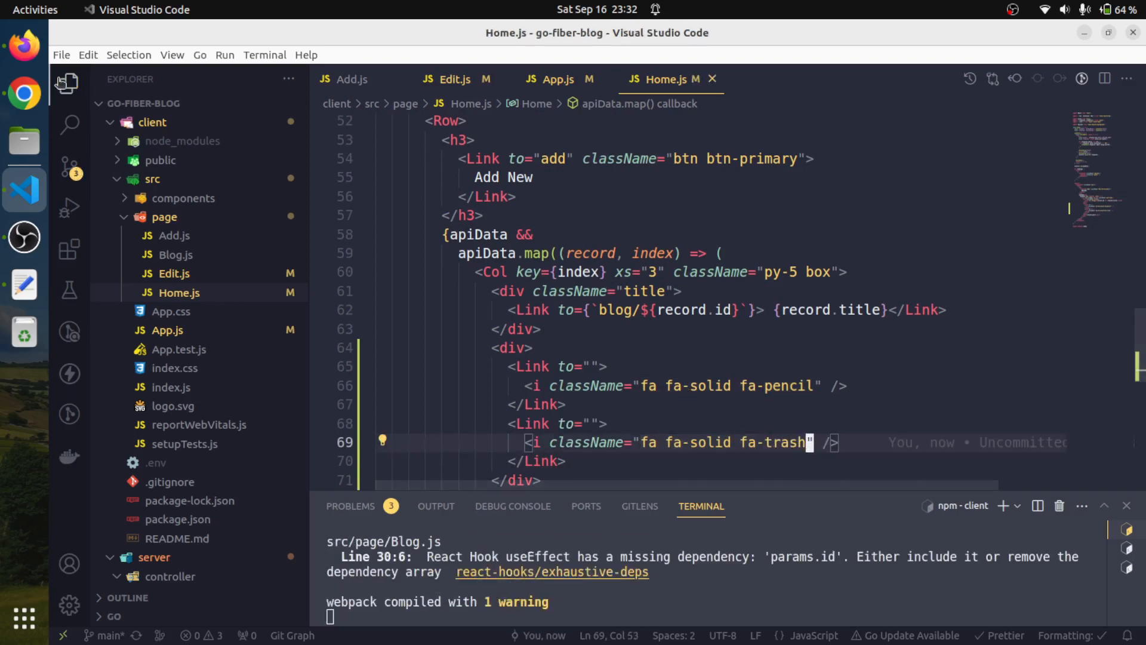
# Step: View the localhost:3000 home page showing pencil and trash icons on each card
pyautogui.click(24, 93)
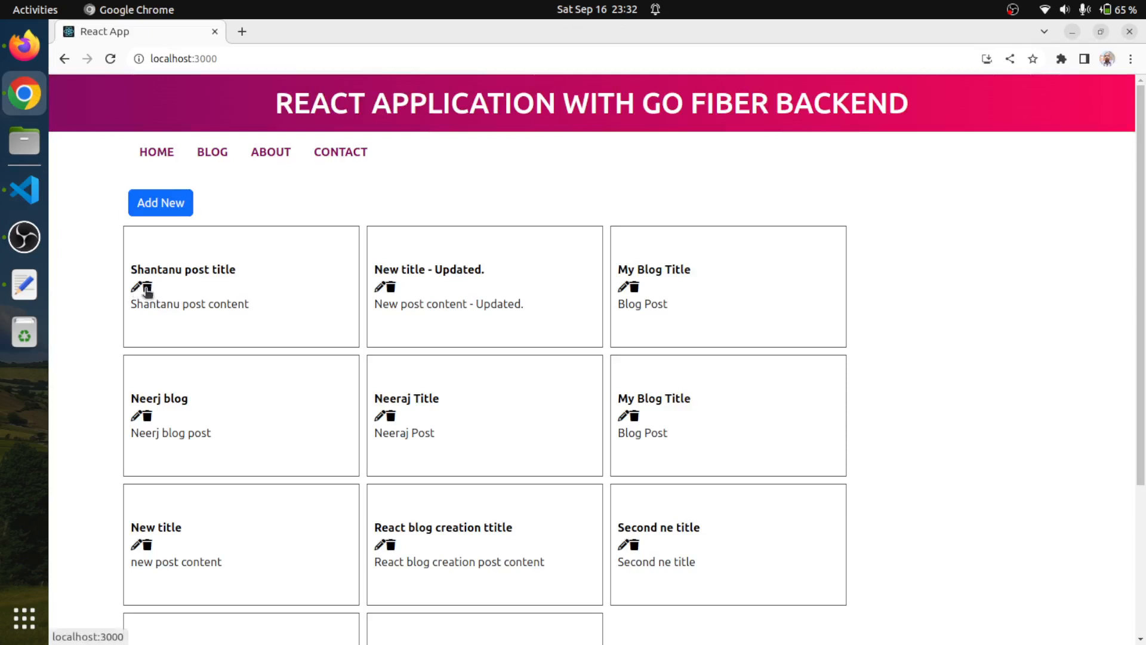
pyautogui.moveTo(143, 291)
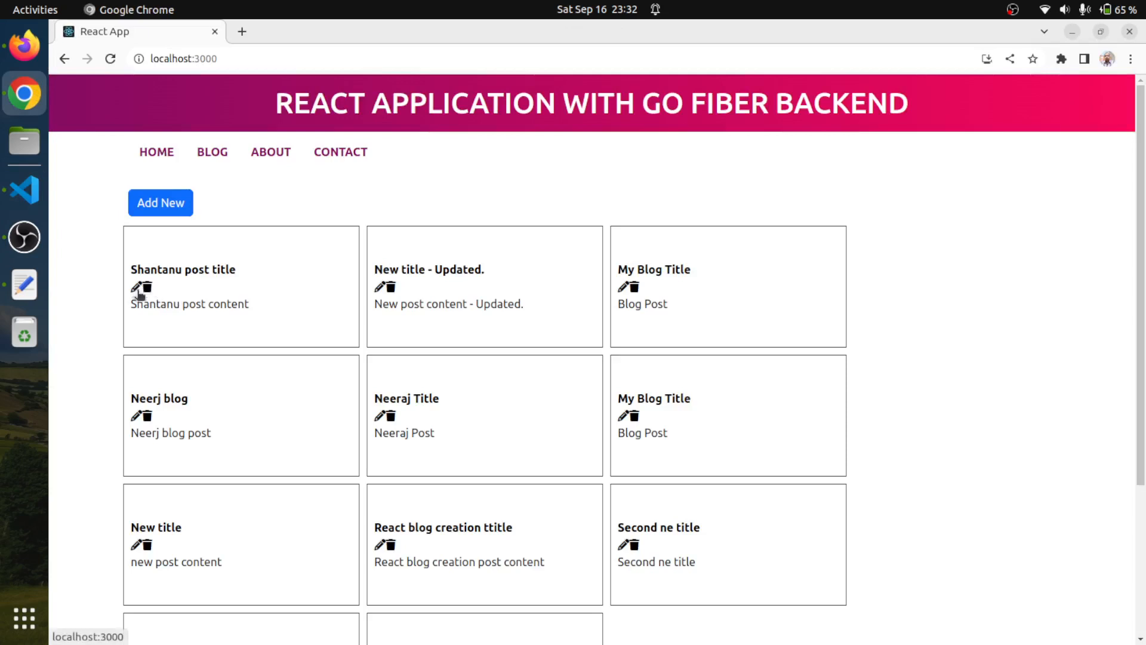
pyautogui.moveTo(32, 203)
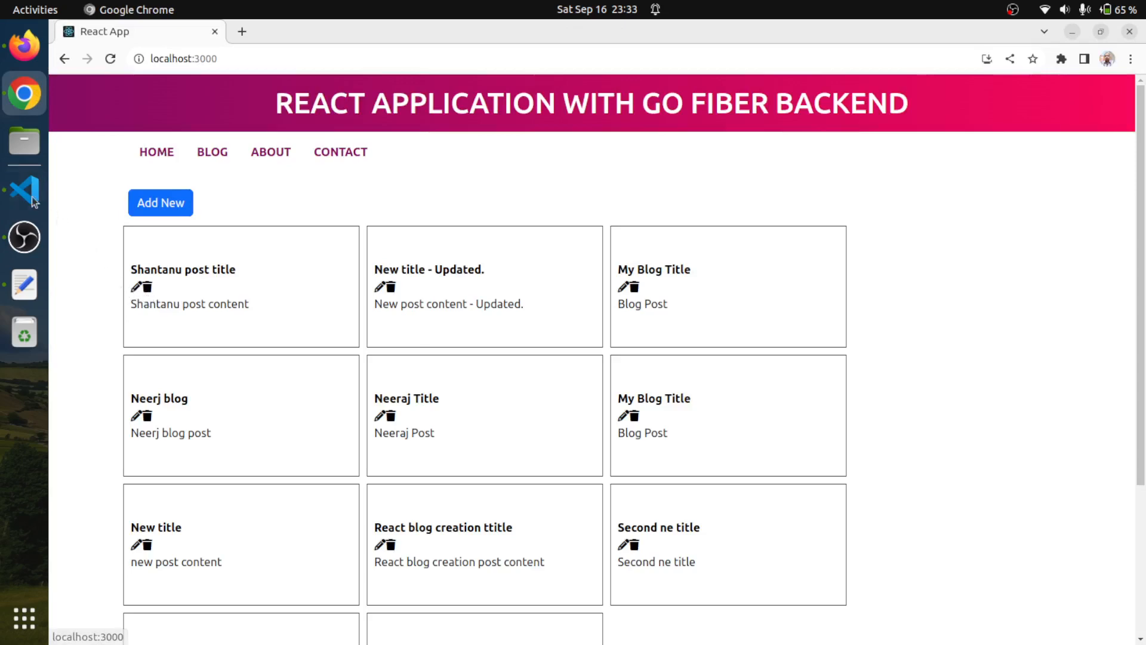
# Step: Insert &nbsp; between the icon links and add fa-2x to the pencil icon
pyautogui.click(24, 191)
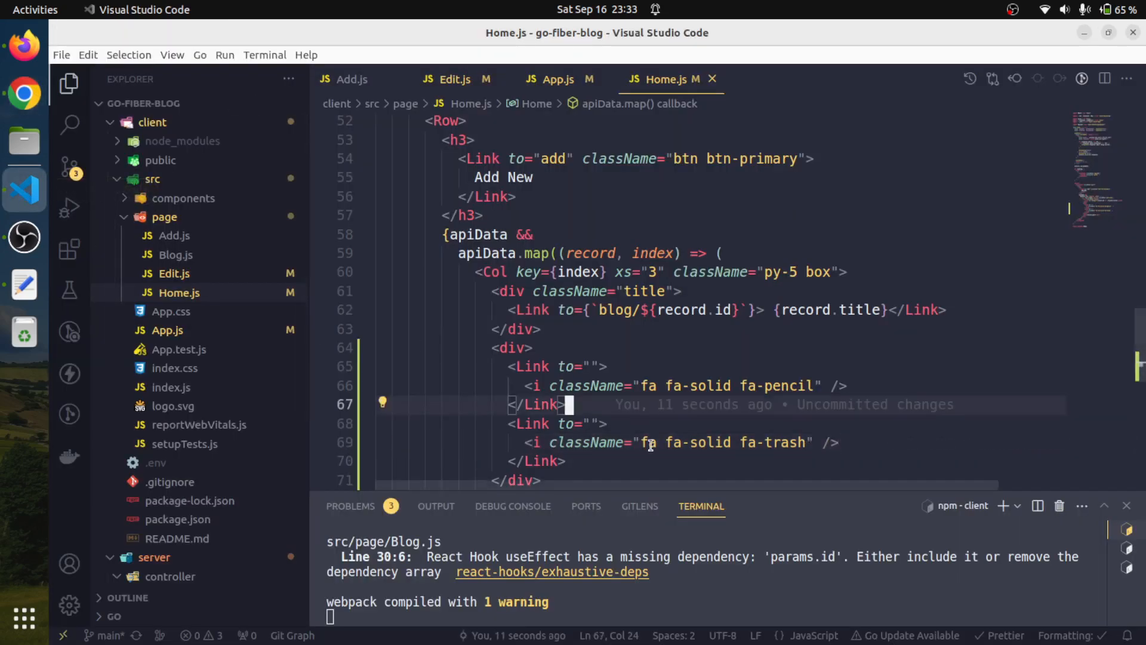
pyautogui.write('&')
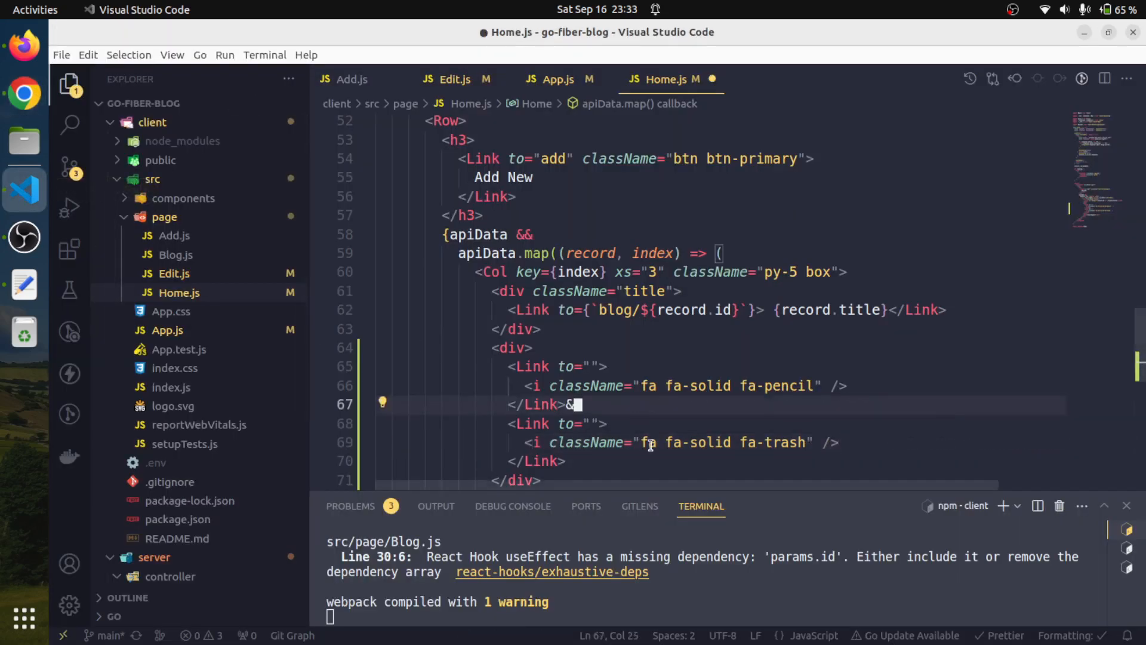
pyautogui.write('ns')
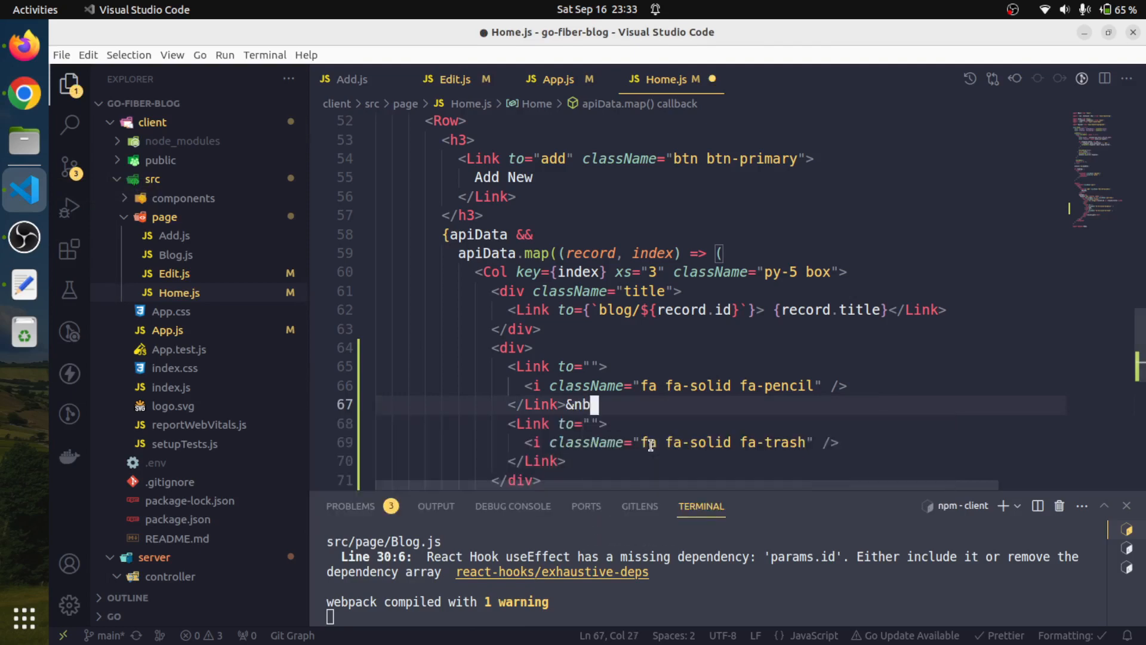
pyautogui.write('sp;')
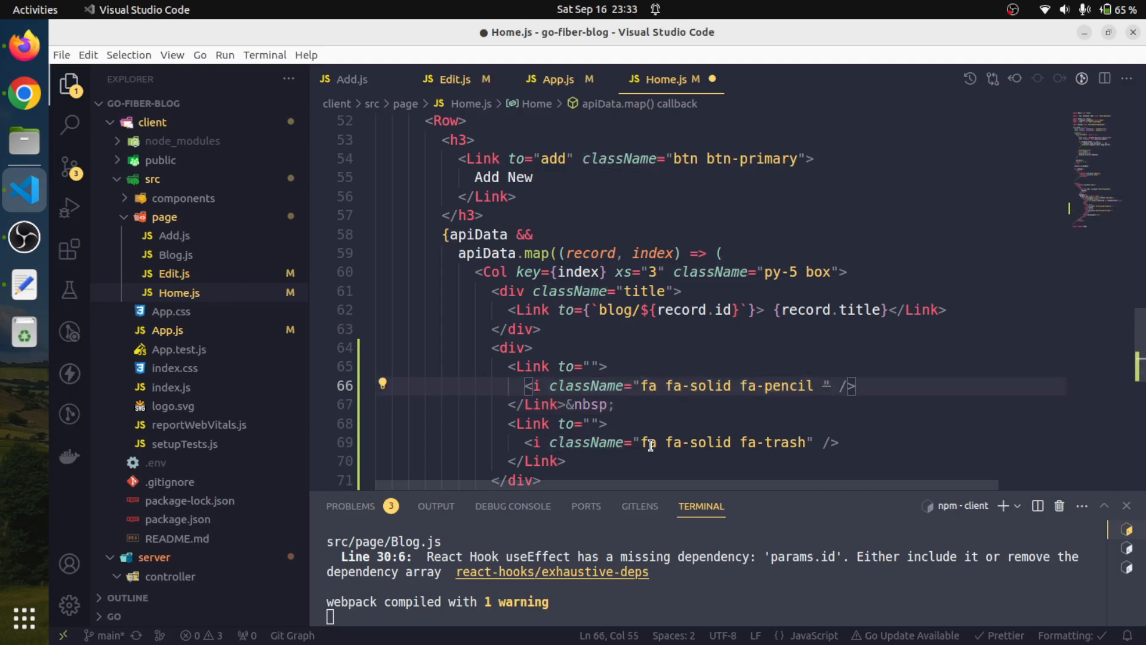
pyautogui.write('fa-2x')
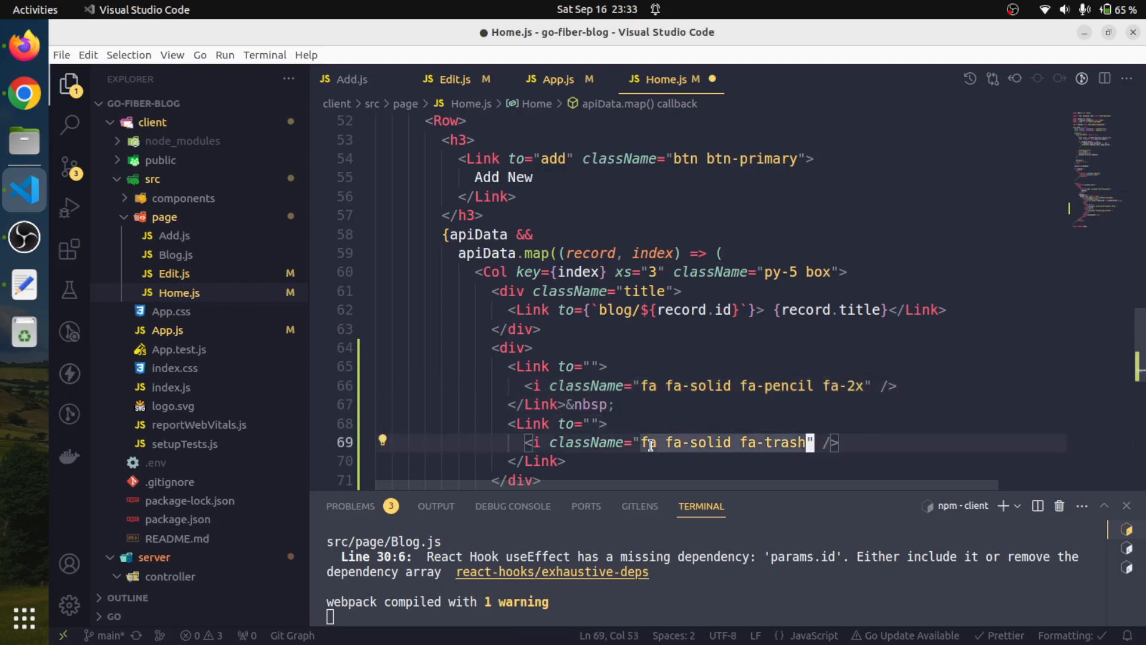
# Step: Check the enlarged icons on the home page cards, then return to the editor
pyautogui.click(24, 93)
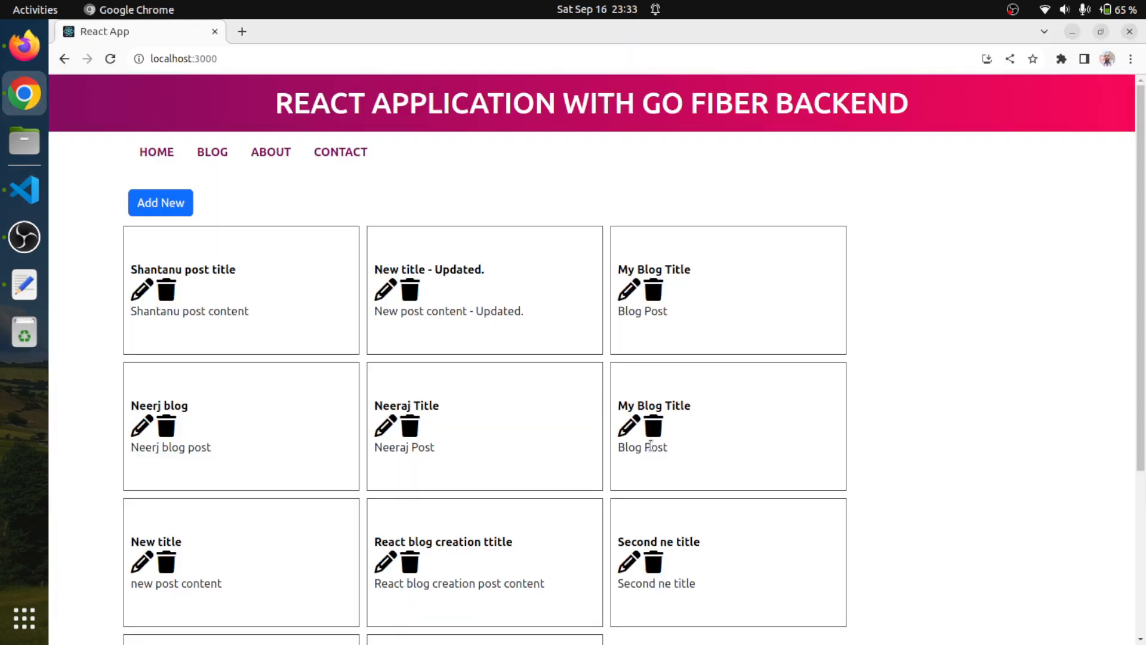
pyautogui.moveTo(138, 291)
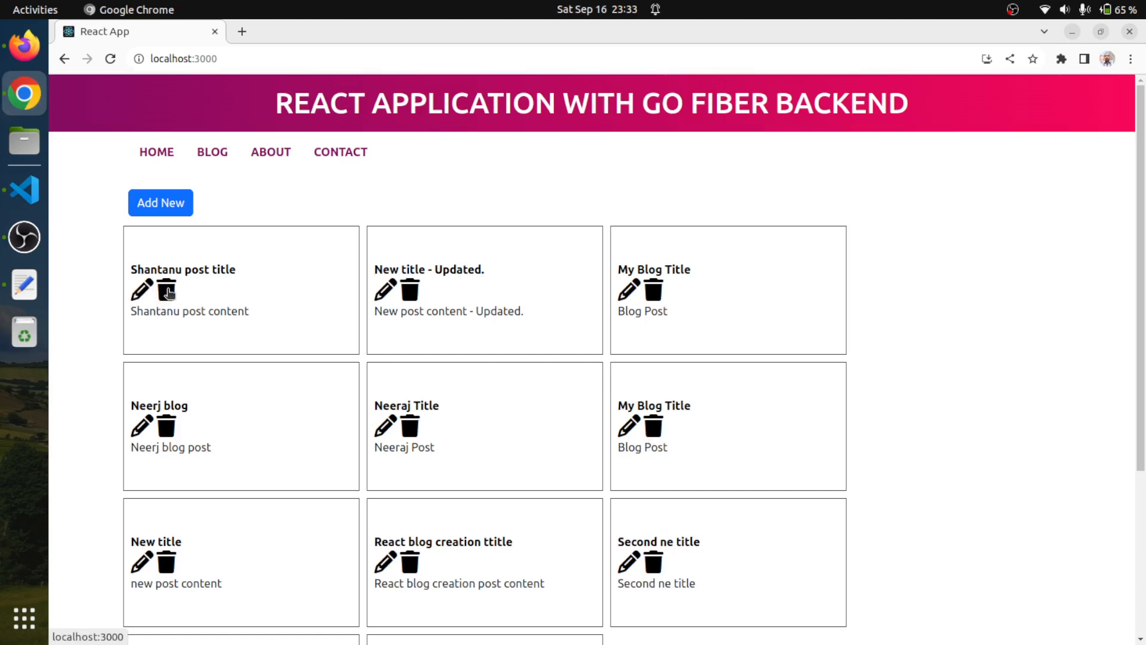
pyautogui.moveTo(61, 213)
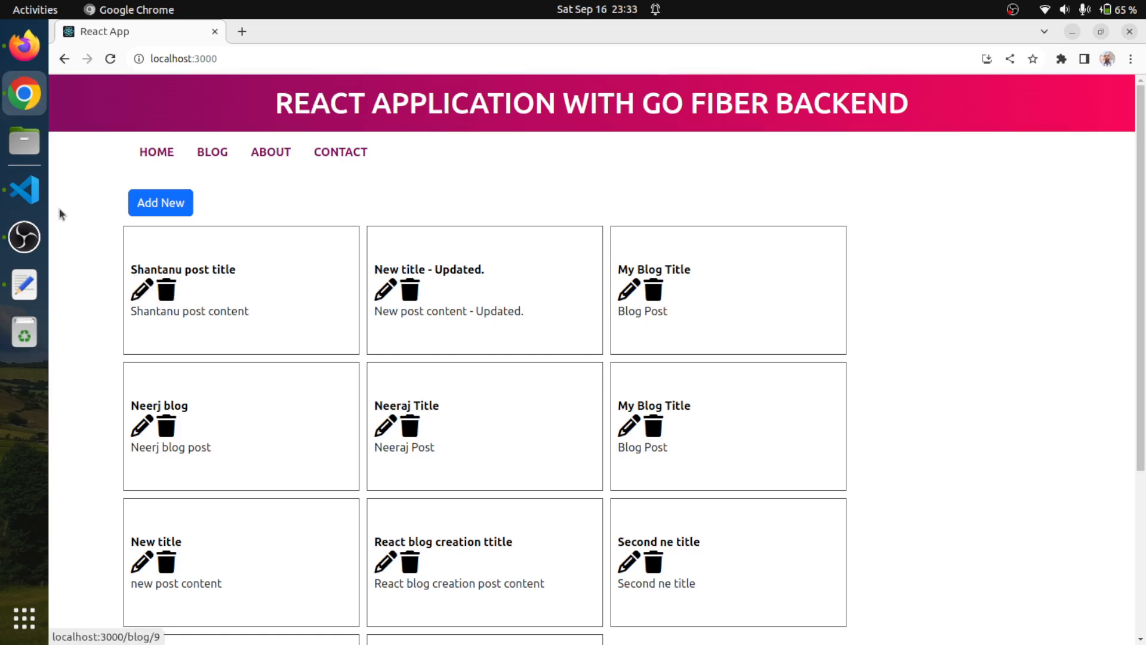
pyautogui.click(23, 190)
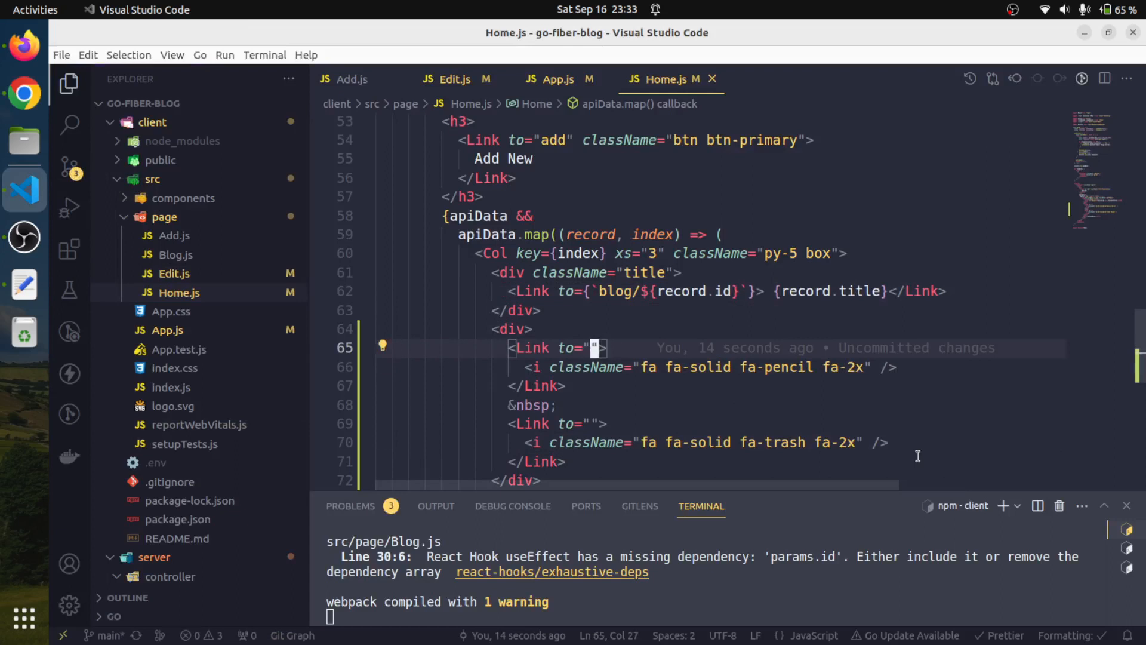
# Step: Set the pencil Link target to {`edit/${record.id}`} and save Home.js
pyautogui.press('Backspace')
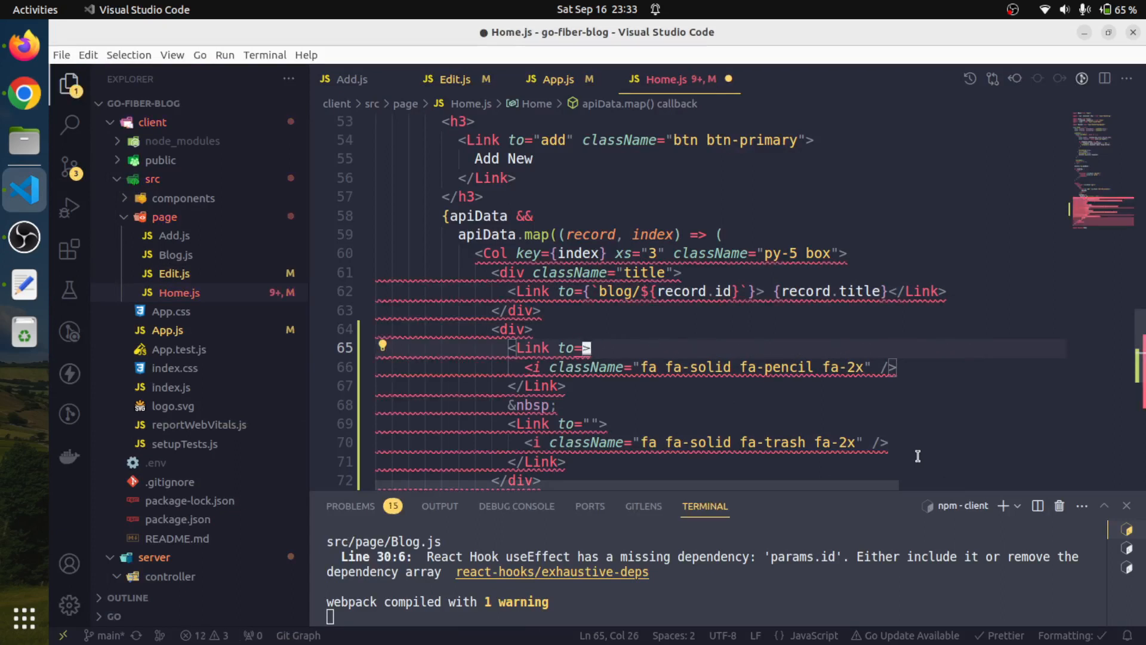
pyautogui.write('{`')
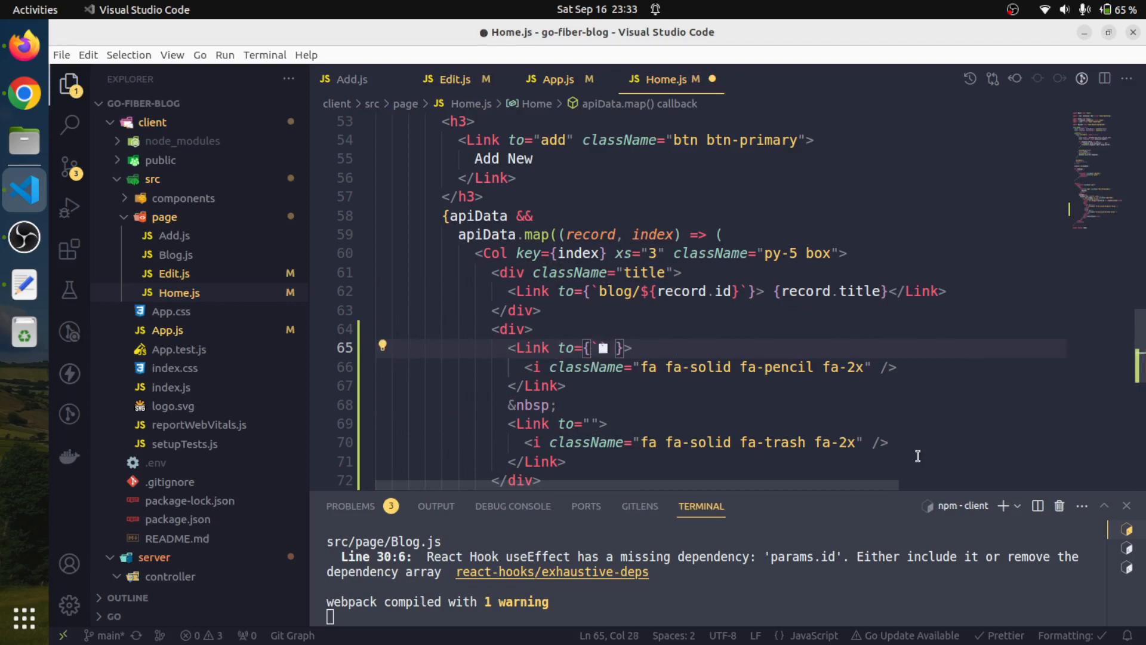
pyautogui.write('edit')
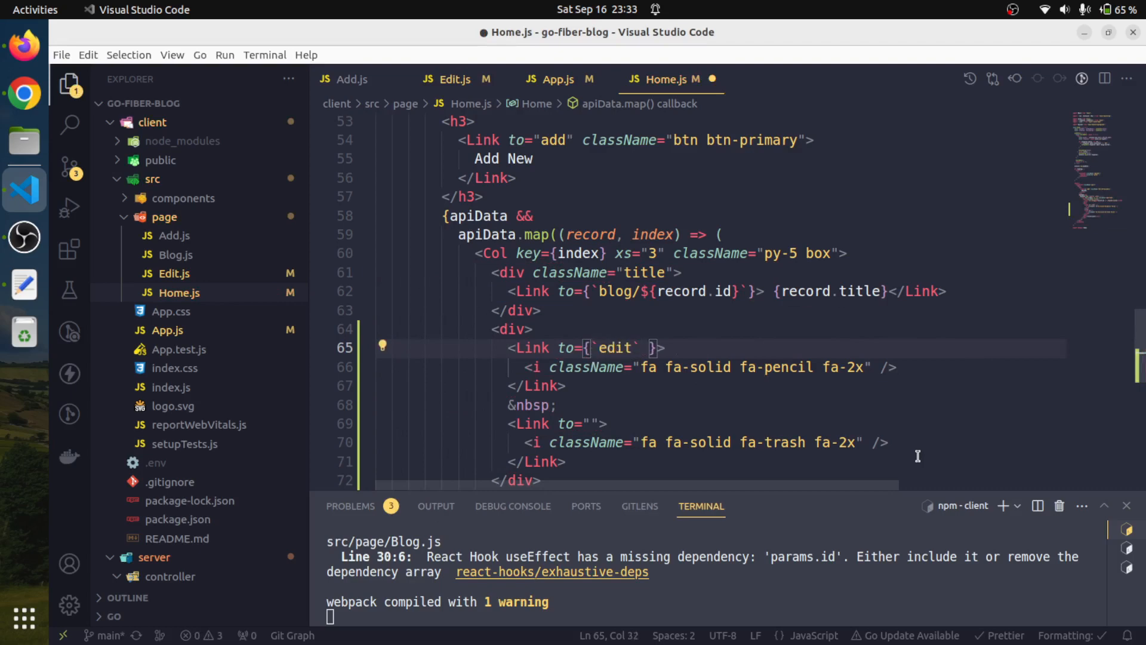
pyautogui.write('/')
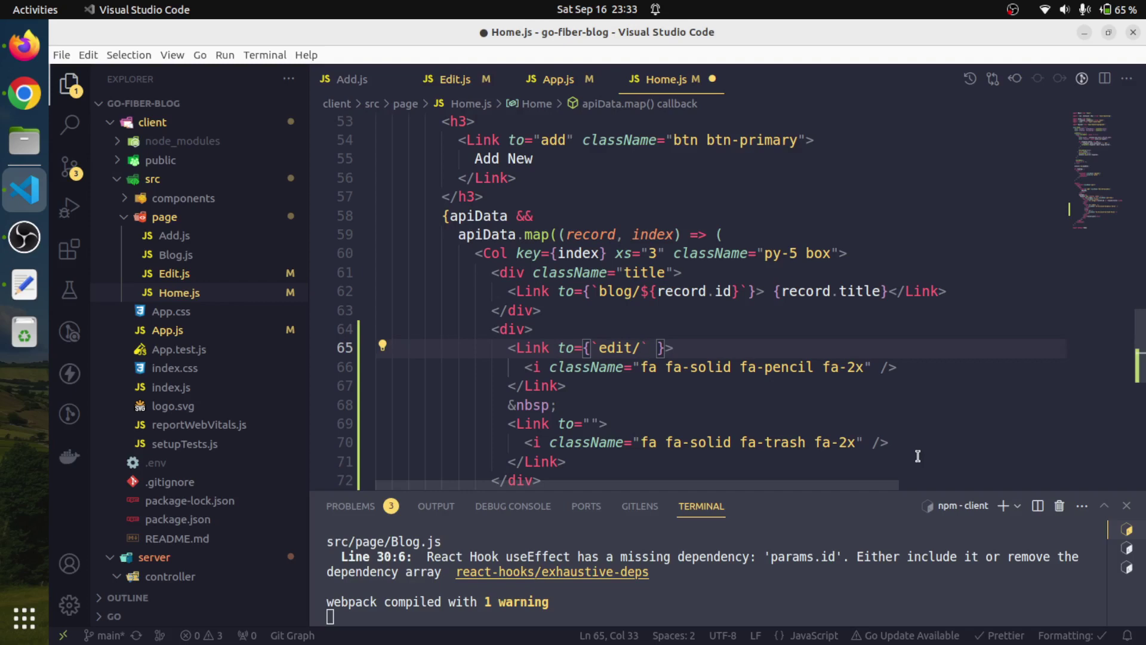
pyautogui.write('${')
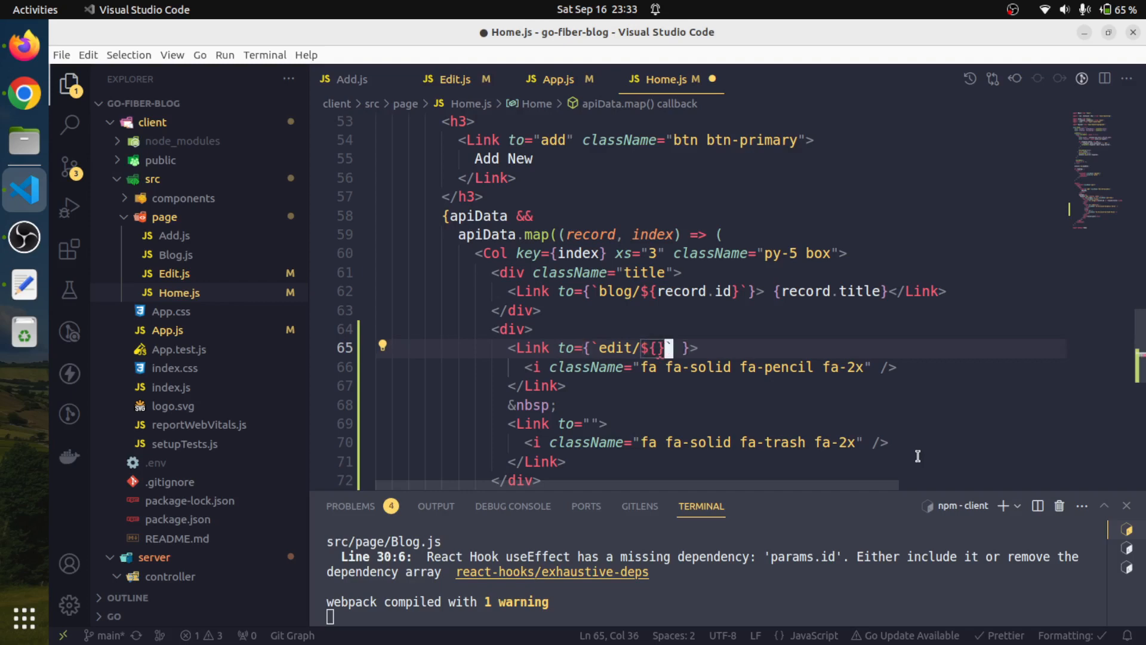
pyautogui.write('record')
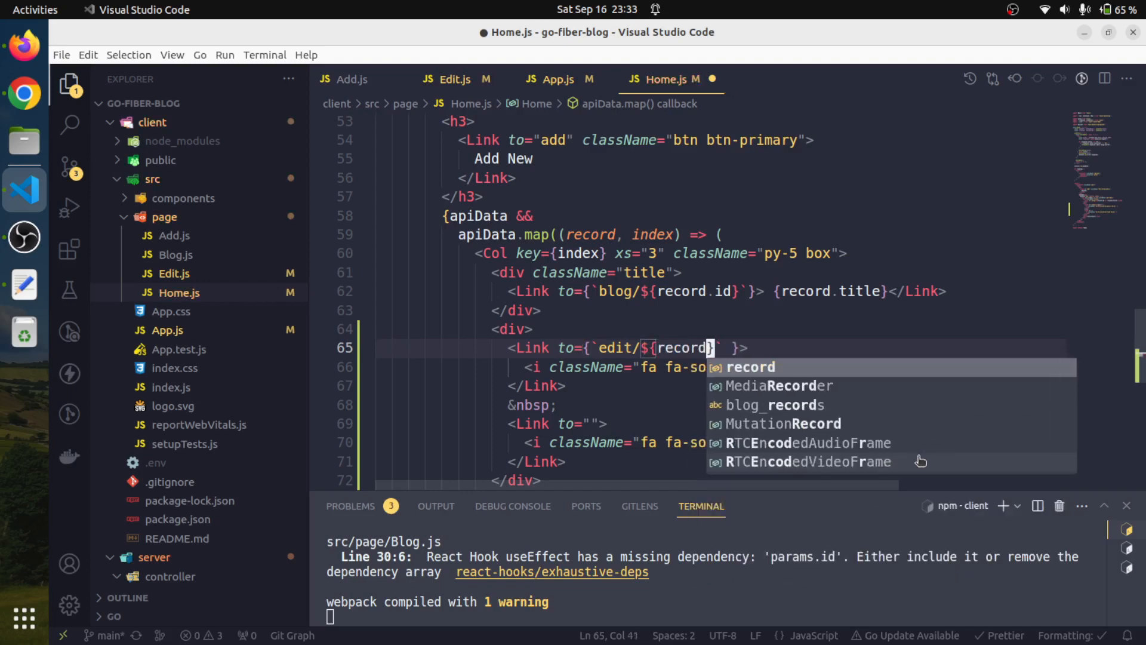
pyautogui.write('.id')
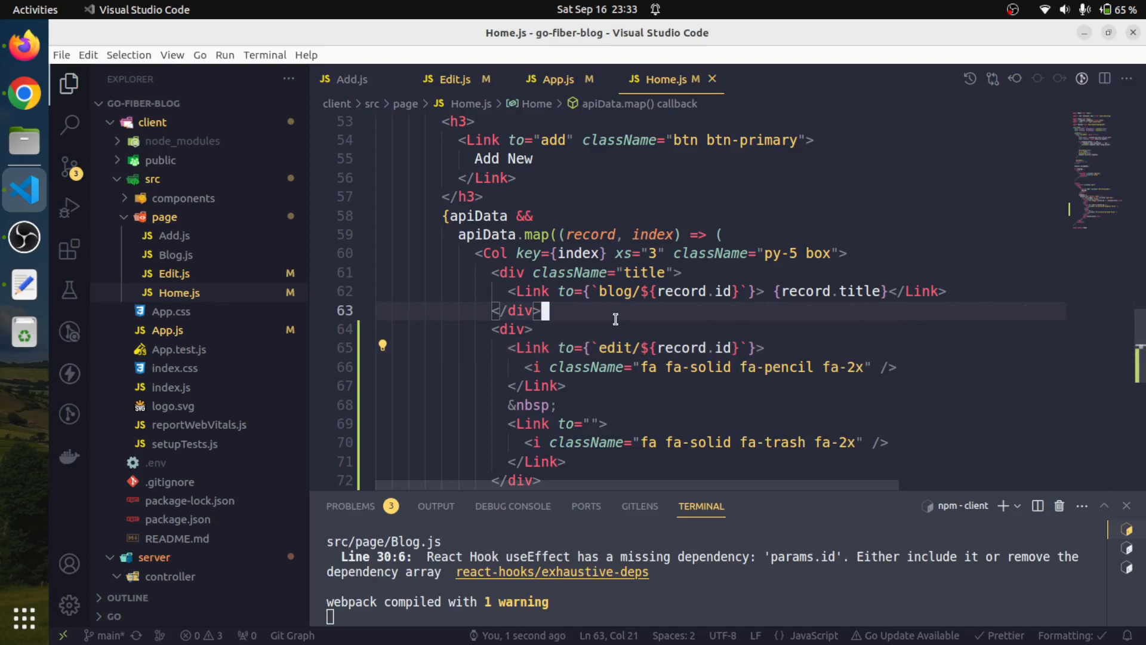
pyautogui.click(24, 93)
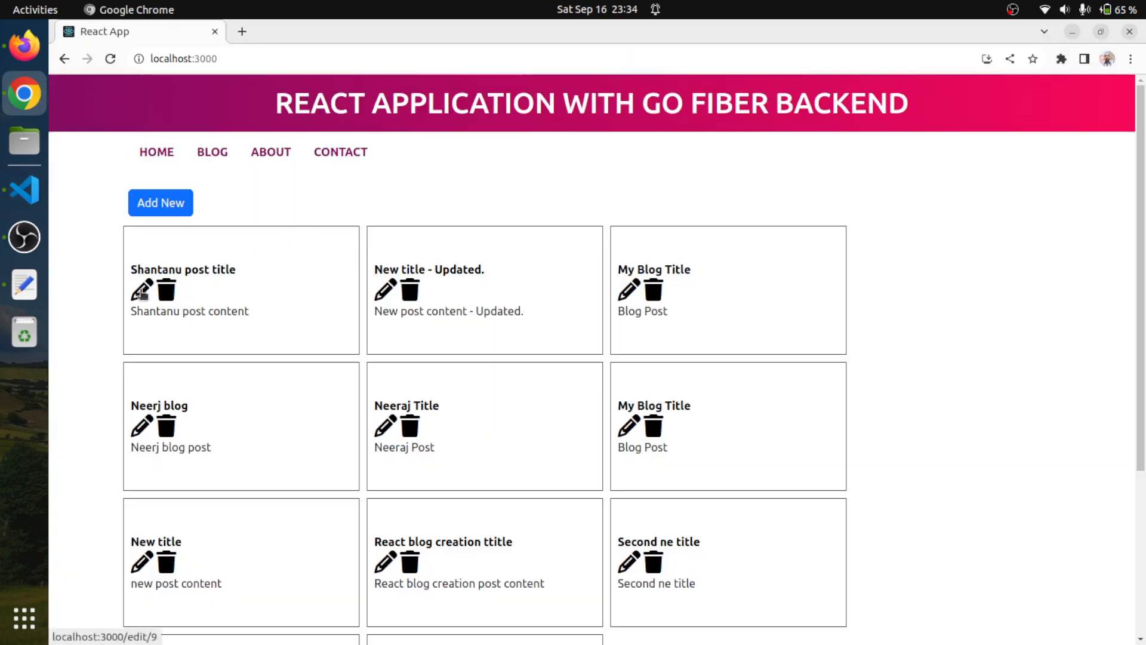
# Step: Follow the first card's pencil icon to the Edit Post page at /edit/9
pyautogui.click(141, 290)
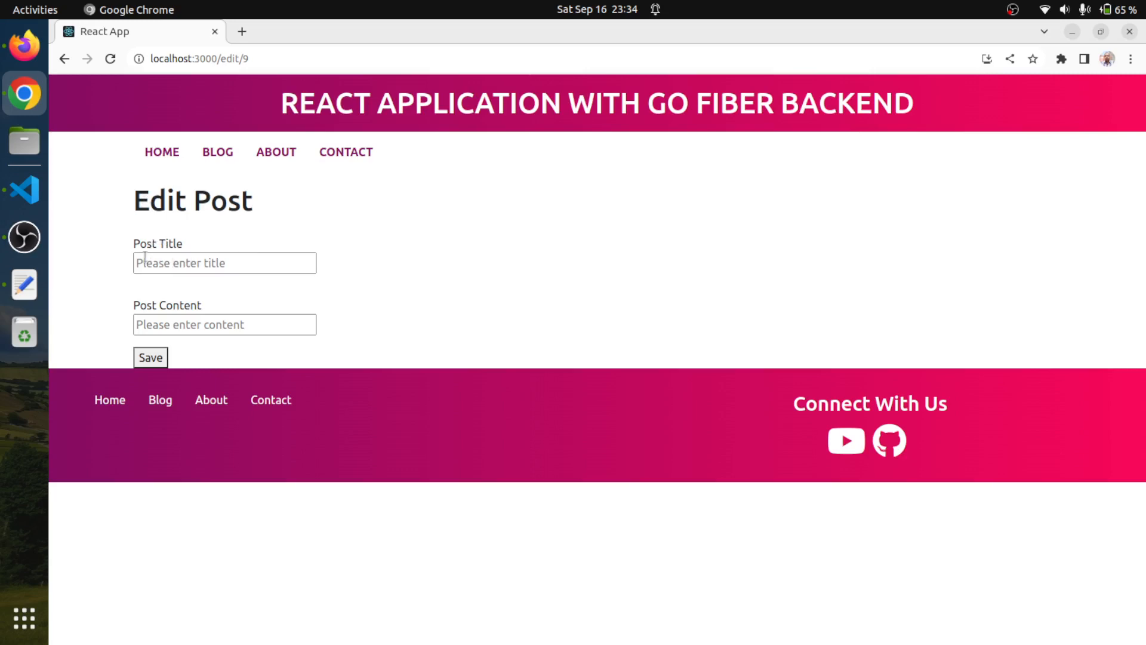
pyautogui.moveTo(64, 209)
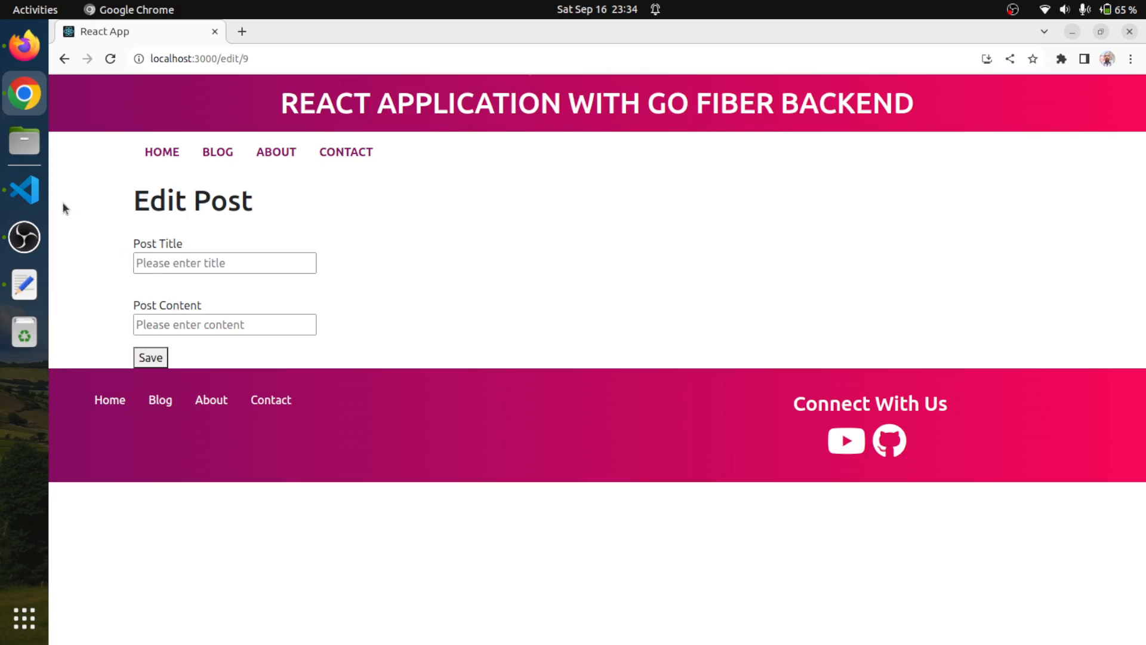
pyautogui.click(24, 190)
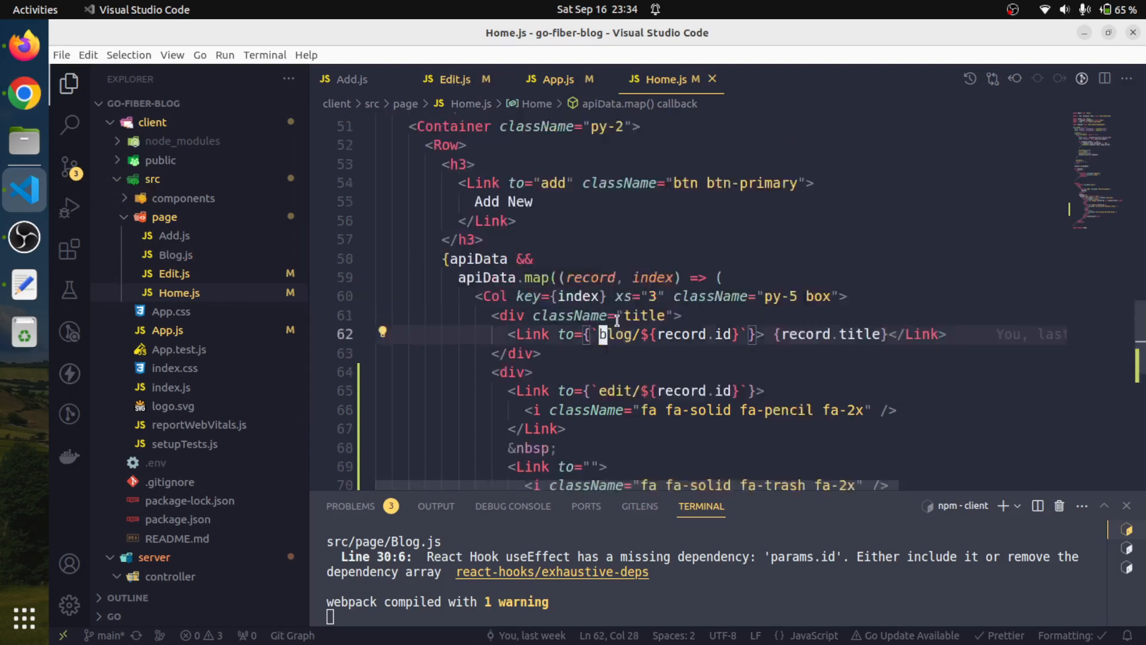
# Step: Bring Edit.js into view and scroll up to its imports
pyautogui.scroll(3)
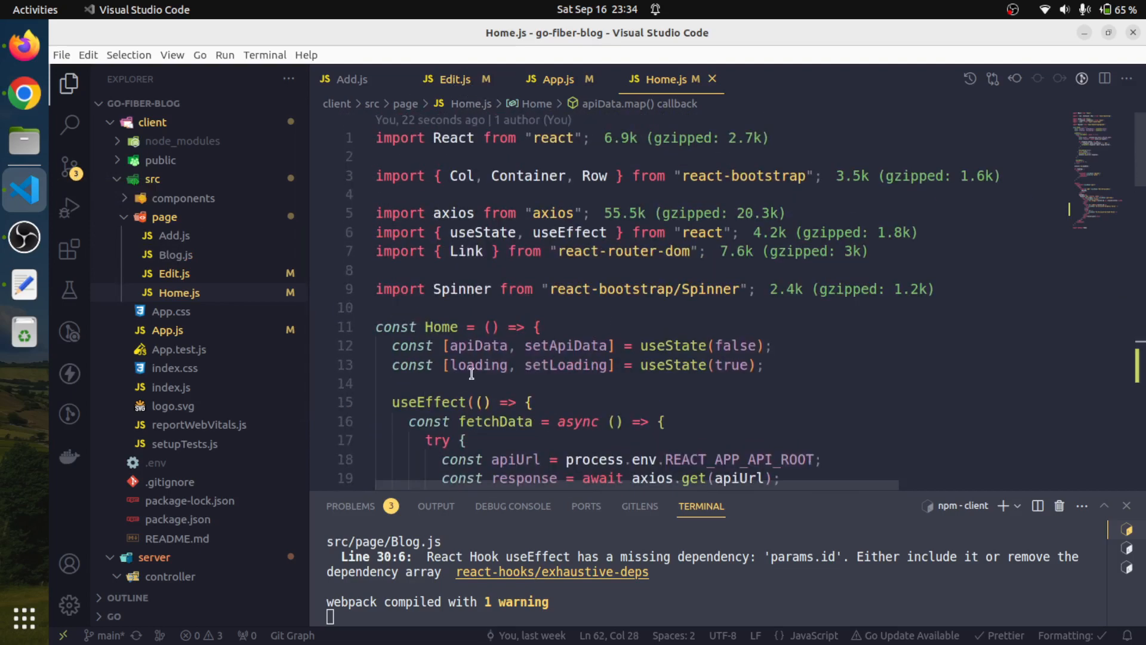
pyautogui.moveTo(634, 365)
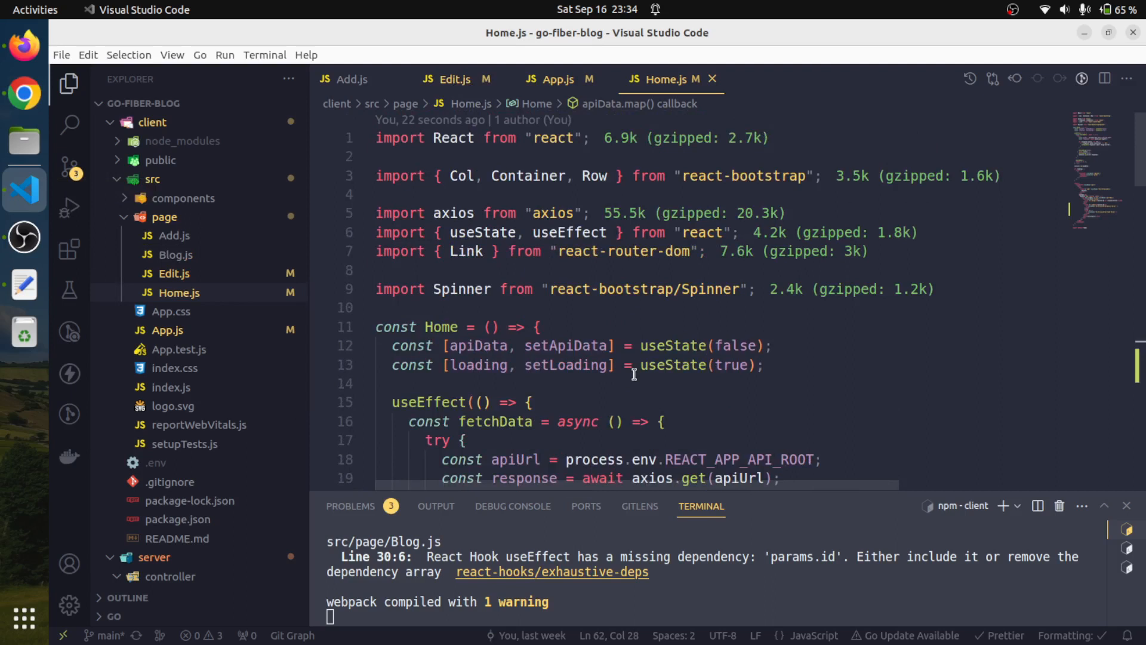
pyautogui.moveTo(454, 79)
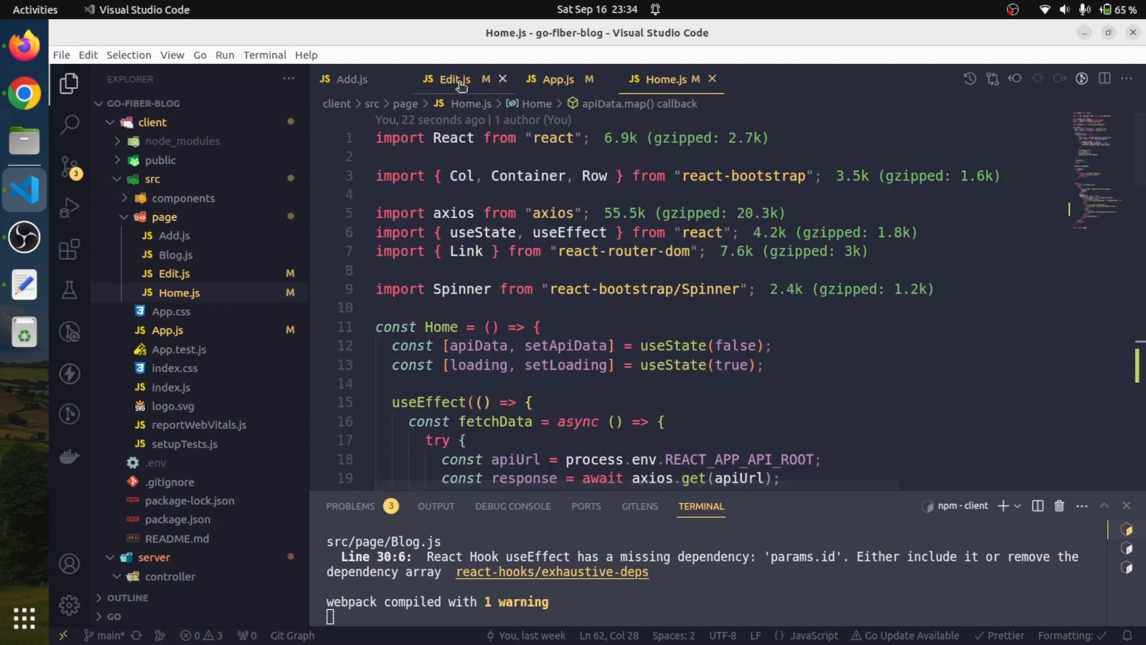
pyautogui.moveTo(454, 79)
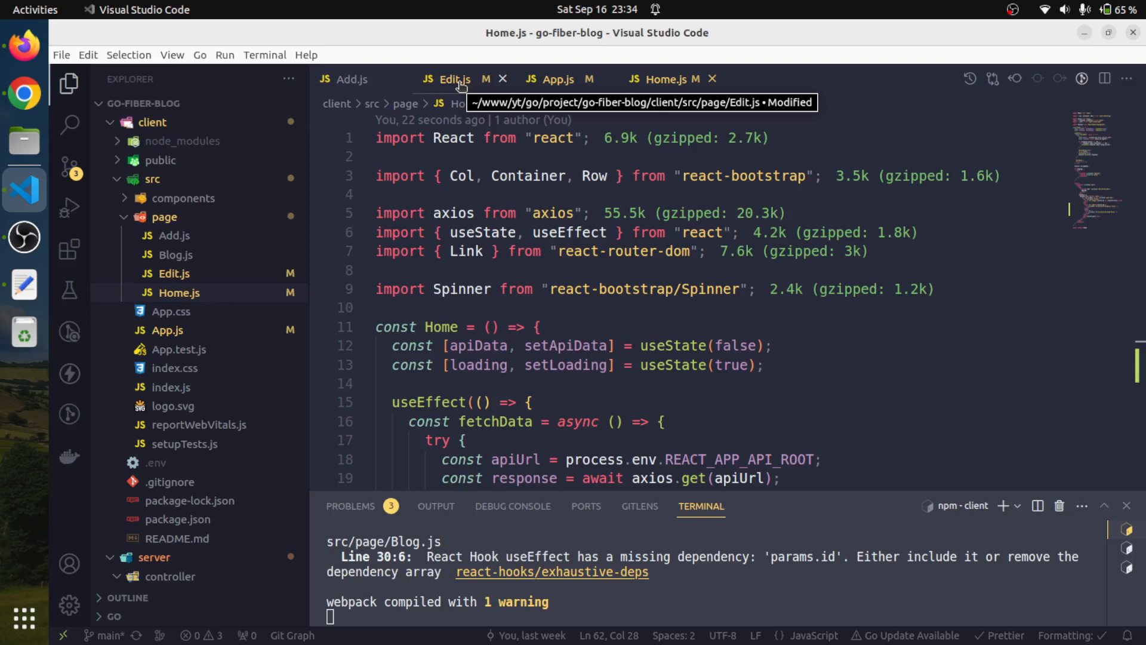
pyautogui.click(451, 79)
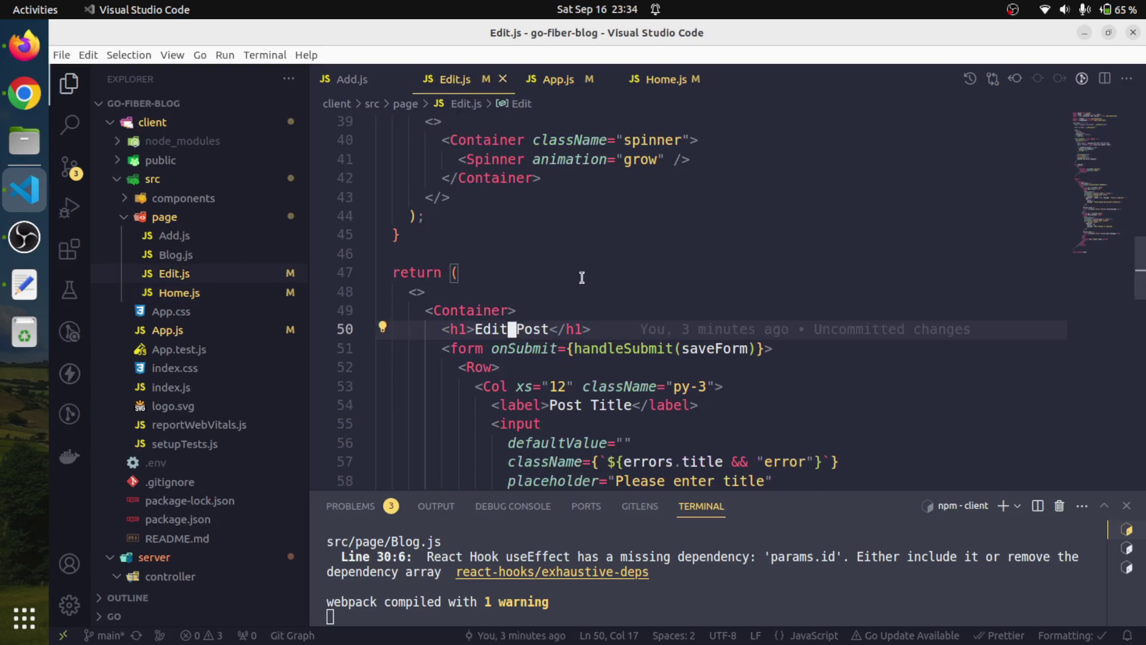
pyautogui.scroll(3)
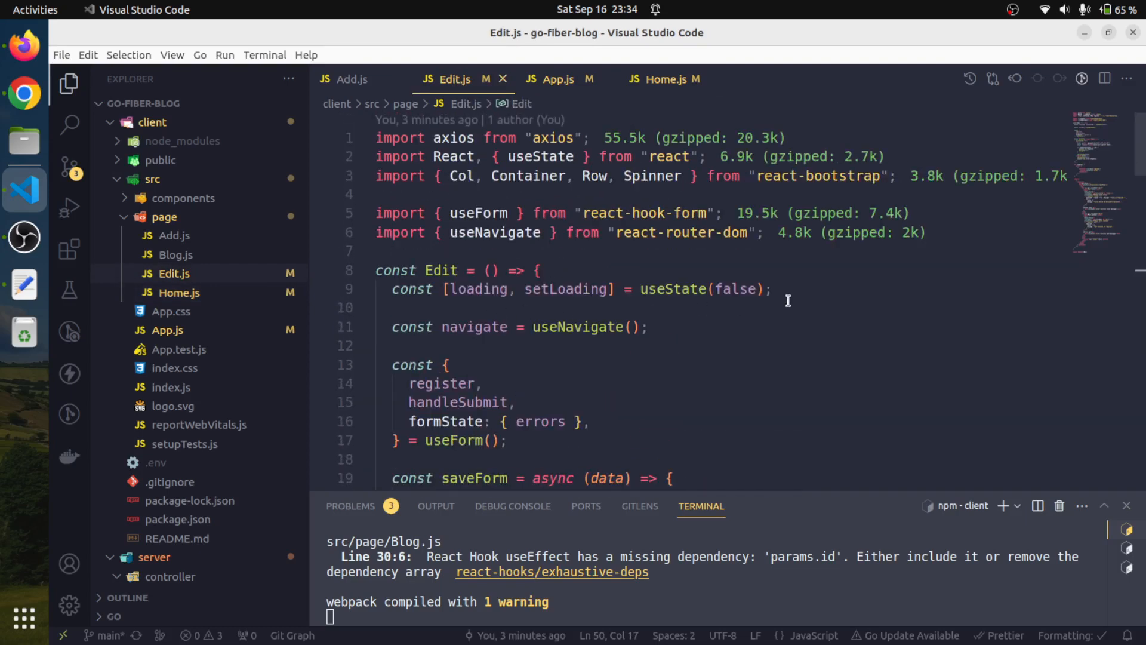
# Step: Add a '// 1. fetch the data' comment and const [apiData, setApiData] = useState(false)
pyautogui.click(773, 289)
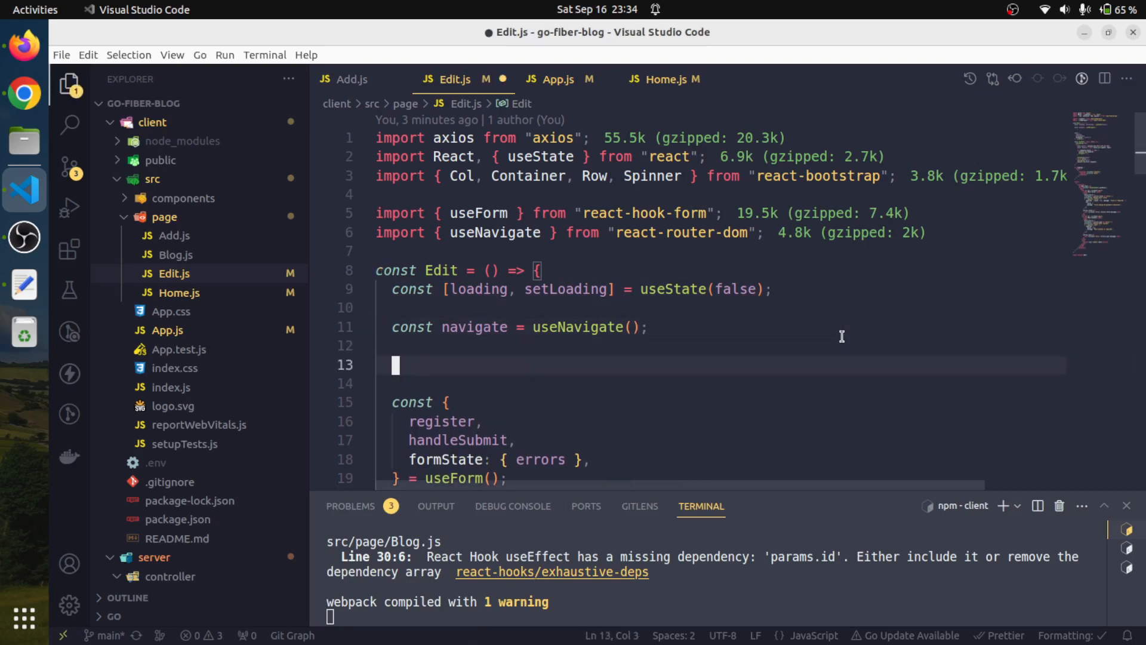
pyautogui.write('//')
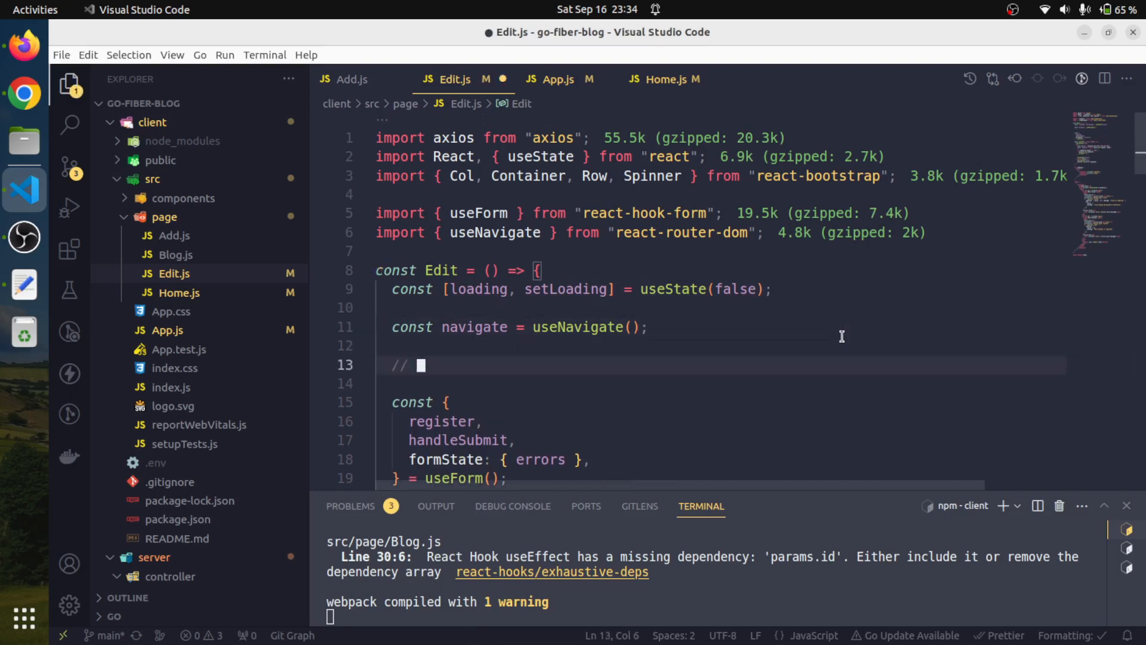
pyautogui.write('1. fetch')
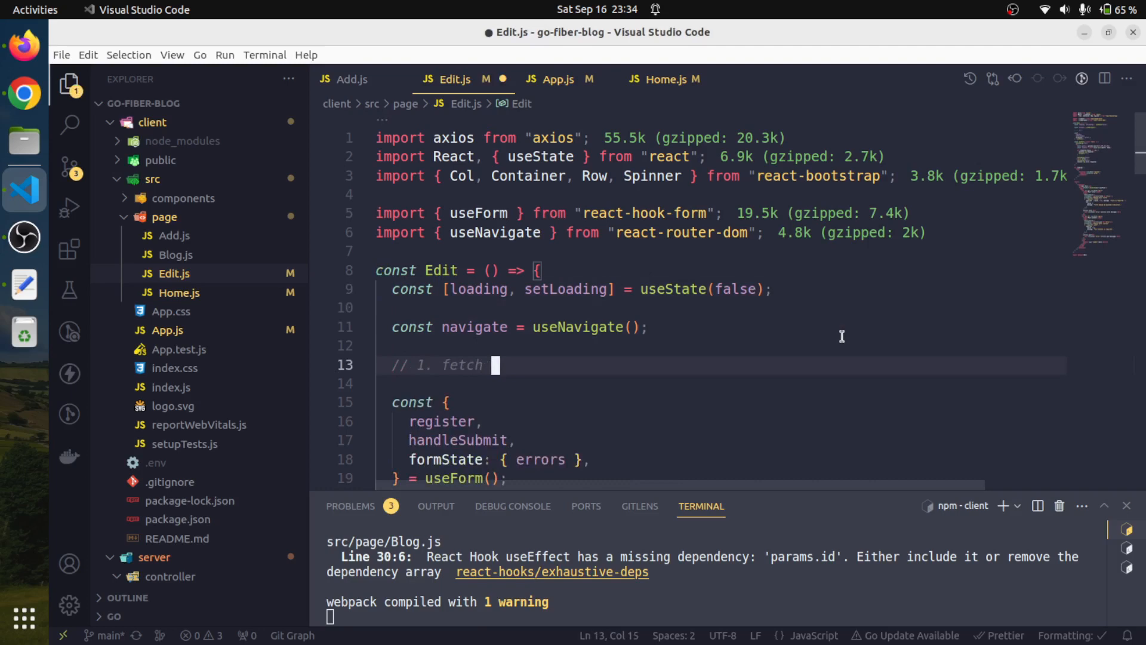
pyautogui.write('the data')
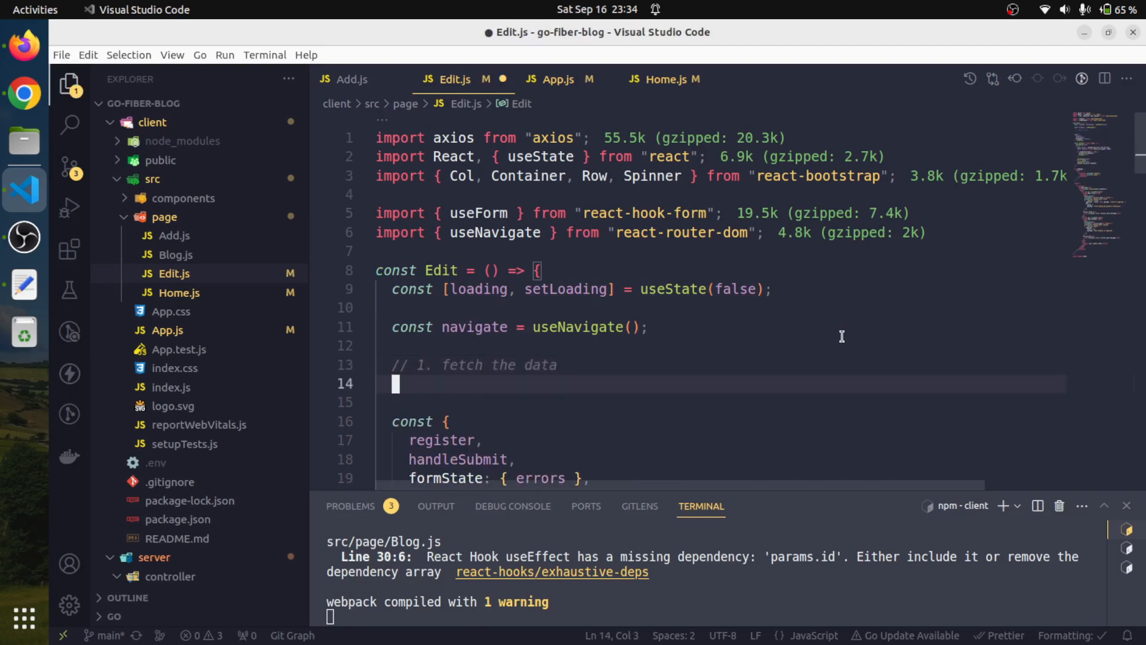
pyautogui.write('const [')
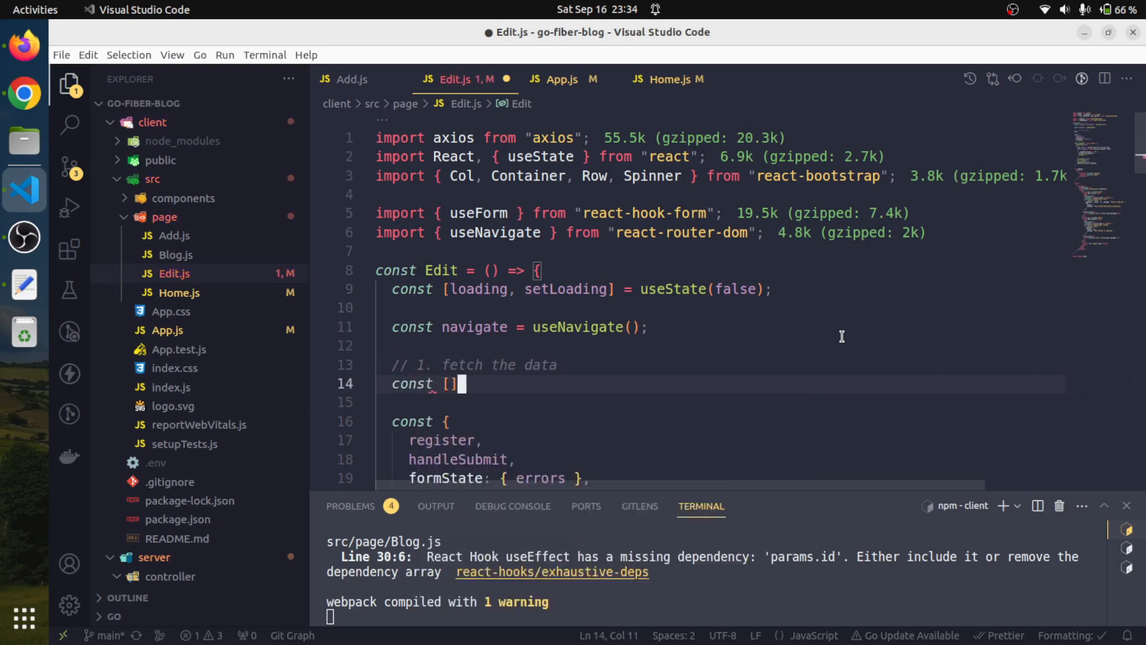
pyautogui.write('apiDa')
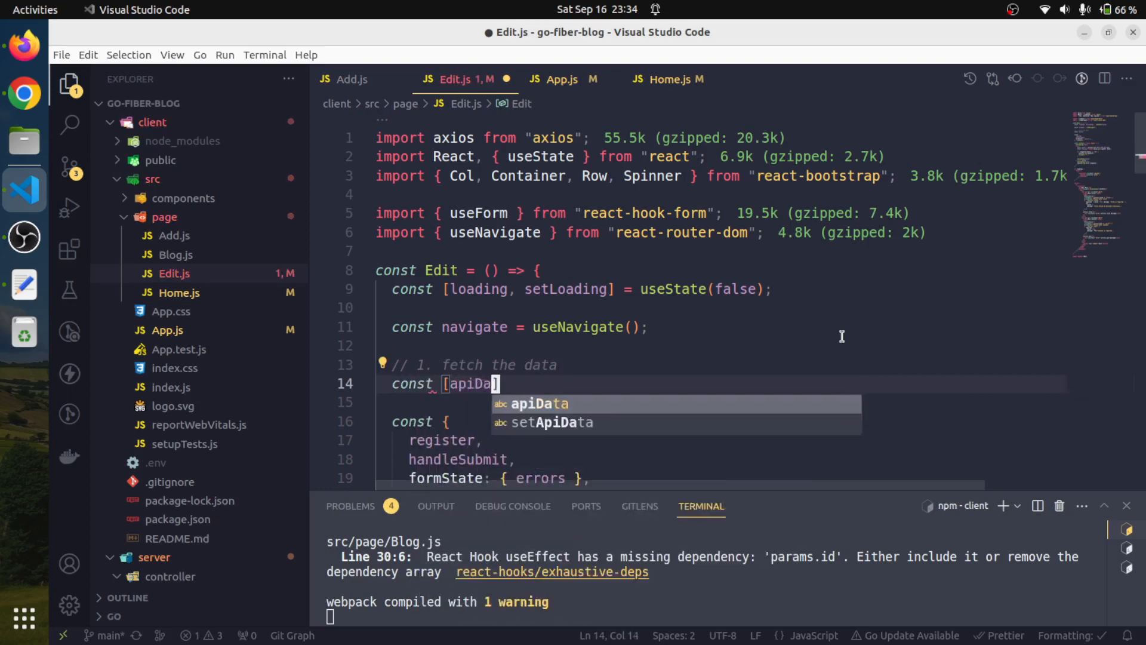
pyautogui.write(', set')
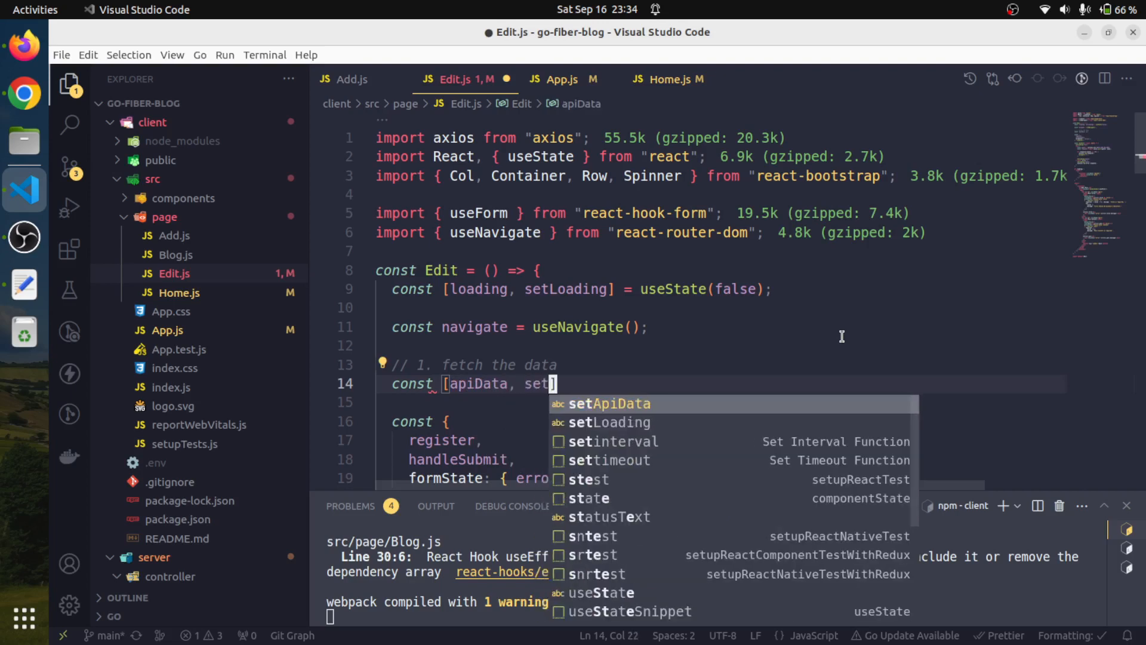
pyautogui.click(607, 402)
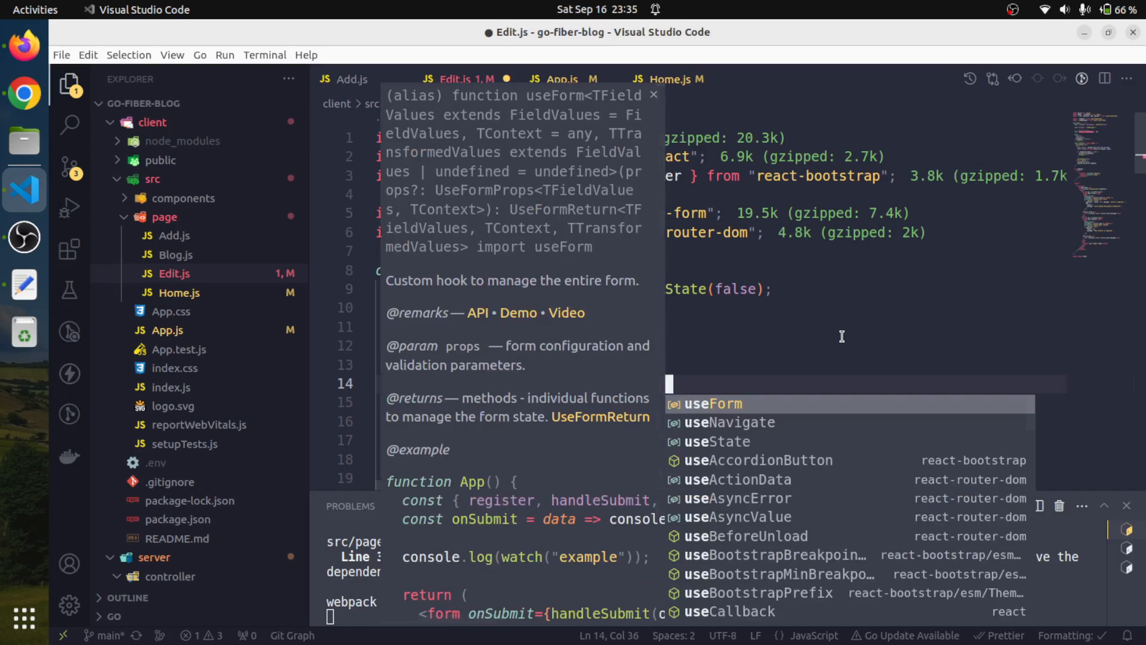
pyautogui.write('Sa')
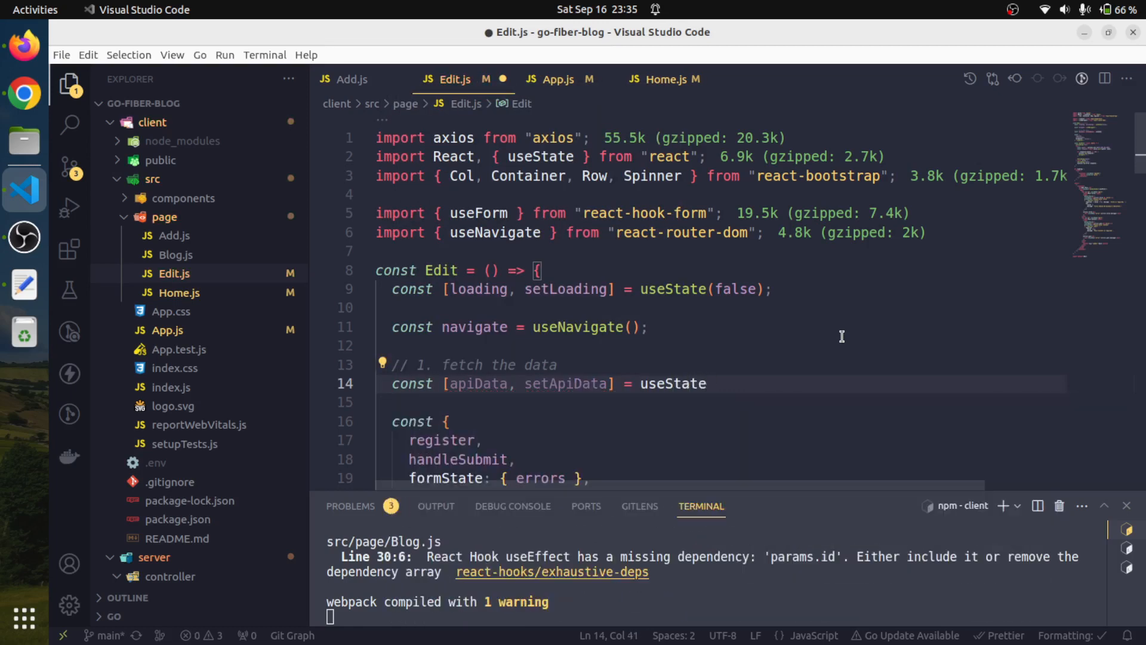
pyautogui.write('()')
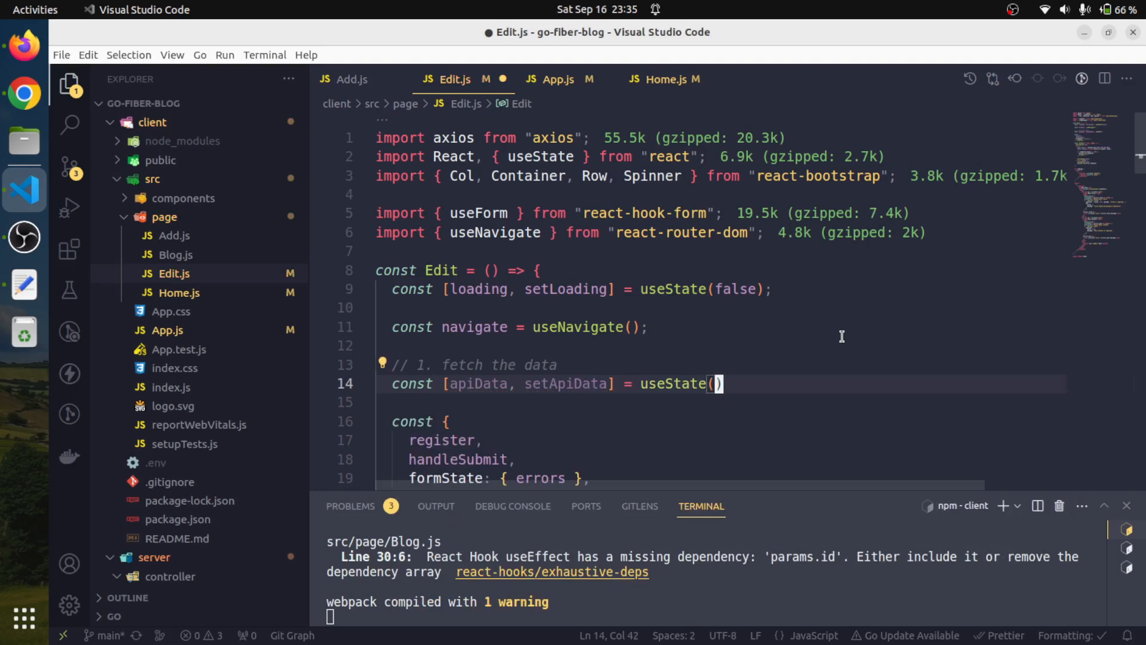
pyautogui.write('false')
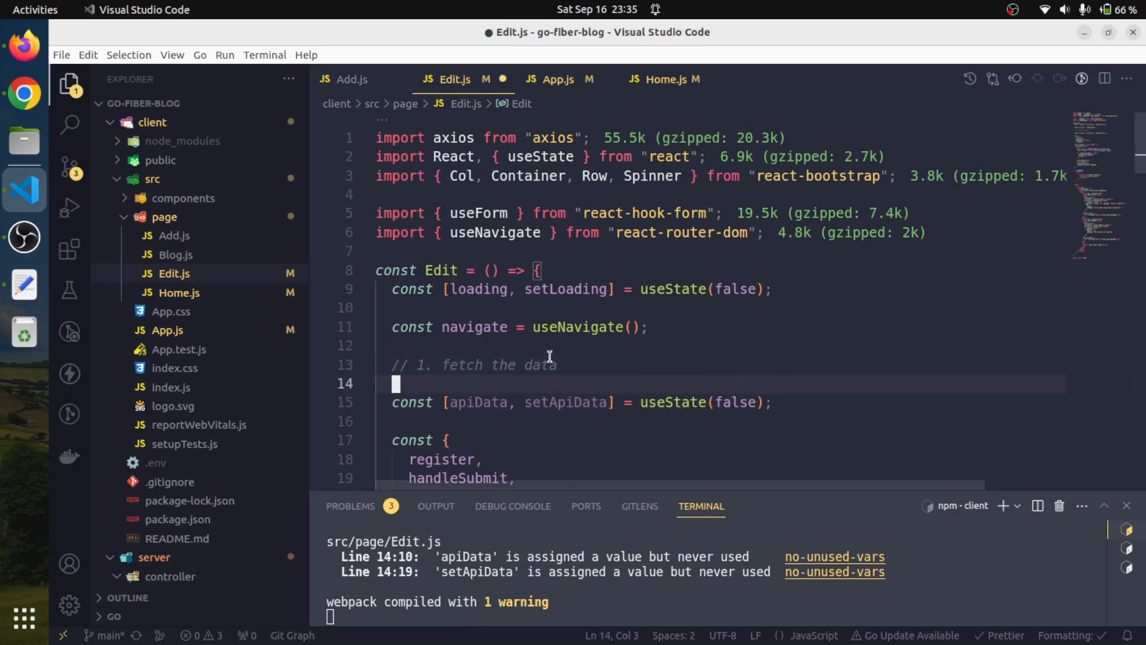
# Step: Declare const params = useParams() below the apiData state
pyautogui.write('const')
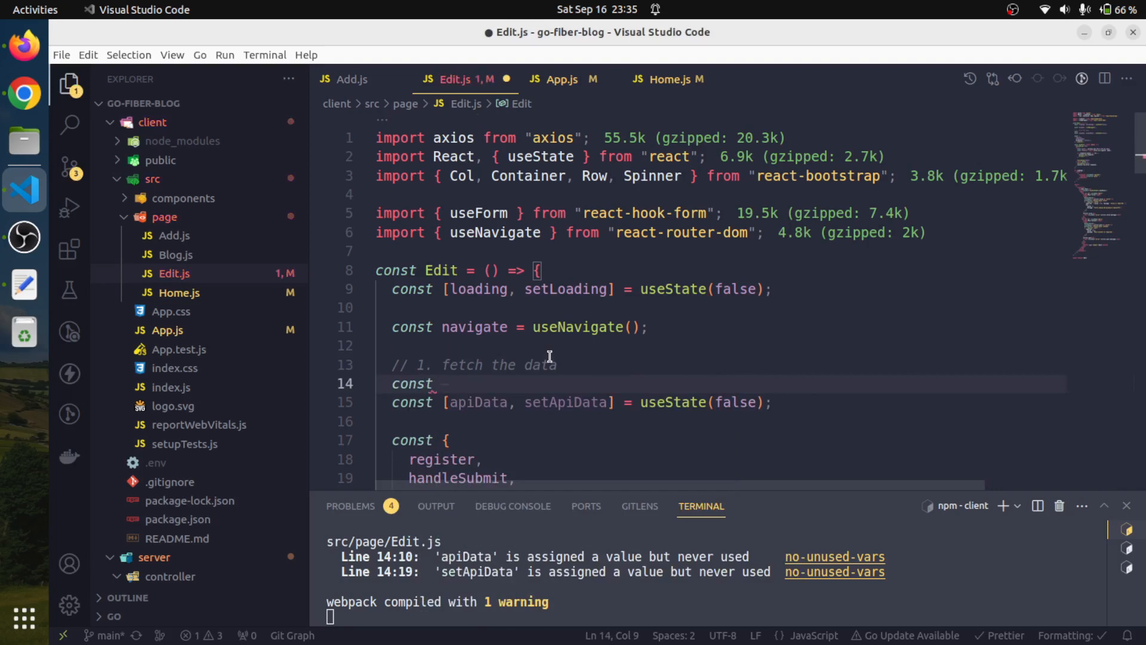
pyautogui.write('params =')
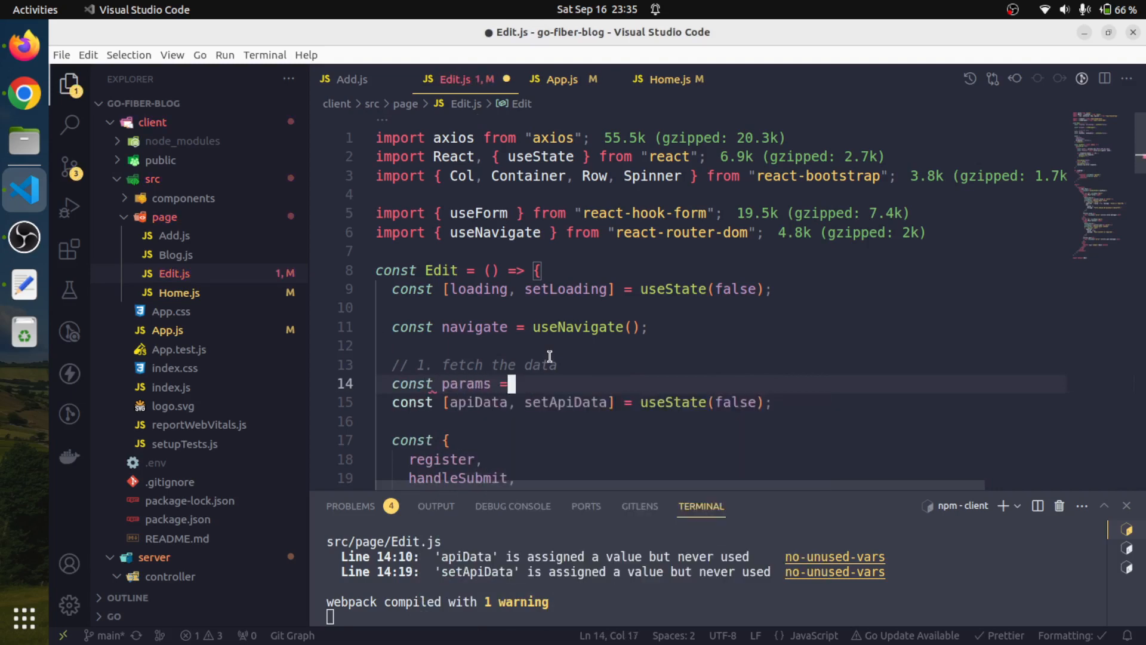
pyautogui.write('useParams')
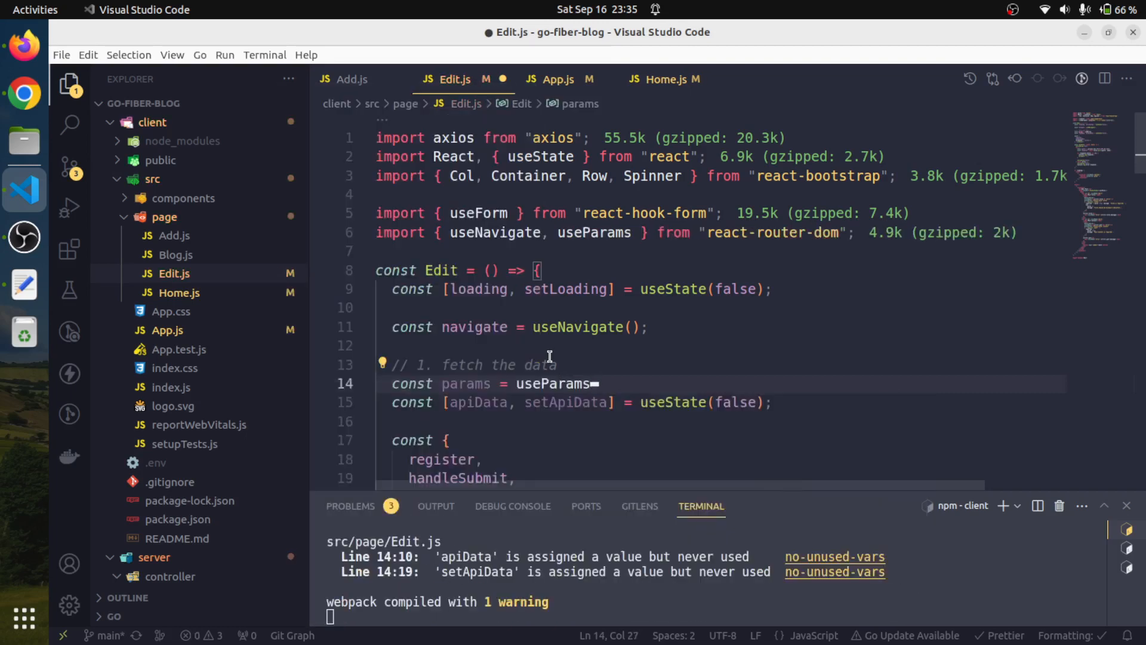
pyautogui.write('();')
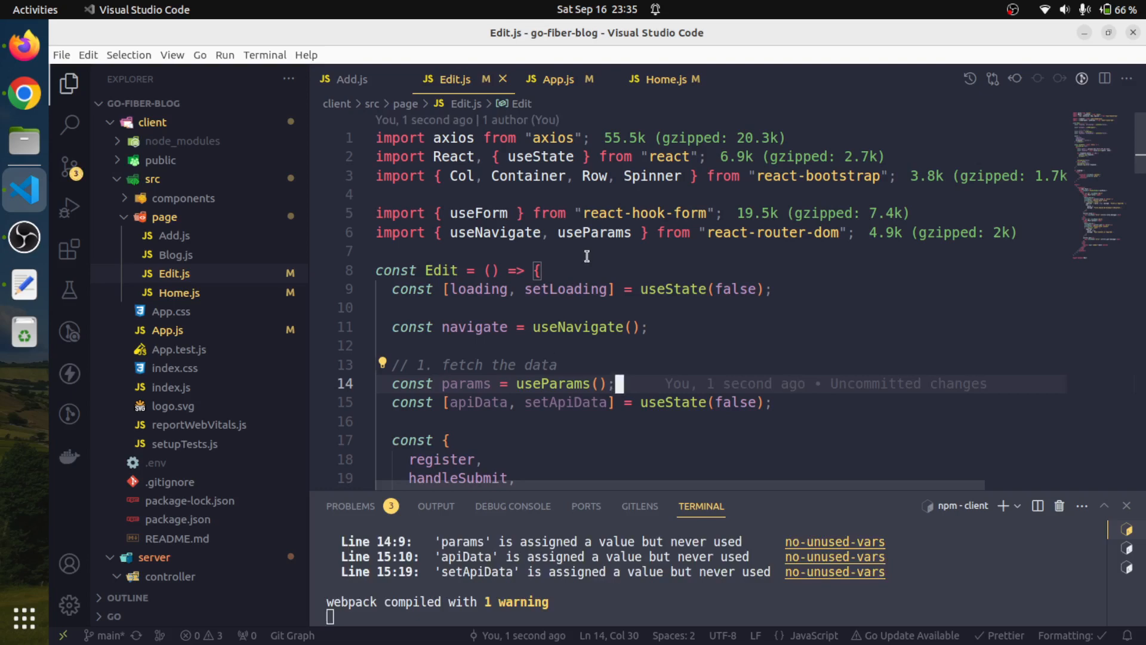
pyautogui.moveTo(176, 254)
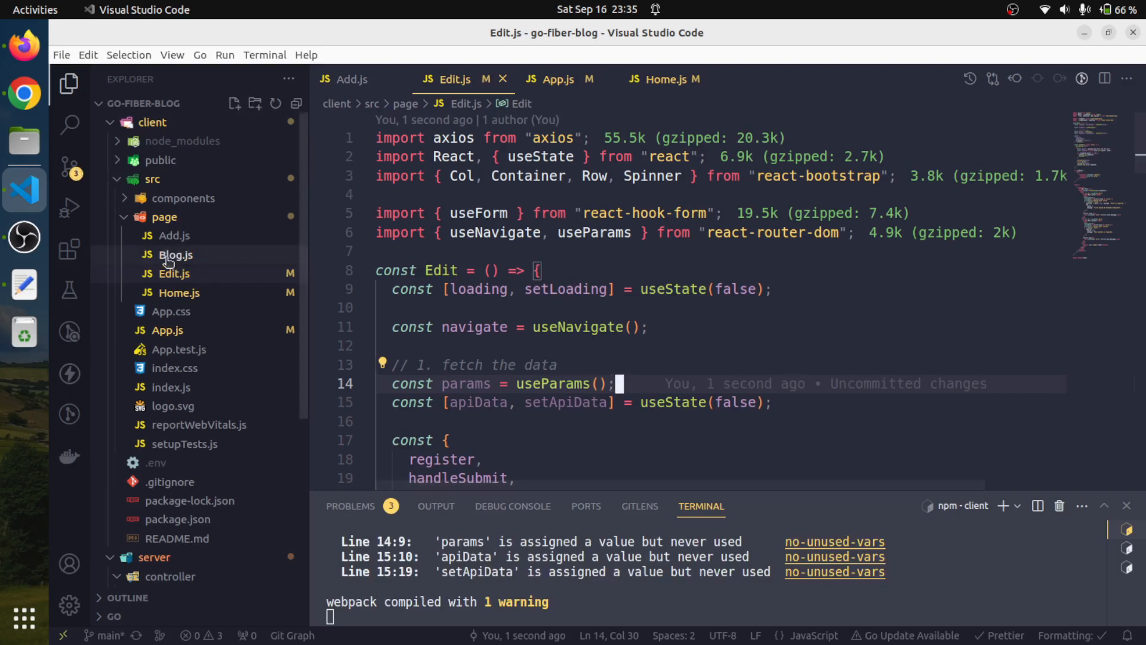
# Step: Copy Blog.js's post-fetching useEffect block and paste it into Edit.js
pyautogui.click(176, 254)
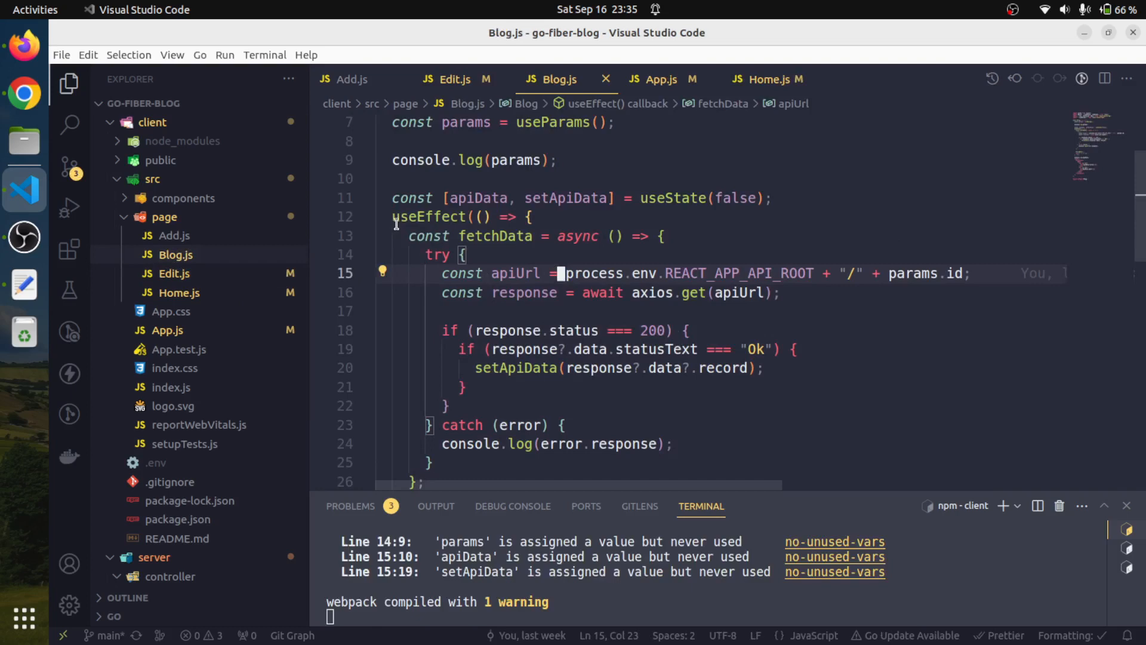
pyautogui.scroll(-3)
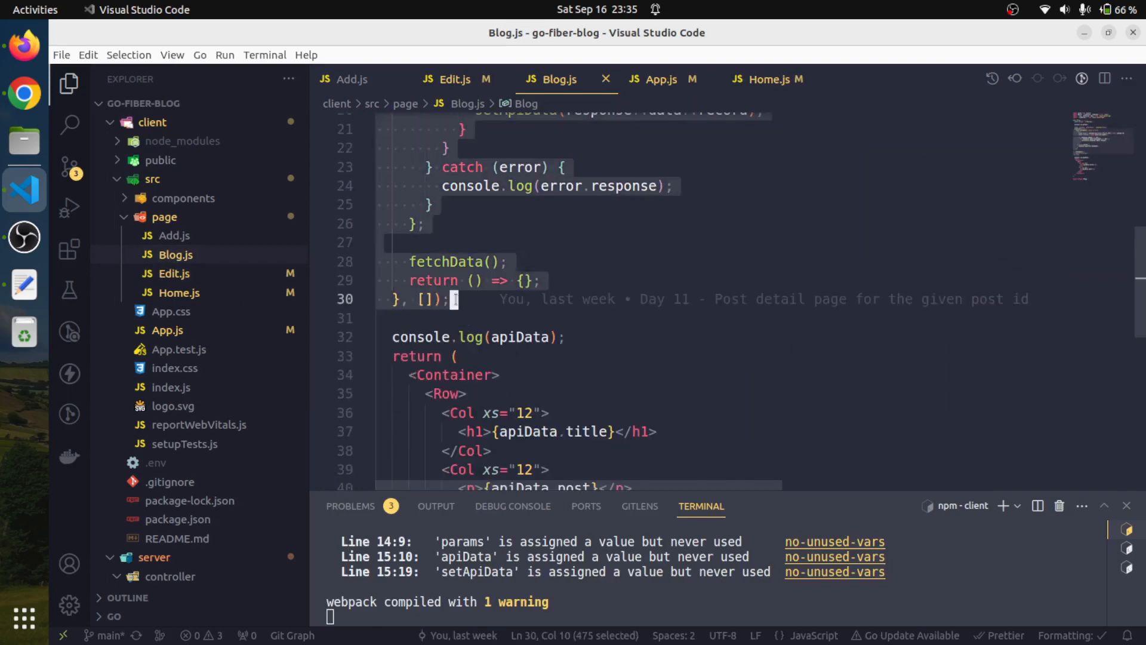
pyautogui.moveTo(449, 79)
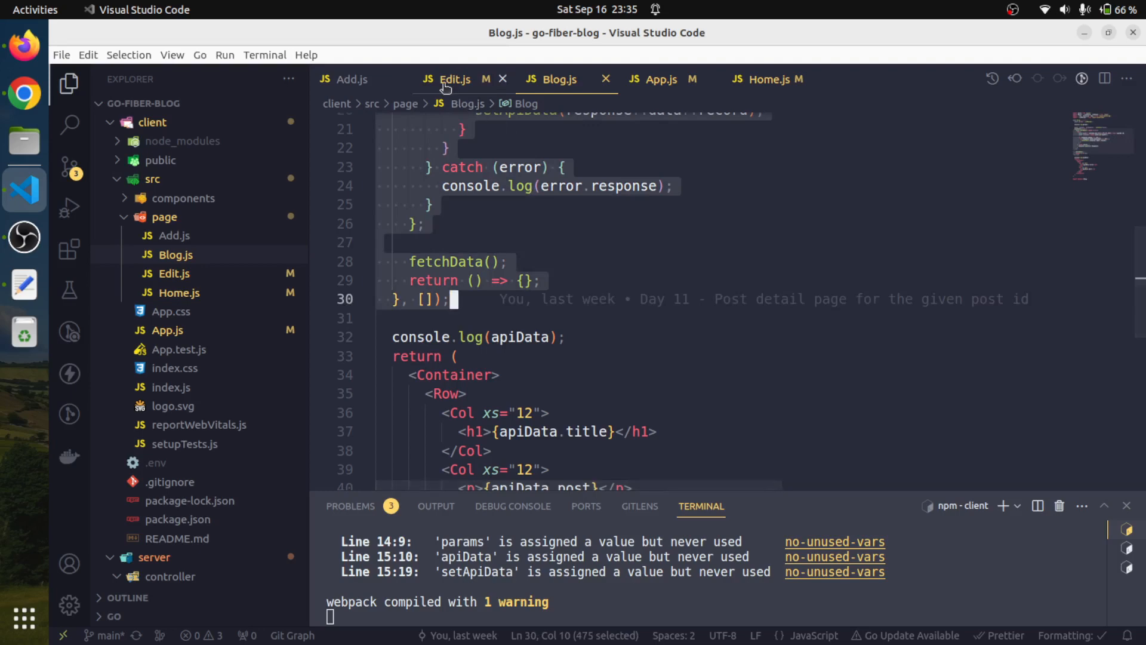
pyautogui.click(454, 78)
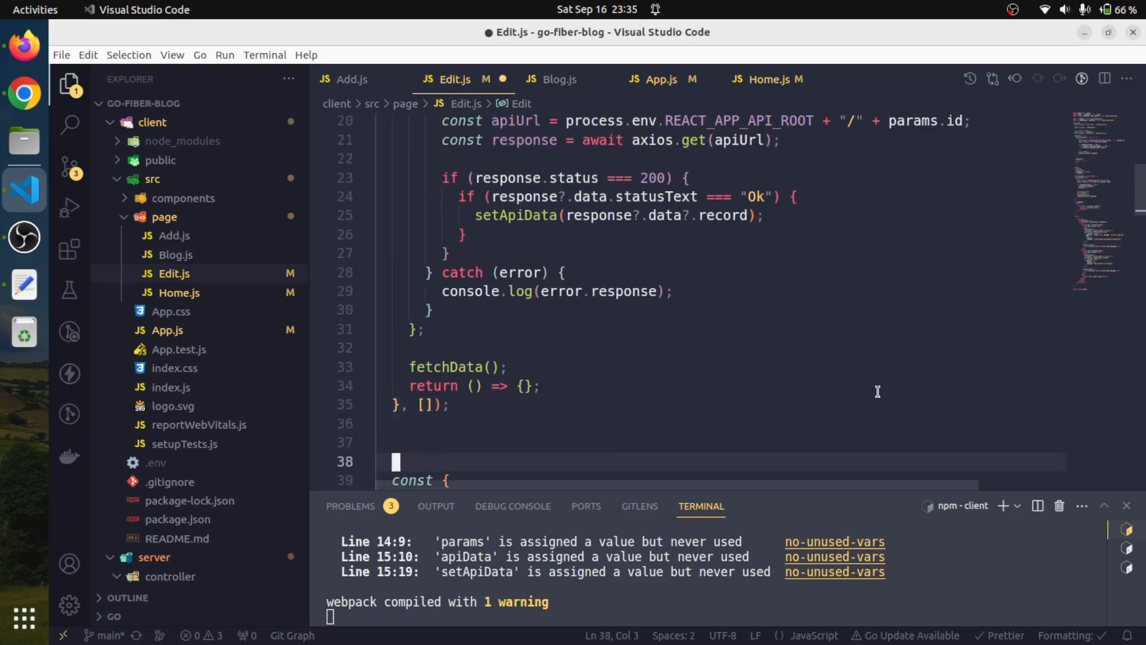
# Step: Begin a '// 2. Form' section comment below the pasted effect
pyautogui.write('// 2.')
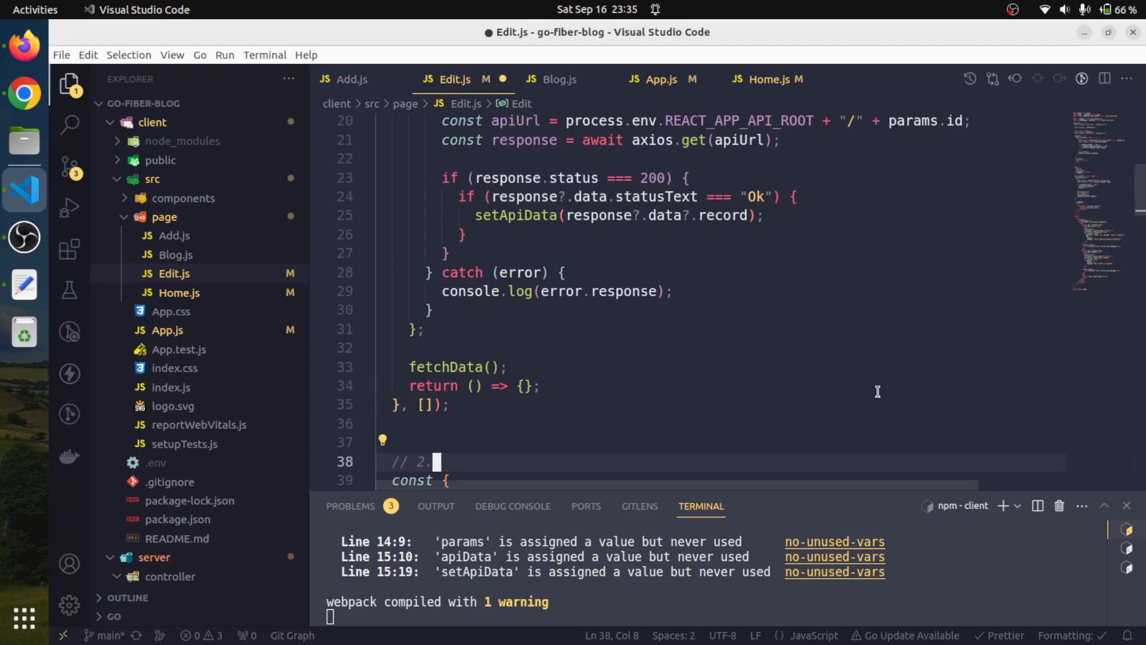
pyautogui.write('Form')
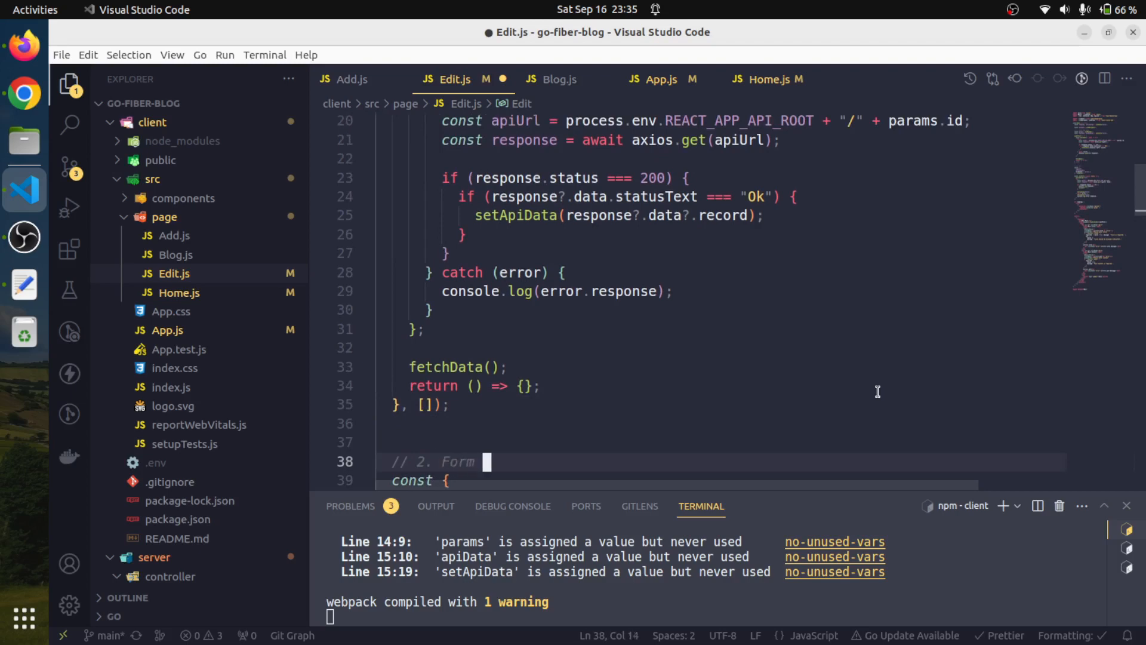
# Step: Finish the comment as '// 2. Form handling and saving' and review the fetch effect
pyautogui.write('handling and')
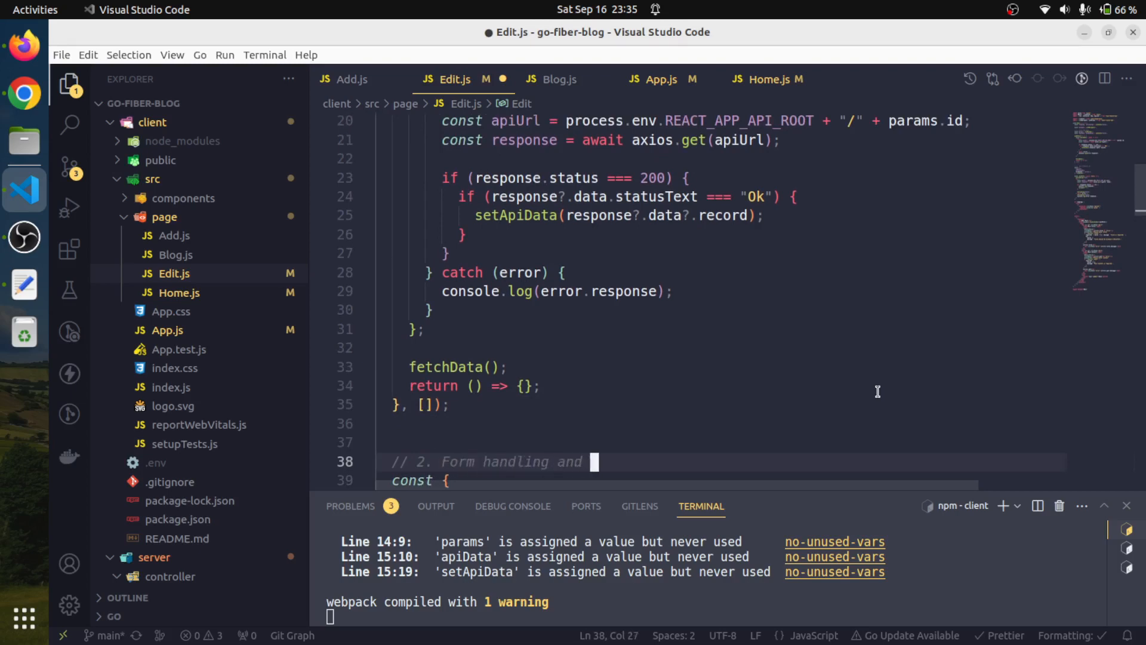
pyautogui.write('saving')
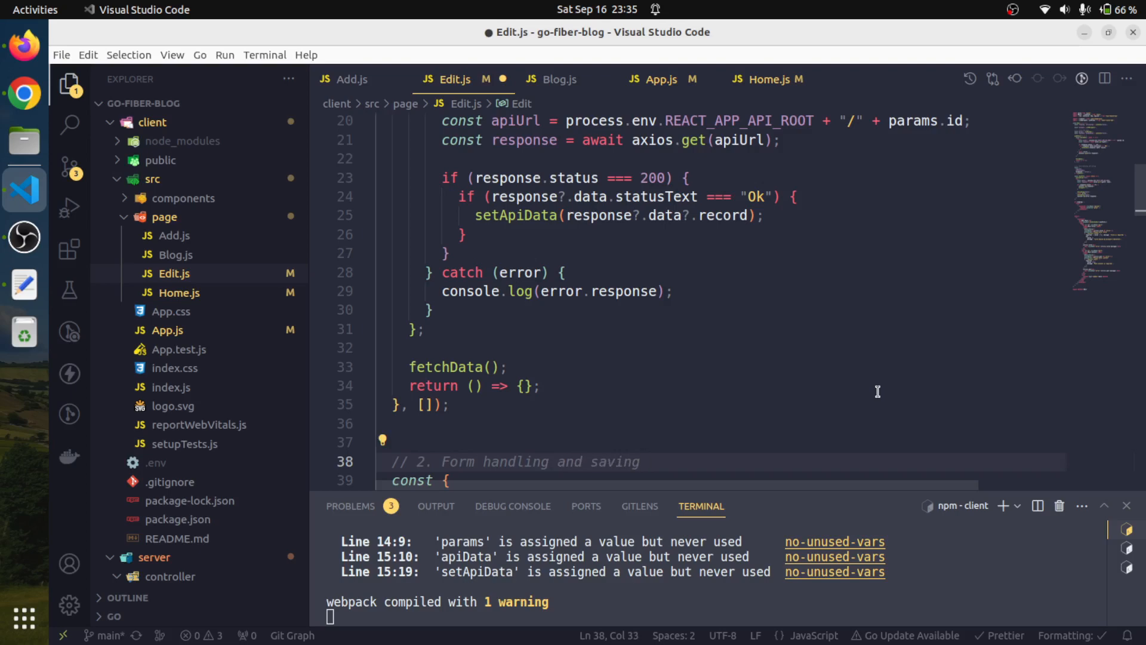
pyautogui.click(541, 386)
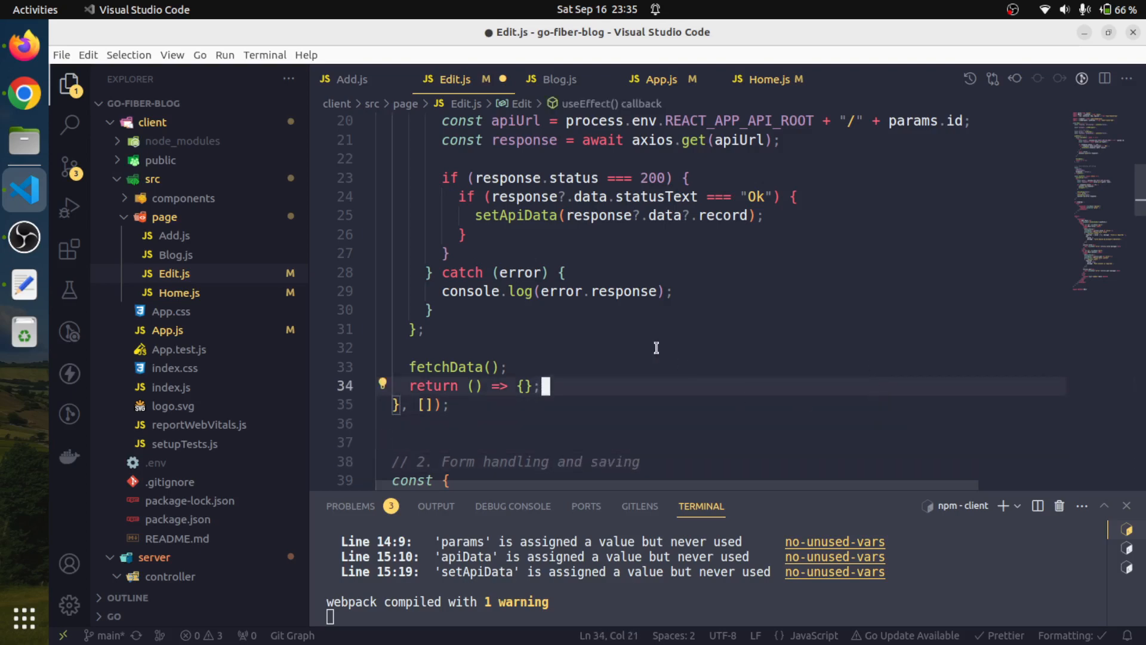
pyautogui.scroll(3)
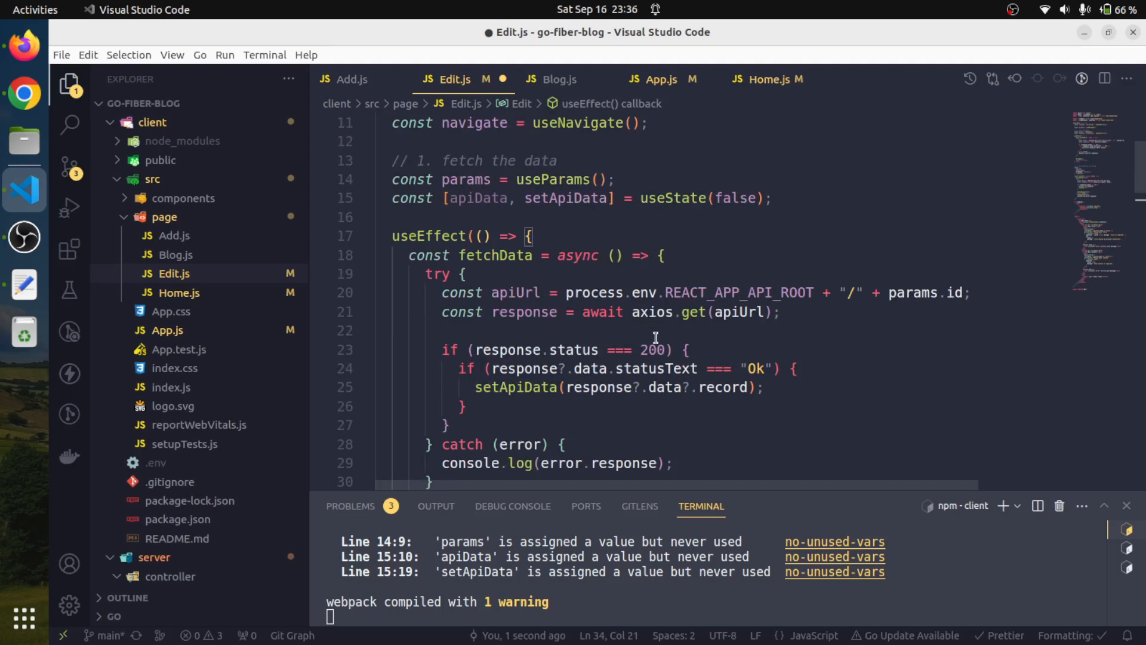
pyautogui.moveTo(747, 348)
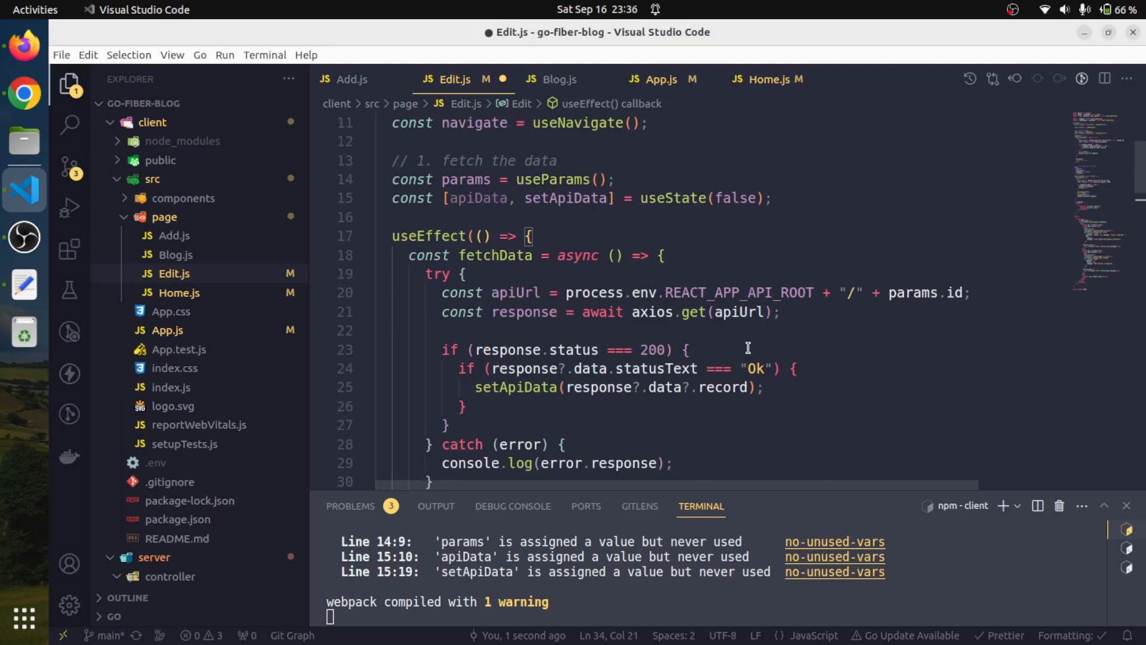
# Step: Move down to the Post Title input's defaultValue attribute to edit it
pyautogui.scroll(-3)
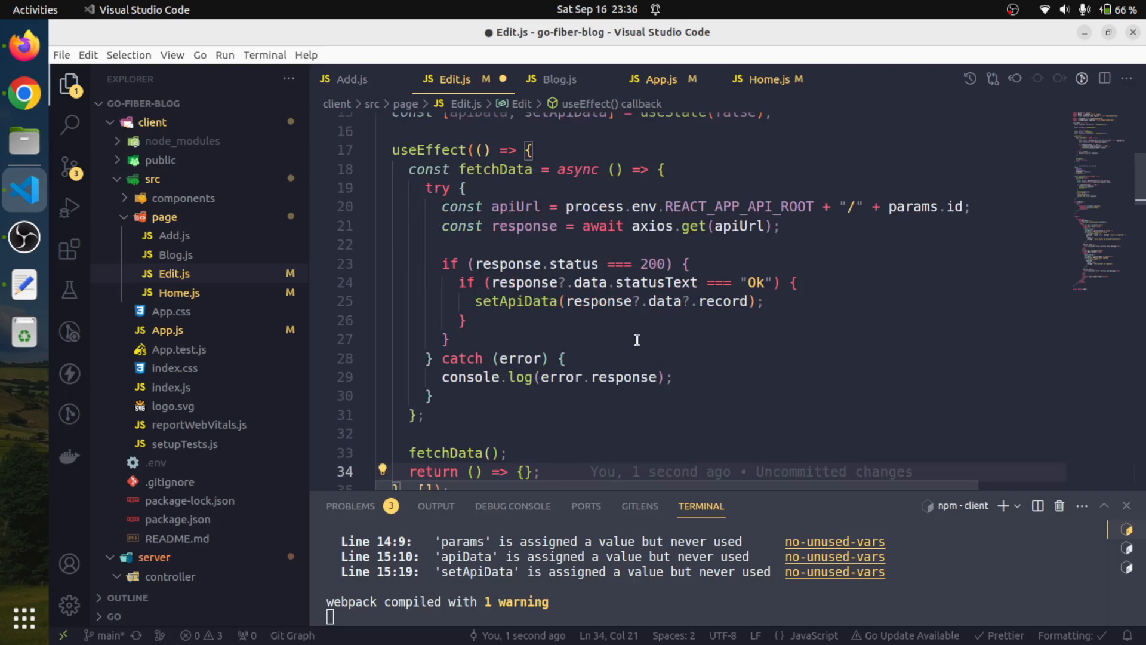
pyautogui.scroll(-3)
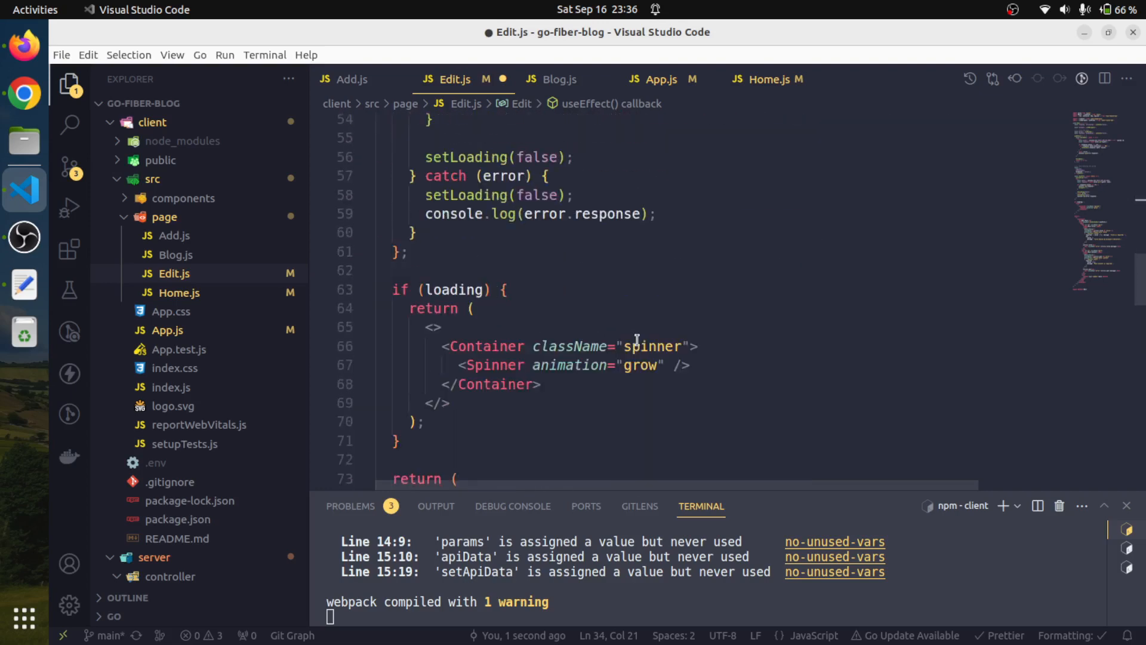
pyautogui.scroll(-3)
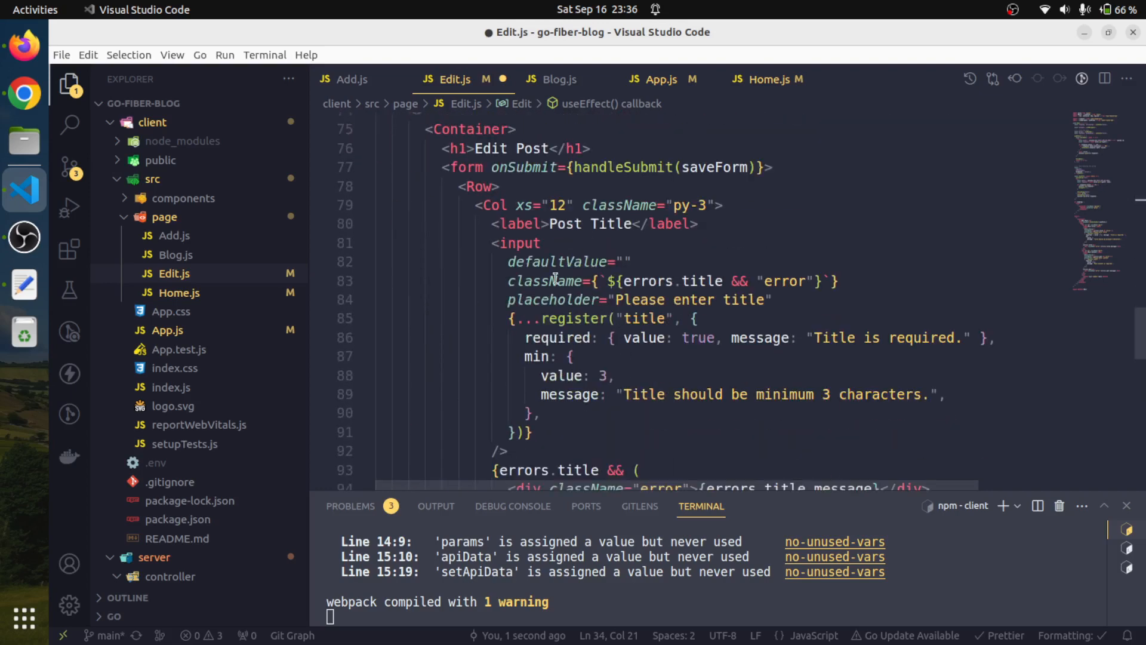
pyautogui.click(642, 262)
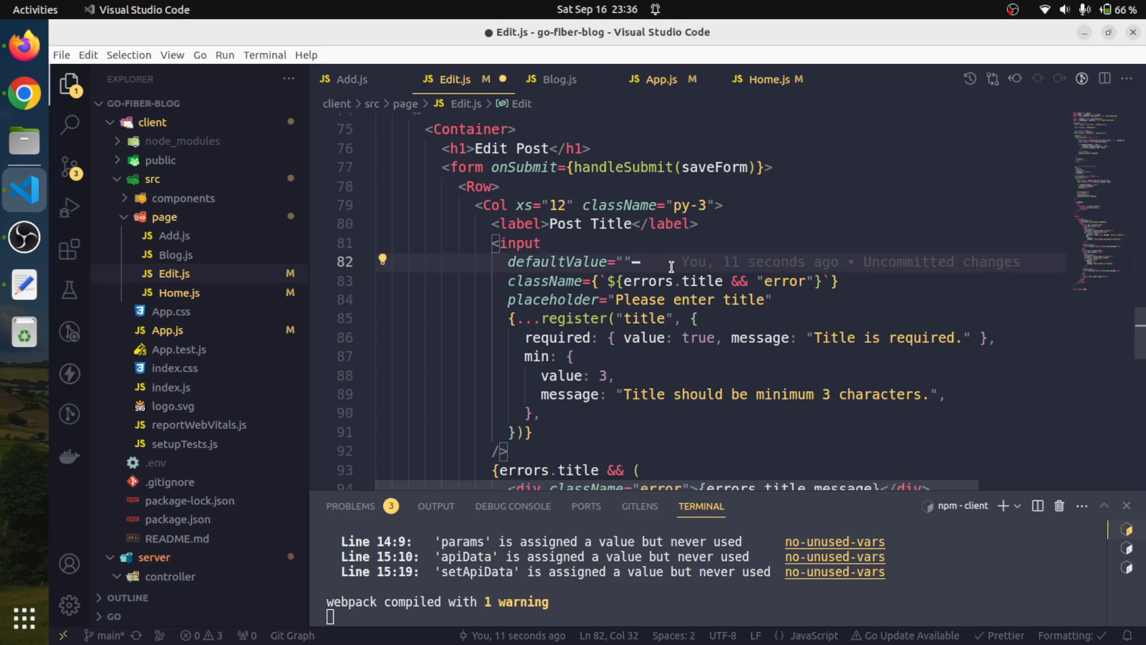
# Step: Make the title input default to {apiData.title}
pyautogui.write('[]')
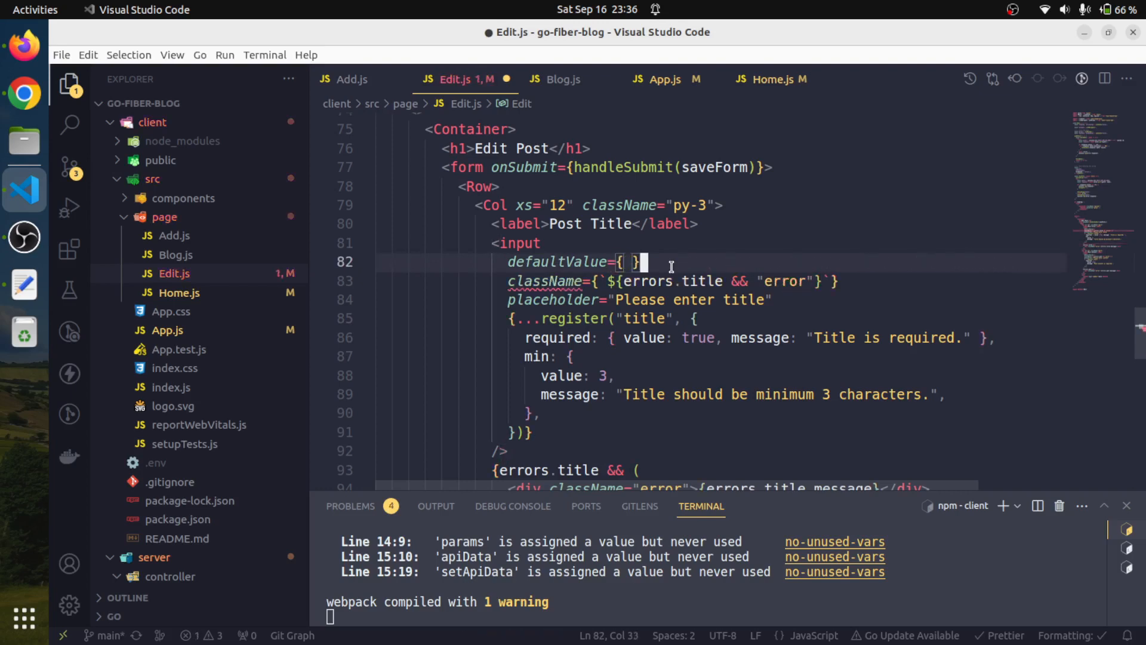
pyautogui.write('apida')
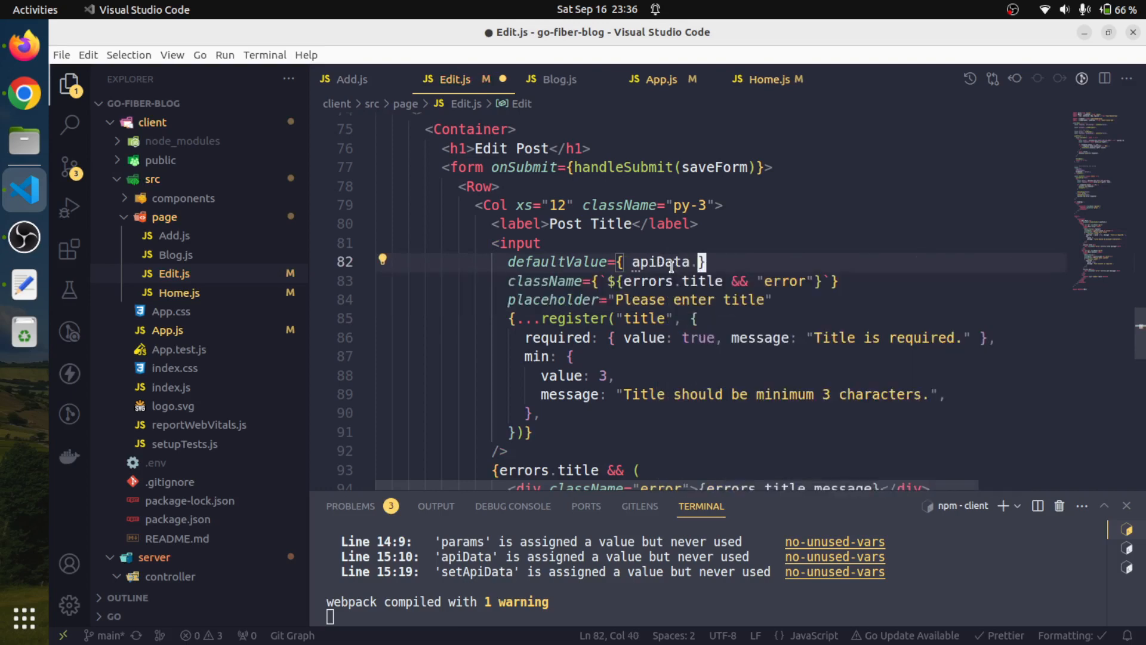
pyautogui.write('title}')
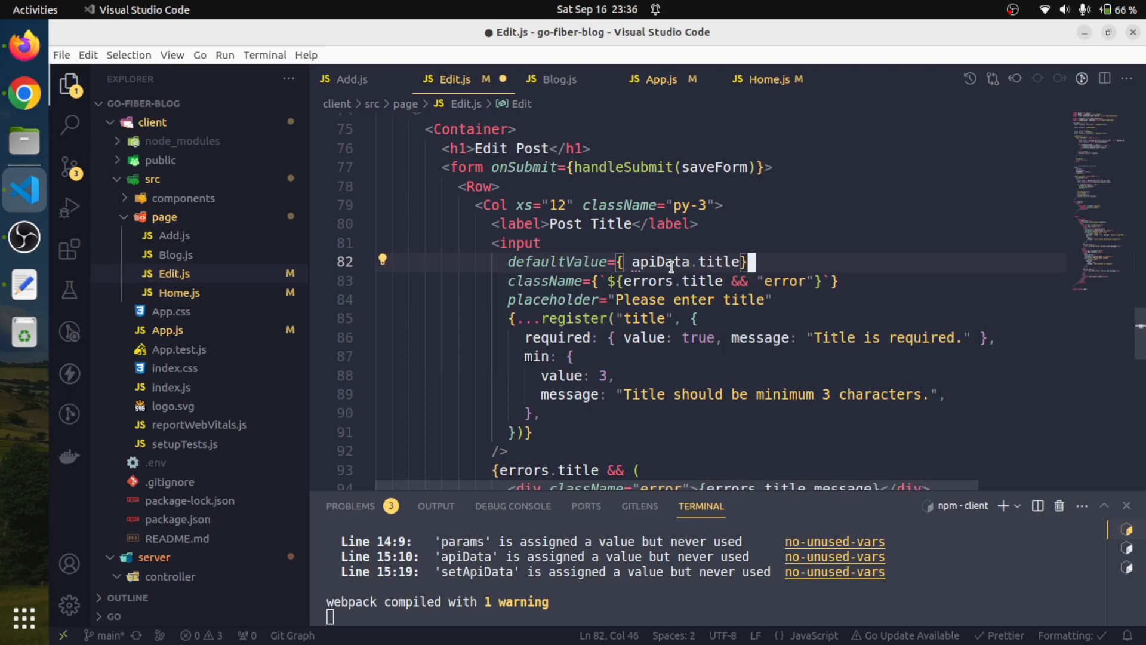
# Step: Make the content input default to {apiData.post}
pyautogui.scroll(-3)
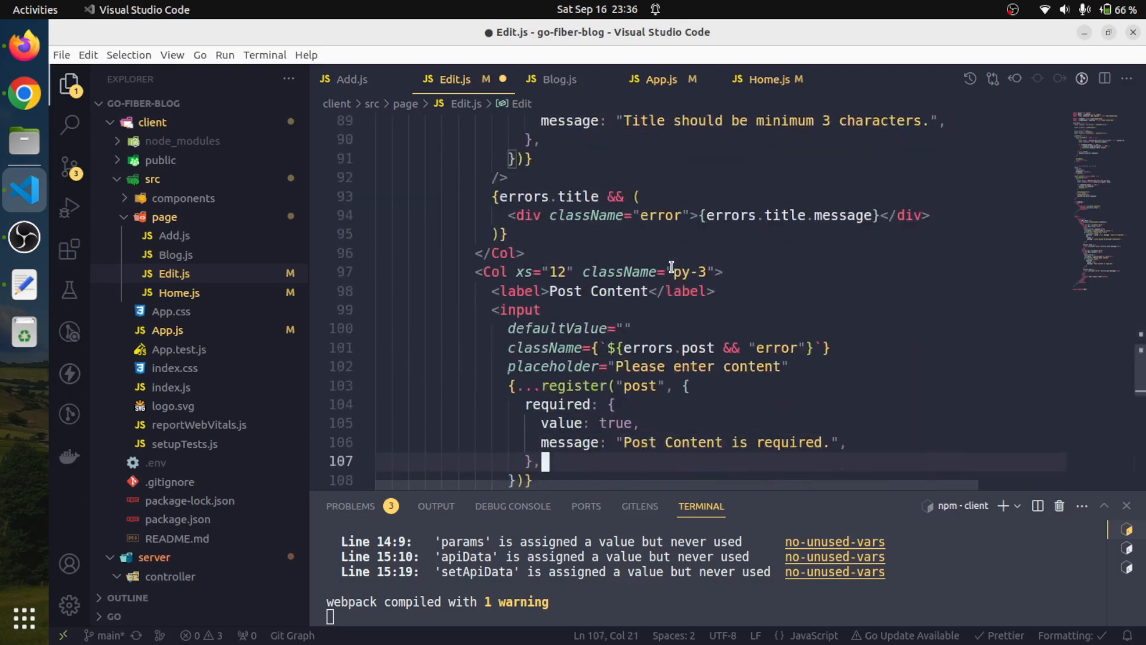
pyautogui.click(629, 328)
pyautogui.write('{ ')
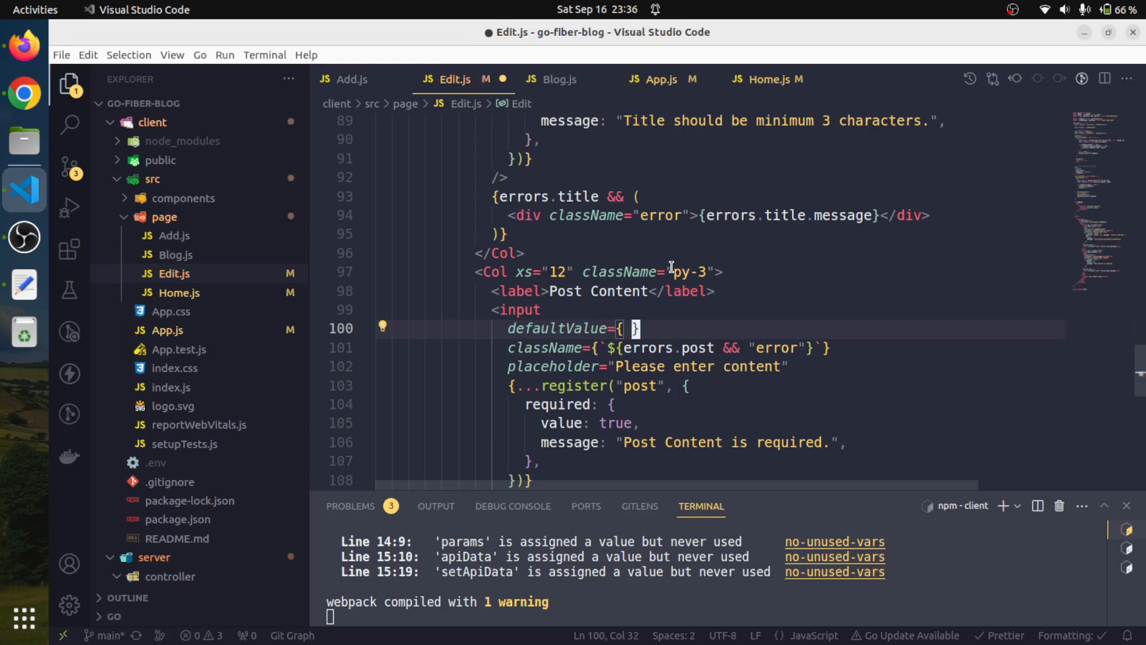
pyautogui.write('apiData')
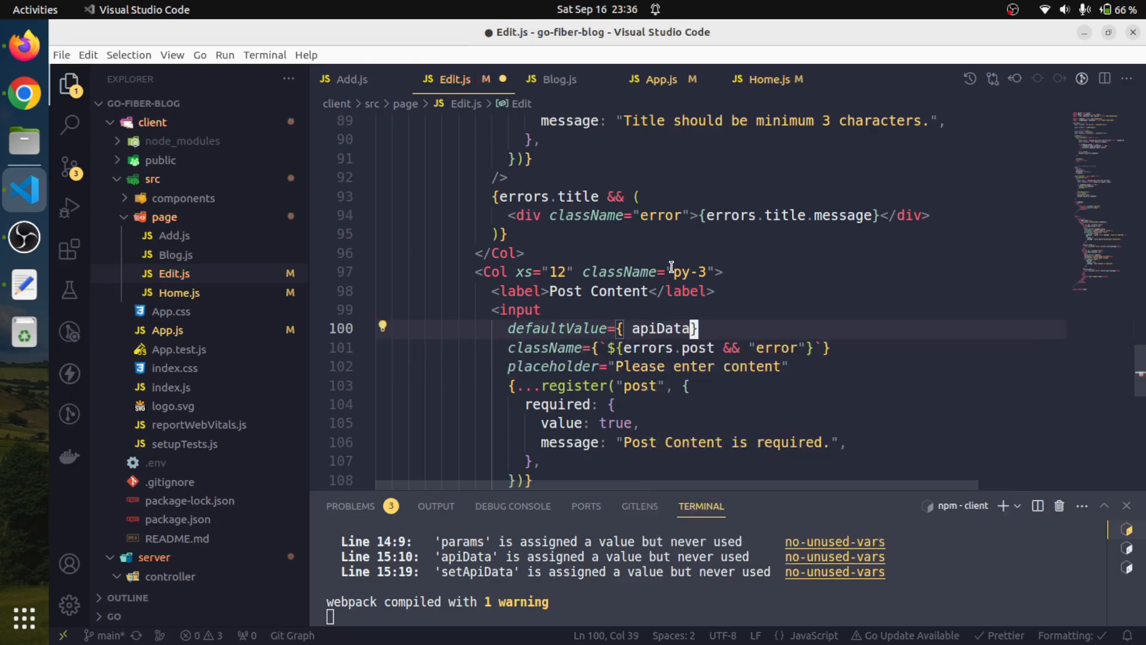
pyautogui.write('.post')
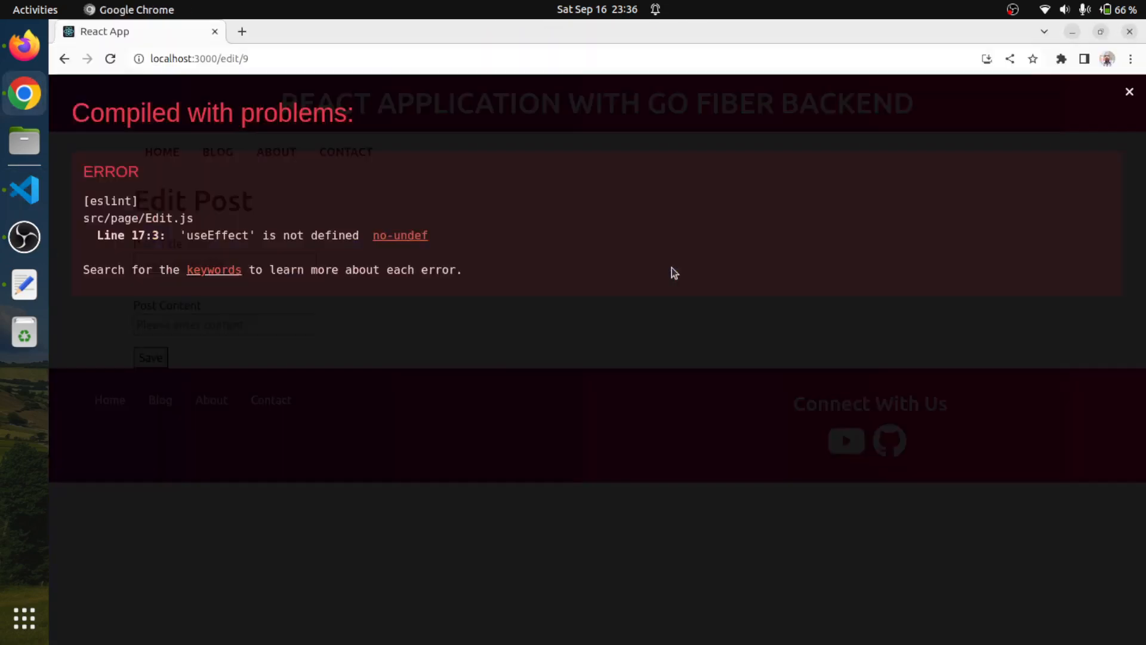
# Step: Add useEffect to the react import next to useState so Edit.js compiles
pyautogui.click(24, 190)
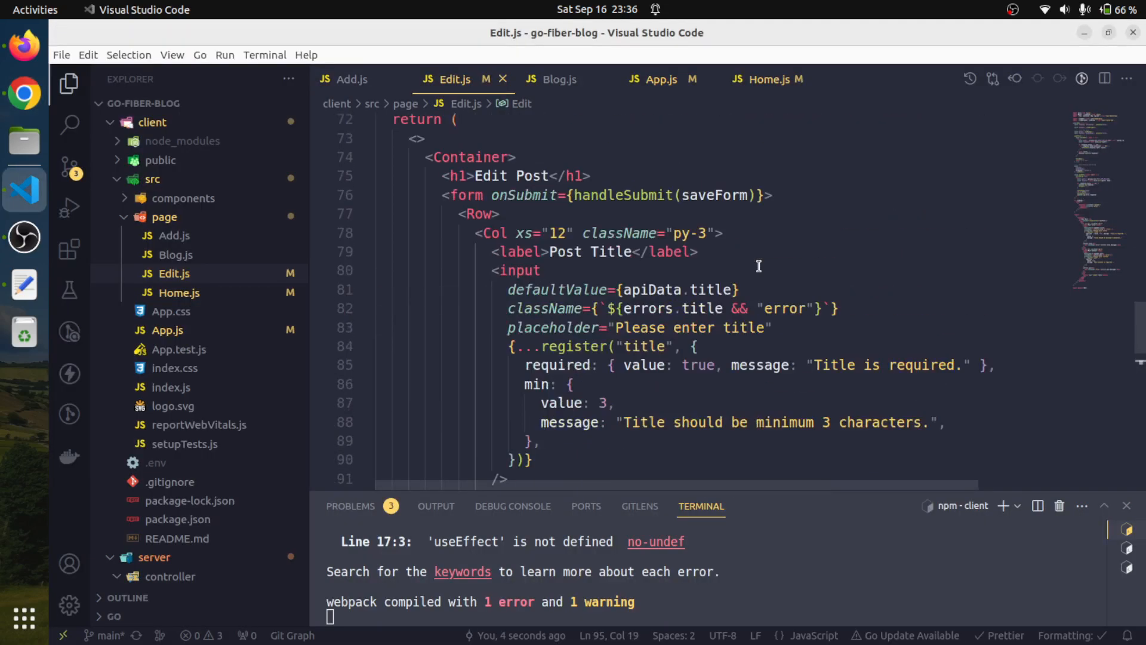
pyautogui.scroll(3)
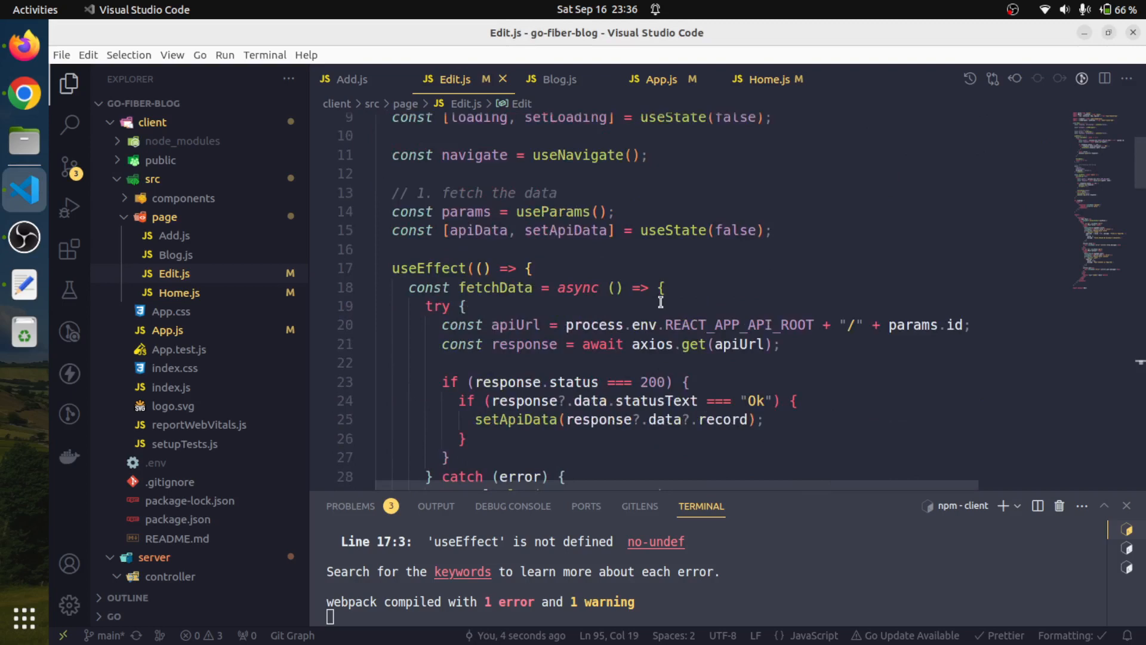
pyautogui.scroll(3)
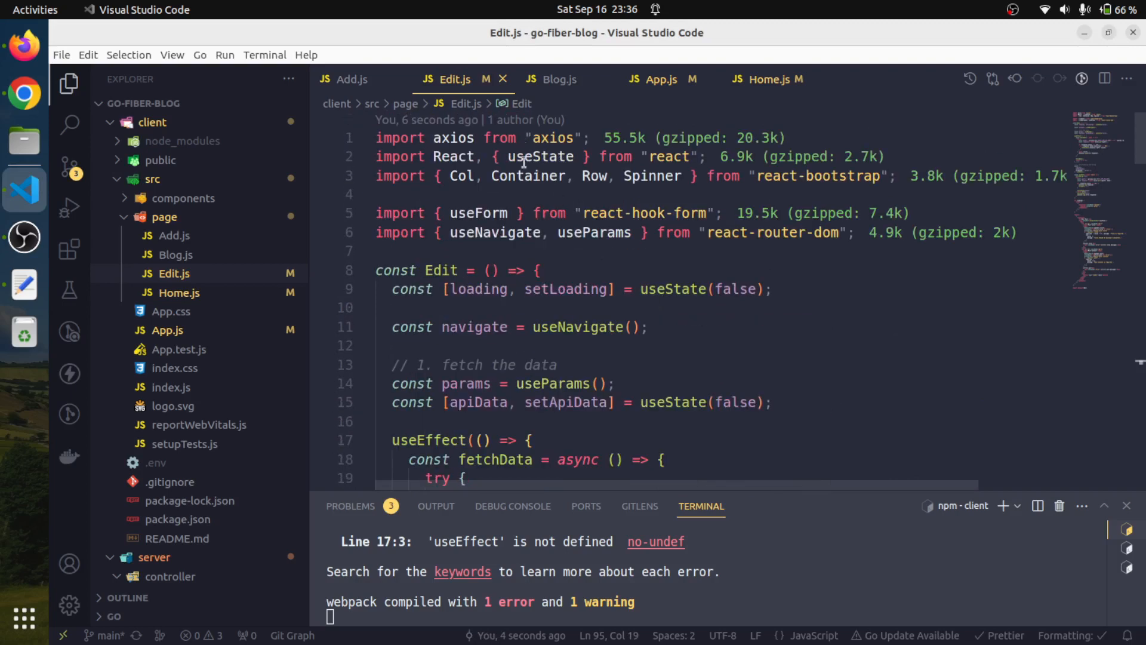
pyautogui.doubleClick(540, 156)
pyautogui.write(', useEffect')
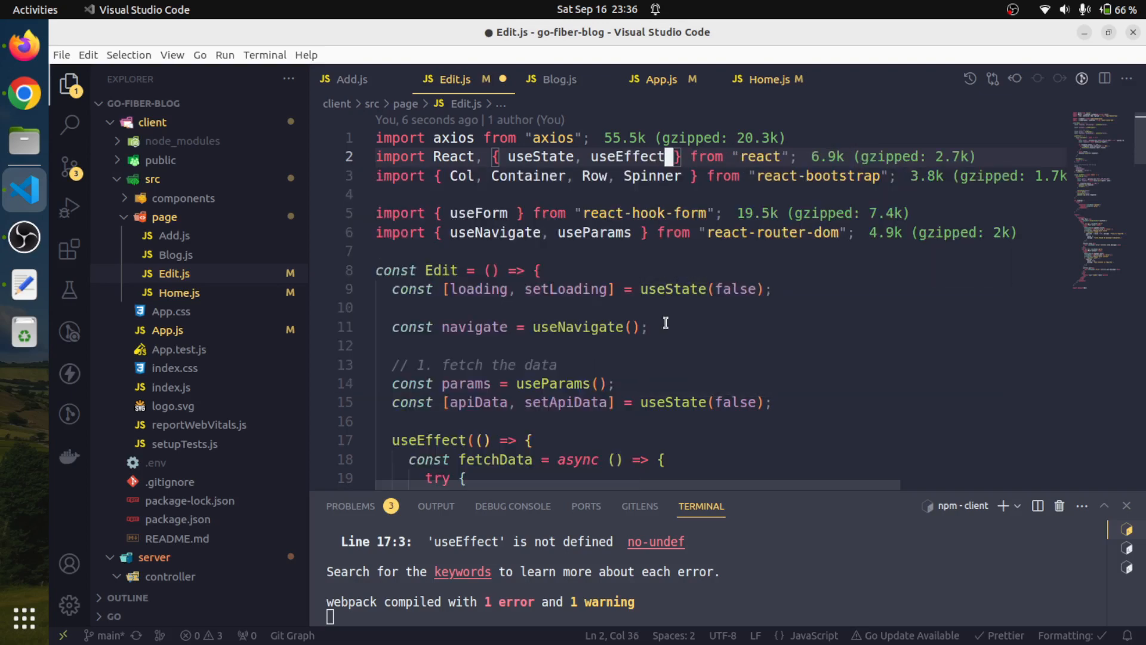
pyautogui.click(24, 93)
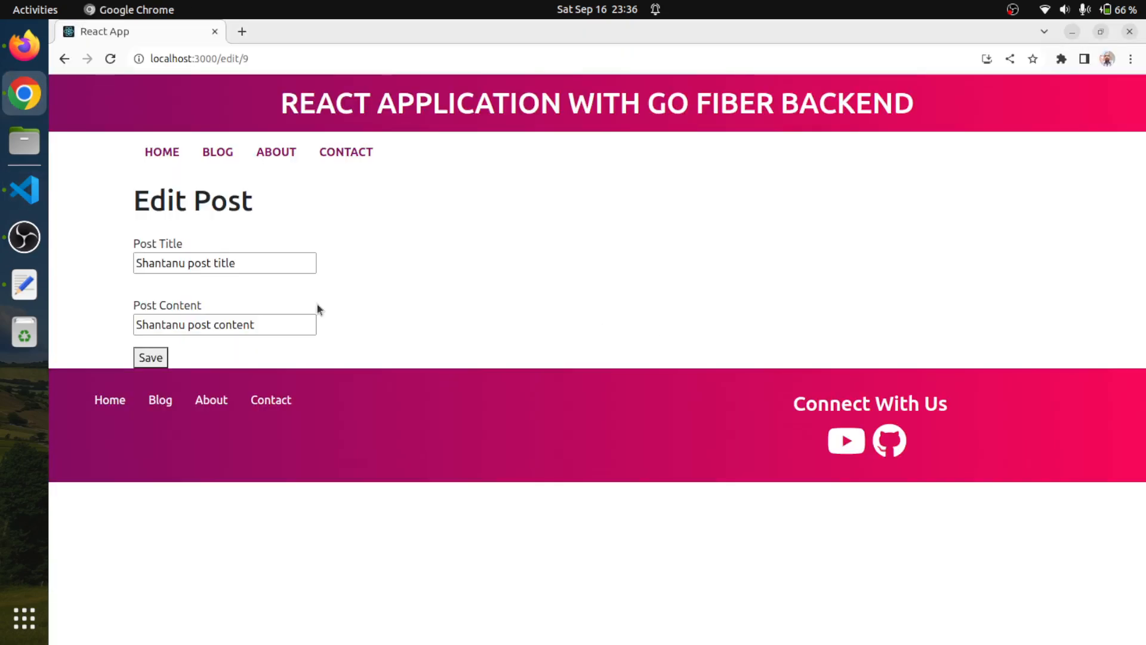
# Step: Confirm the edit/9 form is prefilled with post 9's title and content, then return to the editor
pyautogui.click(225, 262)
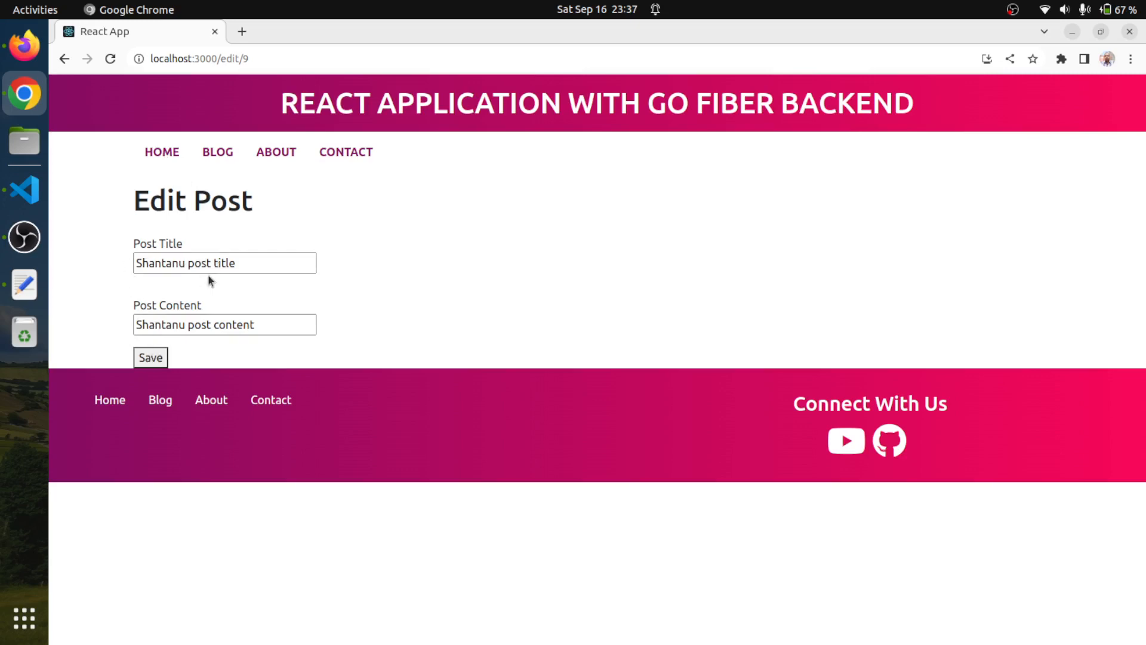
pyautogui.click(24, 190)
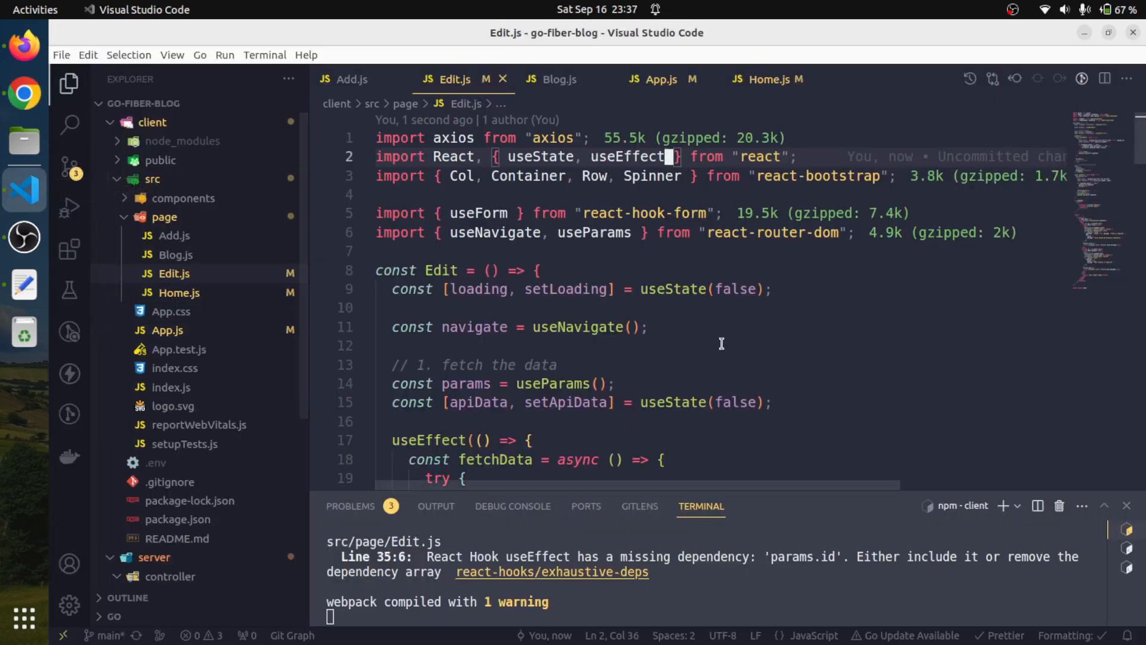
# Step: Point saveForm's request URL at API_ROOT + "/" + params.id
pyautogui.scroll(-3)
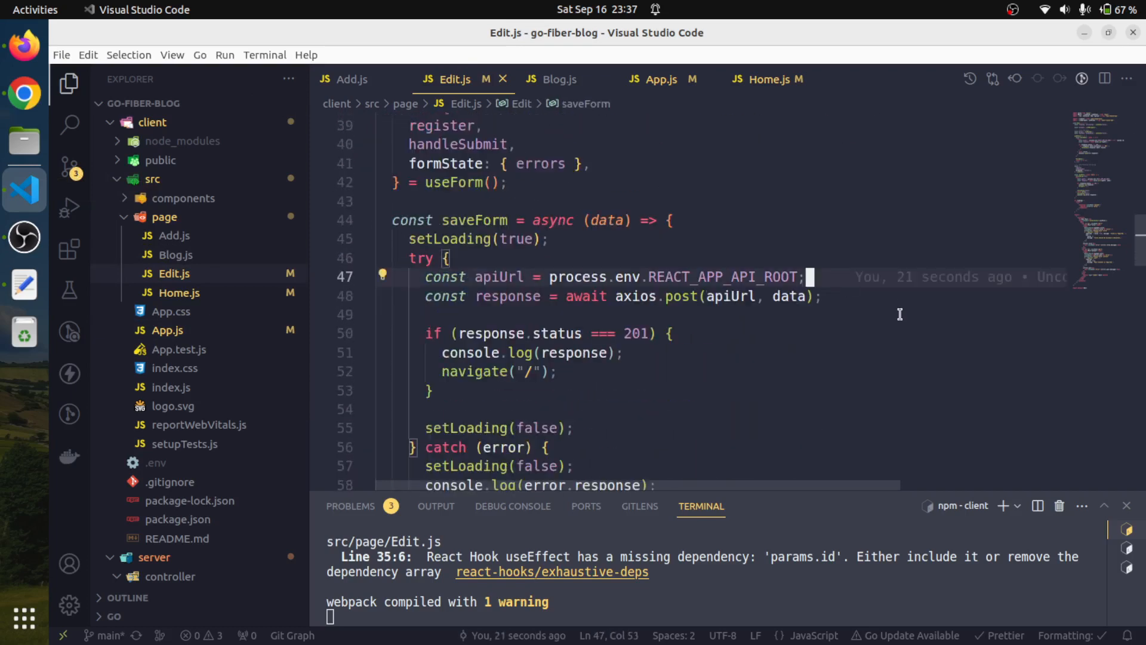
pyautogui.write('+')
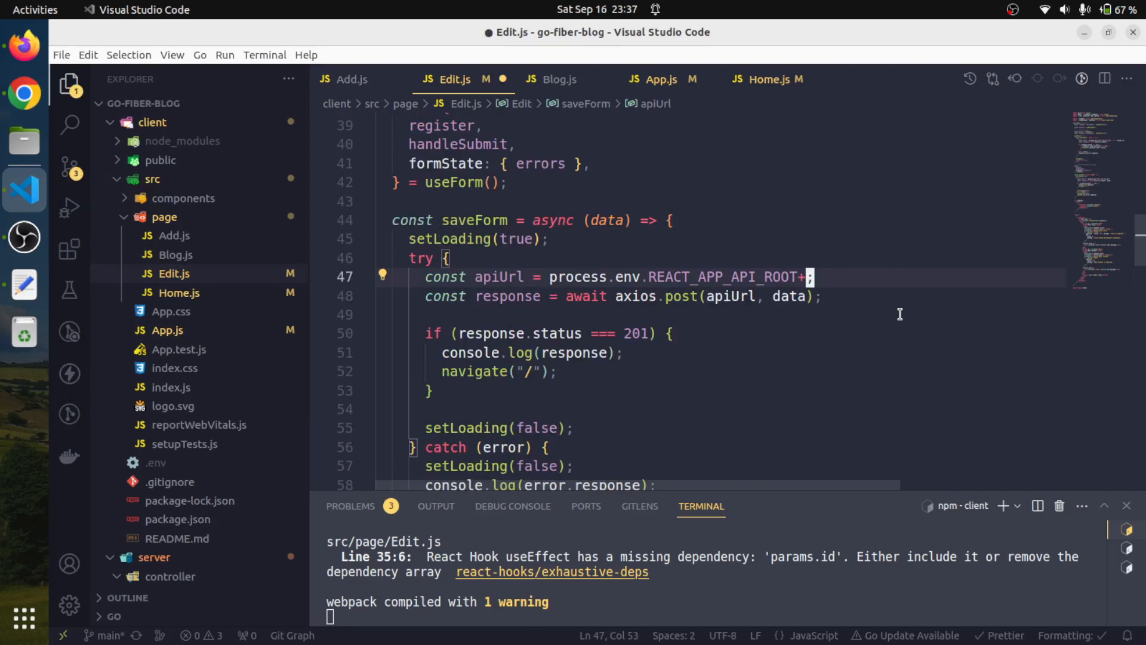
pyautogui.write('+')
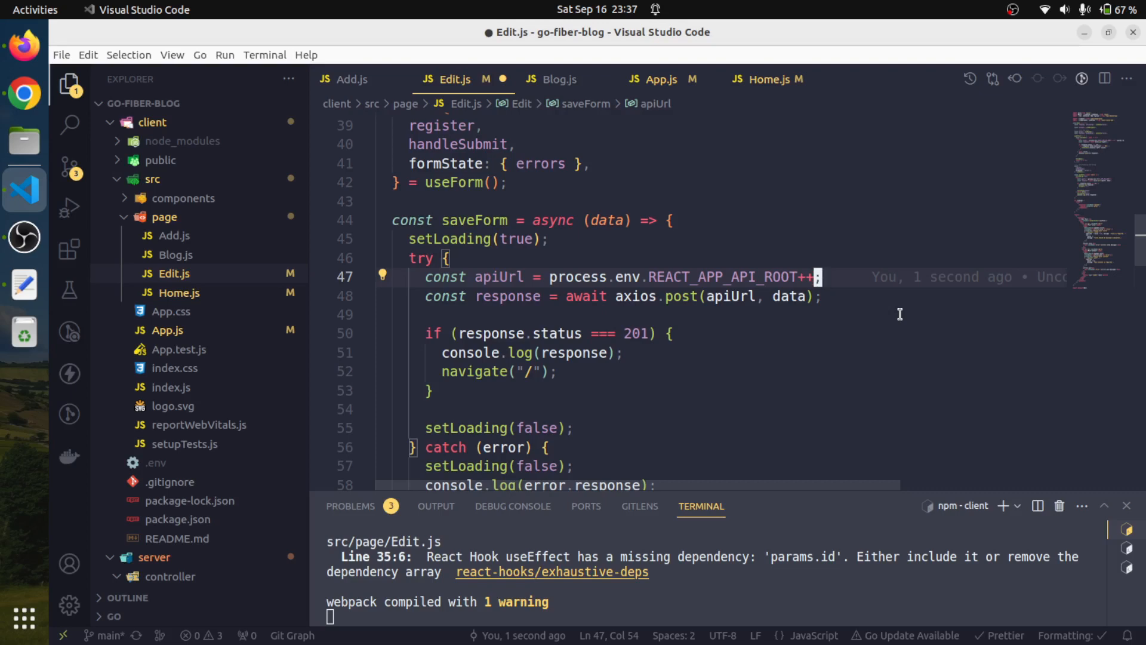
pyautogui.write('params')
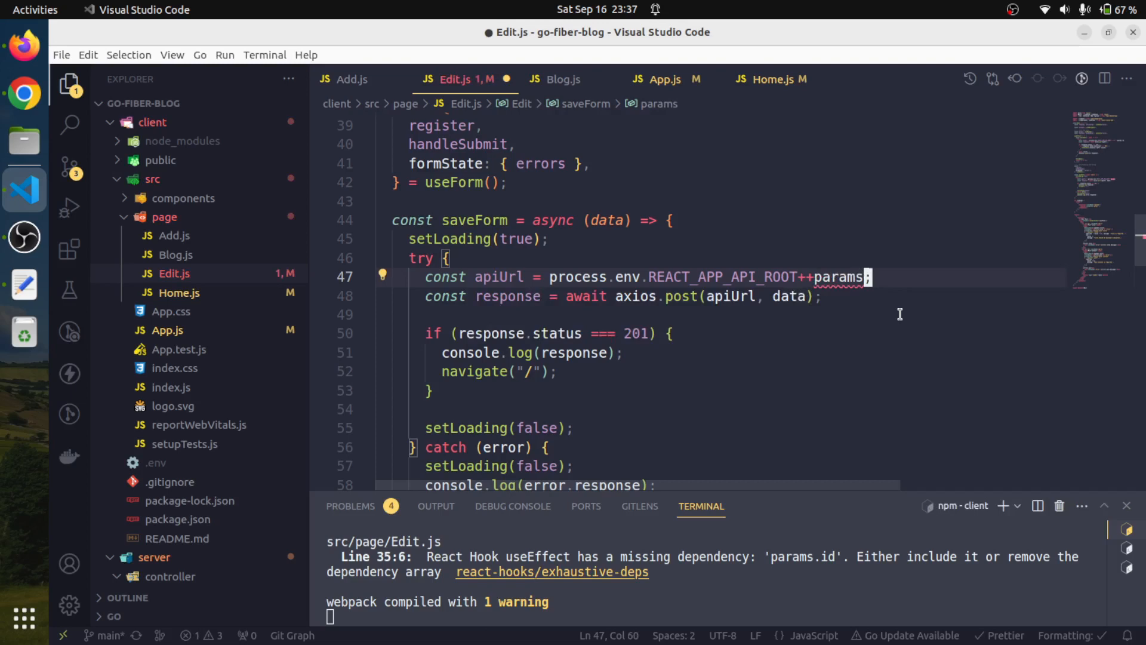
pyautogui.write('.id')
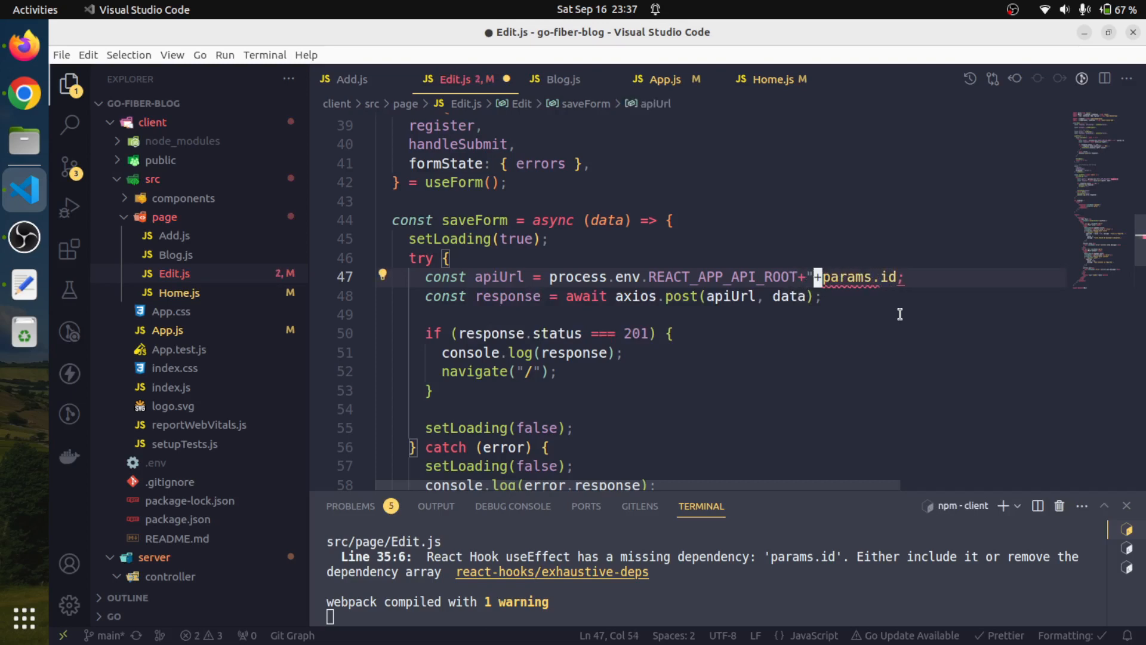
pyautogui.write('/"')
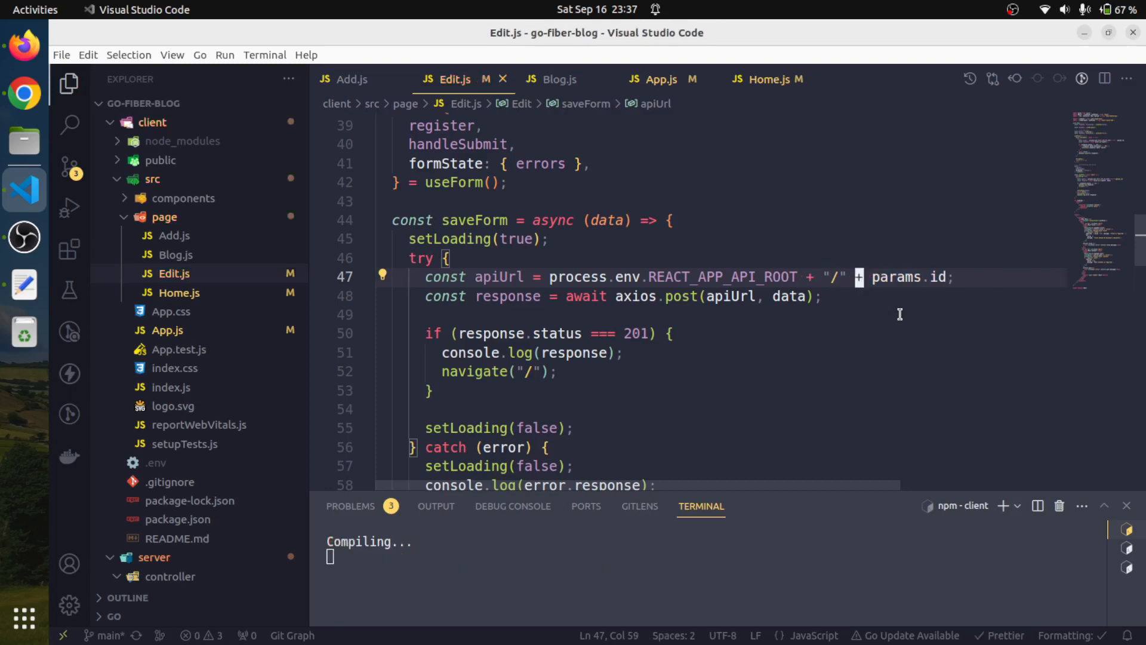
# Step: Switch the request to axios.put and expect status 200 on success
pyautogui.click(725, 296)
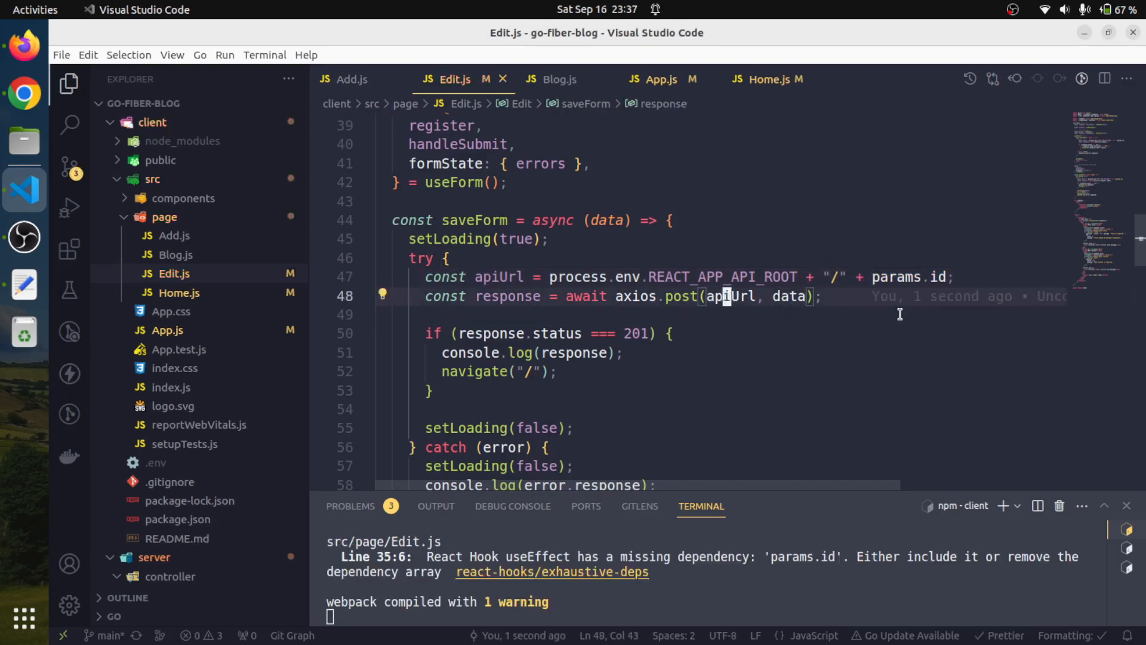
pyautogui.press('BackSpace')
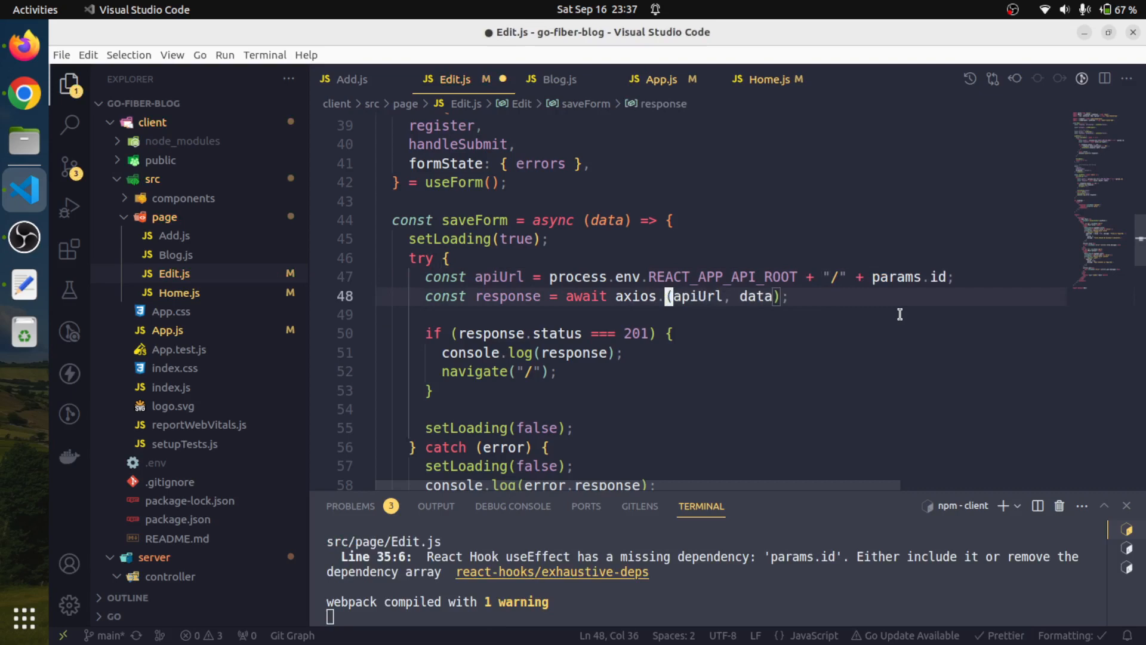
pyautogui.write('put')
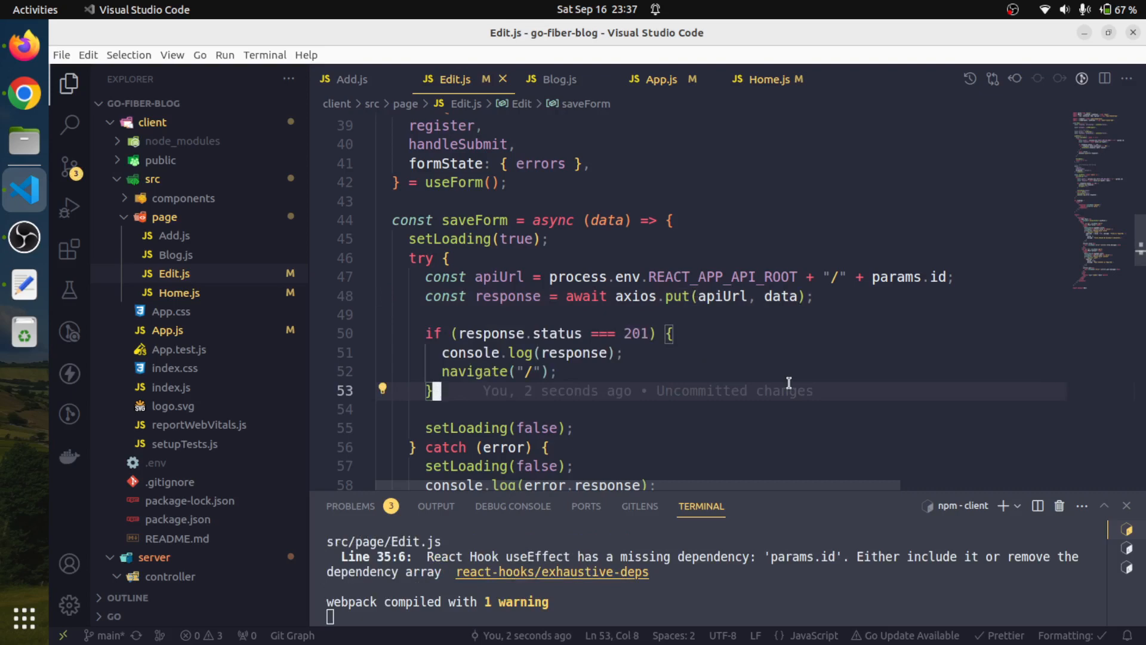
pyautogui.click(676, 333)
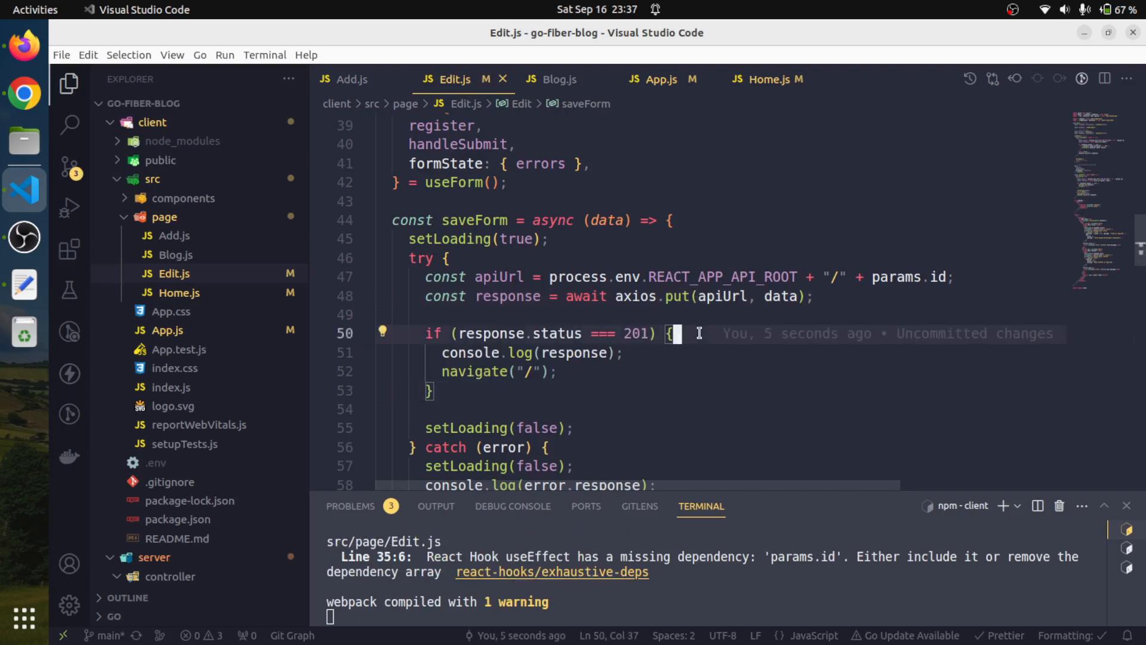
pyautogui.press('BackSpace')
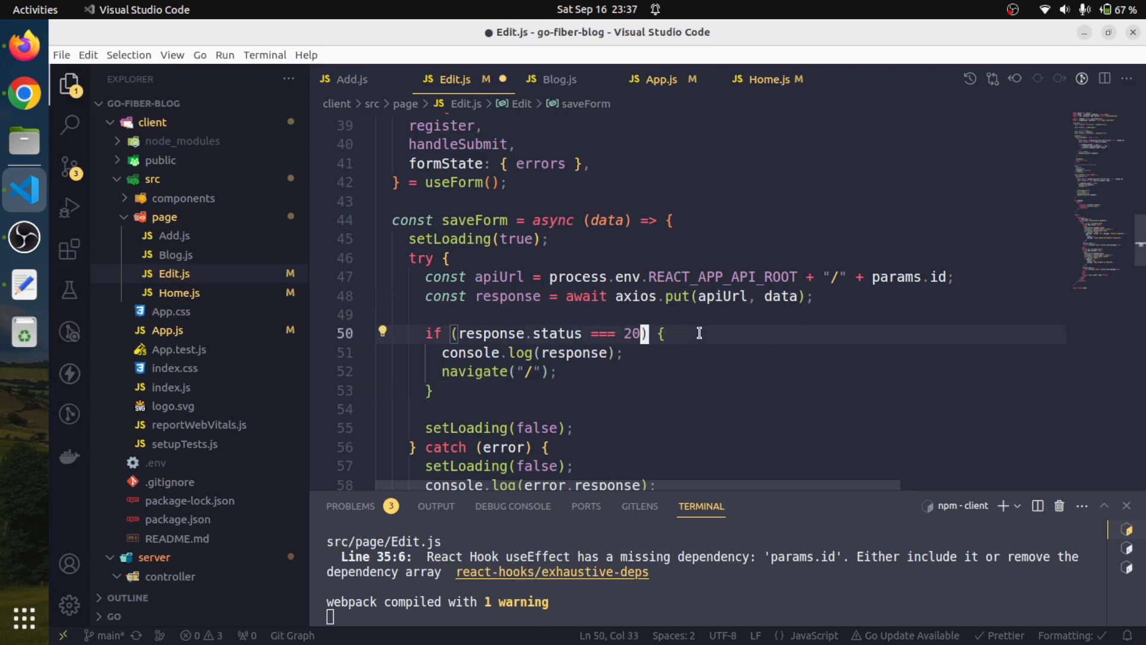
pyautogui.write('0')
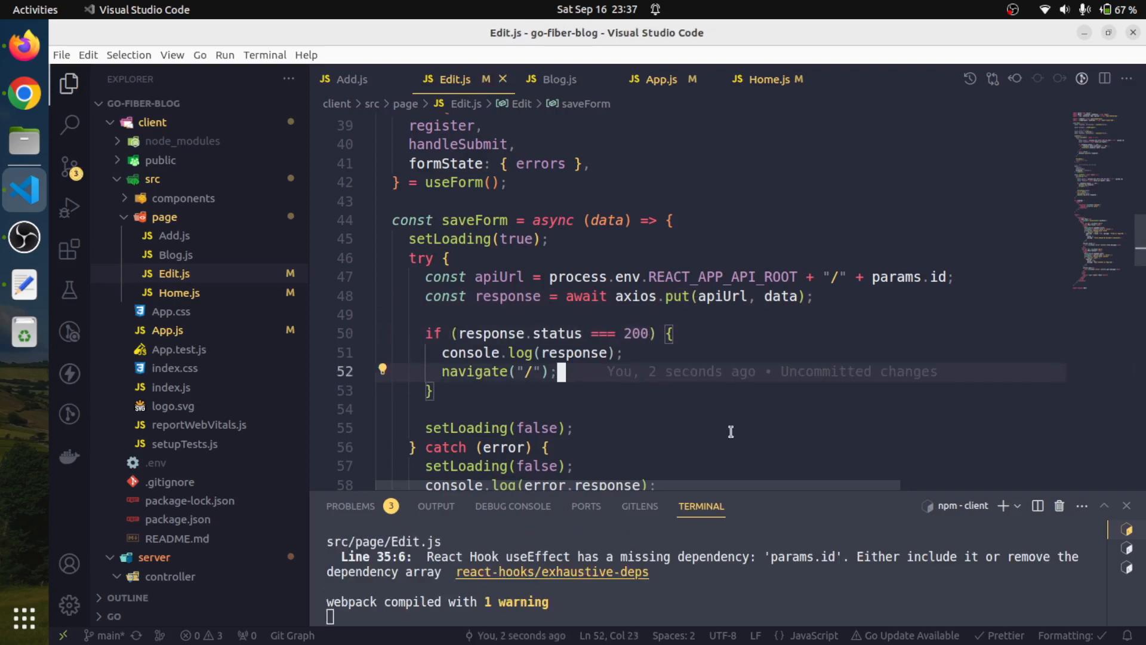
pyautogui.moveTo(33, 113)
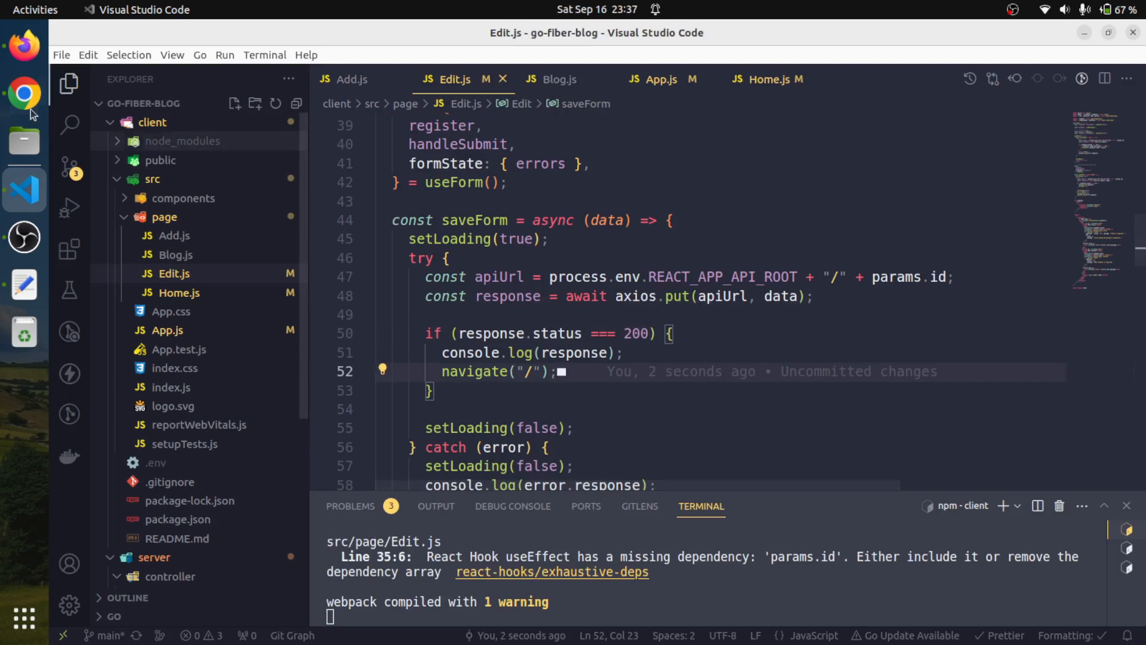
pyautogui.click(24, 93)
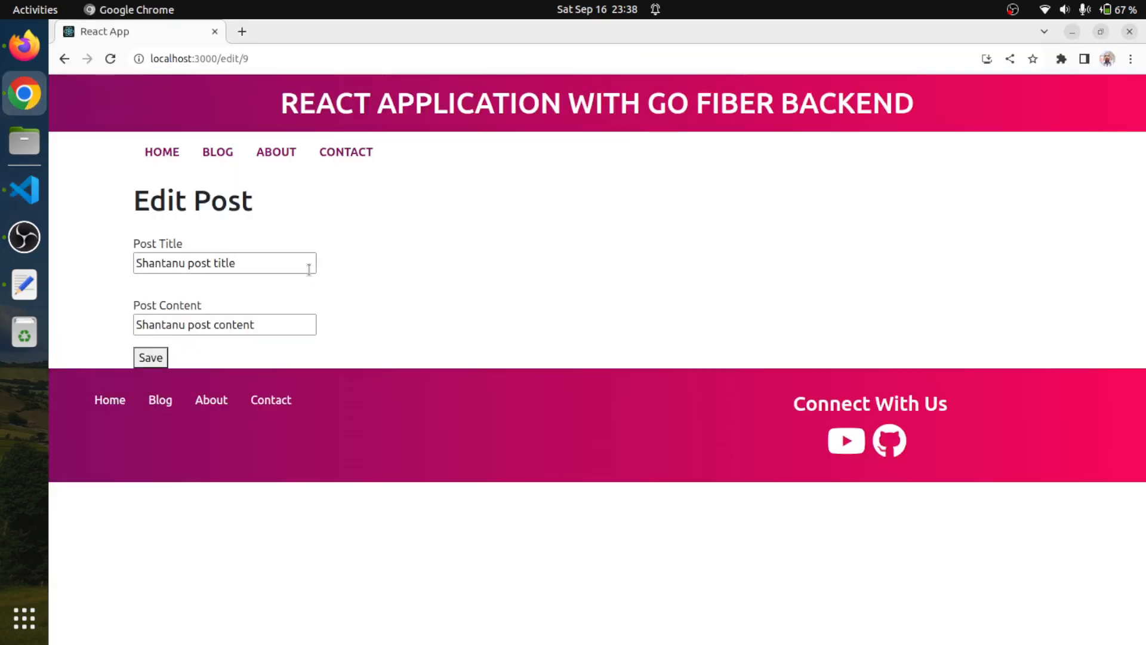
# Step: Append '- updated' to post 9's title and content and save it
pyautogui.click(225, 263)
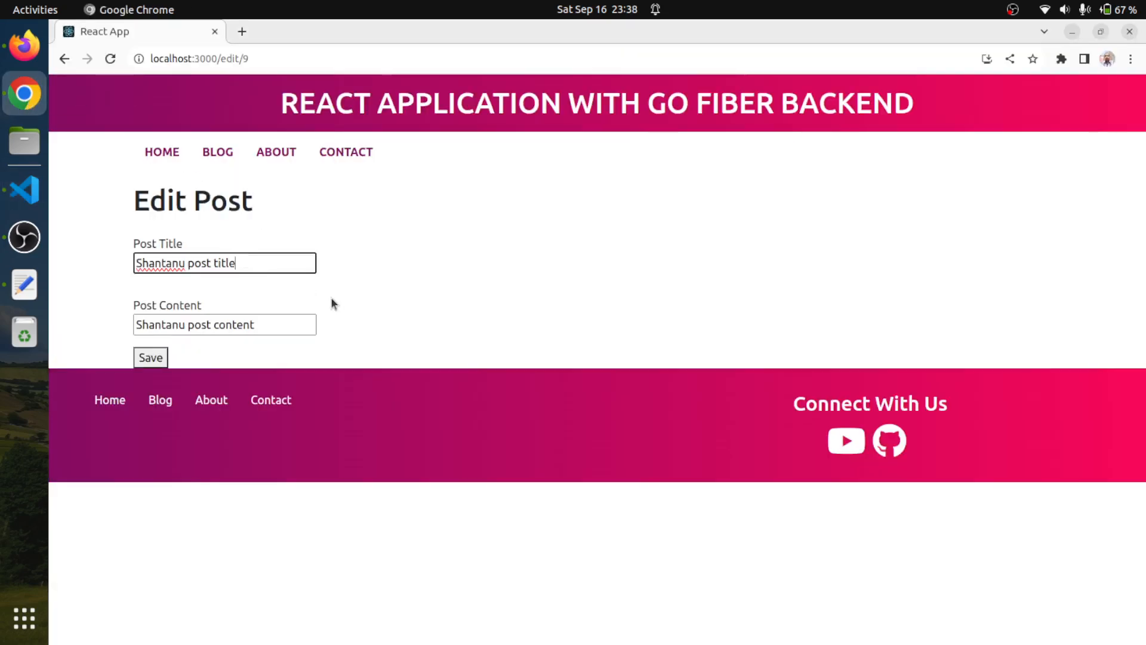
pyautogui.write('- u')
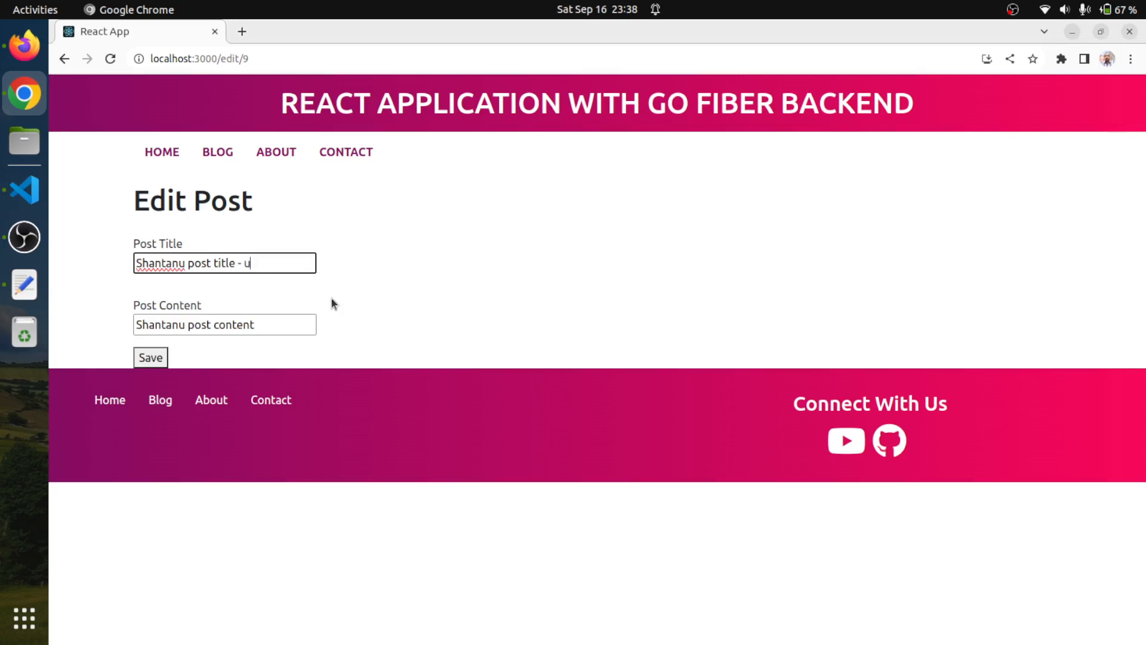
pyautogui.write('pdated')
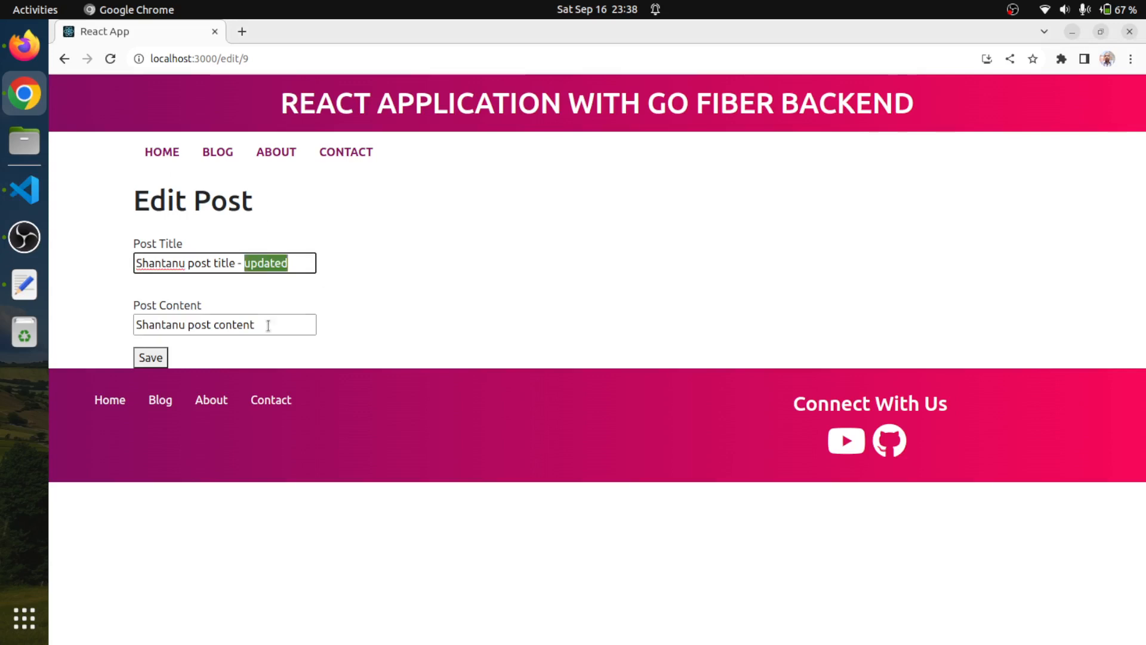
pyautogui.write('- updated')
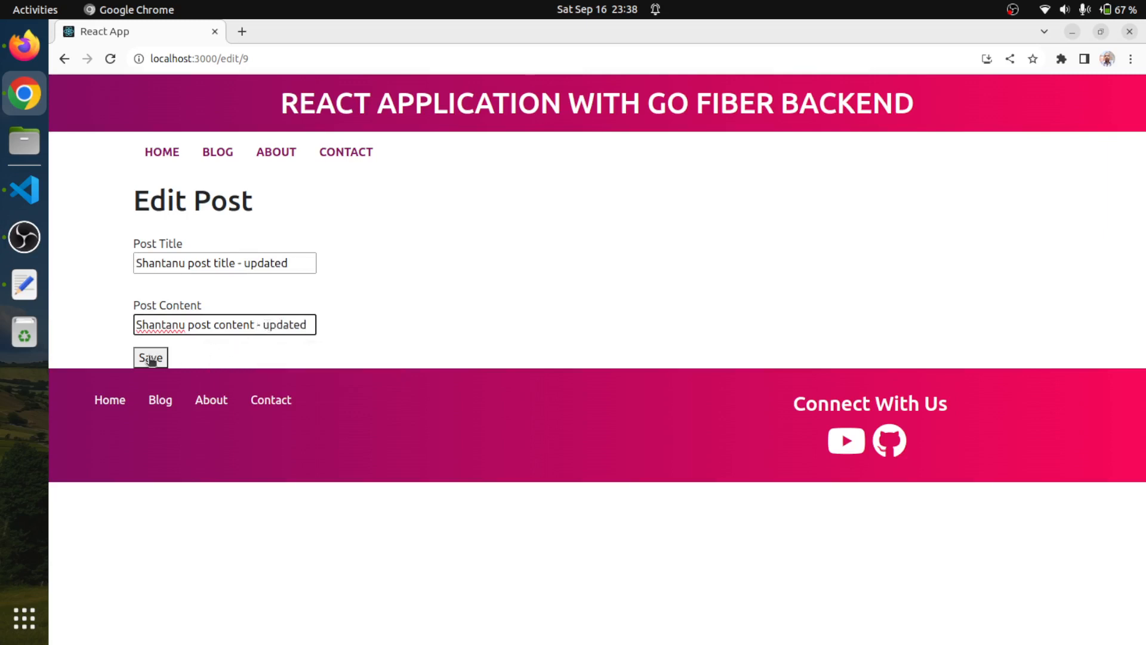
pyautogui.click(150, 358)
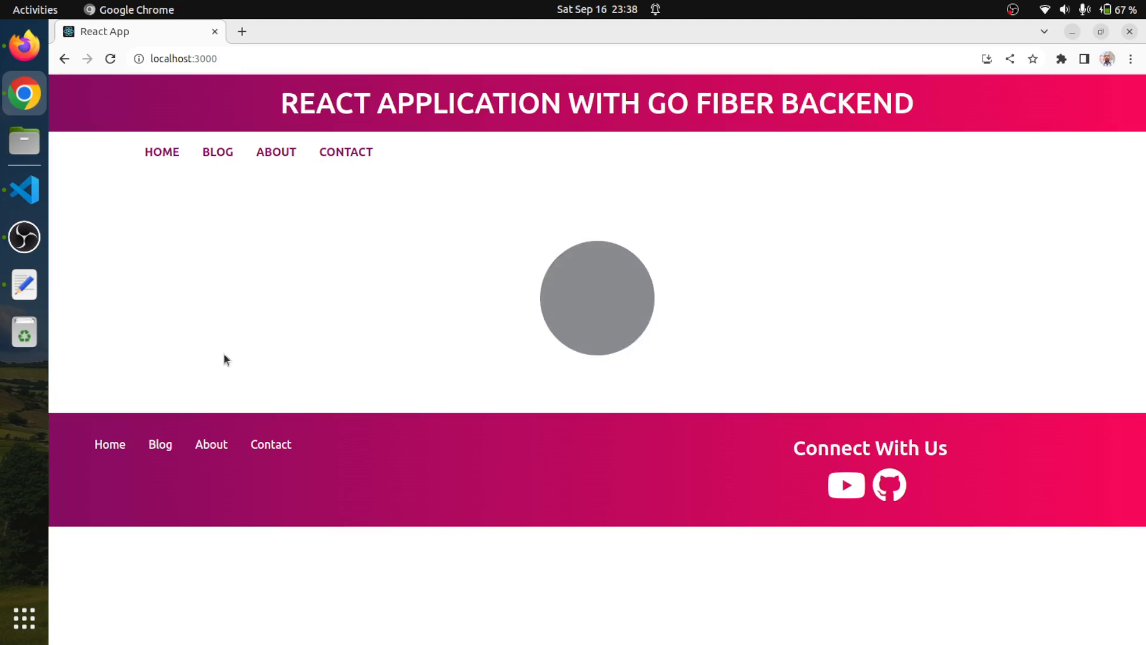
pyautogui.click(218, 151)
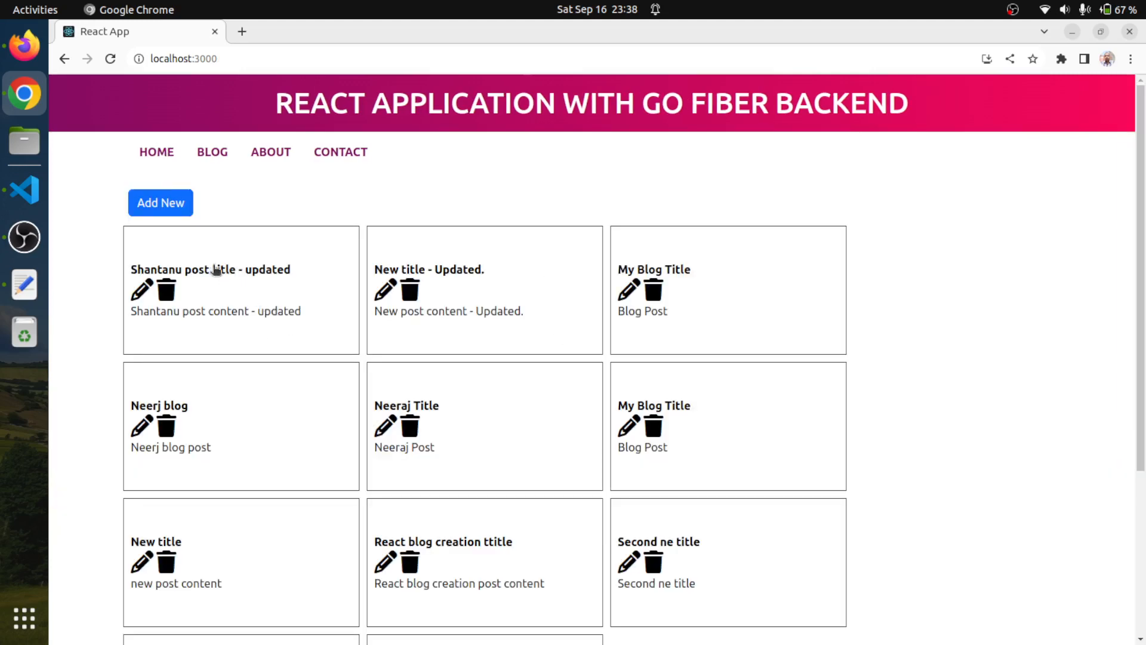
pyautogui.moveTo(197, 274)
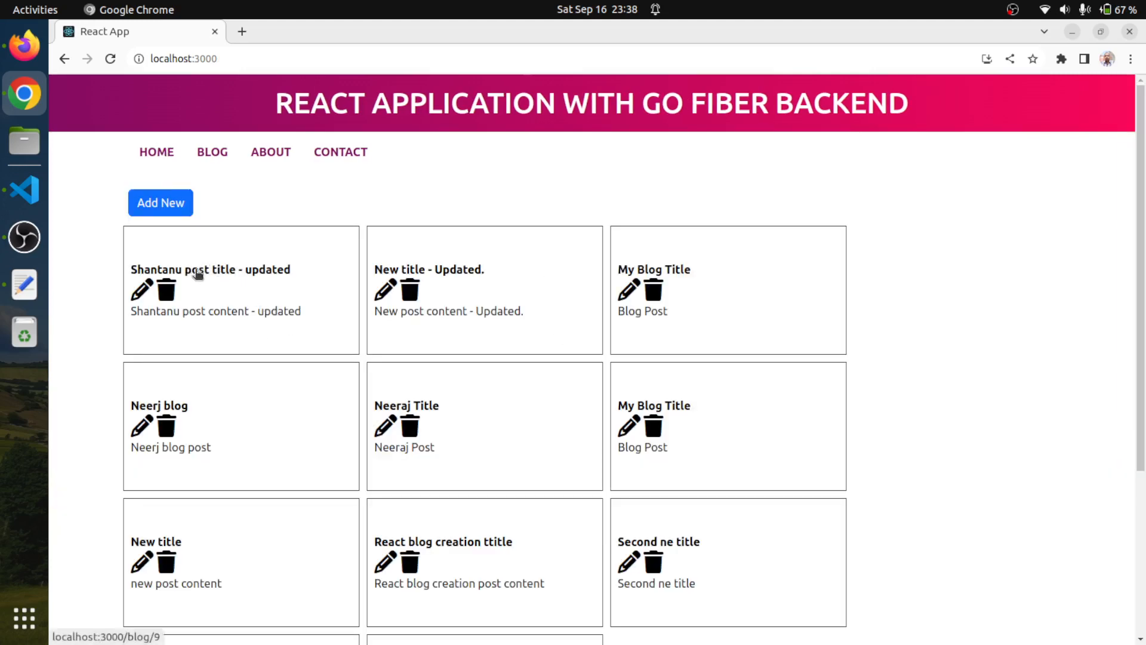
pyautogui.moveTo(139, 289)
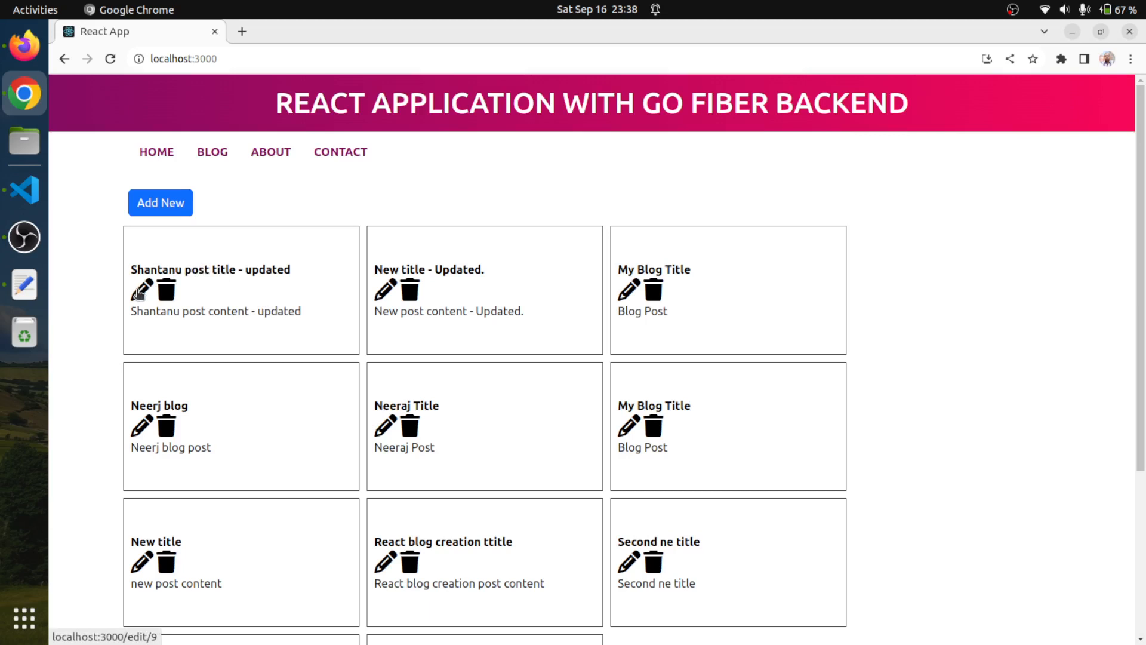
# Step: Reopen the first post, append 'again' to both fields and save again
pyautogui.click(139, 292)
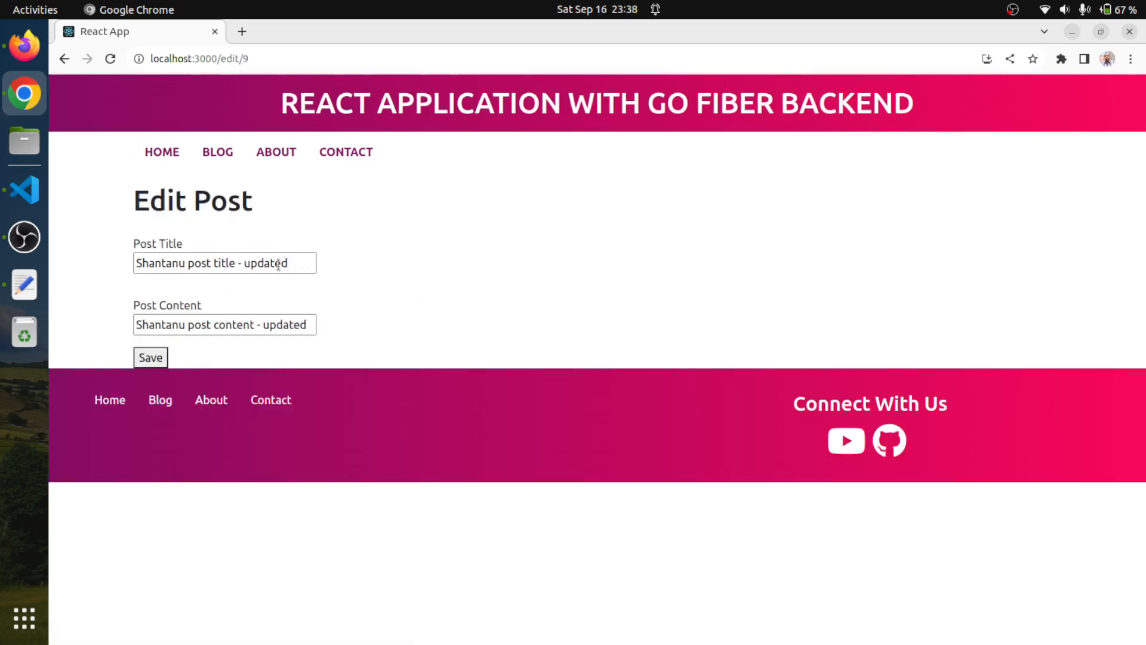
pyautogui.write('a')
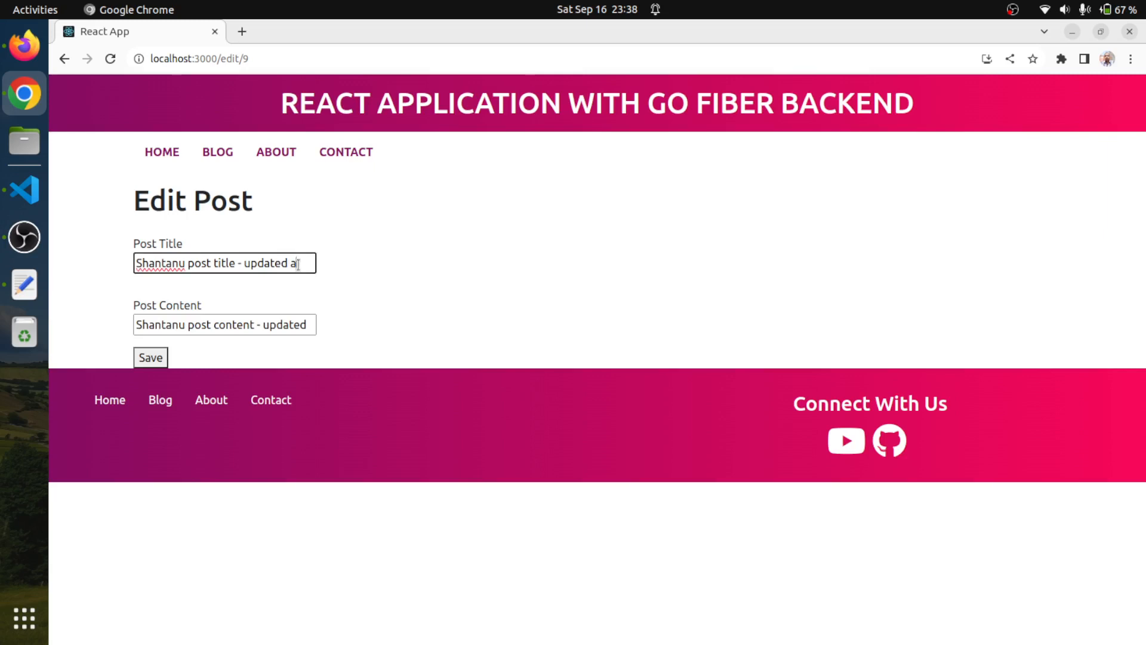
pyautogui.write('gain')
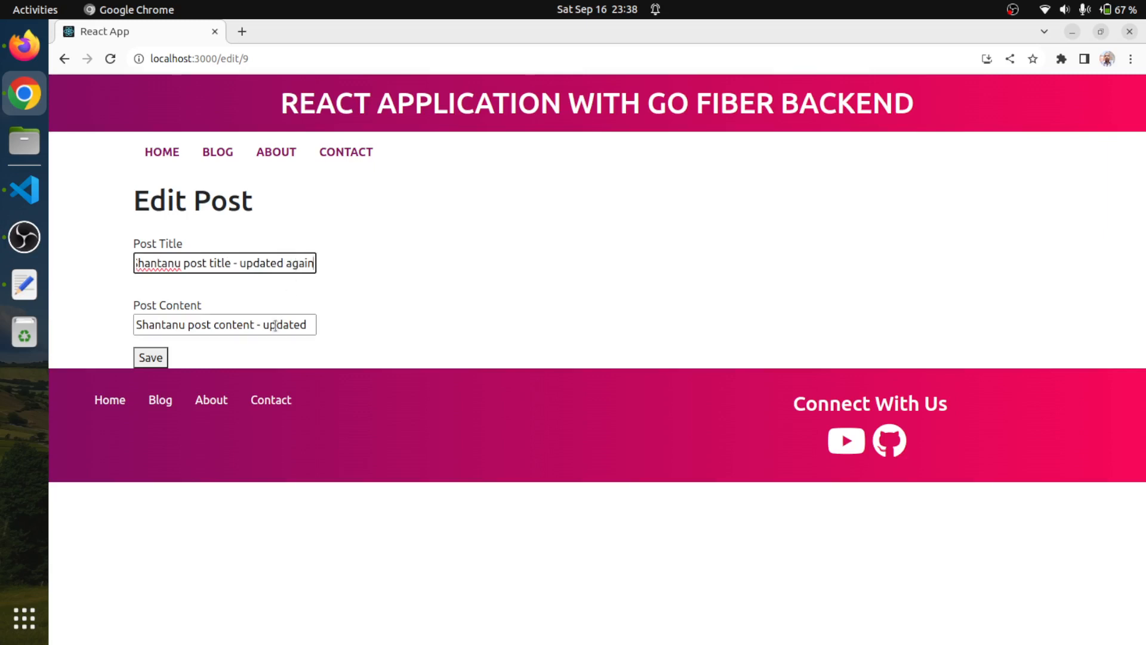
pyautogui.write('a')
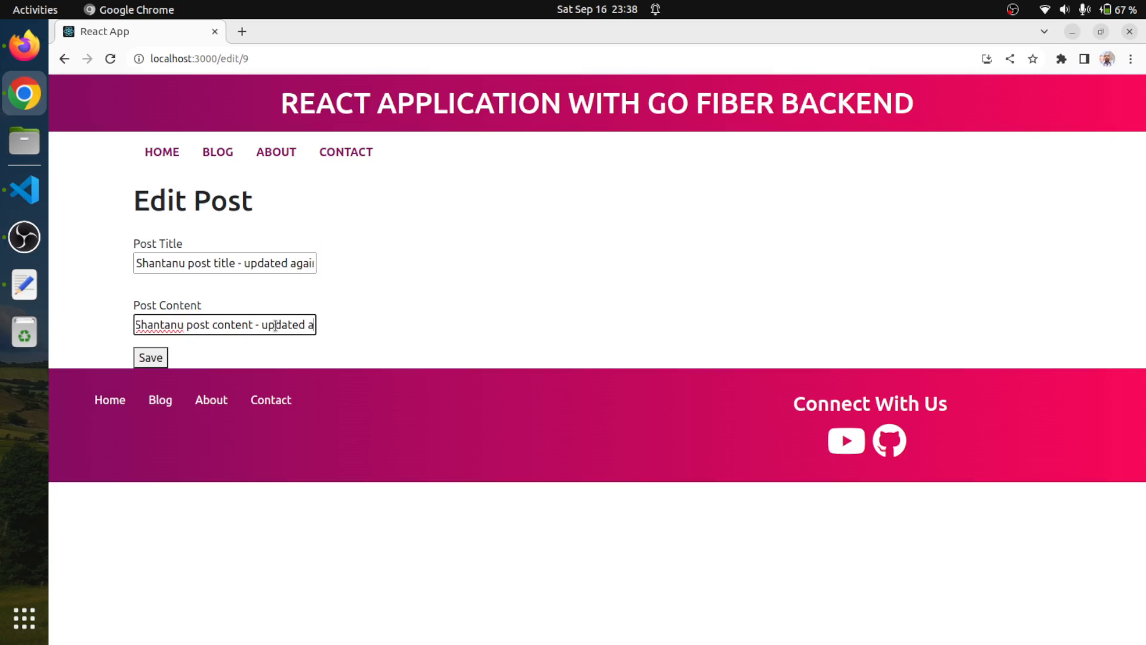
pyautogui.write('again')
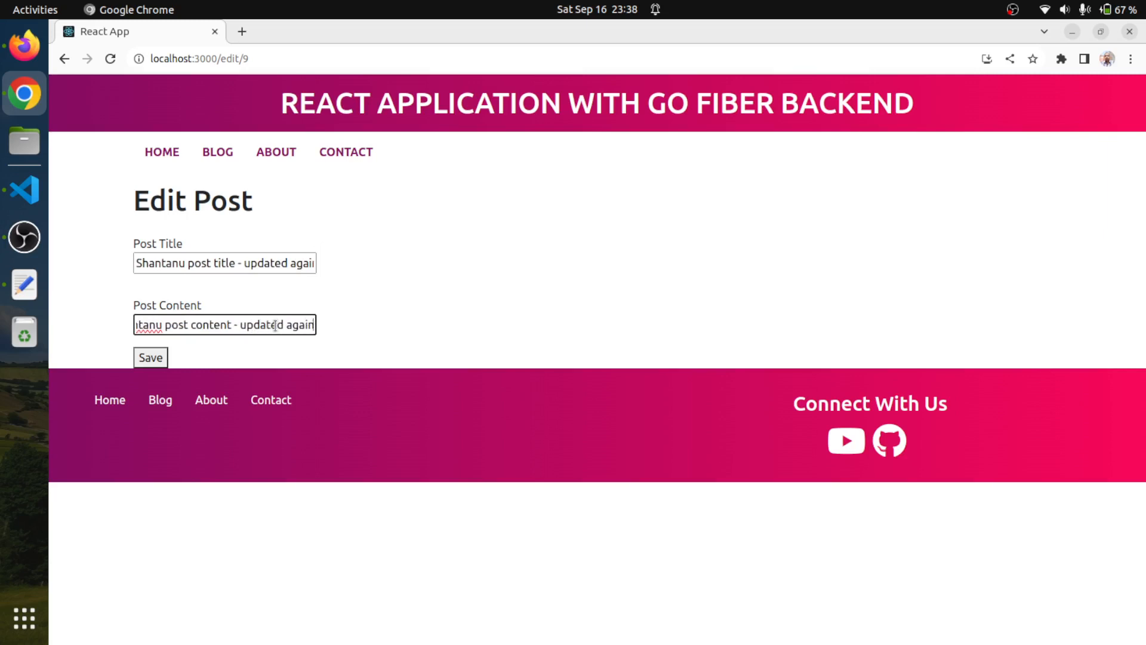
pyautogui.click(151, 357)
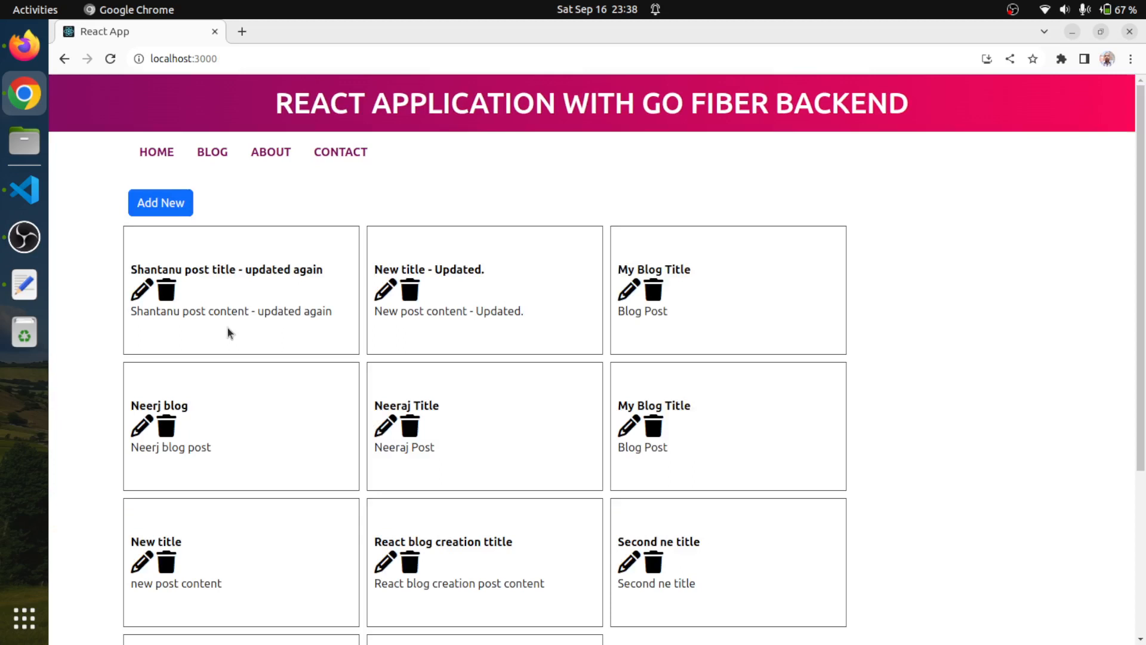
pyautogui.moveTo(383, 289)
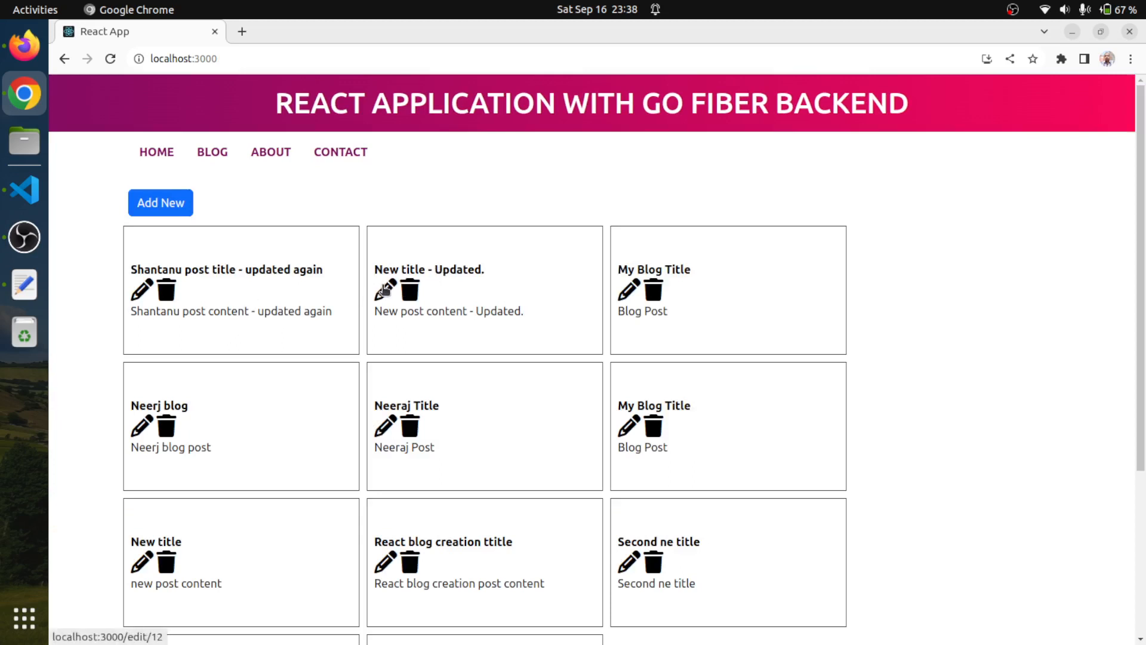
# Step: Revert the second post to 'New title' and 'New post content' and save it
pyautogui.click(384, 289)
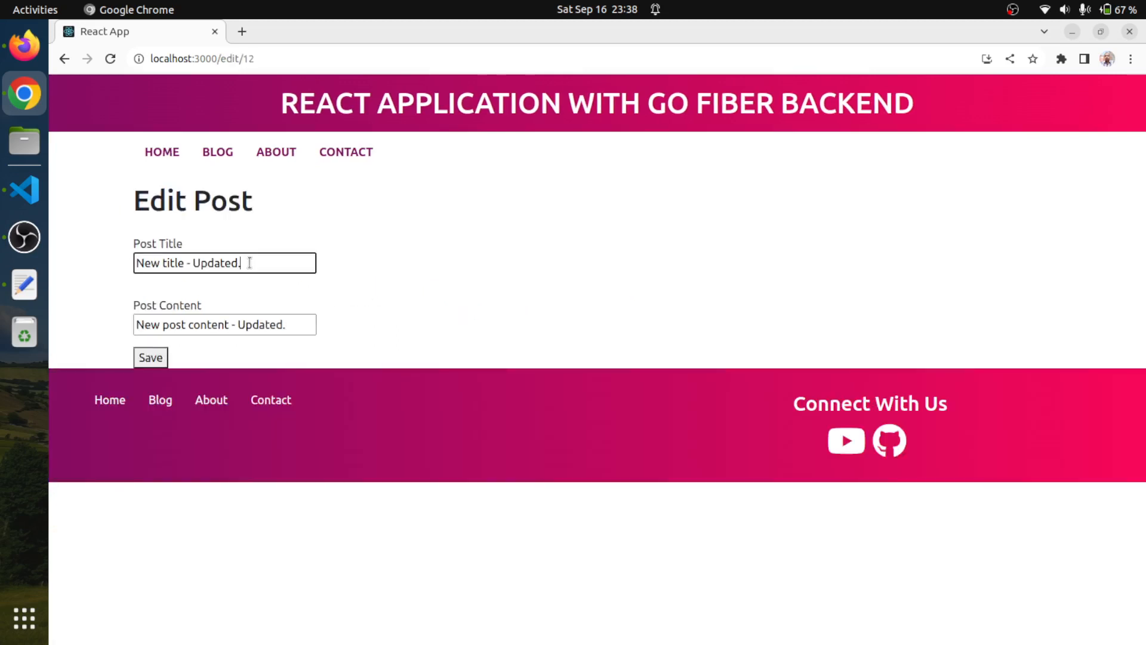
pyautogui.press('BackSpace')
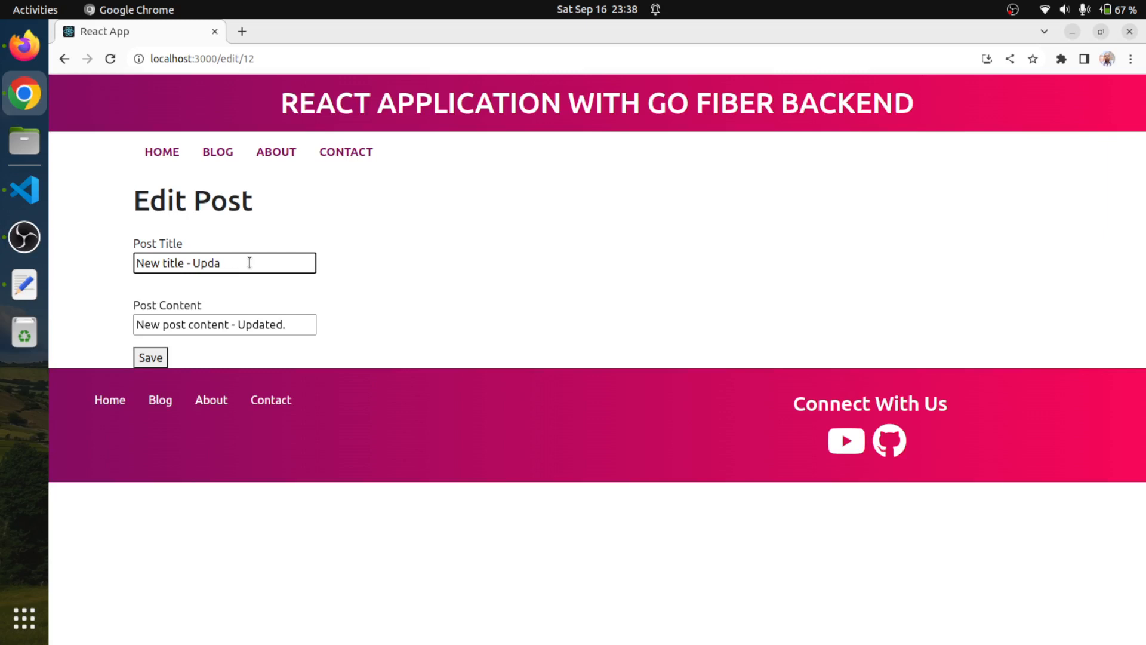
pyautogui.press('BackSpace')
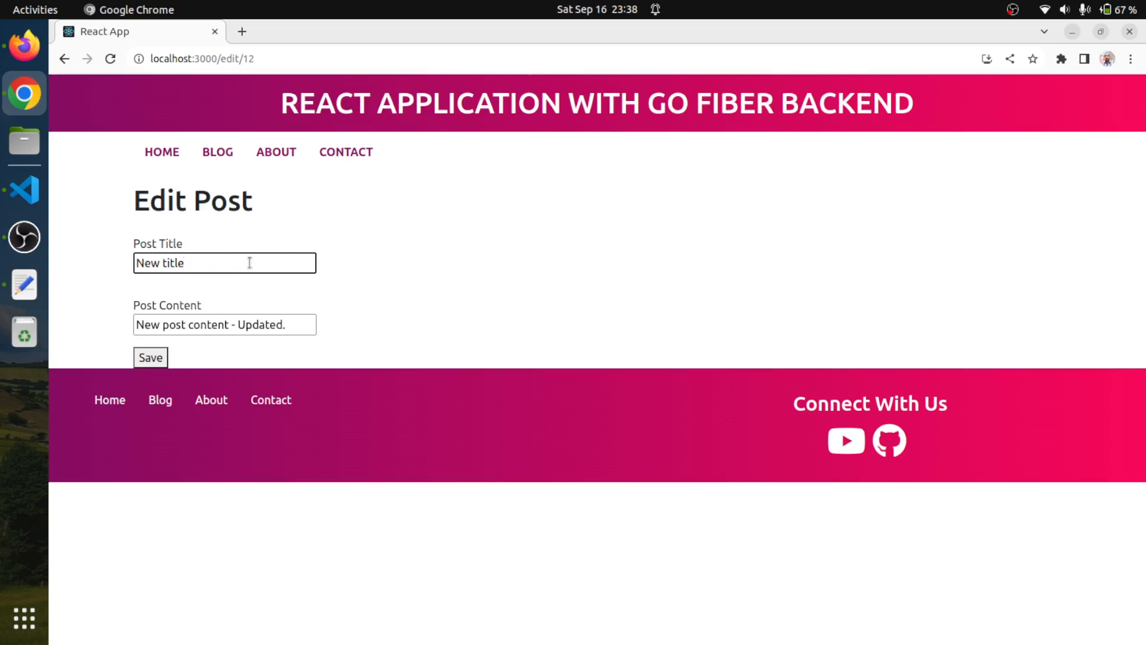
pyautogui.click(151, 357)
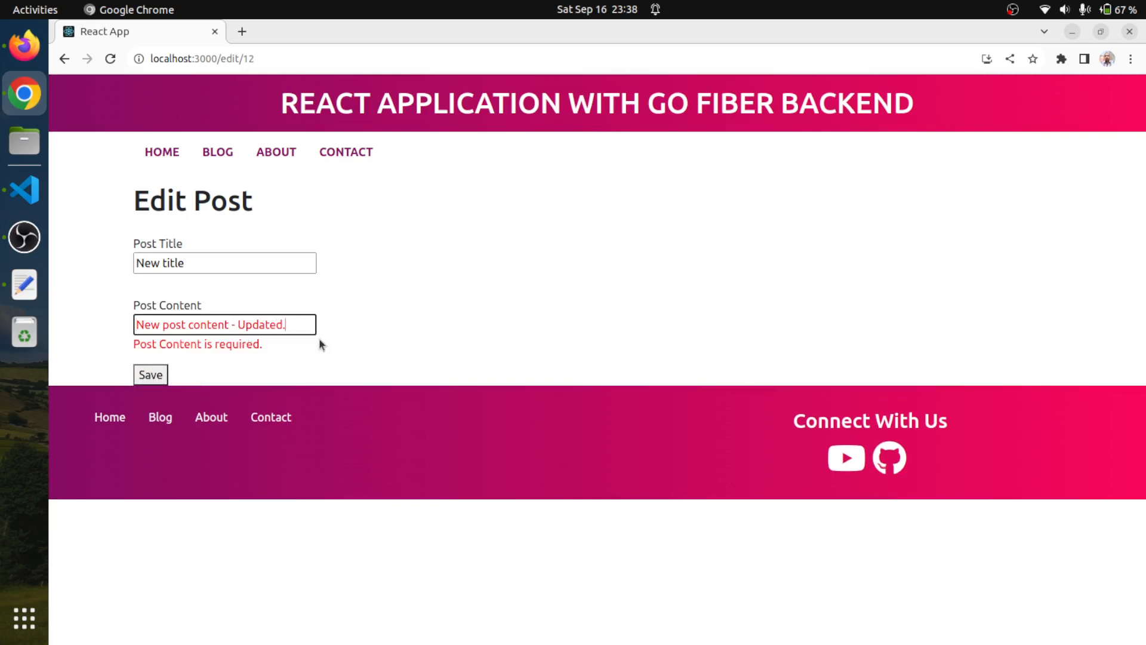
pyautogui.press('BackSpace')
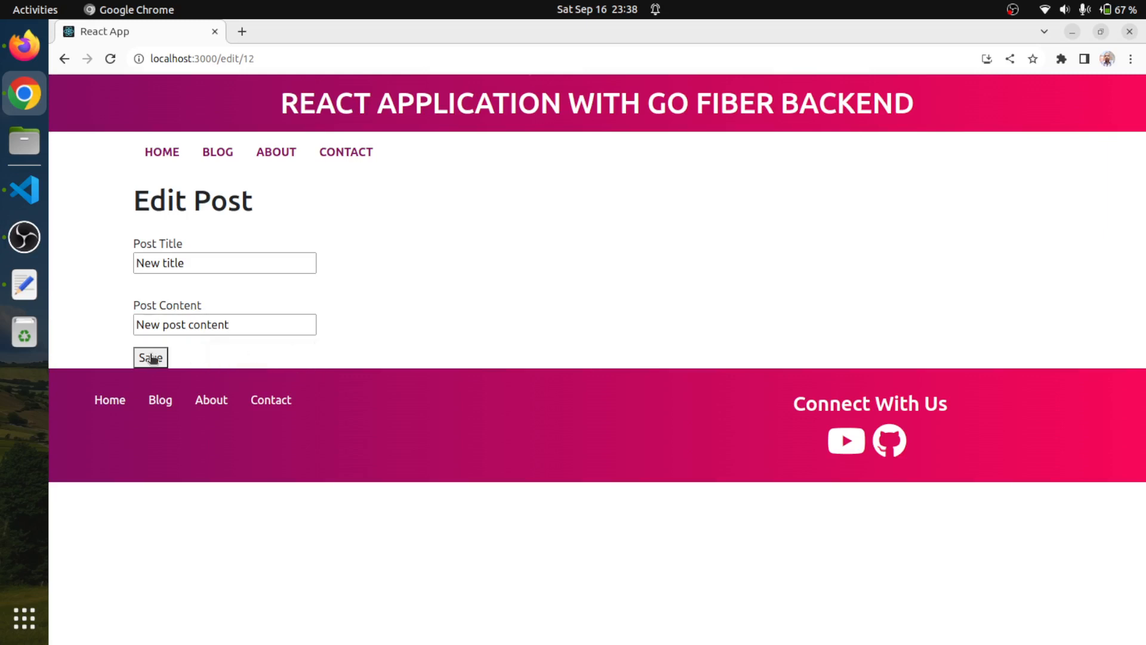
pyautogui.click(150, 357)
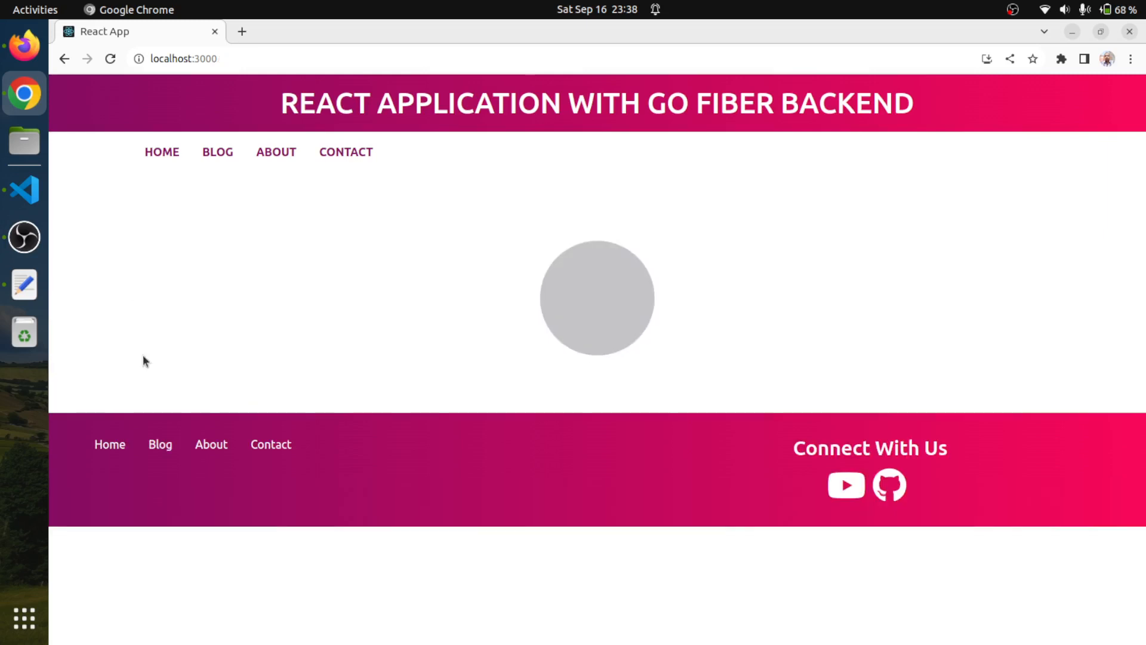
pyautogui.click(218, 151)
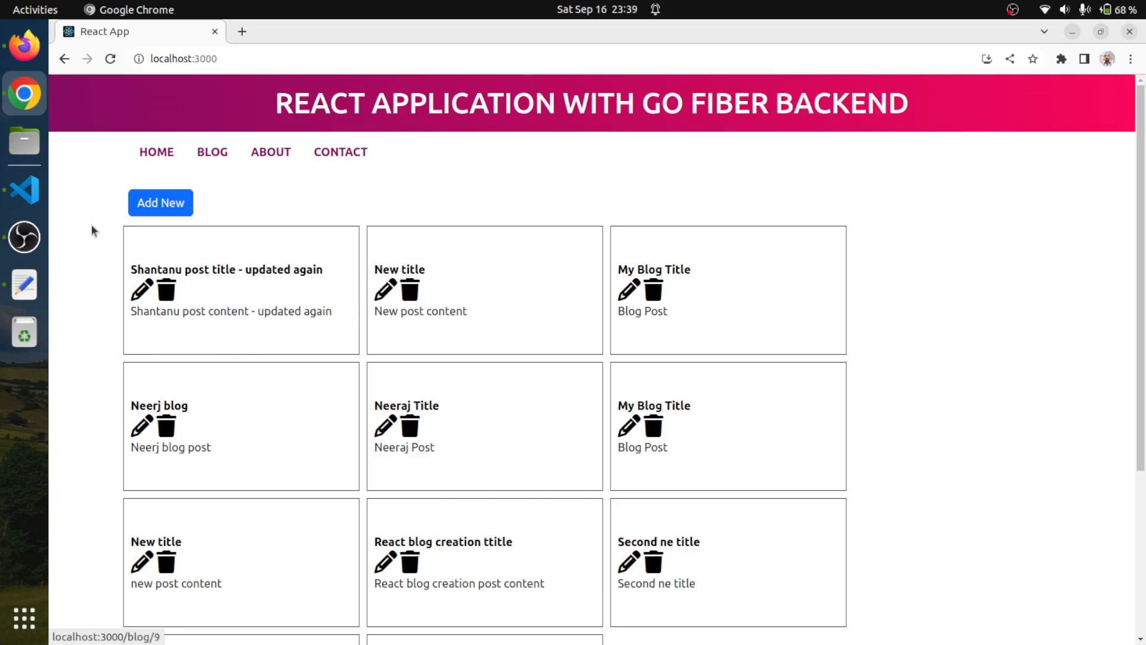
pyautogui.moveTo(25, 197)
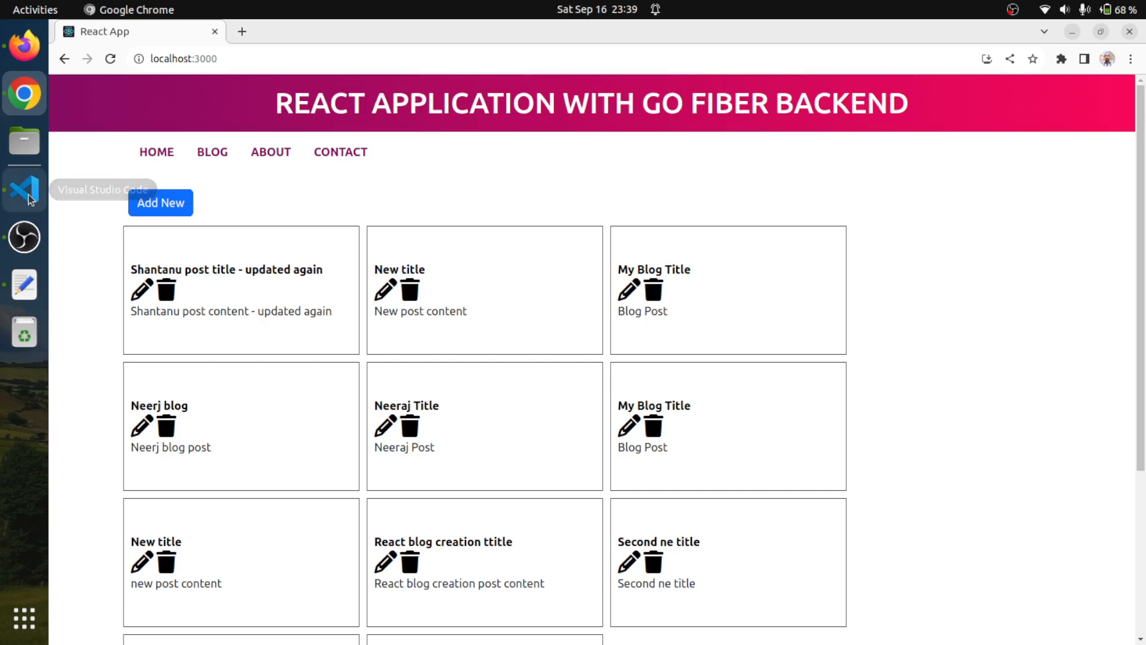
pyautogui.click(24, 190)
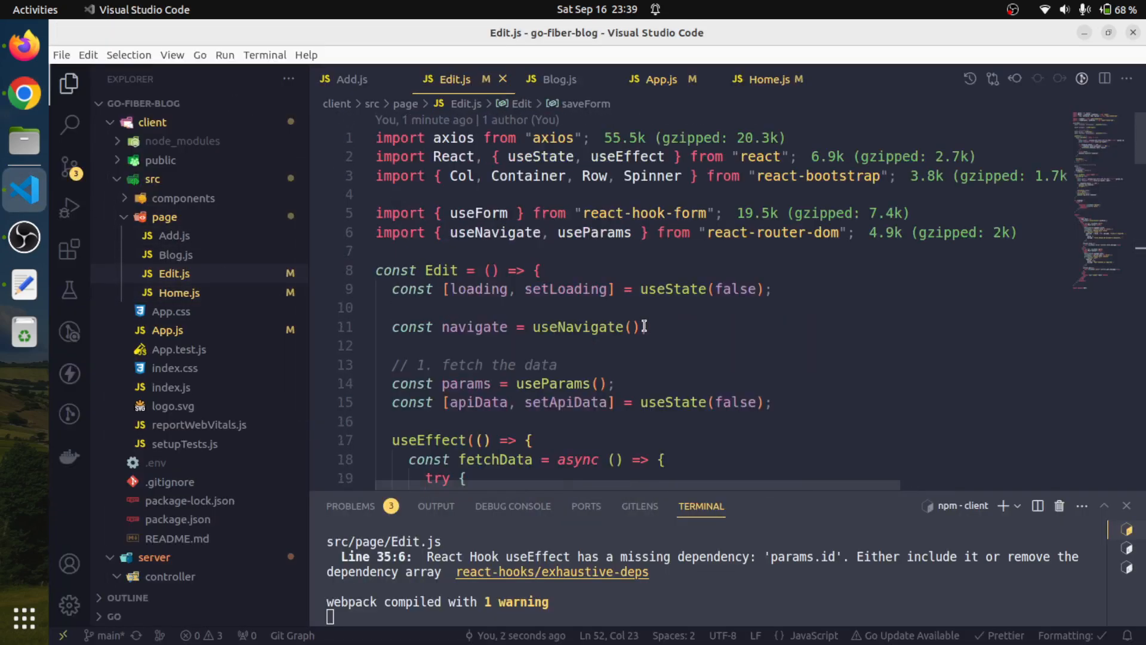
pyautogui.moveTo(438, 407)
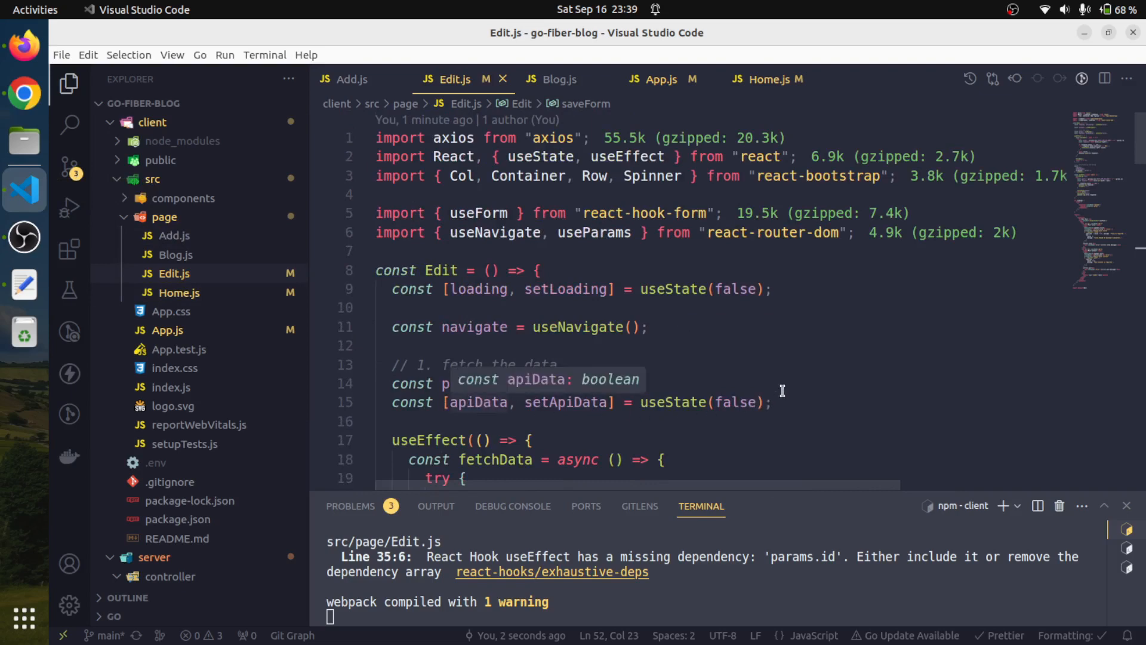
pyautogui.scroll(-3)
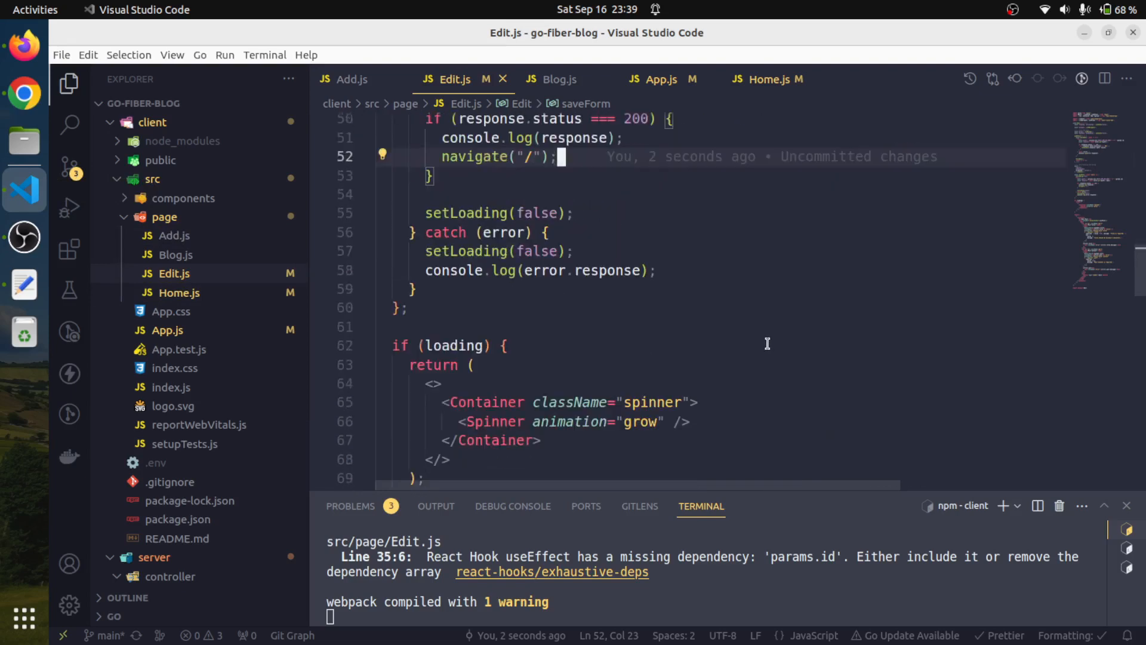
pyautogui.scroll(-3)
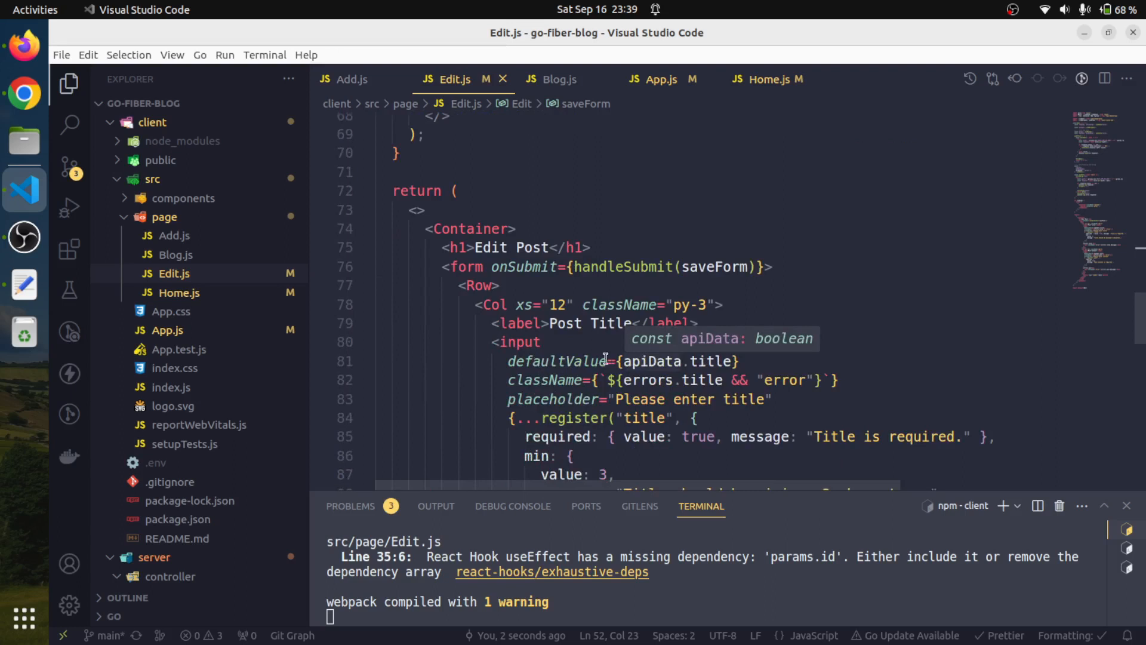
pyautogui.moveTo(465, 266)
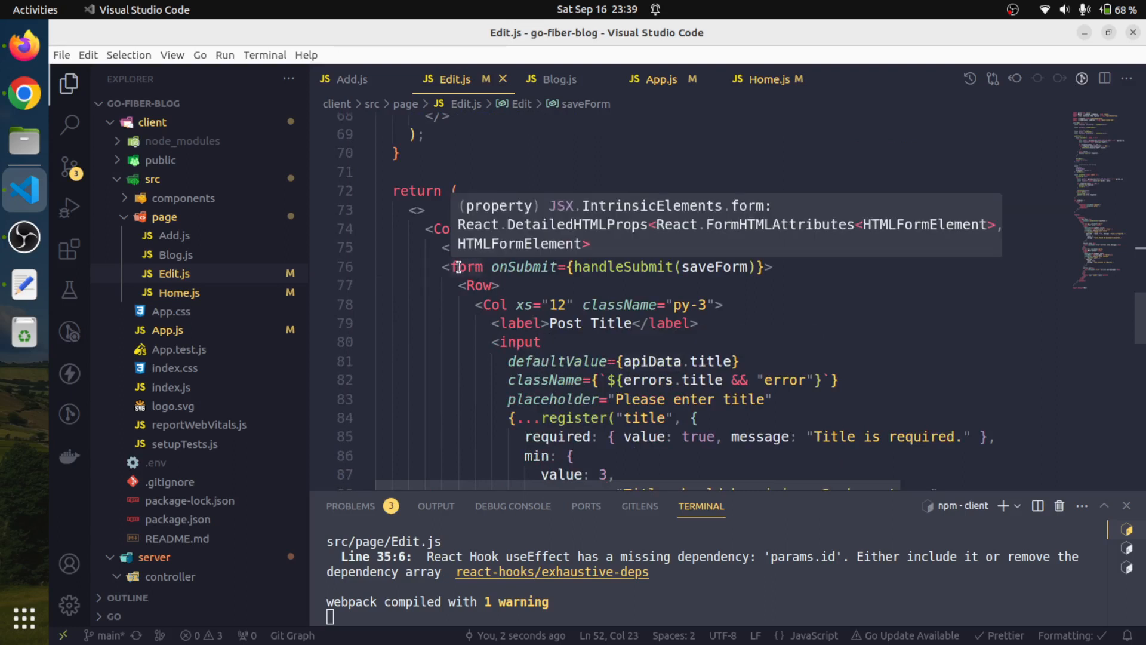
pyautogui.moveTo(458, 267)
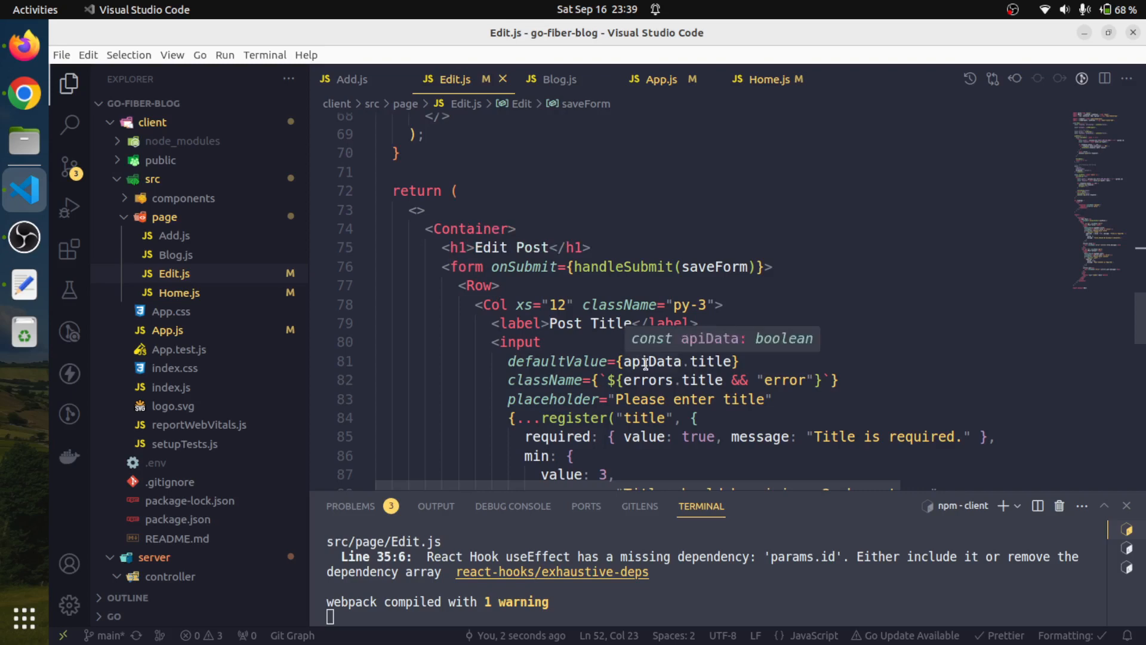
pyautogui.moveTo(599, 338)
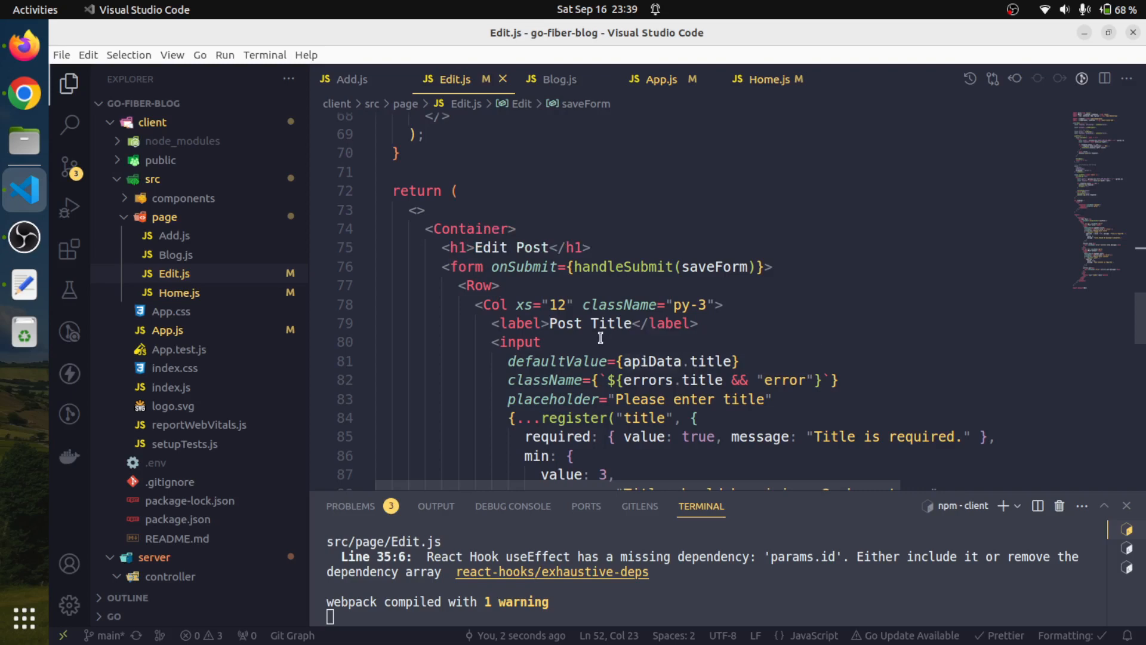
pyautogui.moveTo(585, 267)
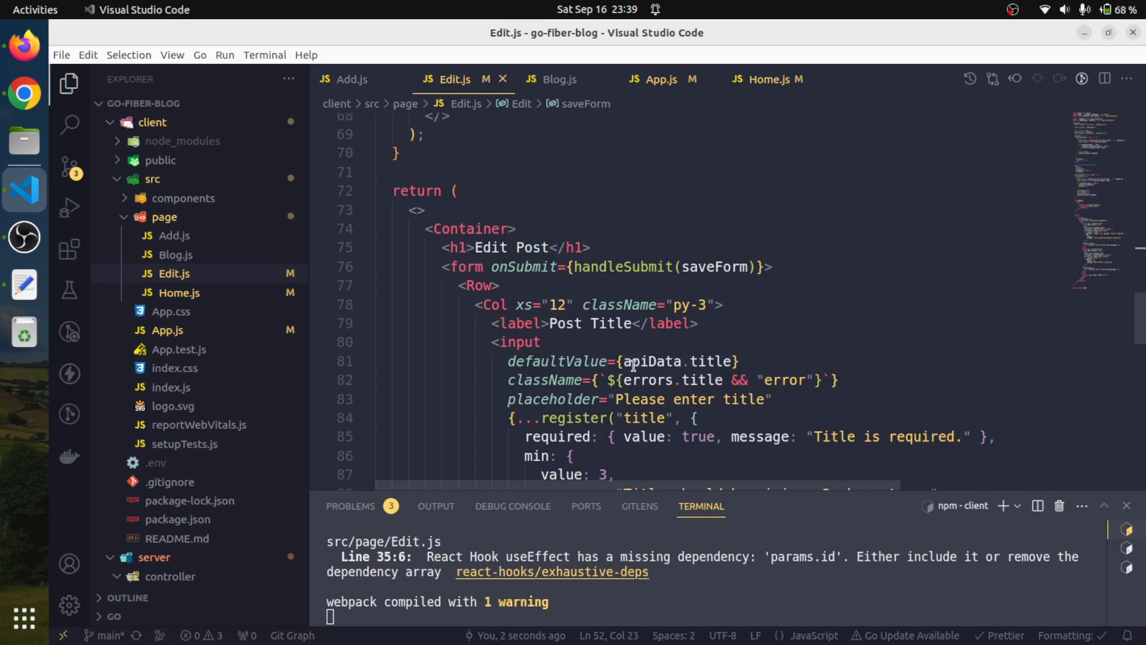
pyautogui.click(592, 247)
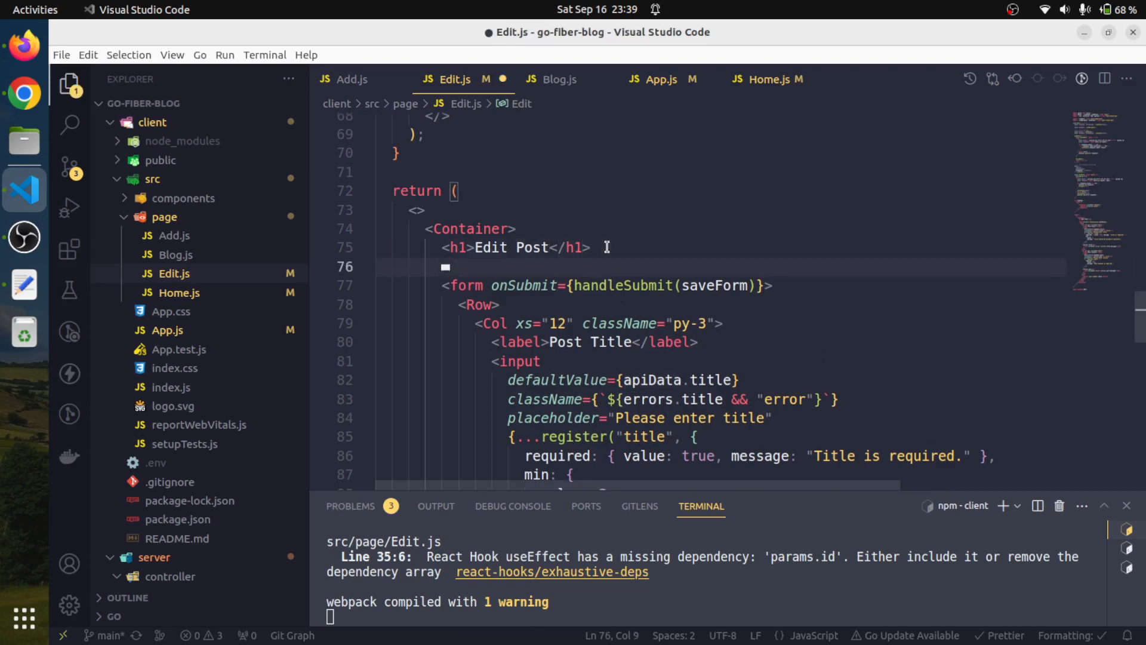
# Step: Wrap the Edit Post form in an {apiData && ( … )} conditional and save Edit.js
pyautogui.write('{ }')
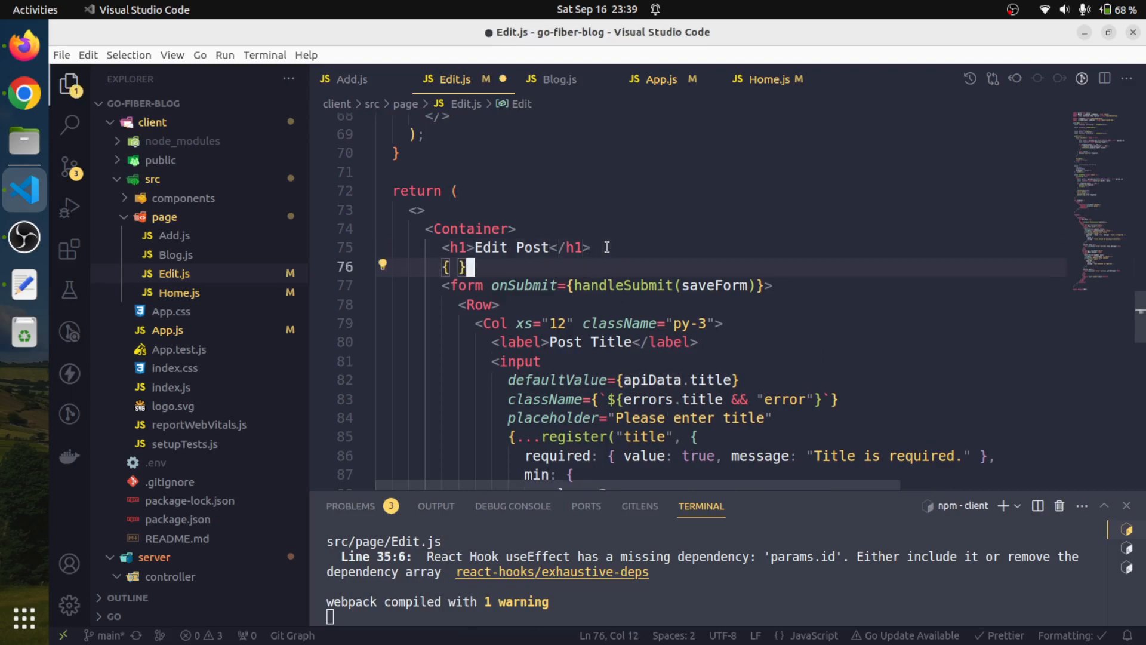
pyautogui.write('apida')
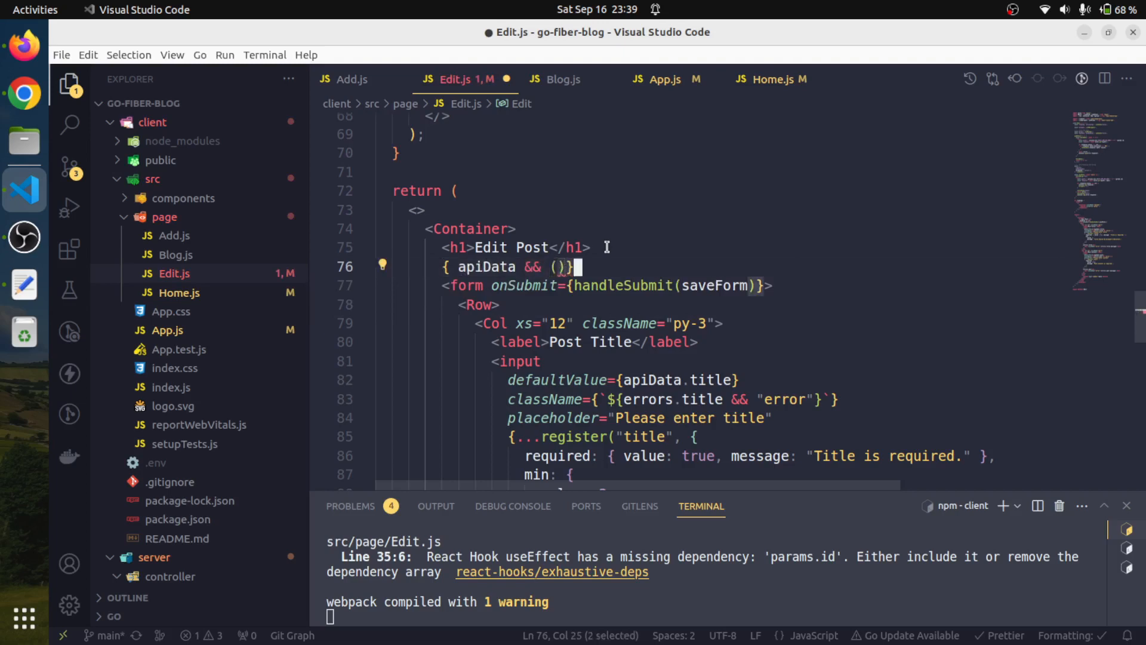
pyautogui.scroll(-3)
pyautogui.write(')}')
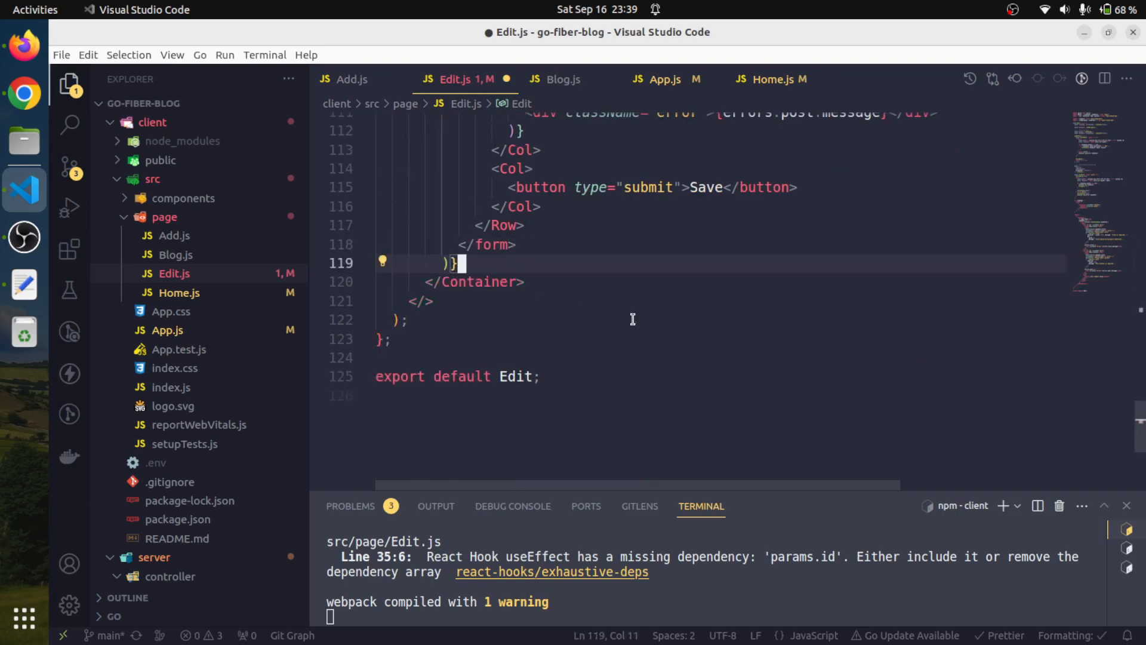
pyautogui.press('ctrl+s')
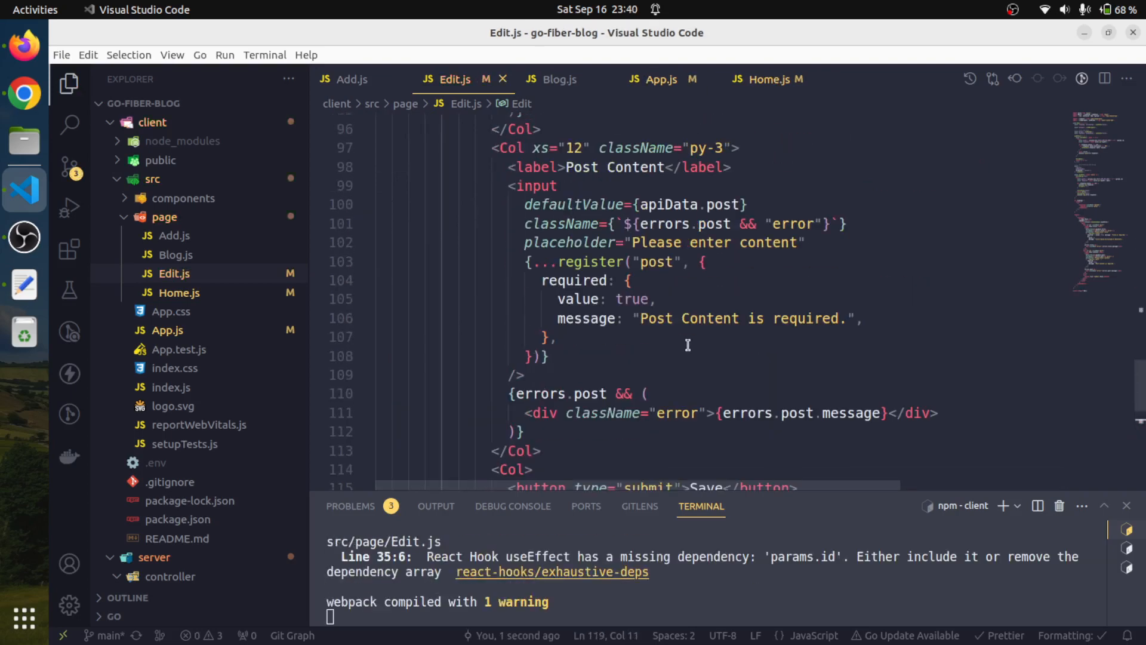
pyautogui.scroll(3)
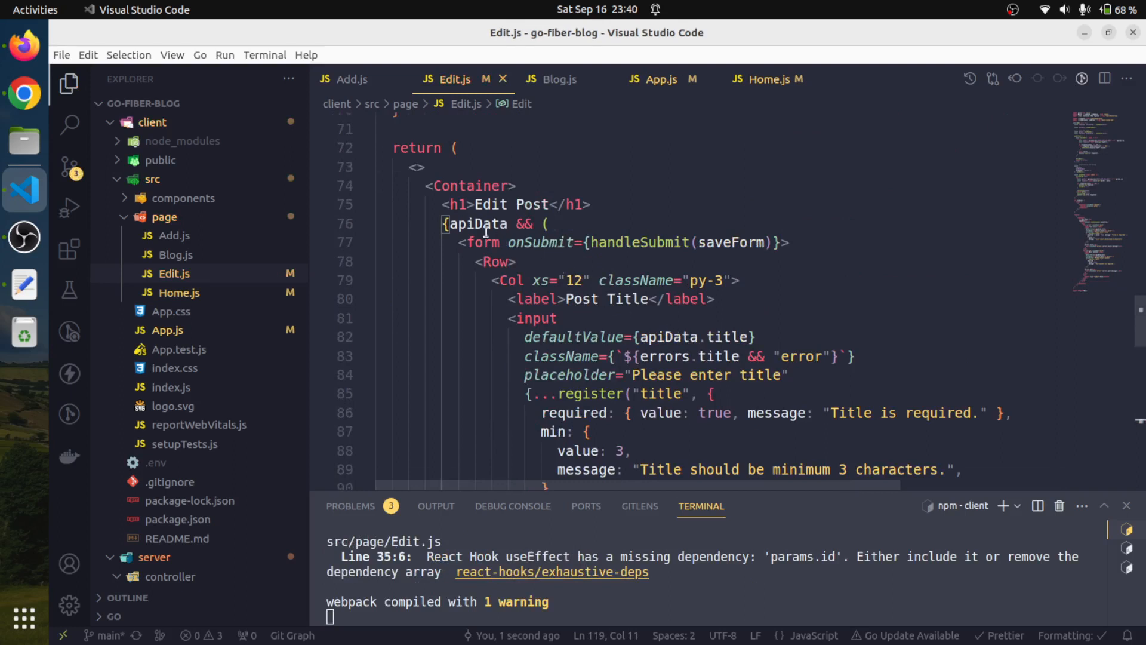
pyautogui.moveTo(477, 223)
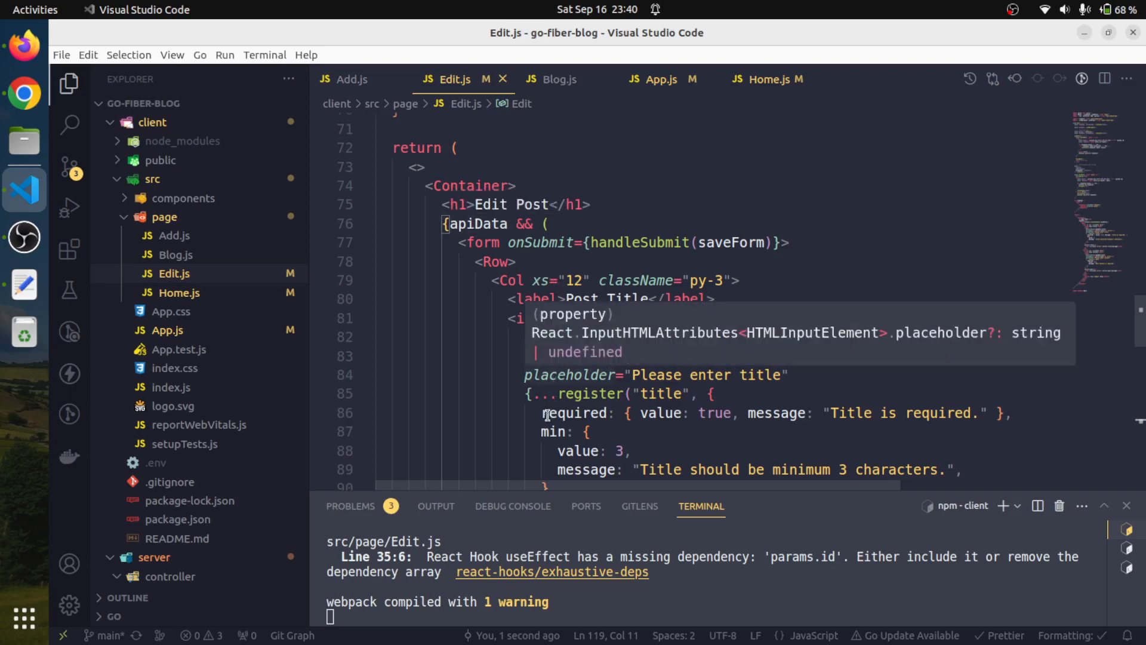
pyautogui.moveTo(617, 424)
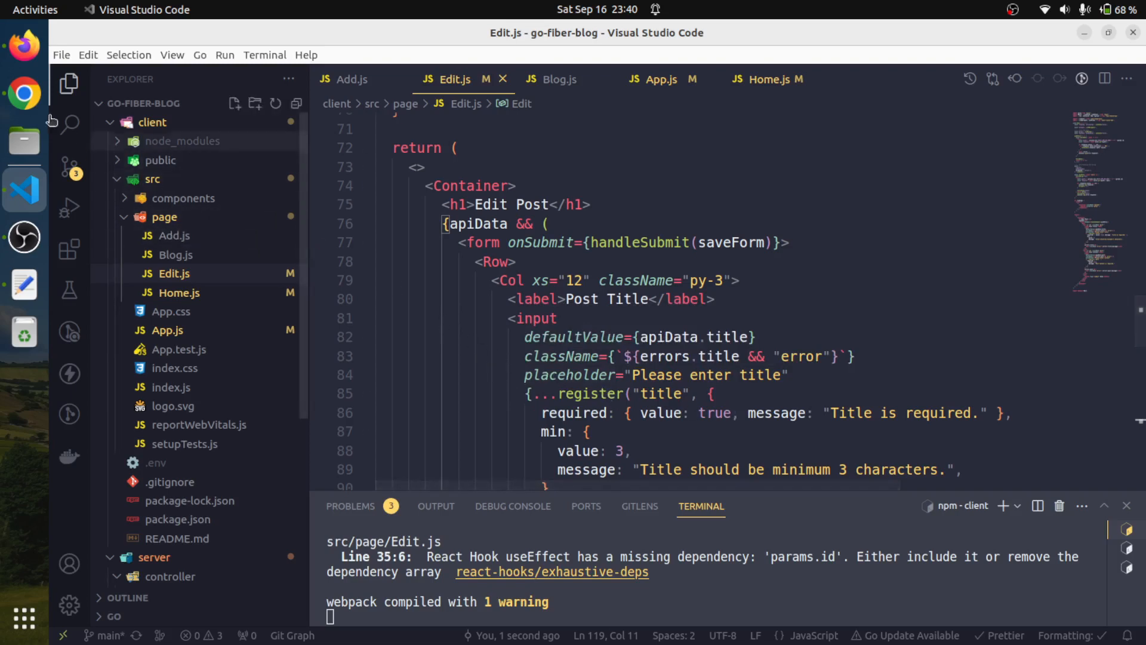
# Step: Retitle the My Blog Title post to 'My Blog Title updated' and save it
pyautogui.click(24, 93)
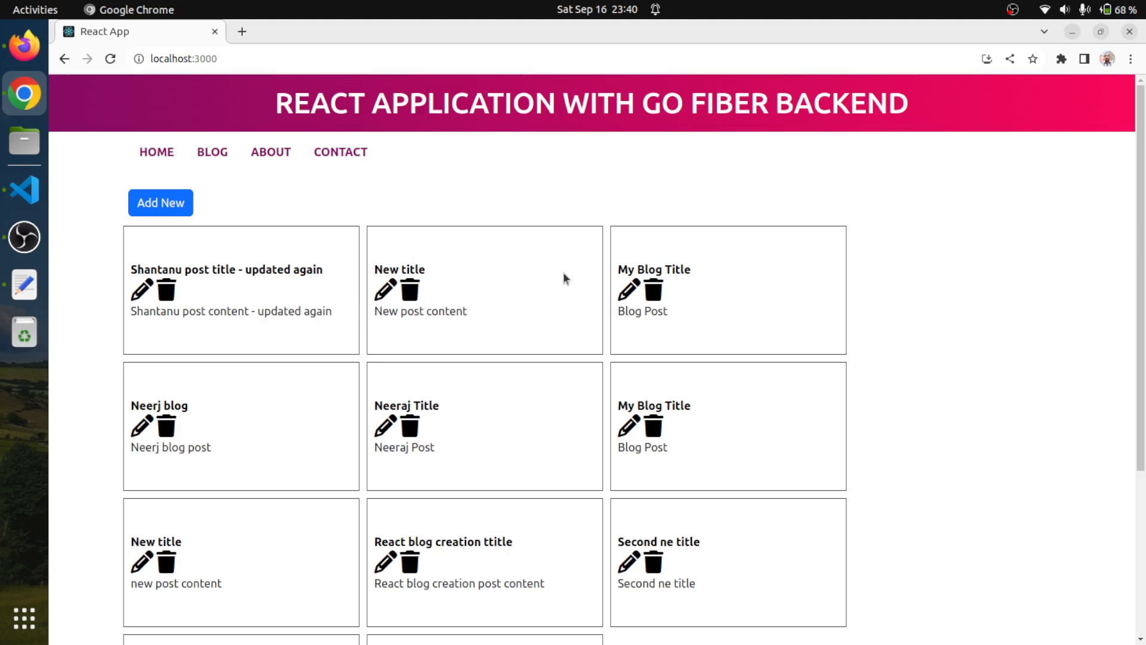
pyautogui.click(628, 289)
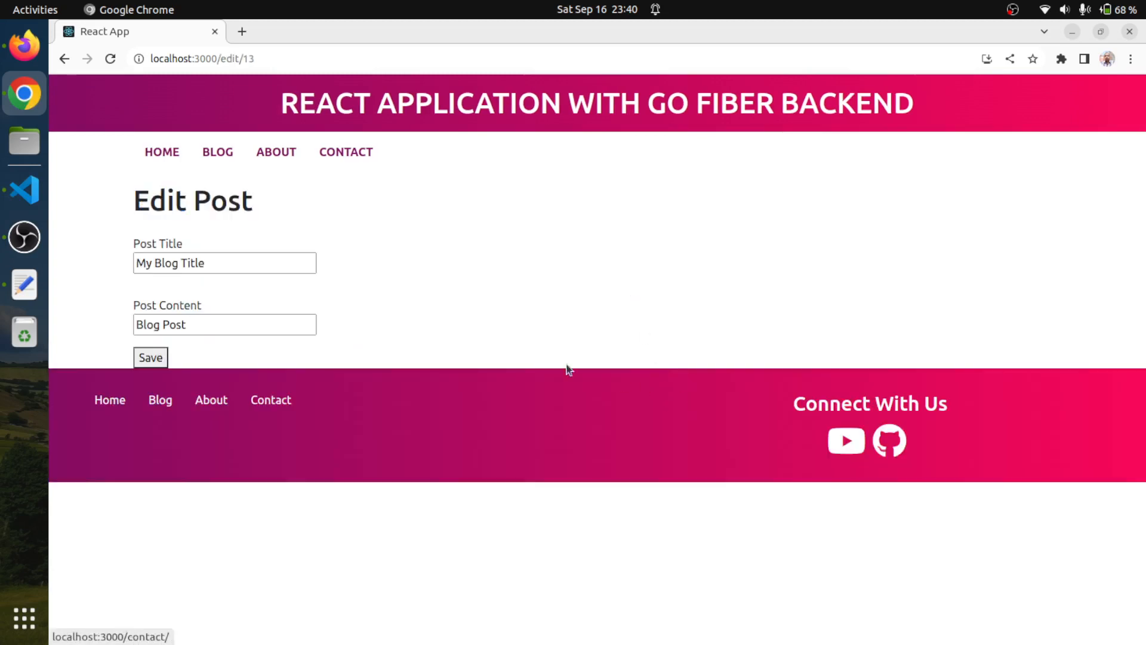
pyautogui.click(224, 262)
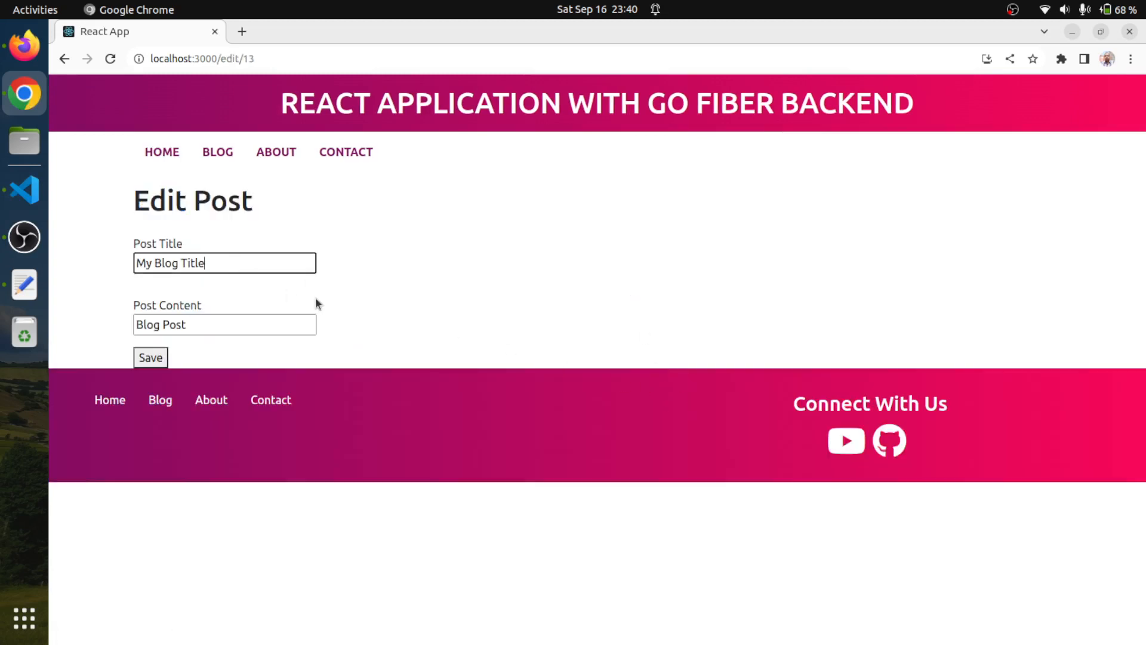
pyautogui.write('update')
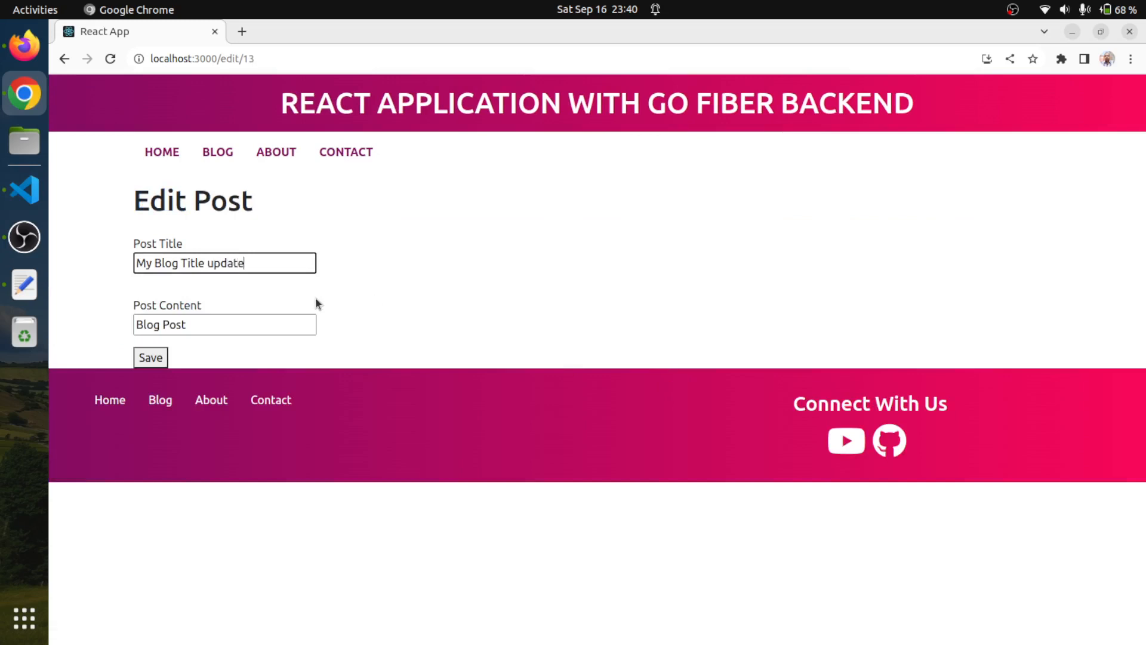
pyautogui.click(150, 357)
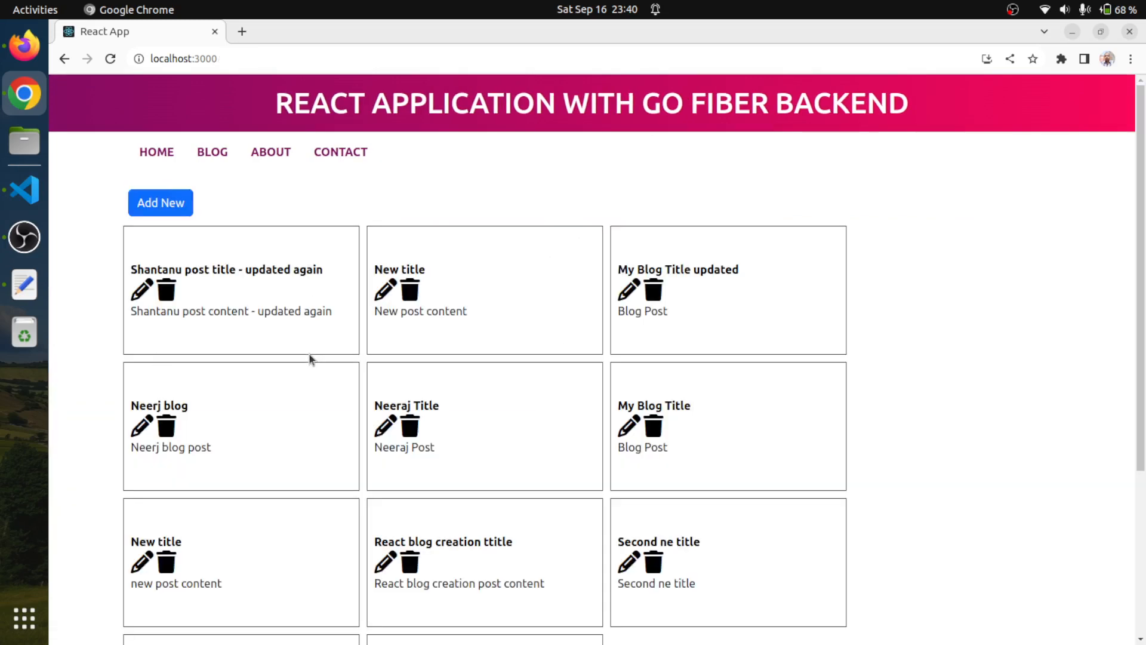
pyautogui.moveTo(701, 275)
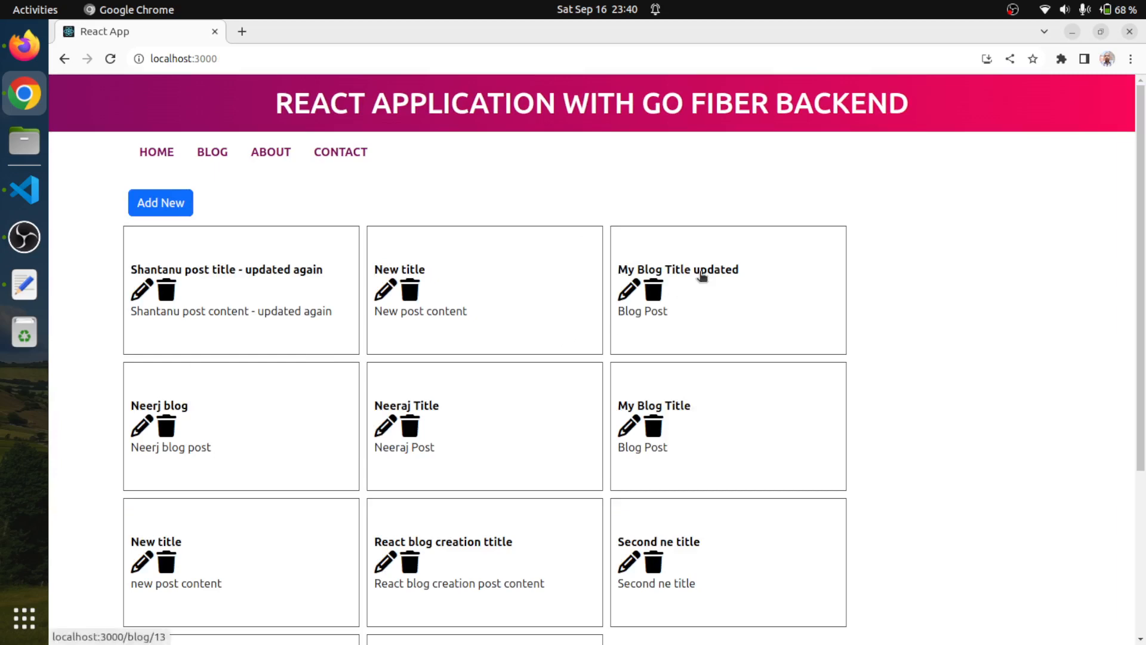
pyautogui.moveTo(99, 228)
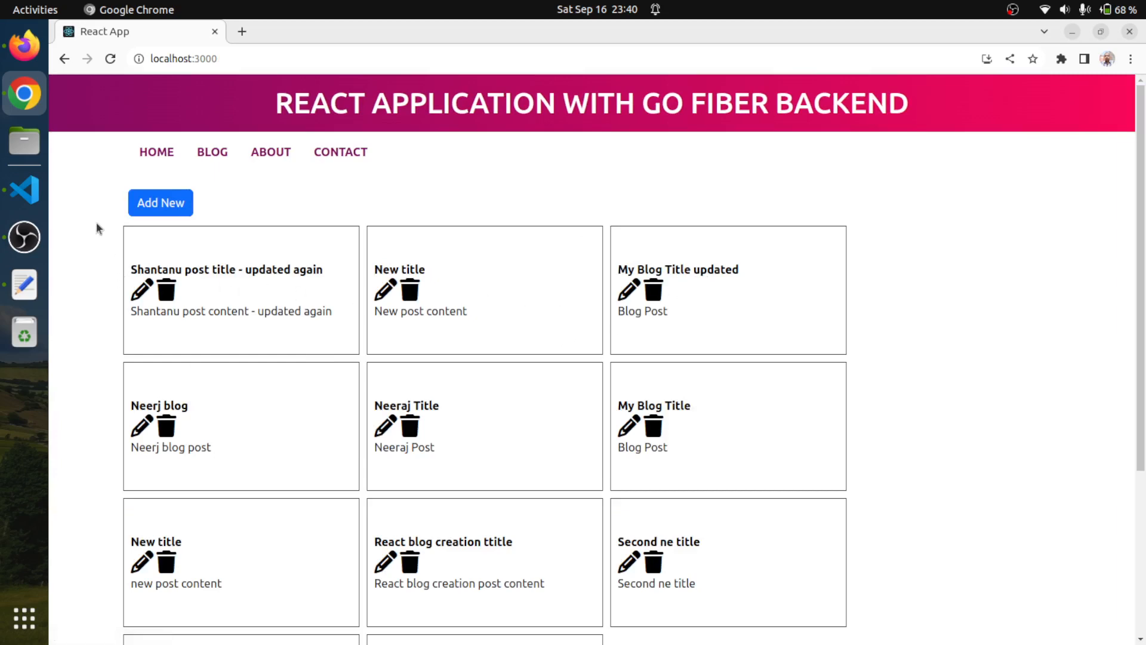
pyautogui.click(23, 190)
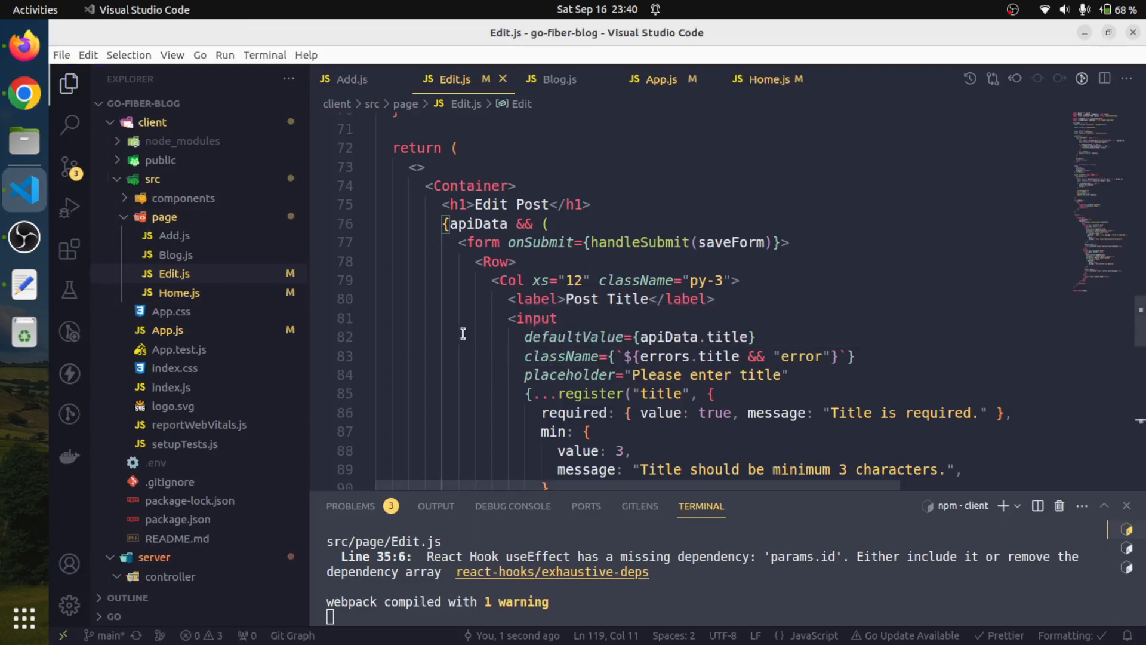
pyautogui.moveTo(442, 269)
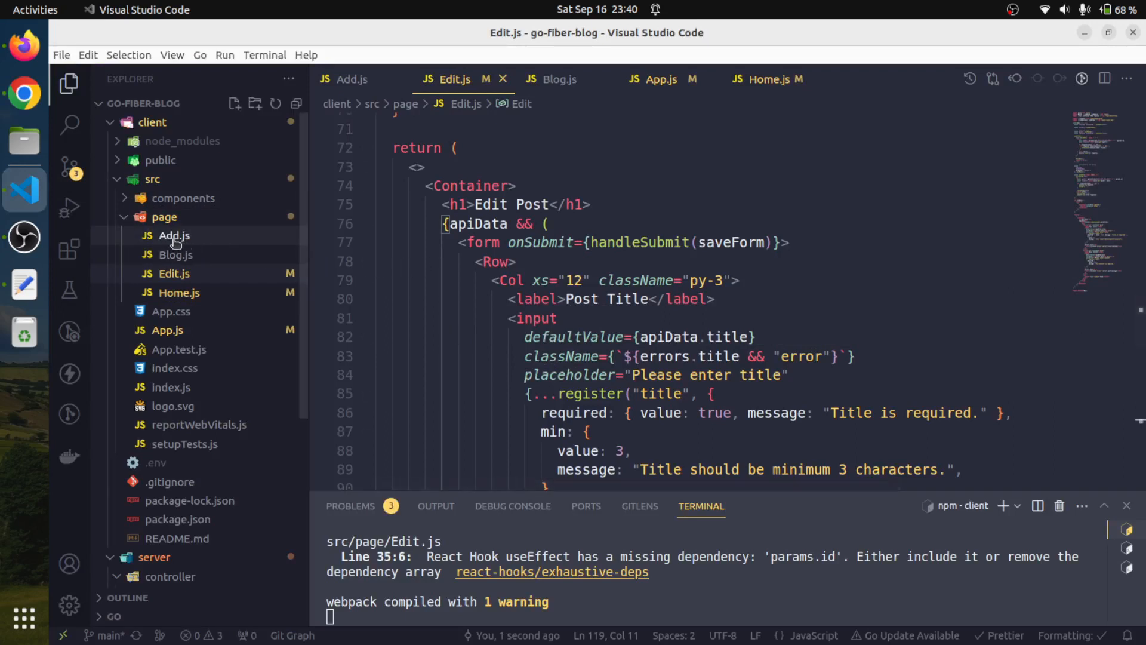
pyautogui.moveTo(175, 254)
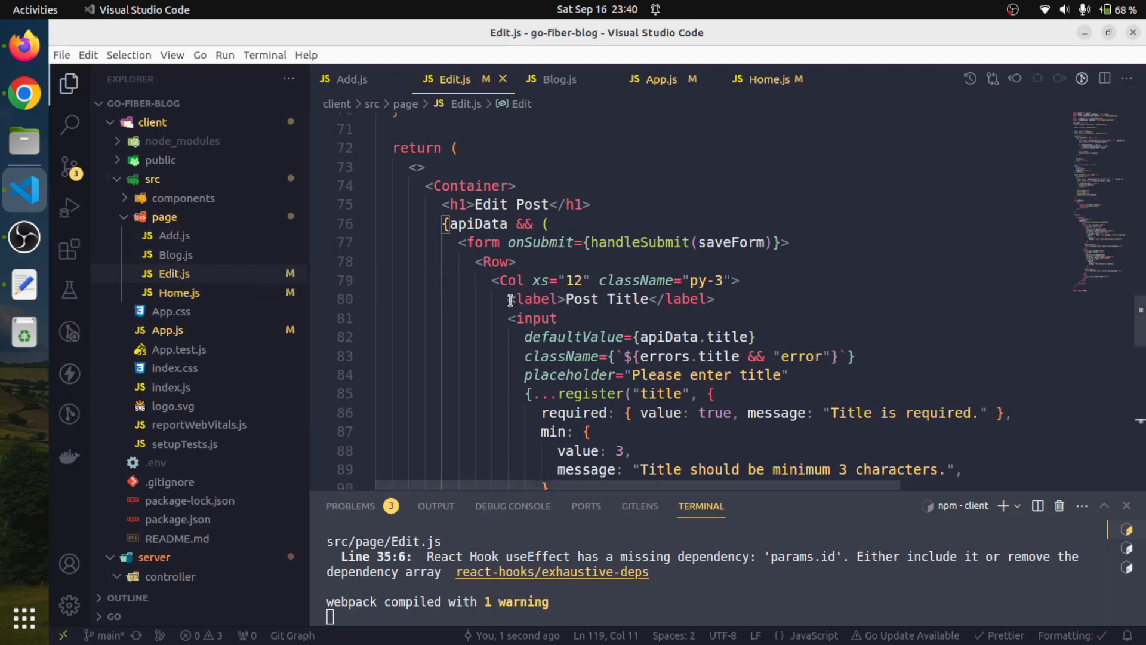
pyautogui.moveTo(481, 243)
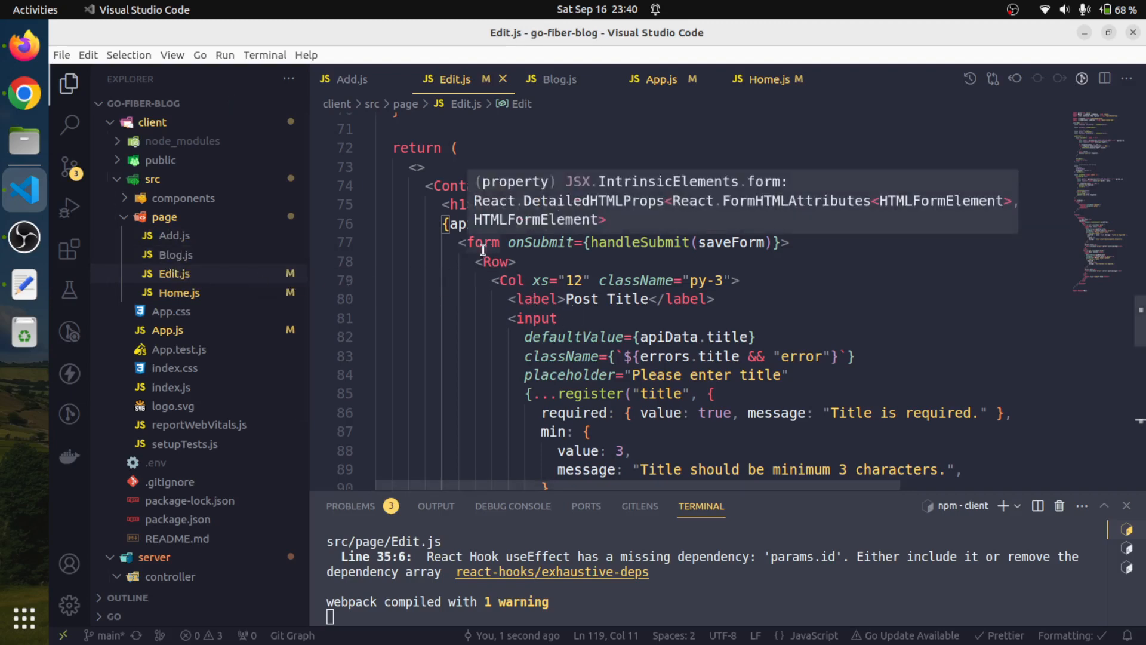
pyautogui.moveTo(479, 246)
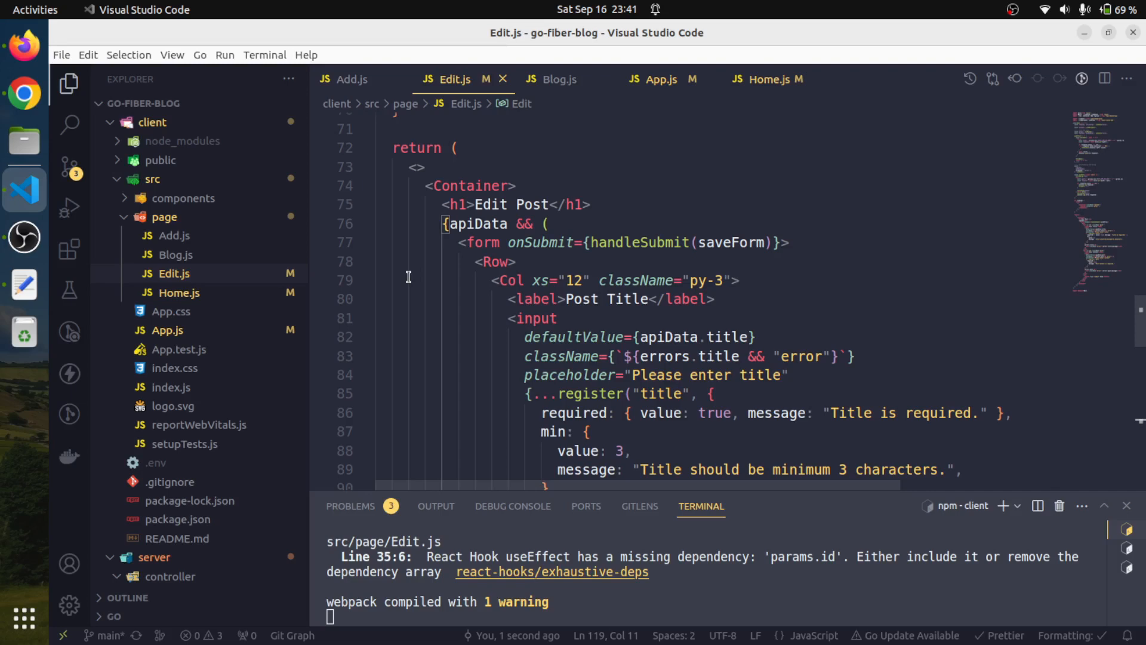
# Step: Locate saveForm's navigate("/") call in Edit.js and position after it to add options
pyautogui.scroll(3)
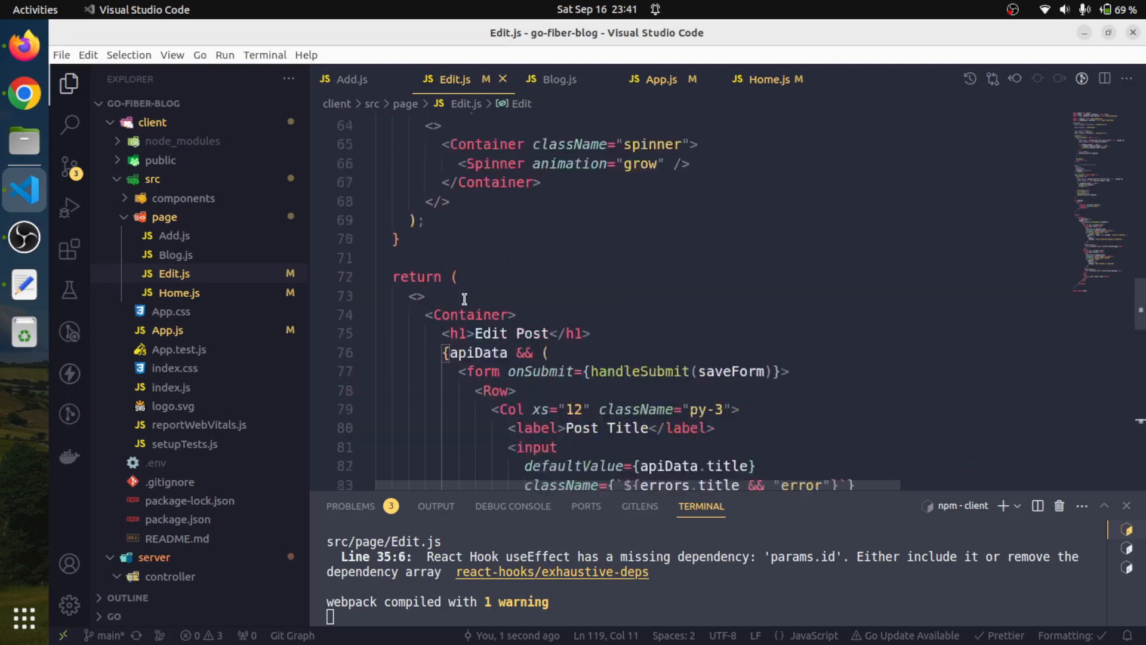
pyautogui.scroll(3)
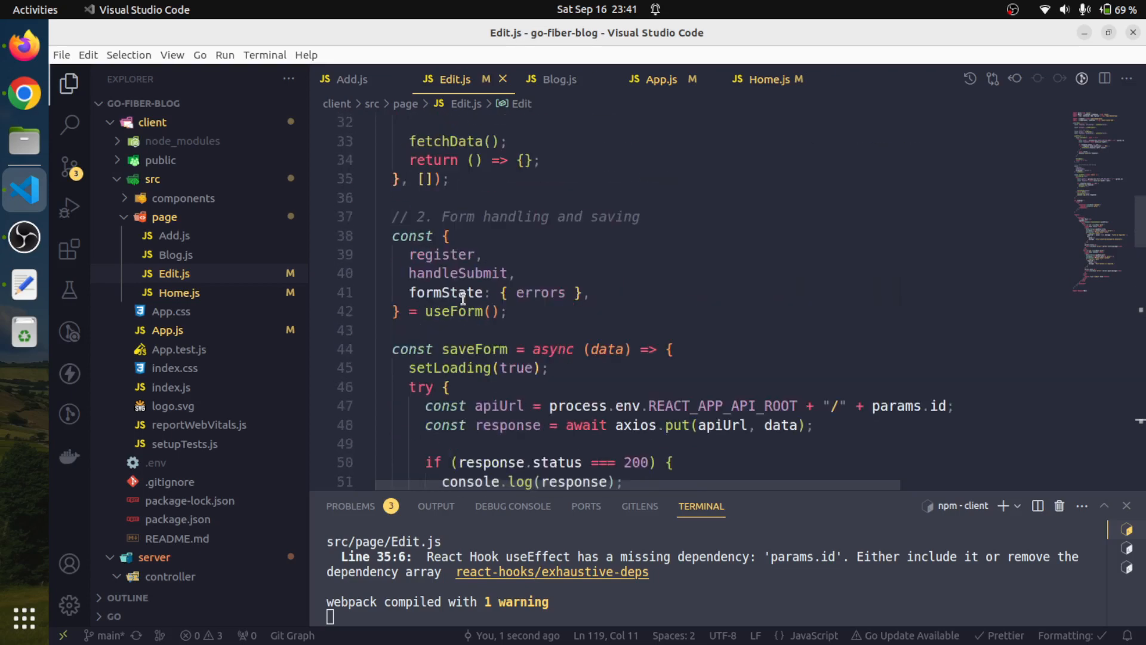
pyautogui.scroll(3)
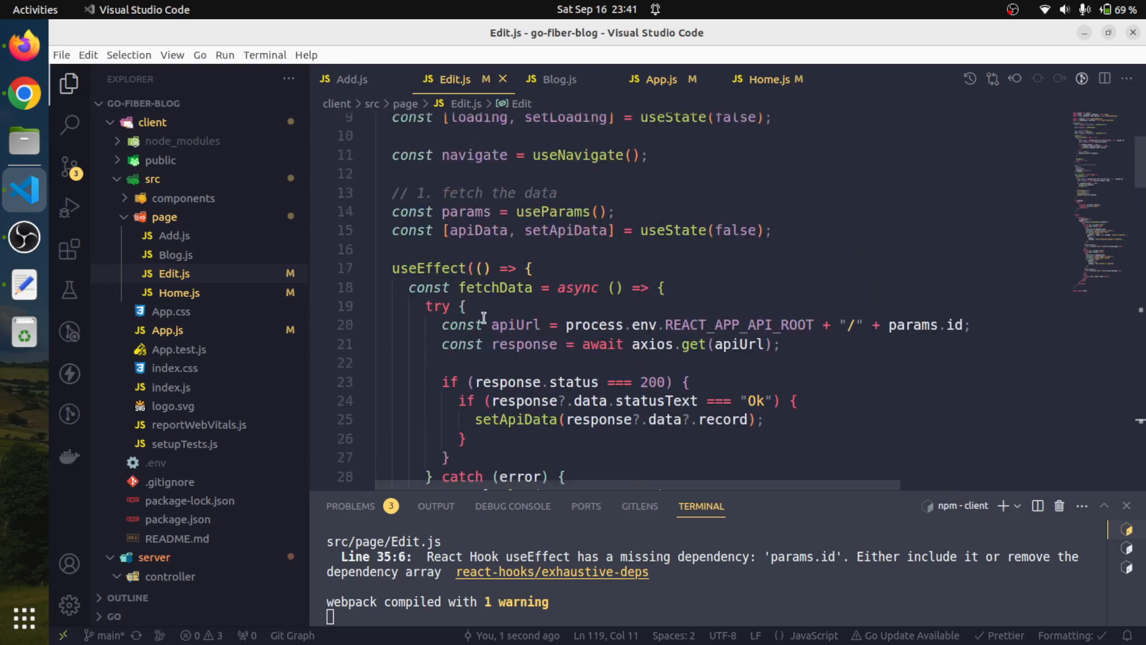
pyautogui.scroll(-3)
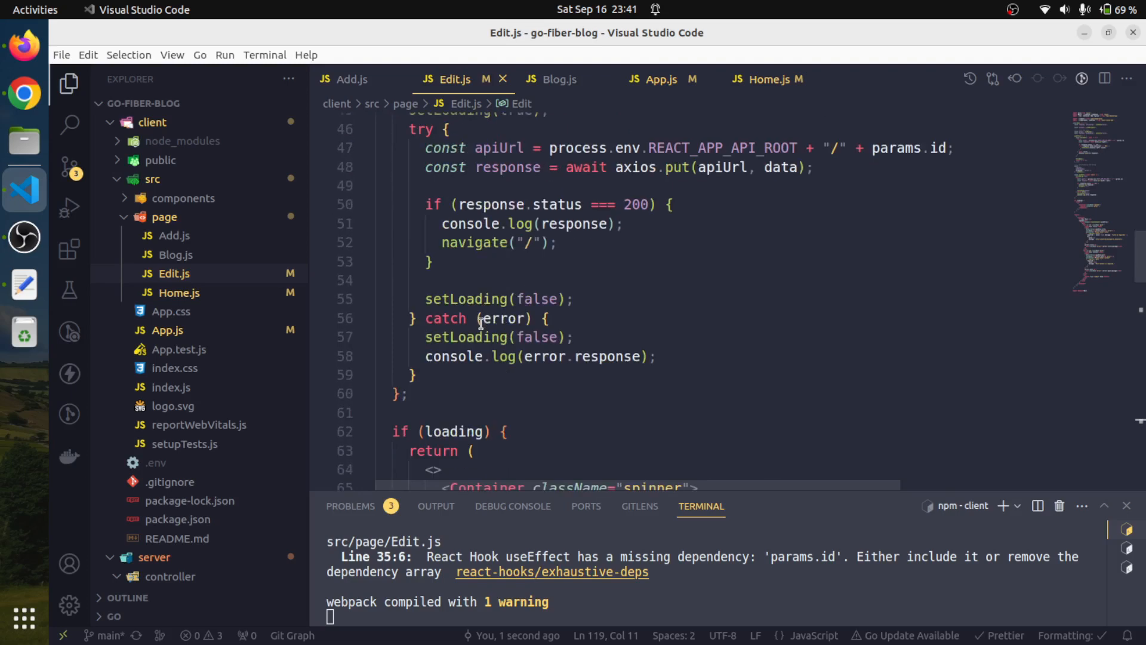
pyautogui.moveTo(568, 243)
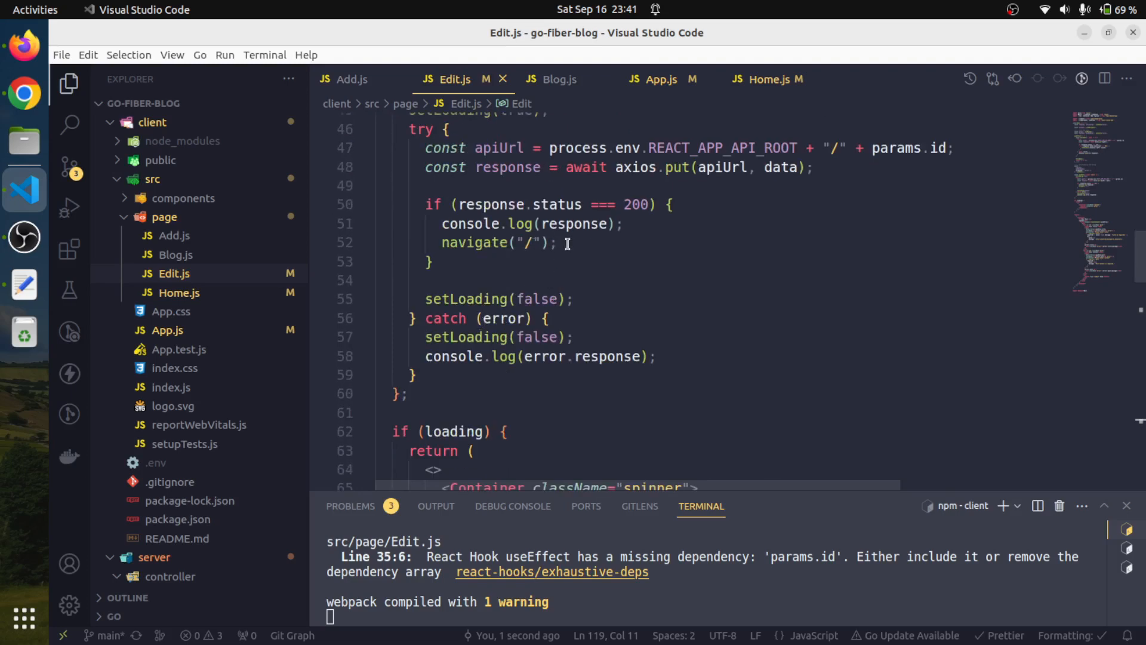
pyautogui.click(559, 242)
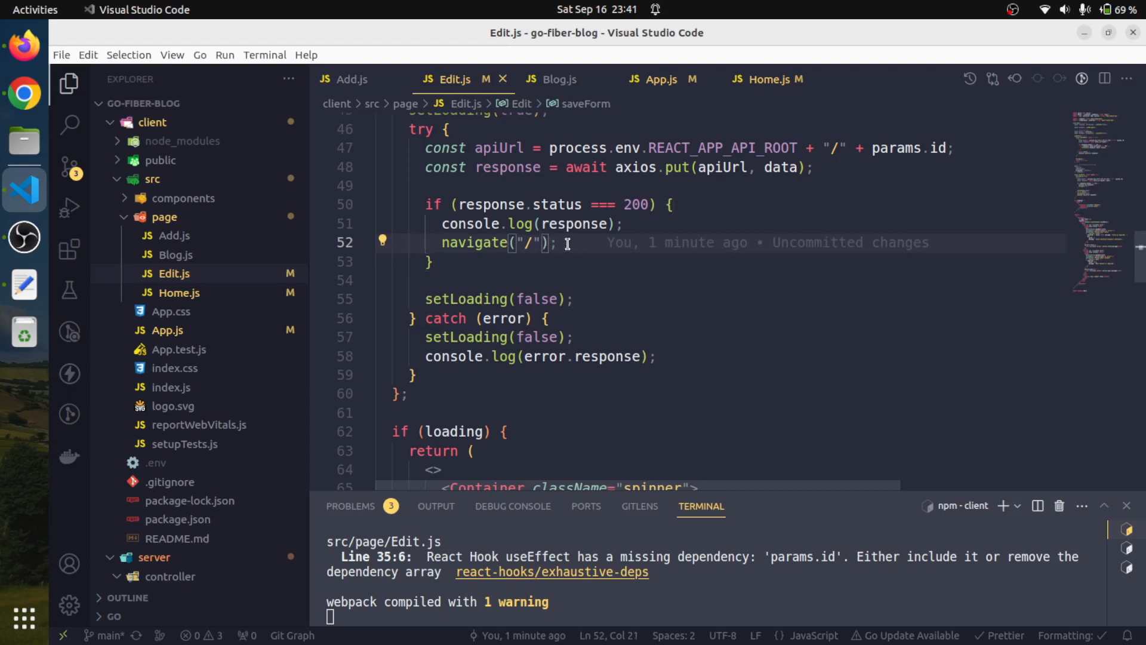
# Step: Pass { state: "Saved successfully" } to navigate("/") in saveForm and save Edit.js
pyautogui.write(', {')
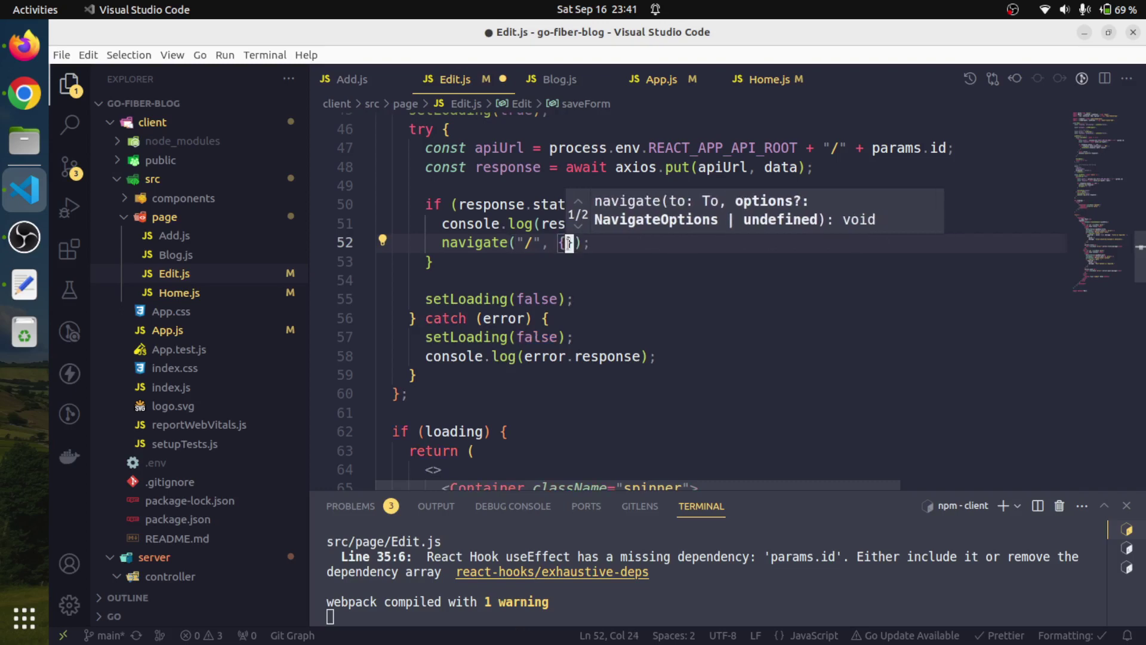
pyautogui.write('state:"Saved su')
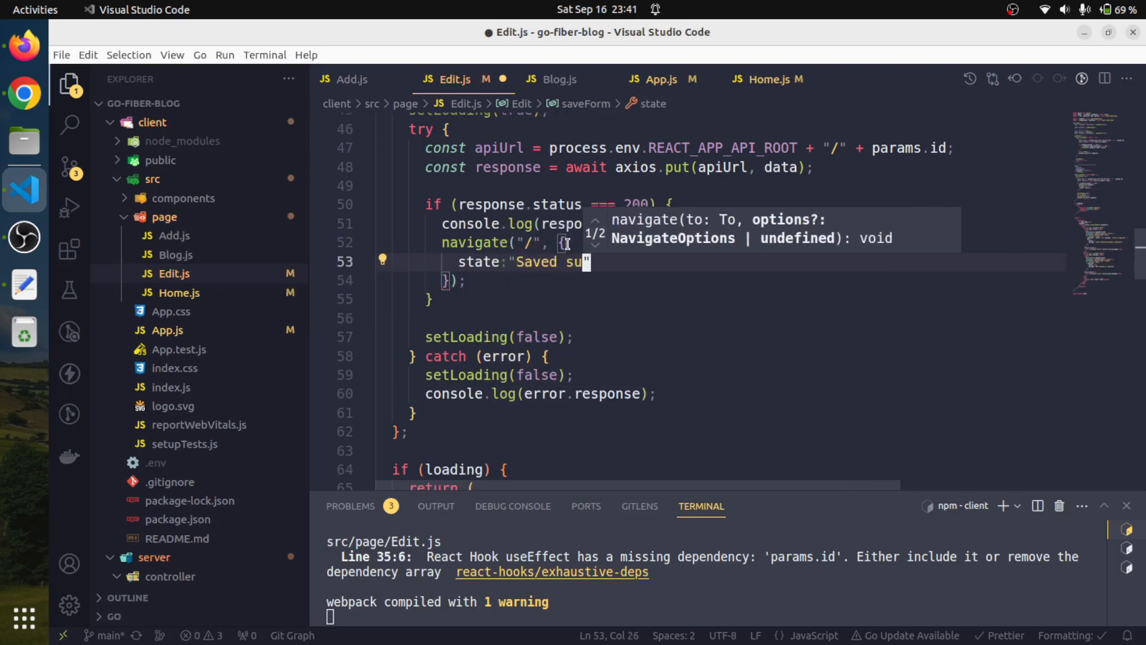
pyautogui.write('ccessfully')
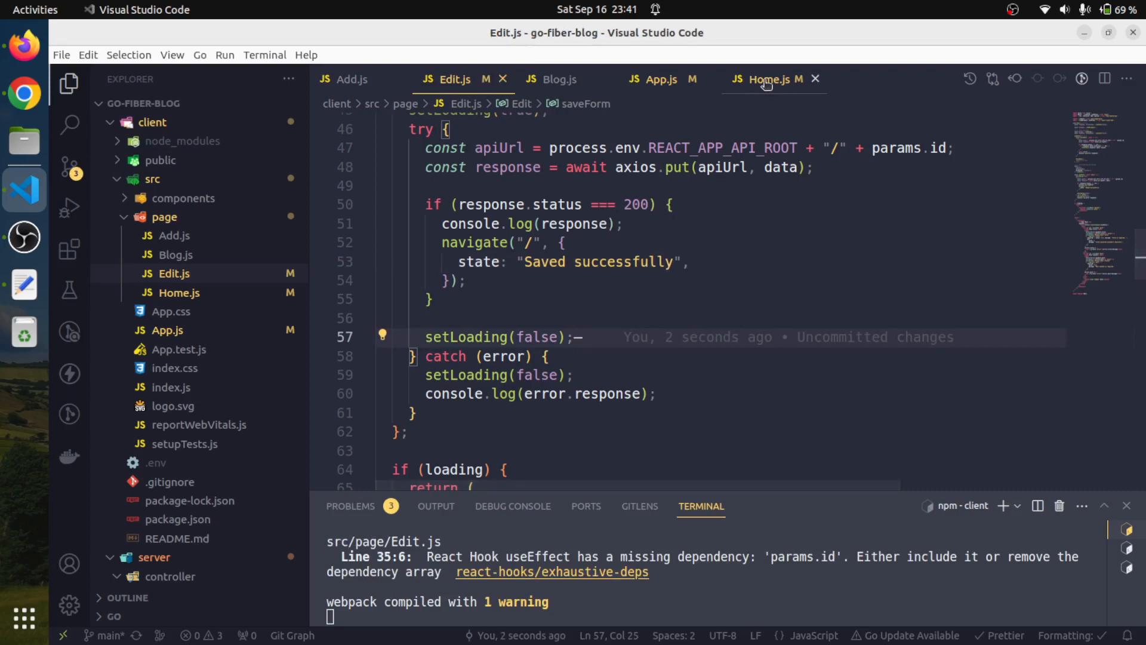
# Step: In Home.js declare const location = useLocation() with useLocation imported from react-router-dom, and save
pyautogui.click(768, 79)
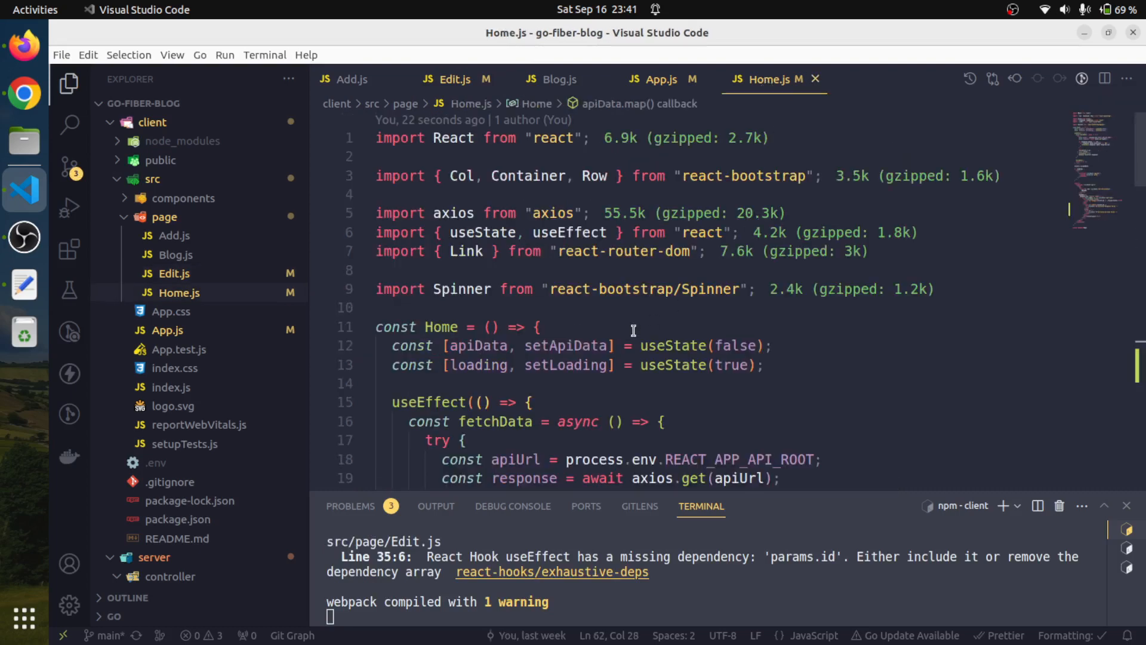
pyautogui.scroll(-3)
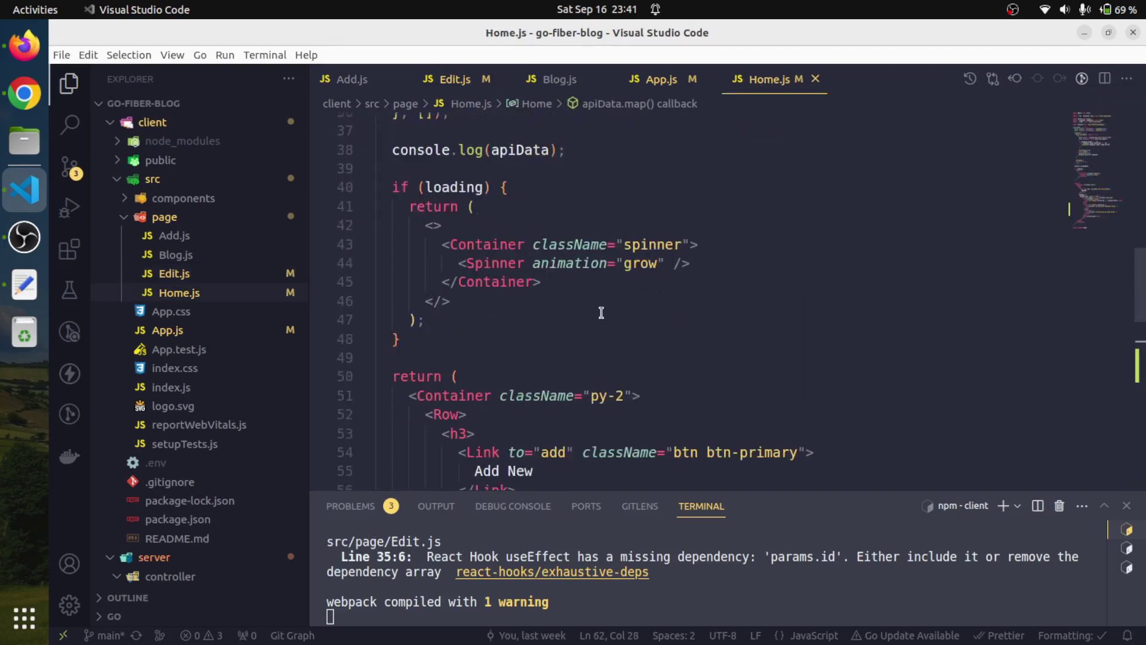
pyautogui.scroll(3)
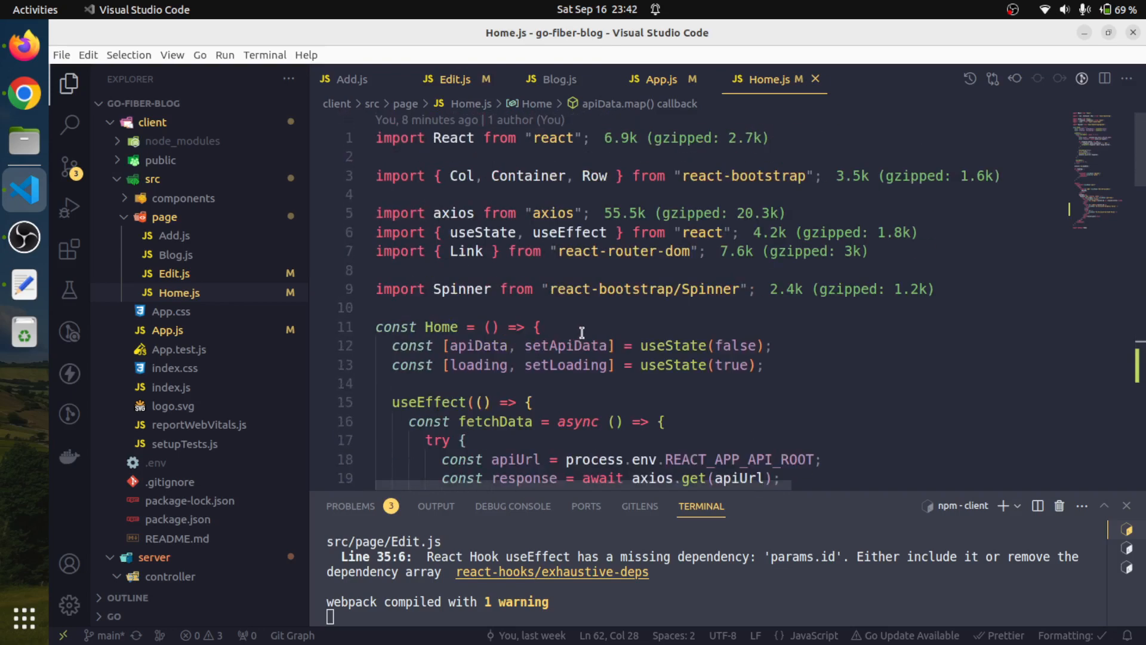
pyautogui.click(765, 366)
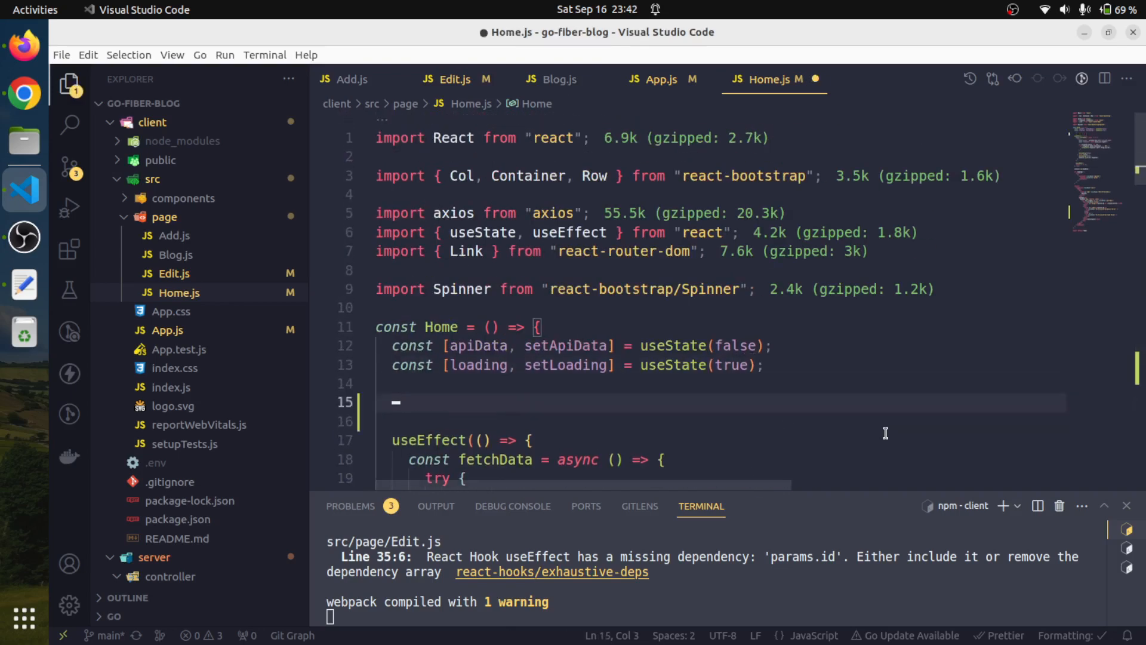
pyautogui.write('lo')
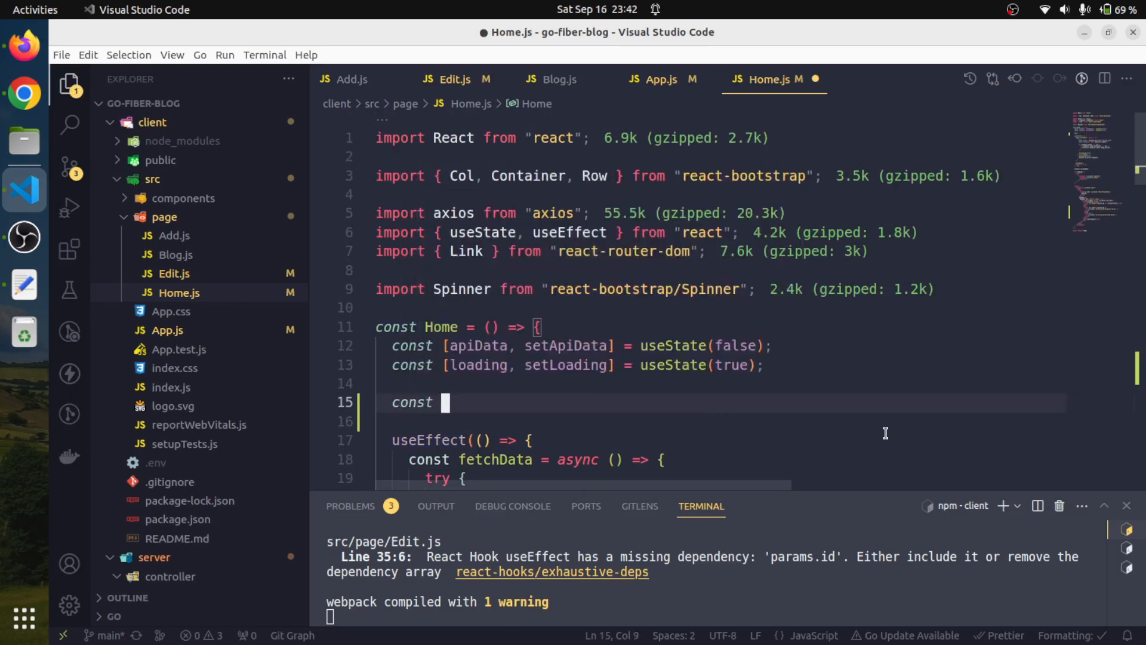
pyautogui.write('location = useLocation(')
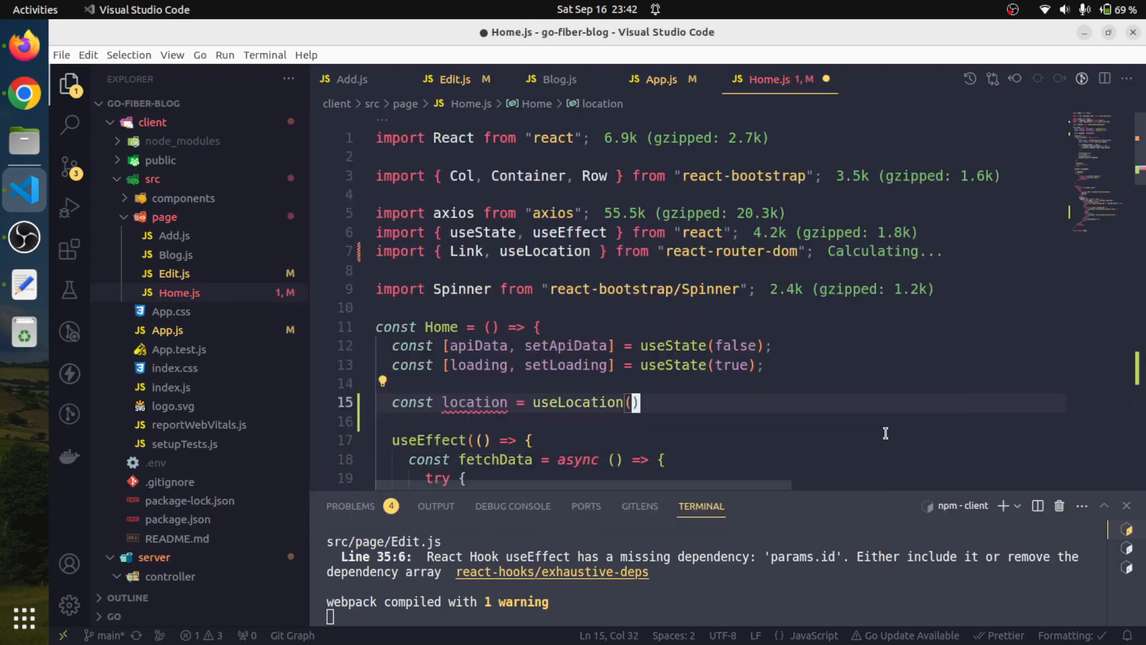
pyautogui.write(';')
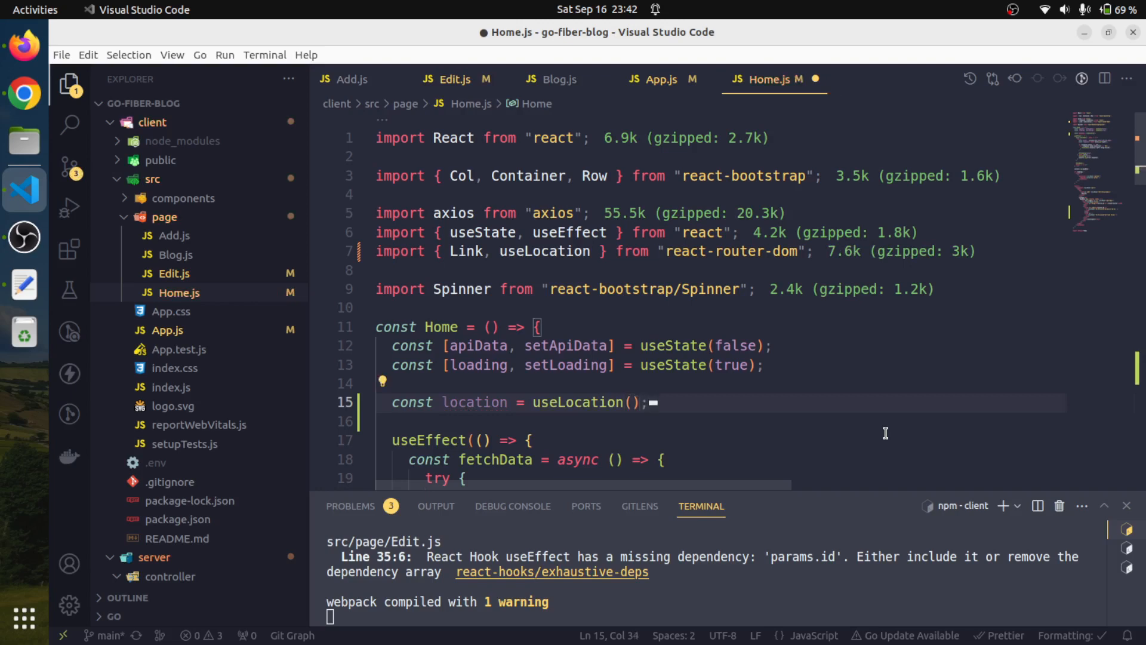
pyautogui.press('ctrl+s')
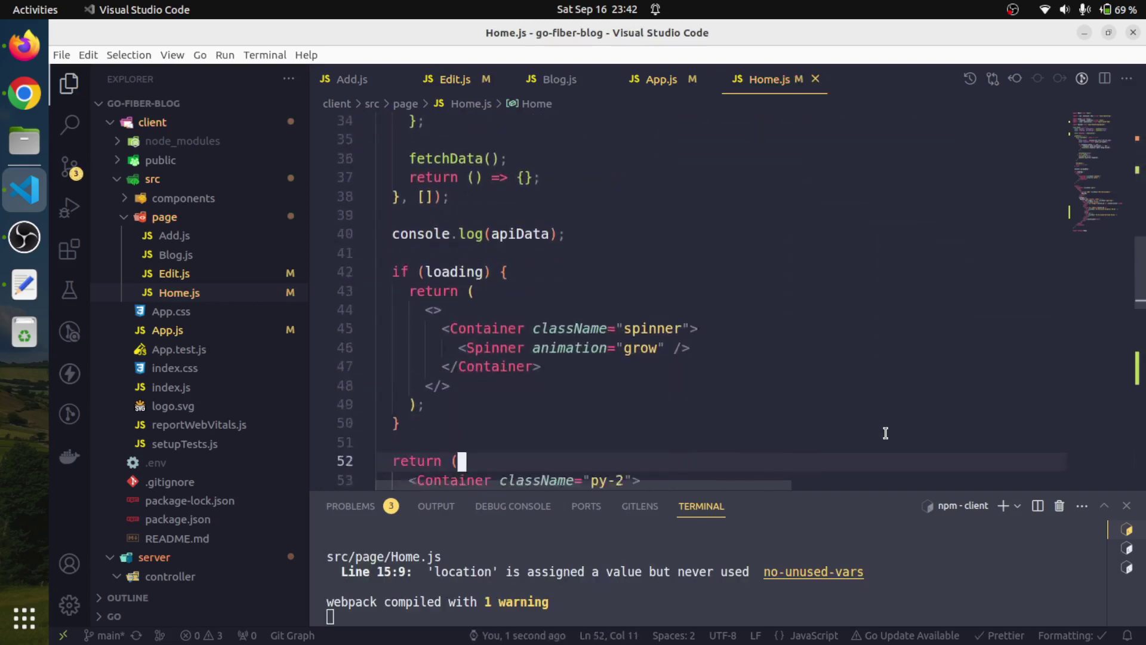
# Step: Add {location.state && location.state} below the h3 in Home.js to show the state message
pyautogui.scroll(-3)
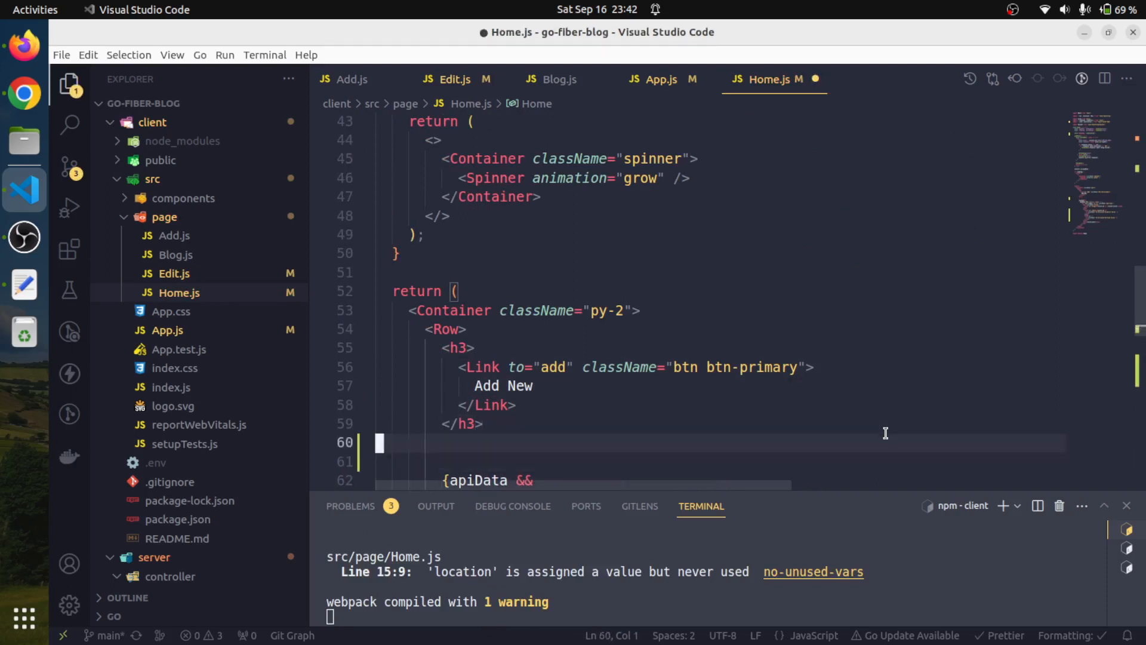
pyautogui.write('{}')
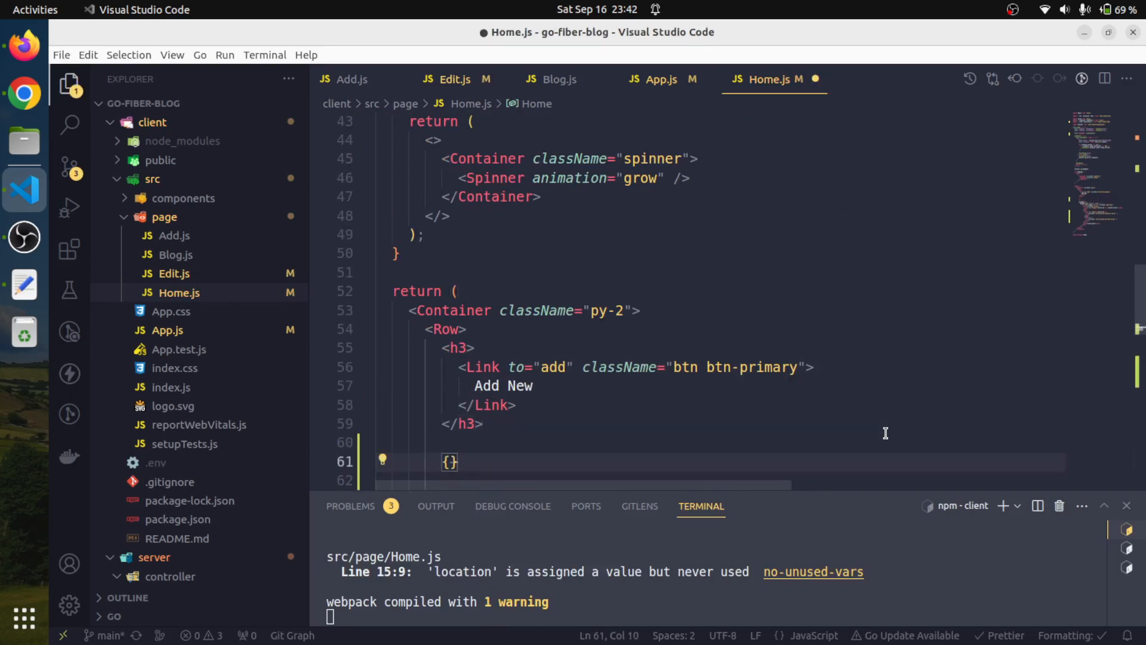
pyautogui.write('locatio')
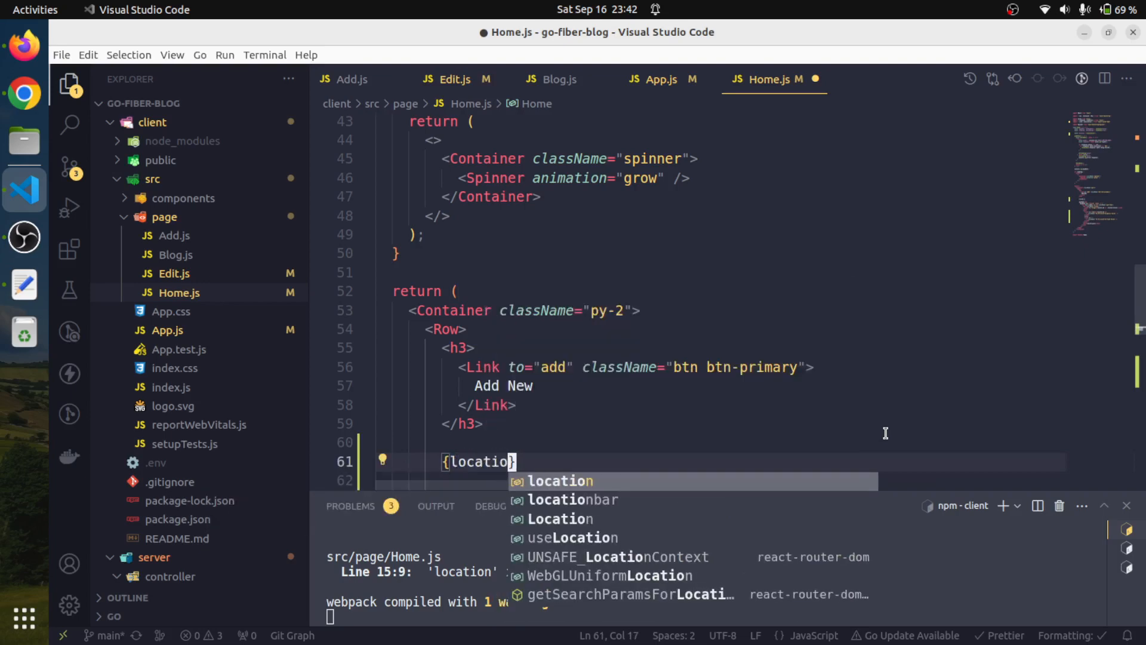
pyautogui.write('.statt')
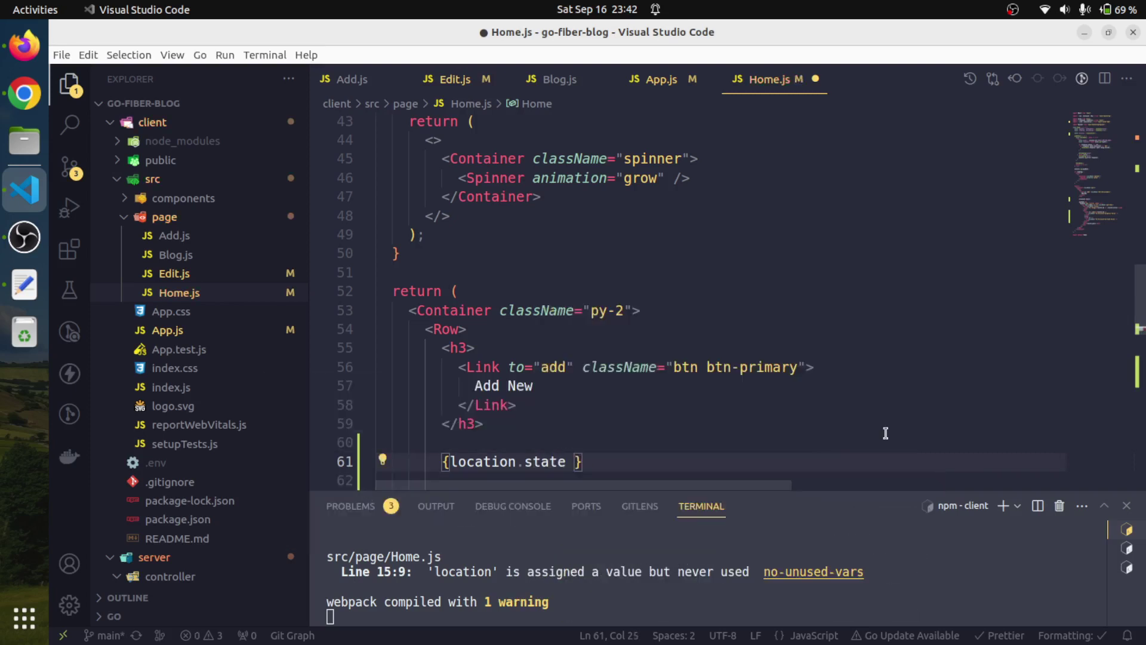
pyautogui.write('&&')
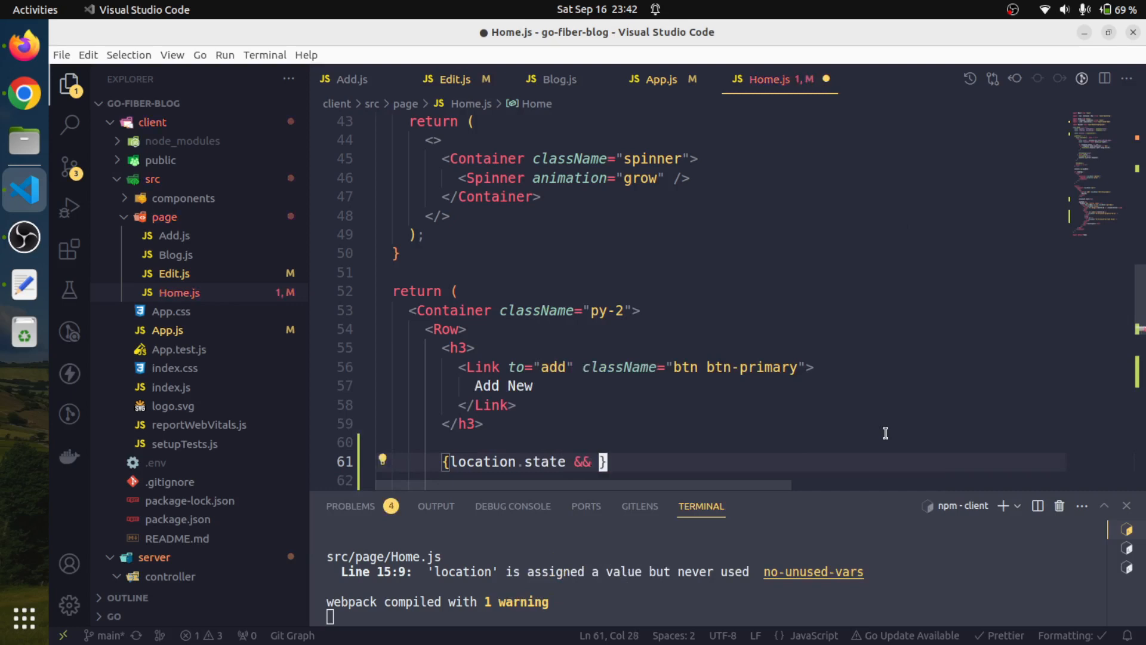
pyautogui.write('loc')
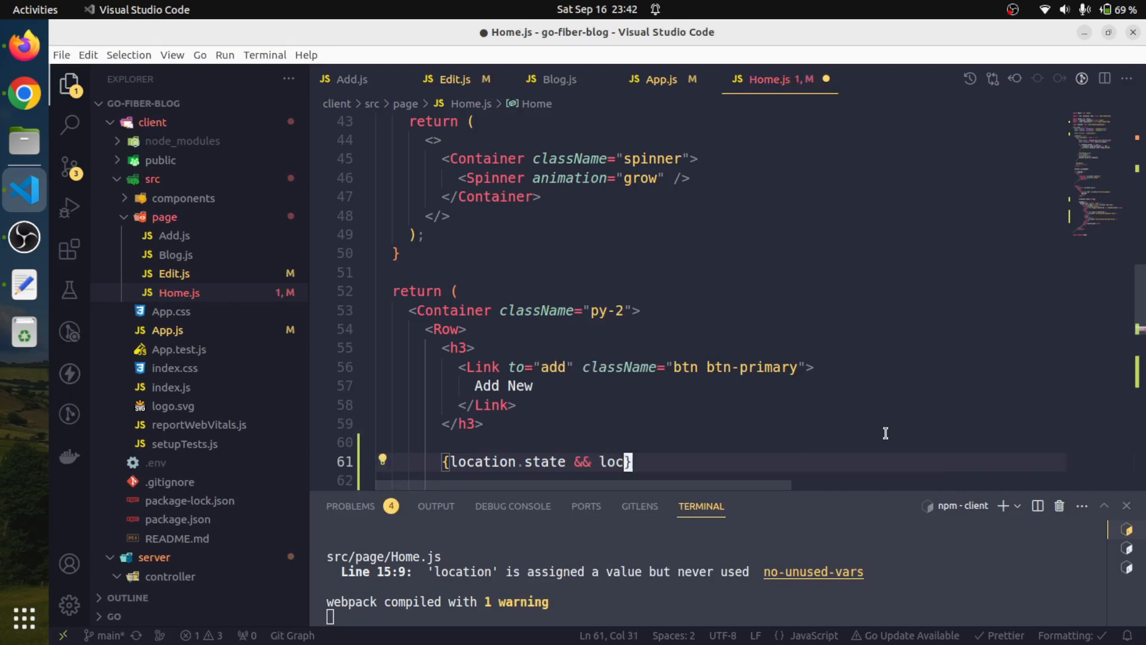
pyautogui.write('ation')
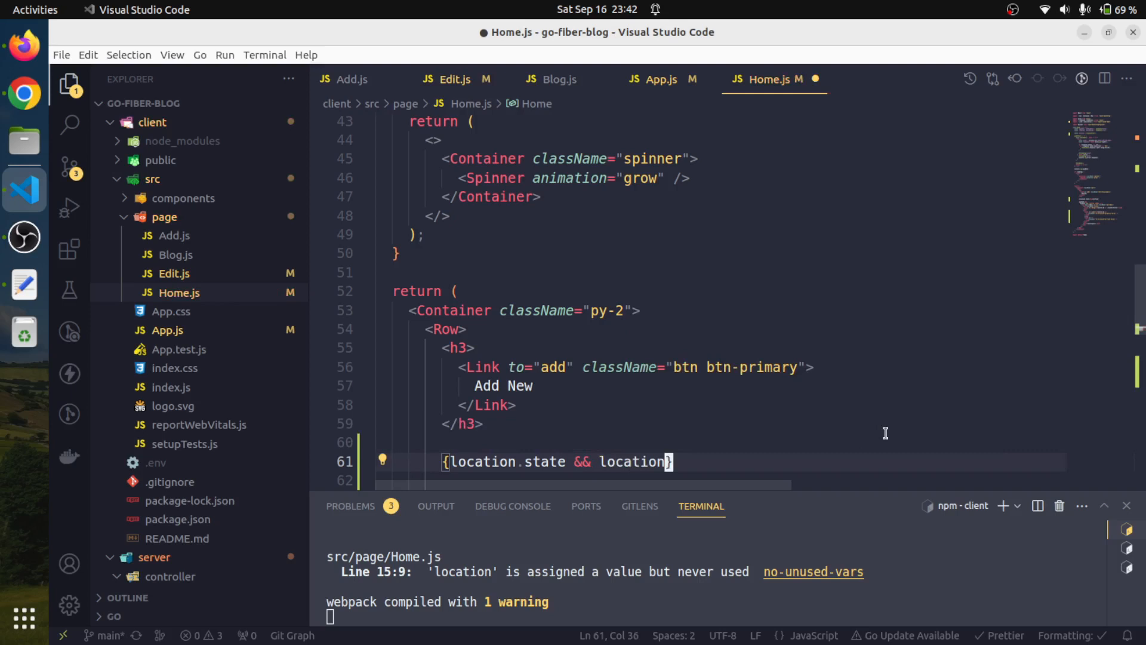
pyautogui.write('.state')
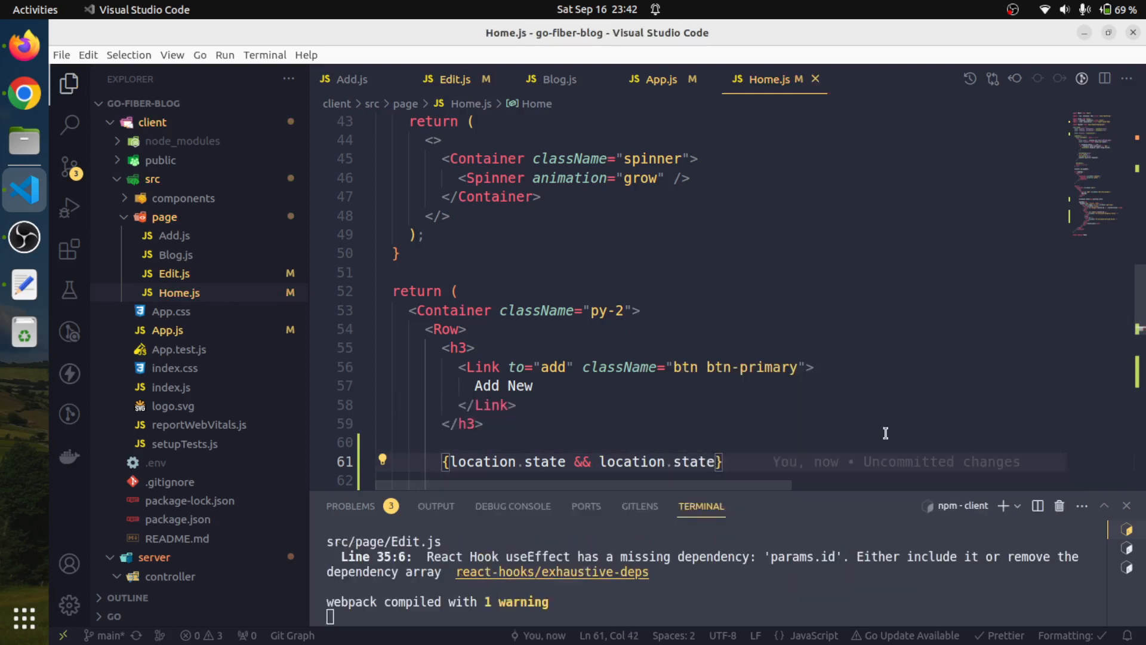
# Step: Begin wrapping the message expression in an h5 heading
pyautogui.click(726, 460)
pyautogui.write('<5>')
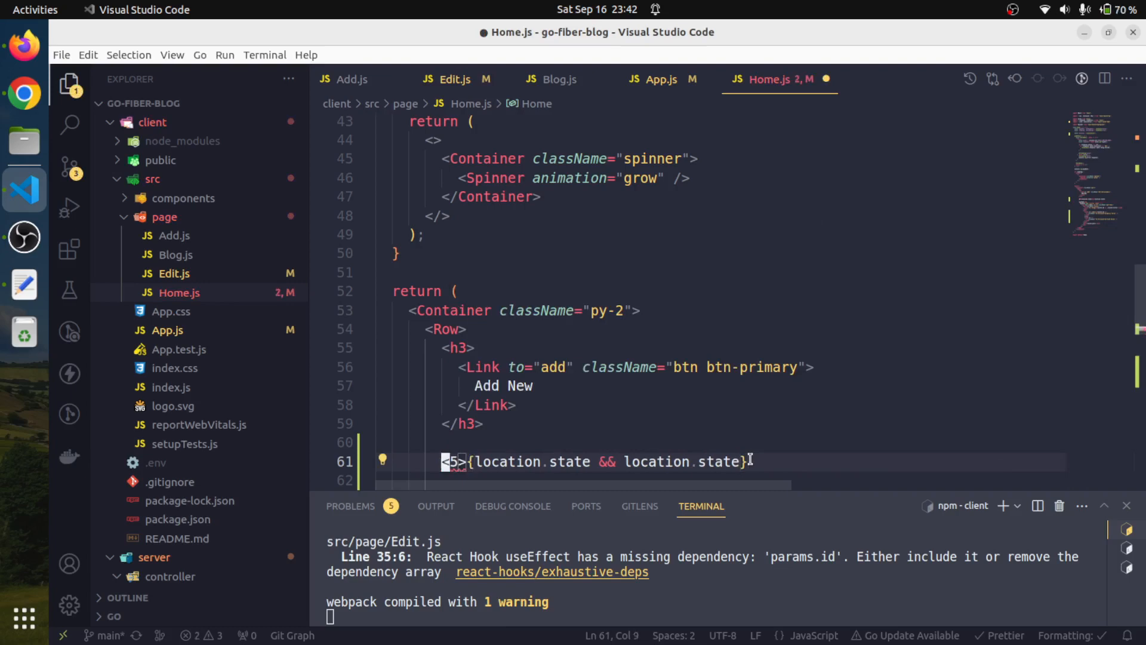
pyautogui.write('h')
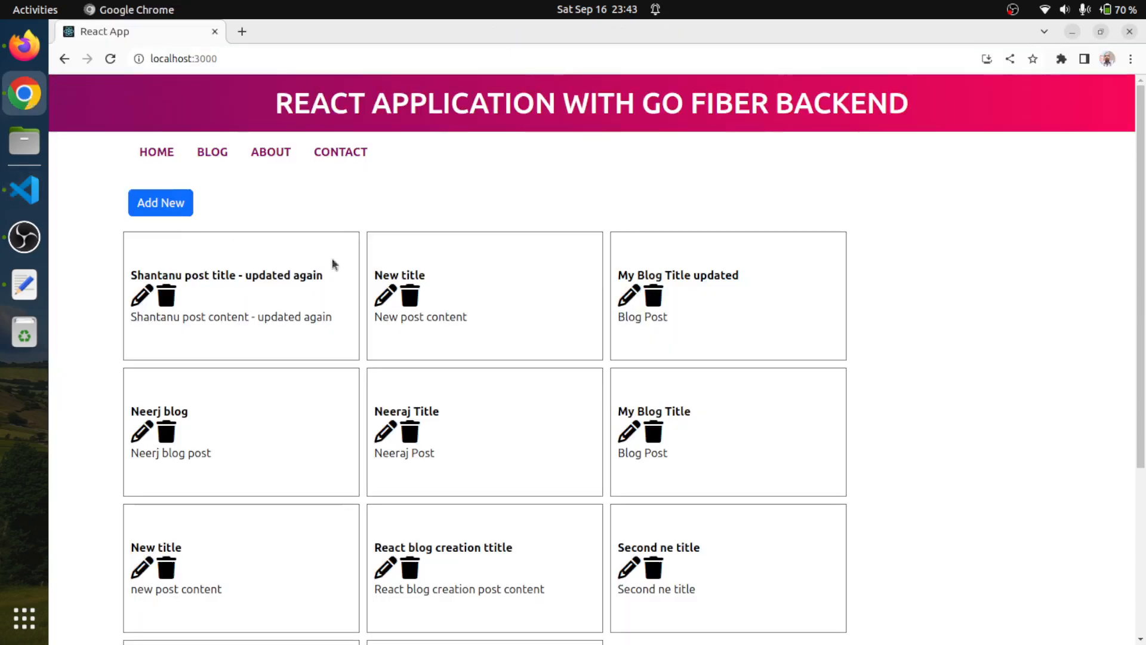
# Step: Edit 'My Blog Title updated', retitle it 'My Blog Title updated again' and save, returning home with 'Saved successfully'
pyautogui.click(626, 296)
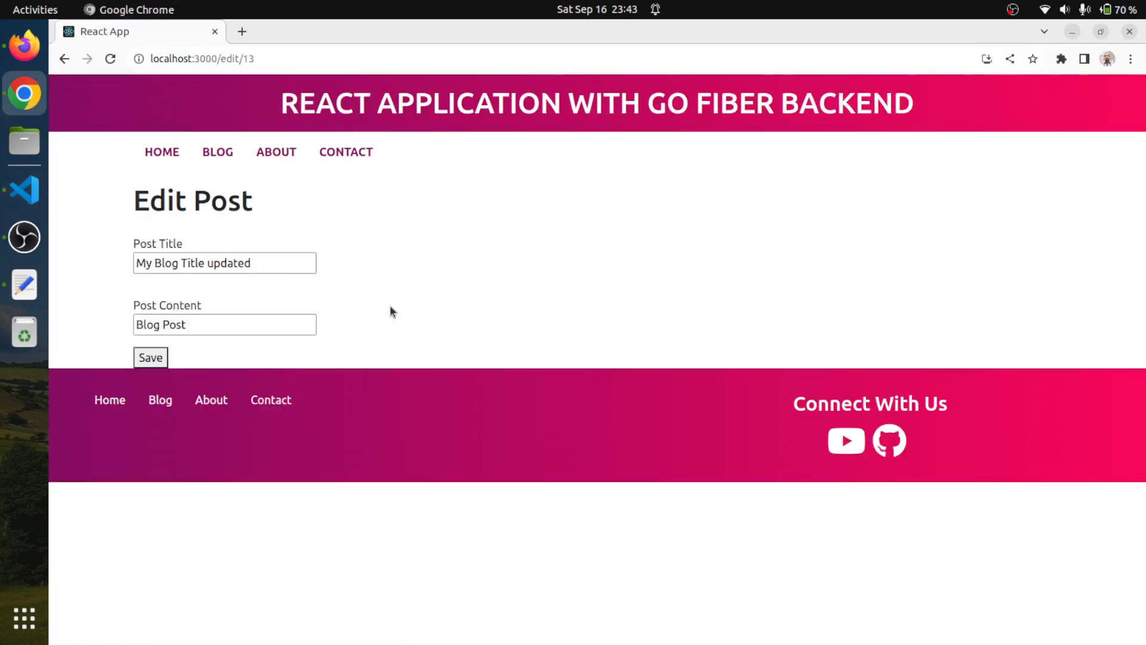
pyautogui.write('ag')
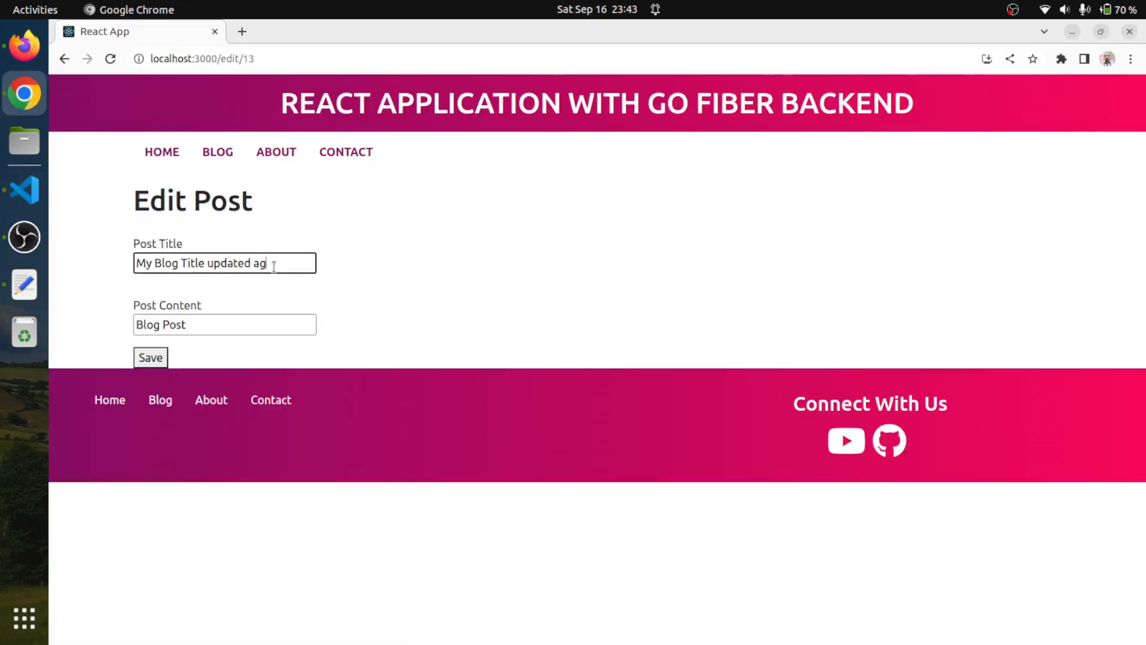
pyautogui.write('ain')
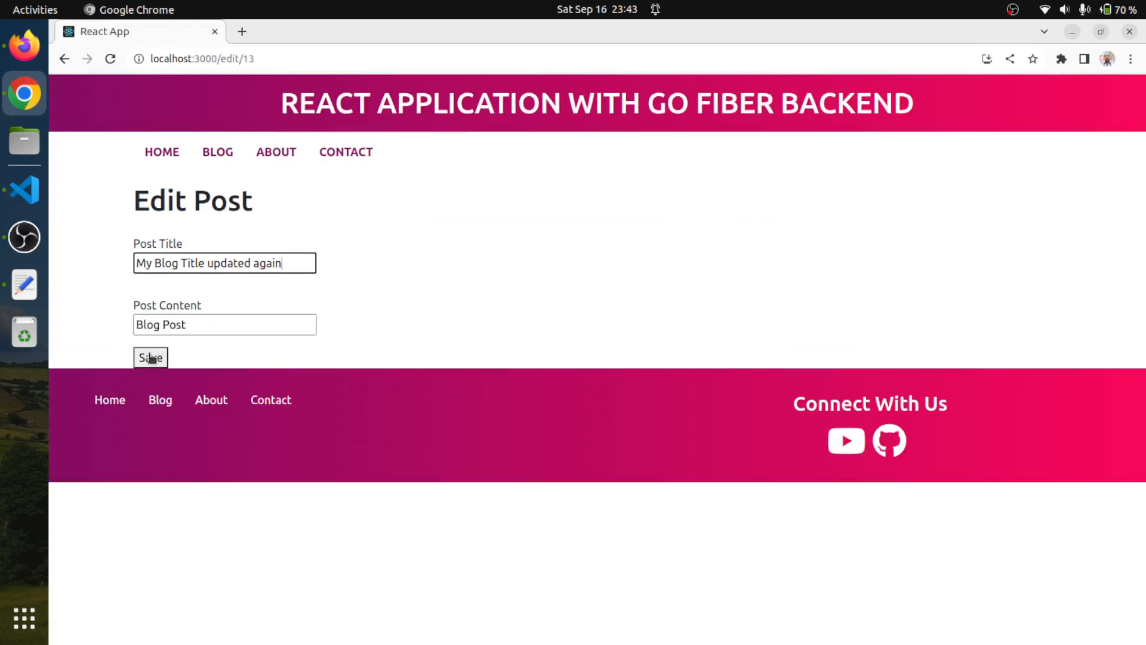
pyautogui.click(151, 357)
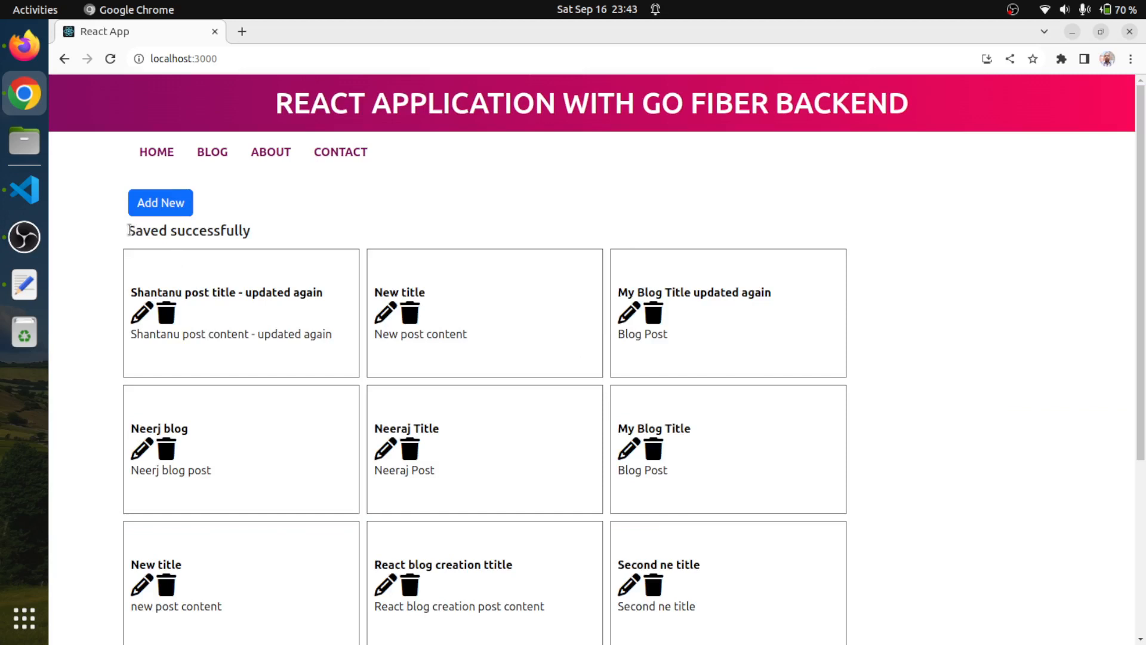
pyautogui.tripleClick(189, 230)
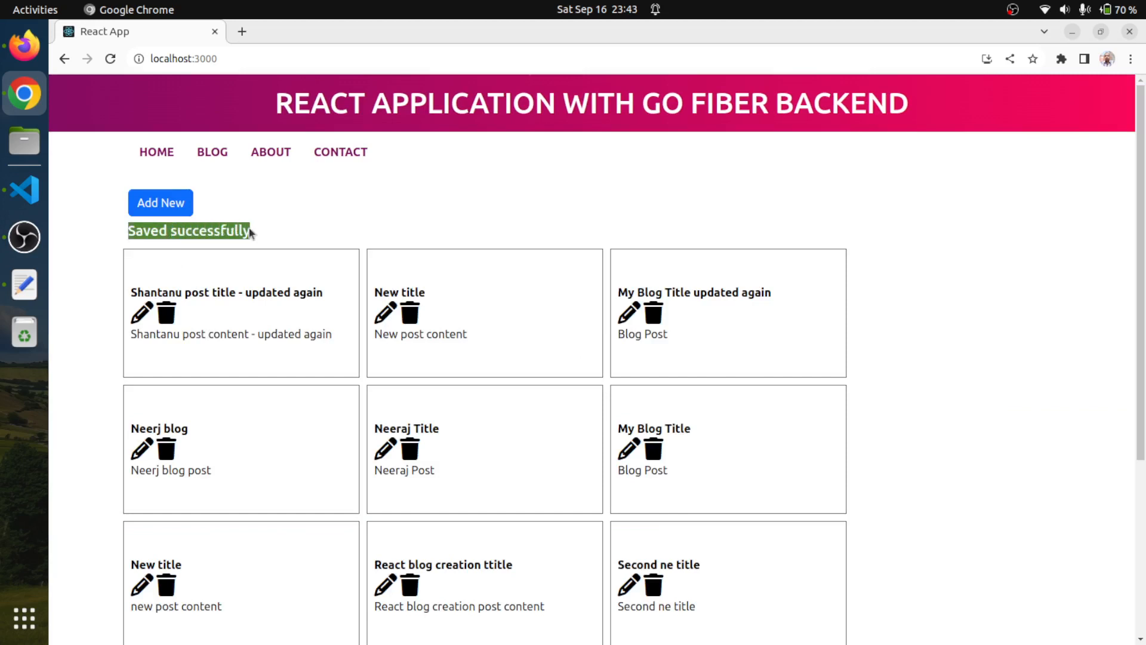
pyautogui.moveTo(288, 282)
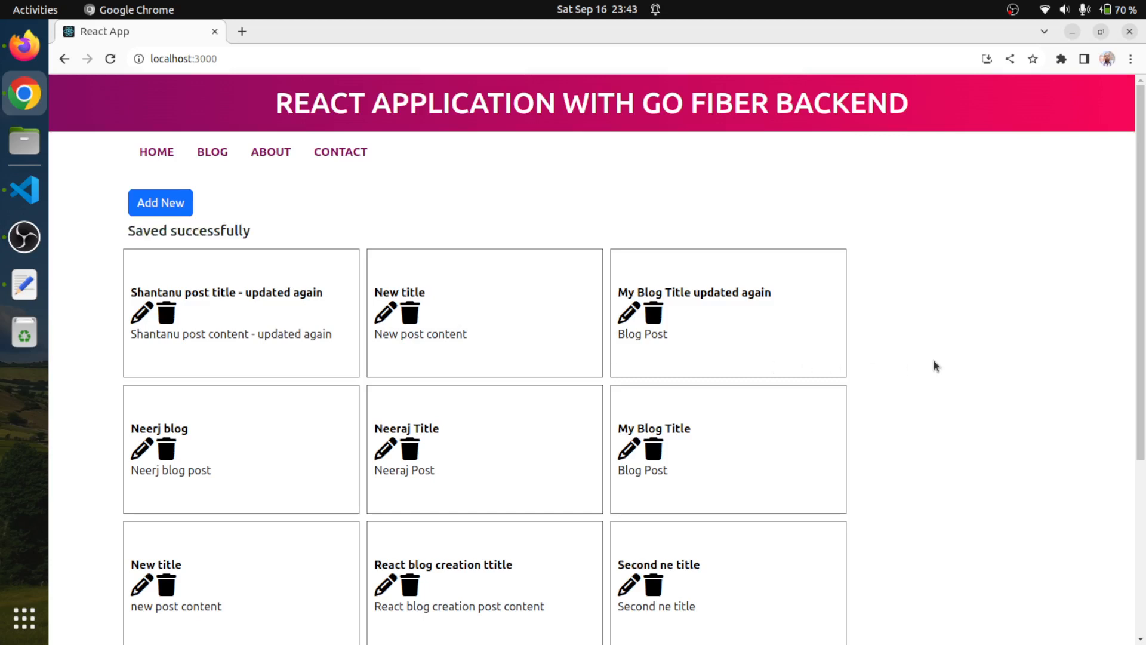
pyautogui.moveTo(914, 363)
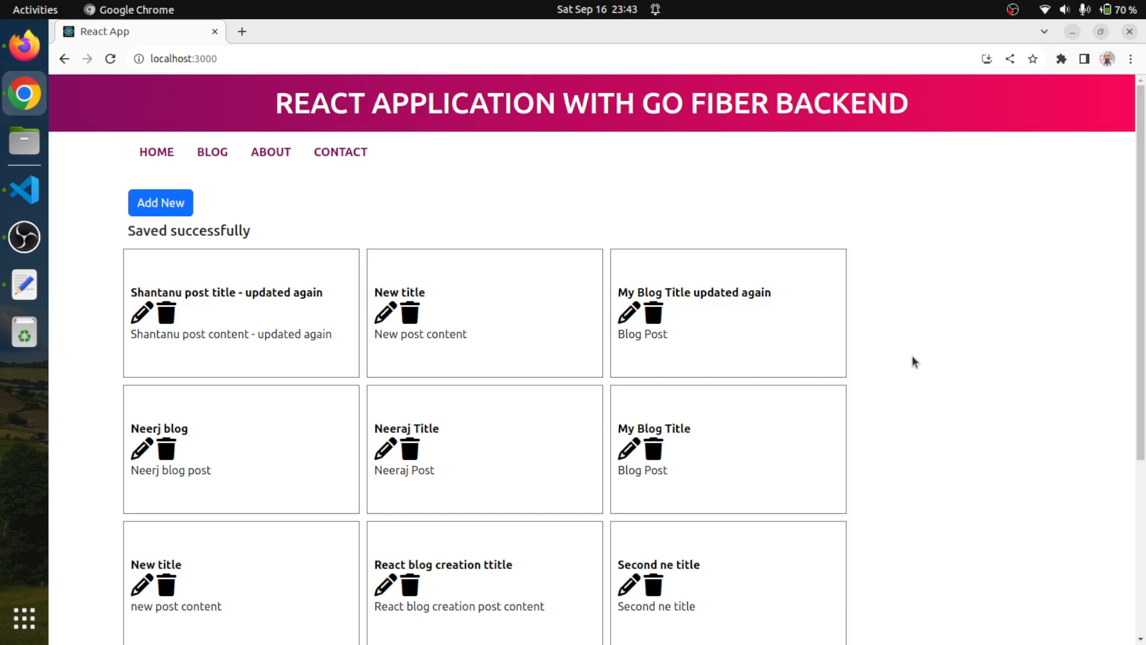
pyautogui.moveTo(971, 372)
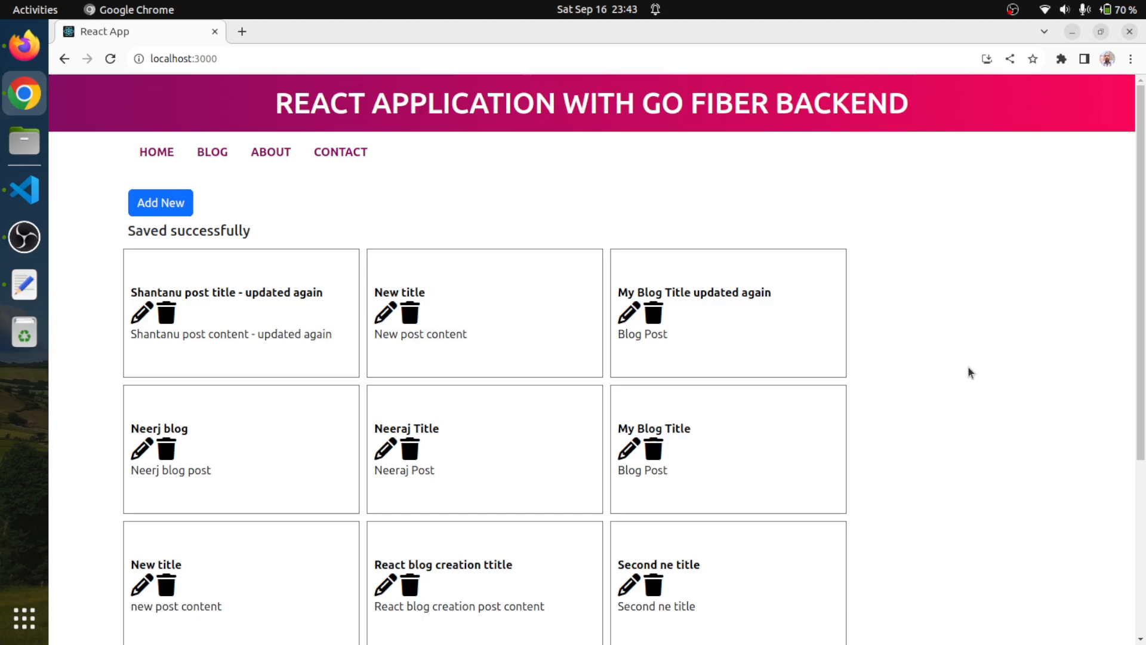